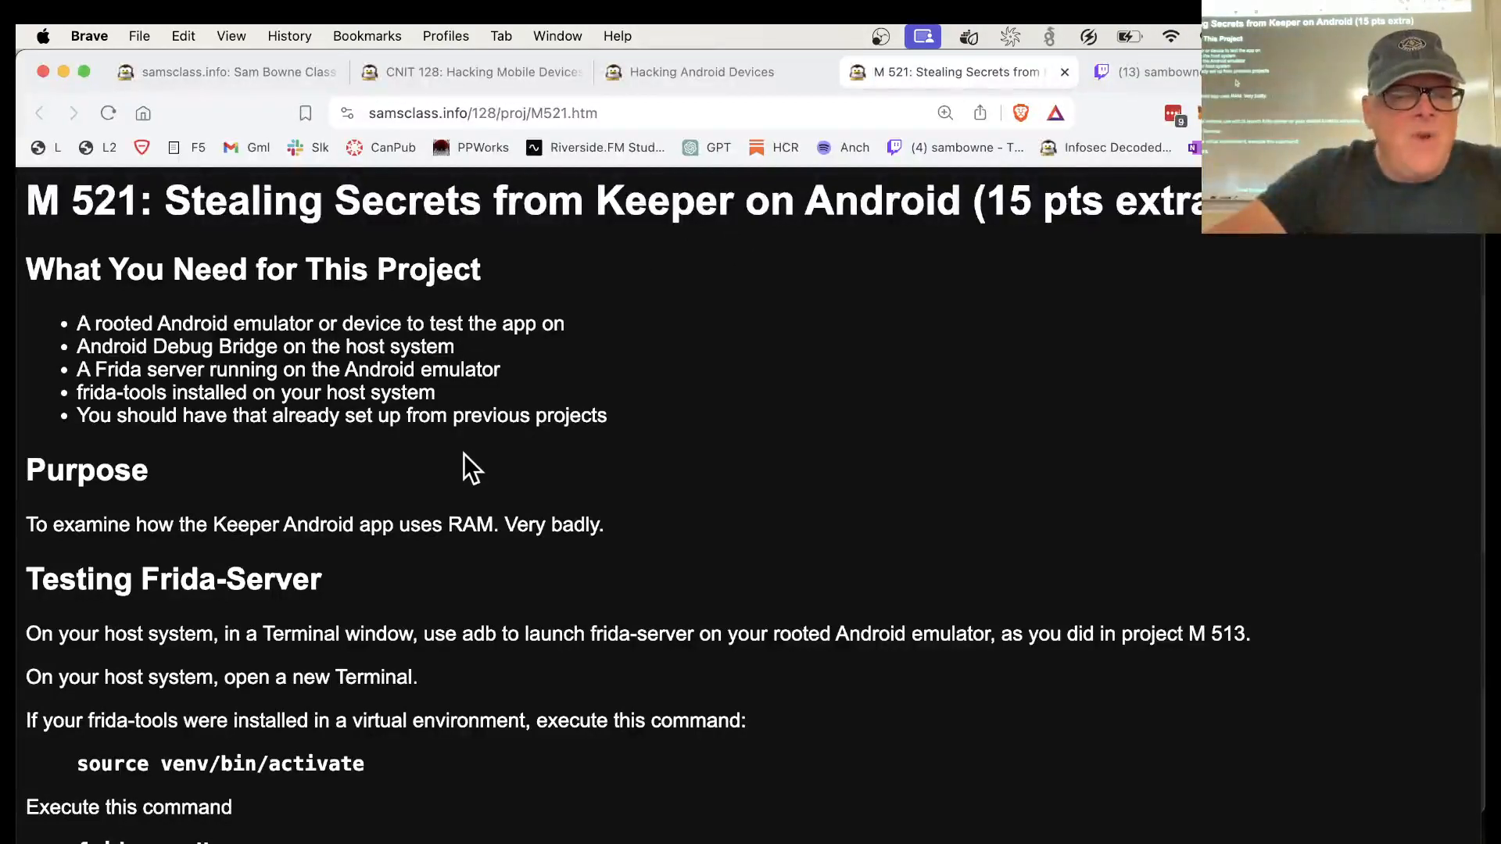
Scroll through the M 521 Keeper project page, then bring up Android Studio's Device Manager
scroll("down", 3)
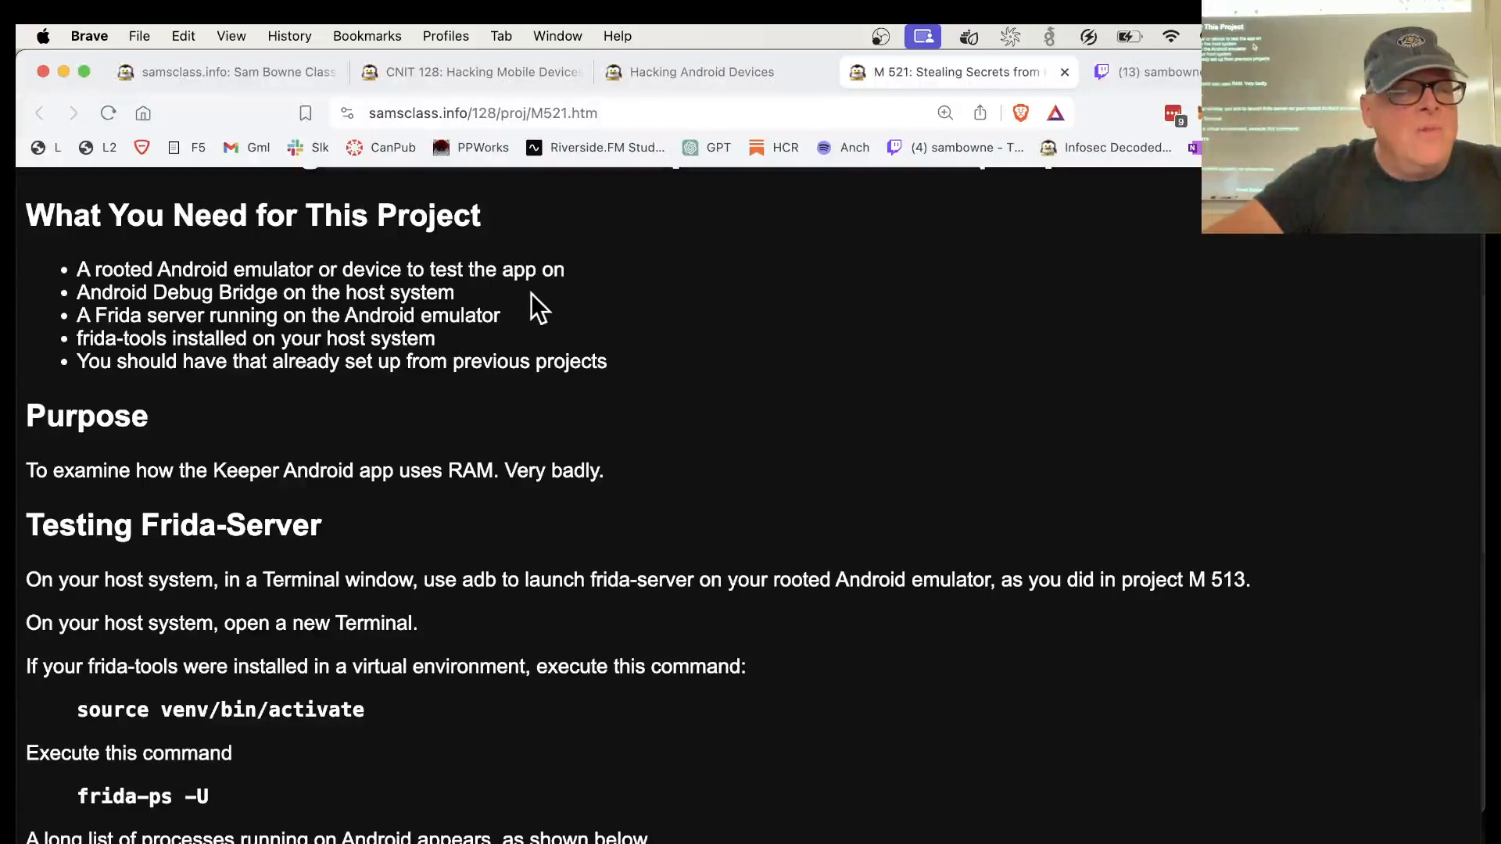
left_click_drag(94, 269, 297, 269)
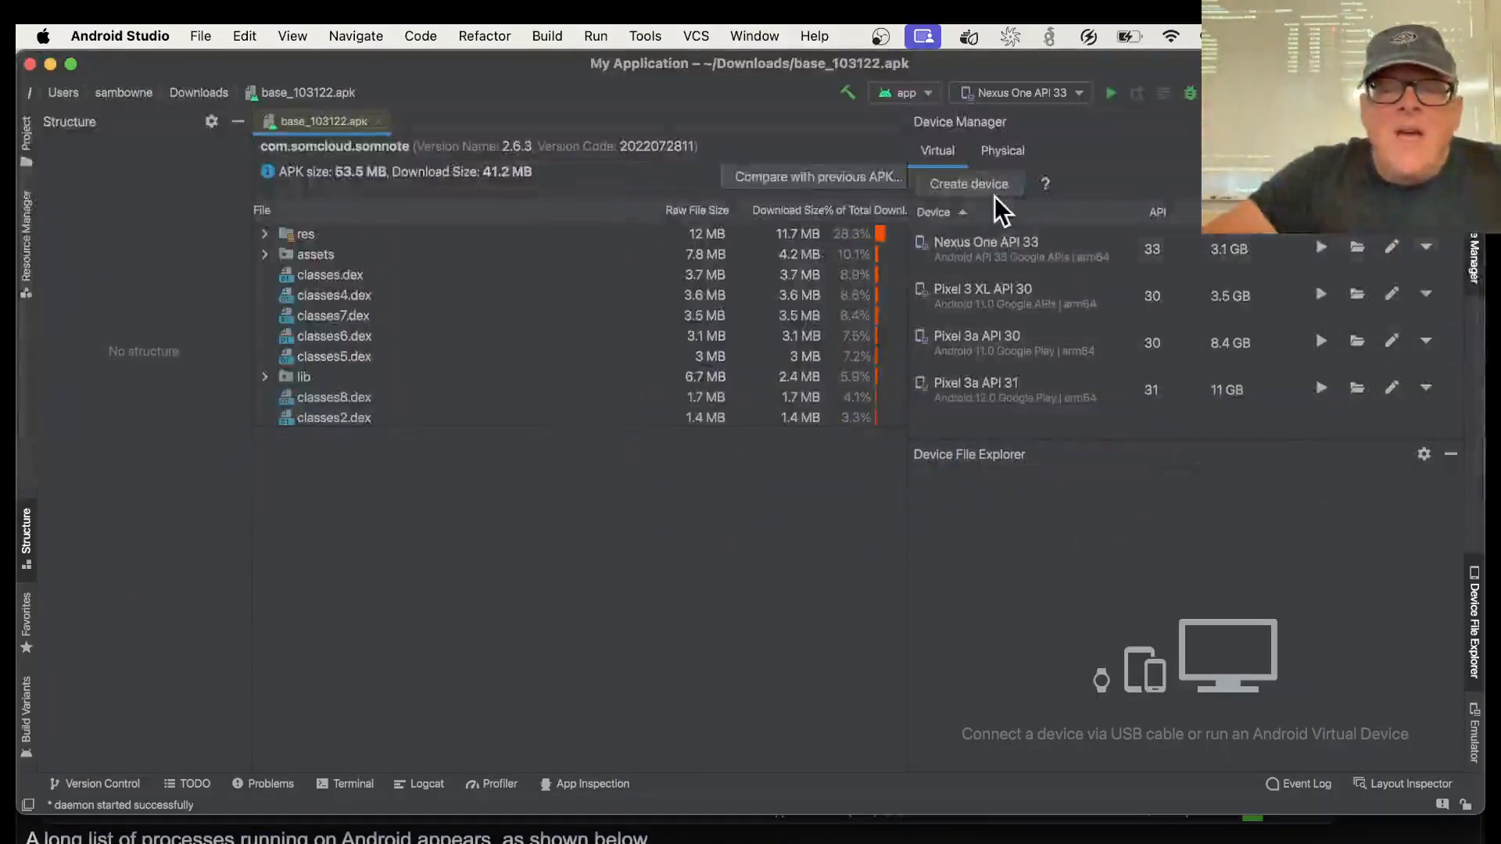
Start a new virtual device on Pixel 3 XL hardware and advance to system image selection
left_click(968, 183)
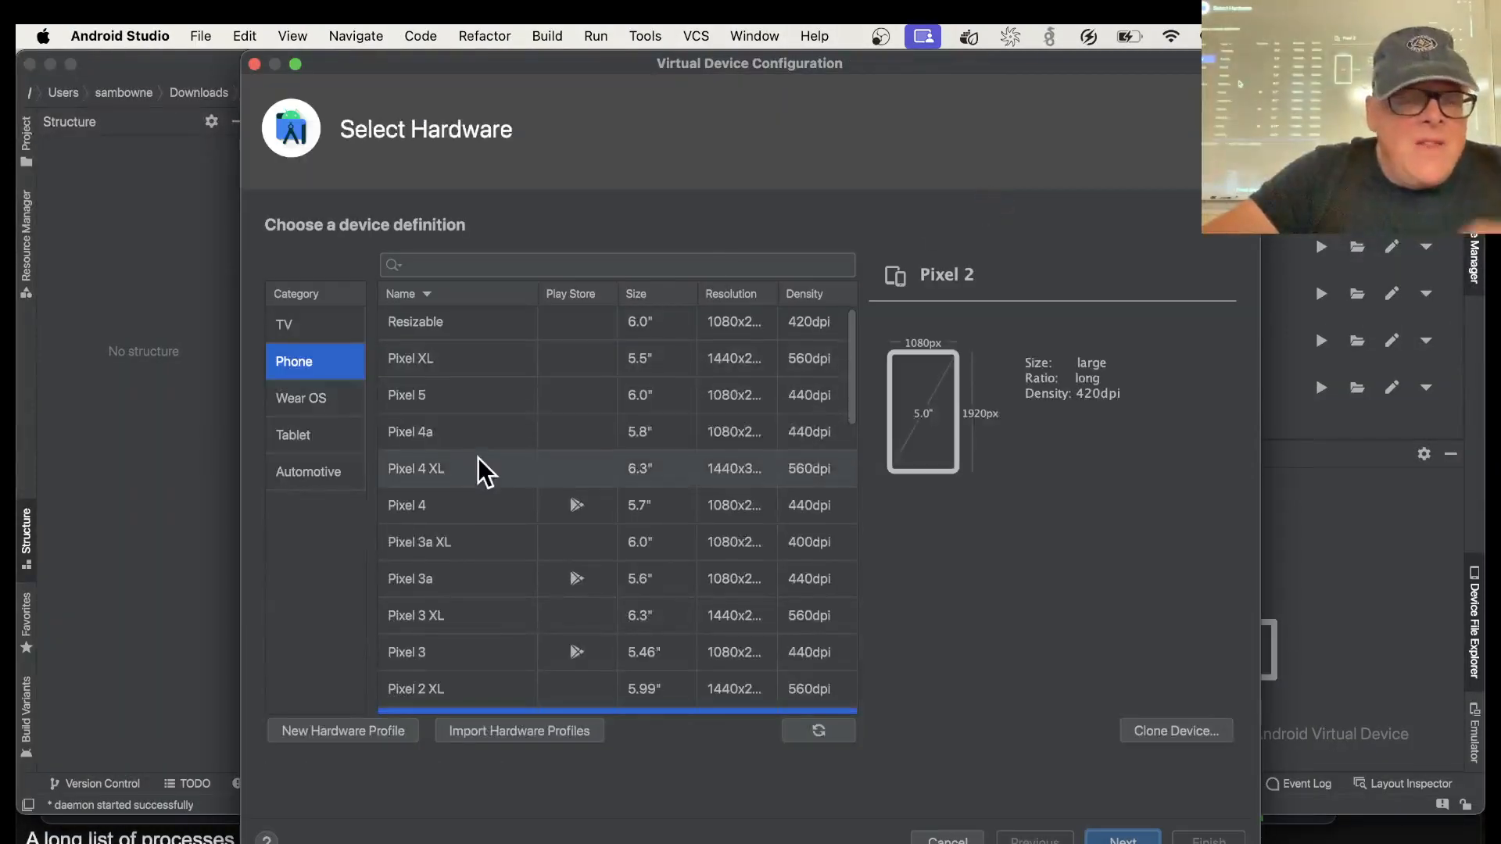
scroll("down", 3)
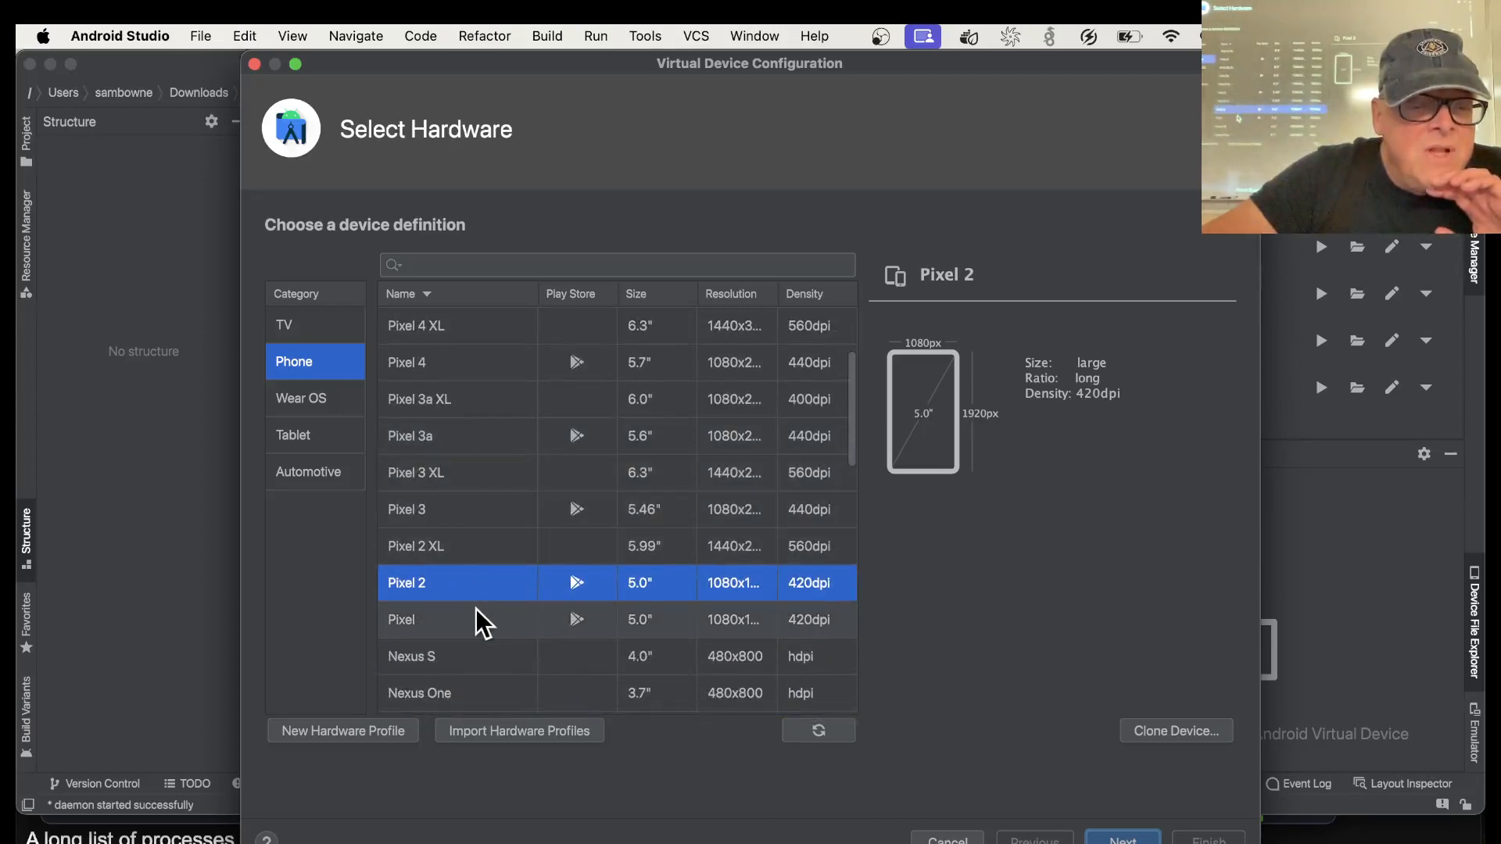
mouse_move(570, 459)
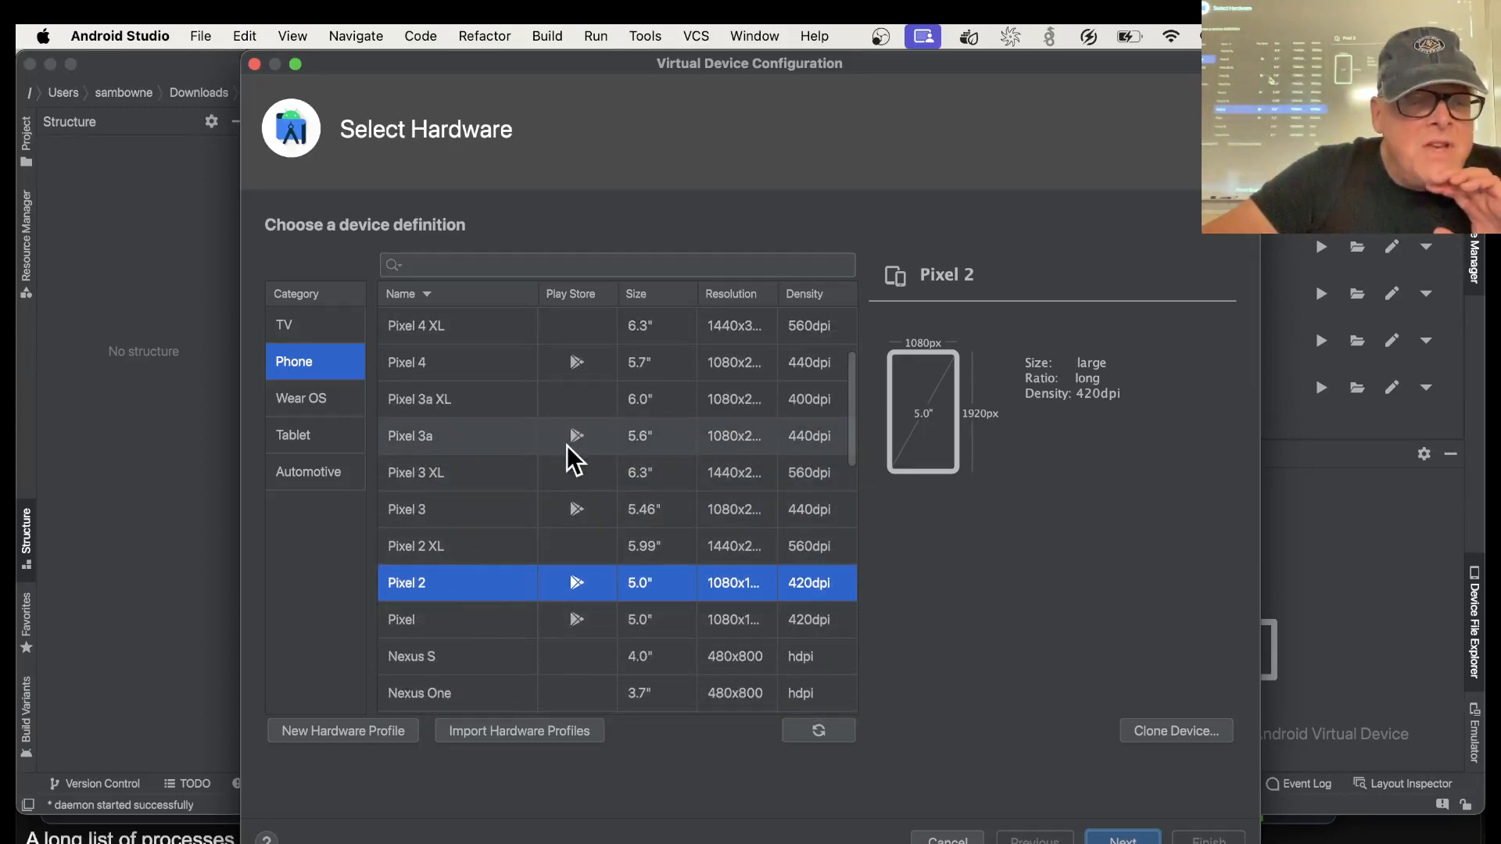
left_click(415, 473)
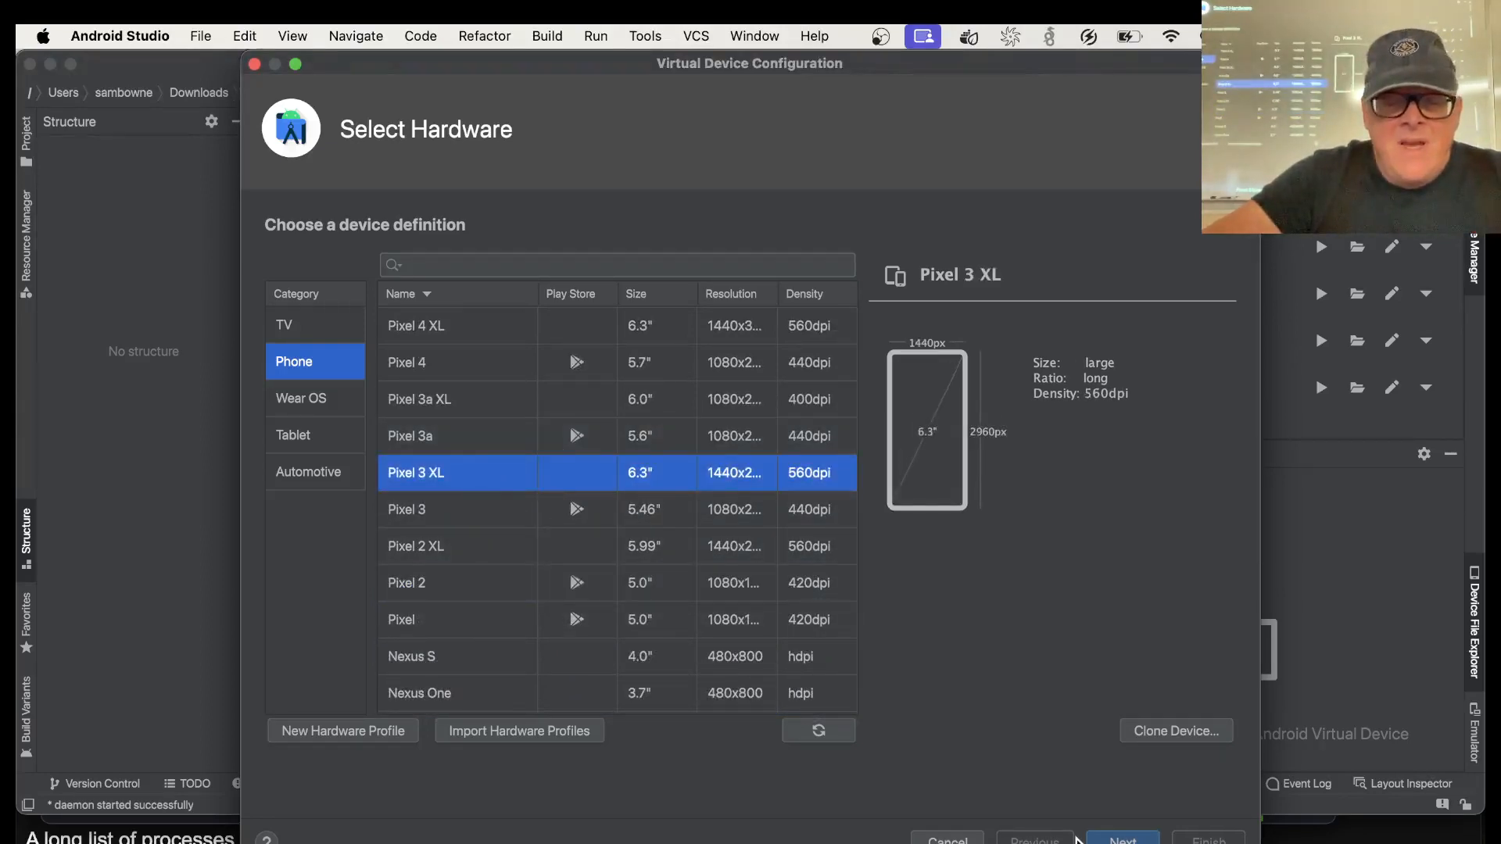
left_click(1121, 840)
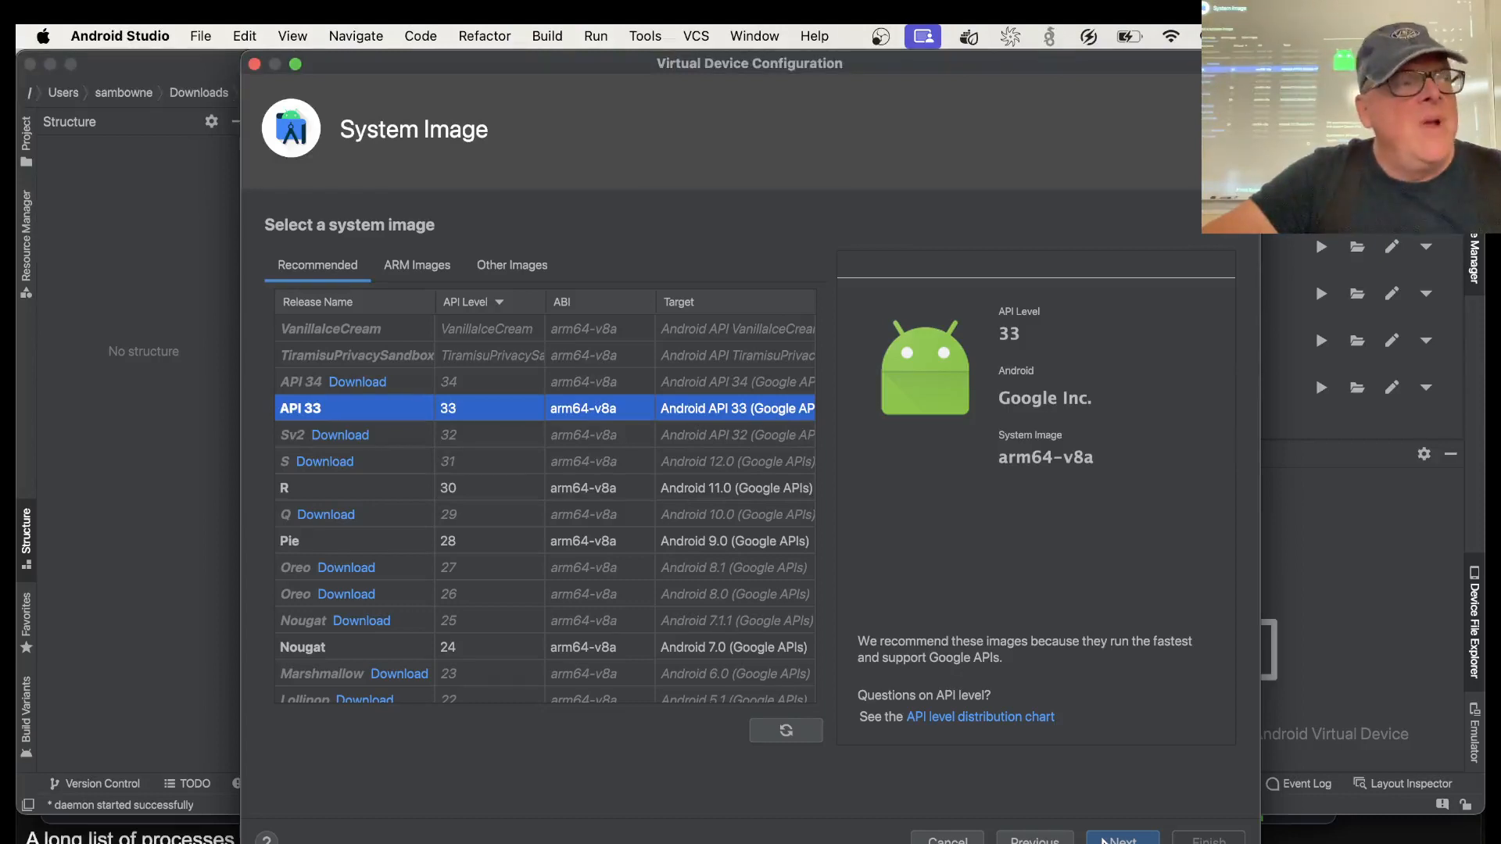
Keep the API 33 image, set RAM to 4096 MB in advanced settings, and finish
left_click(1121, 839)
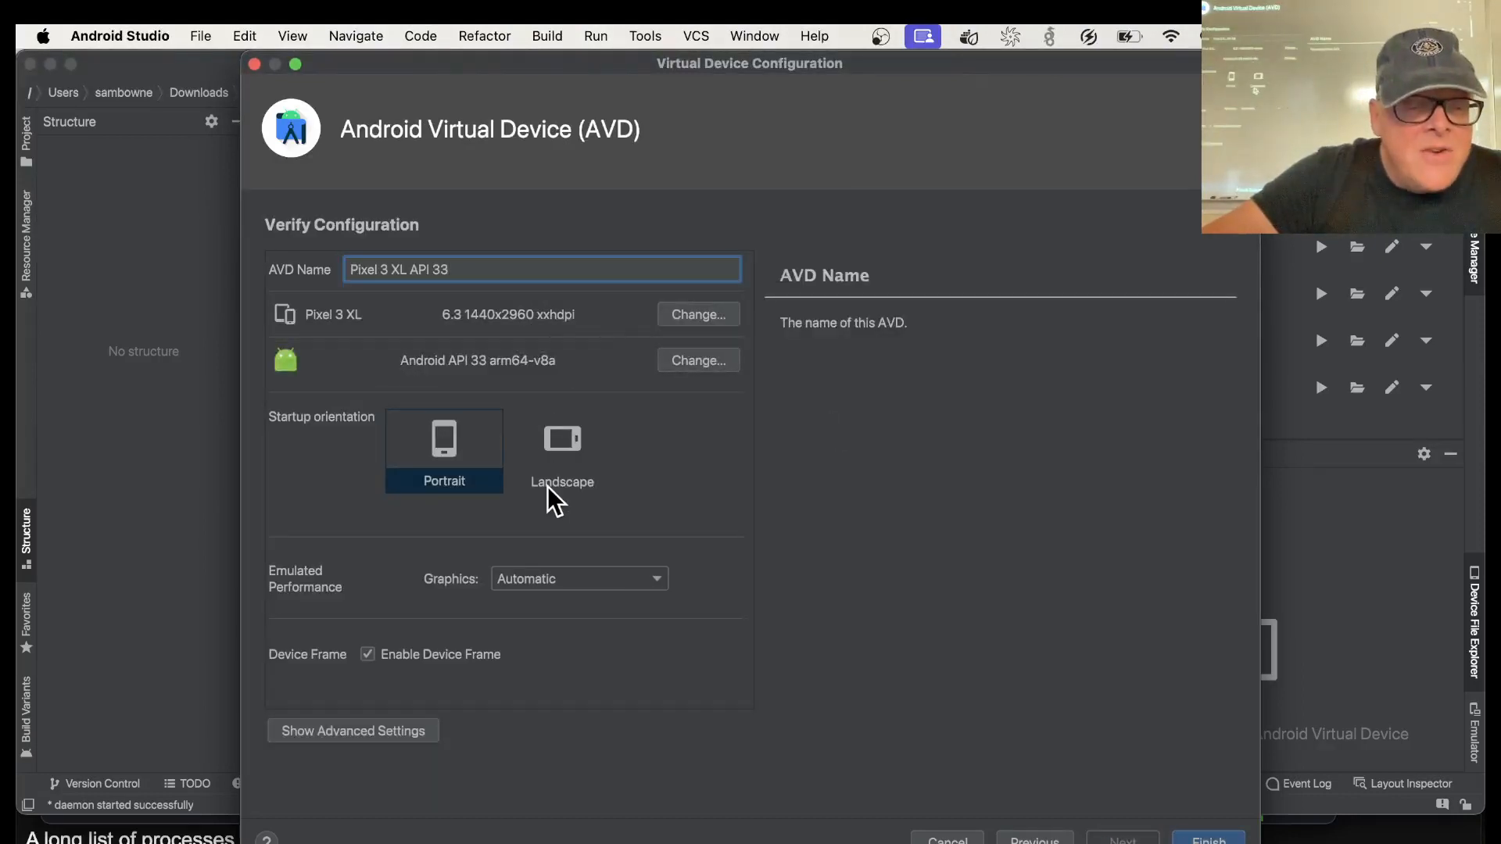
left_click(351, 731)
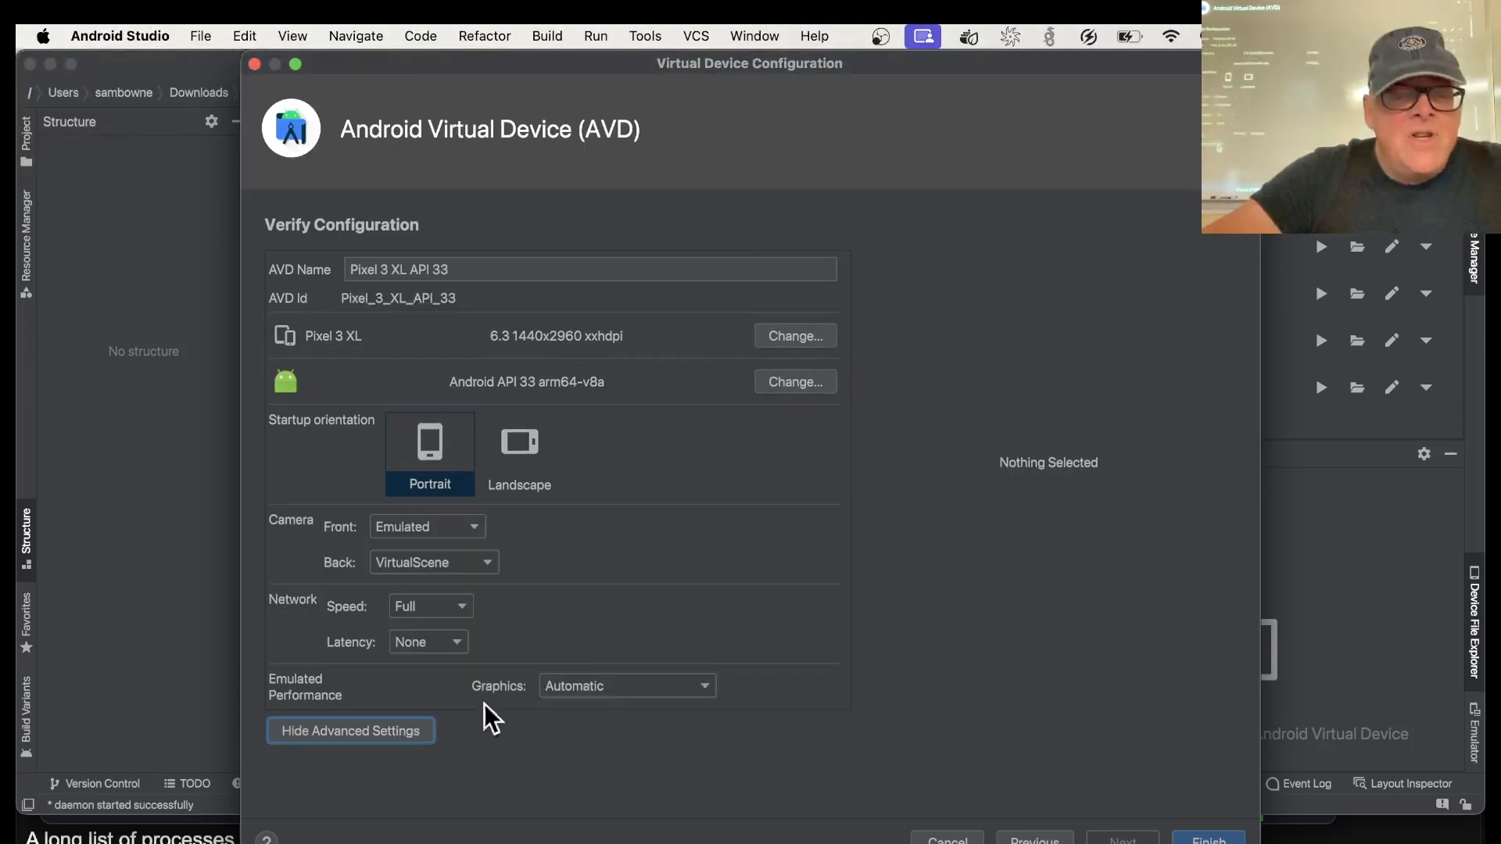
scroll("down", 3)
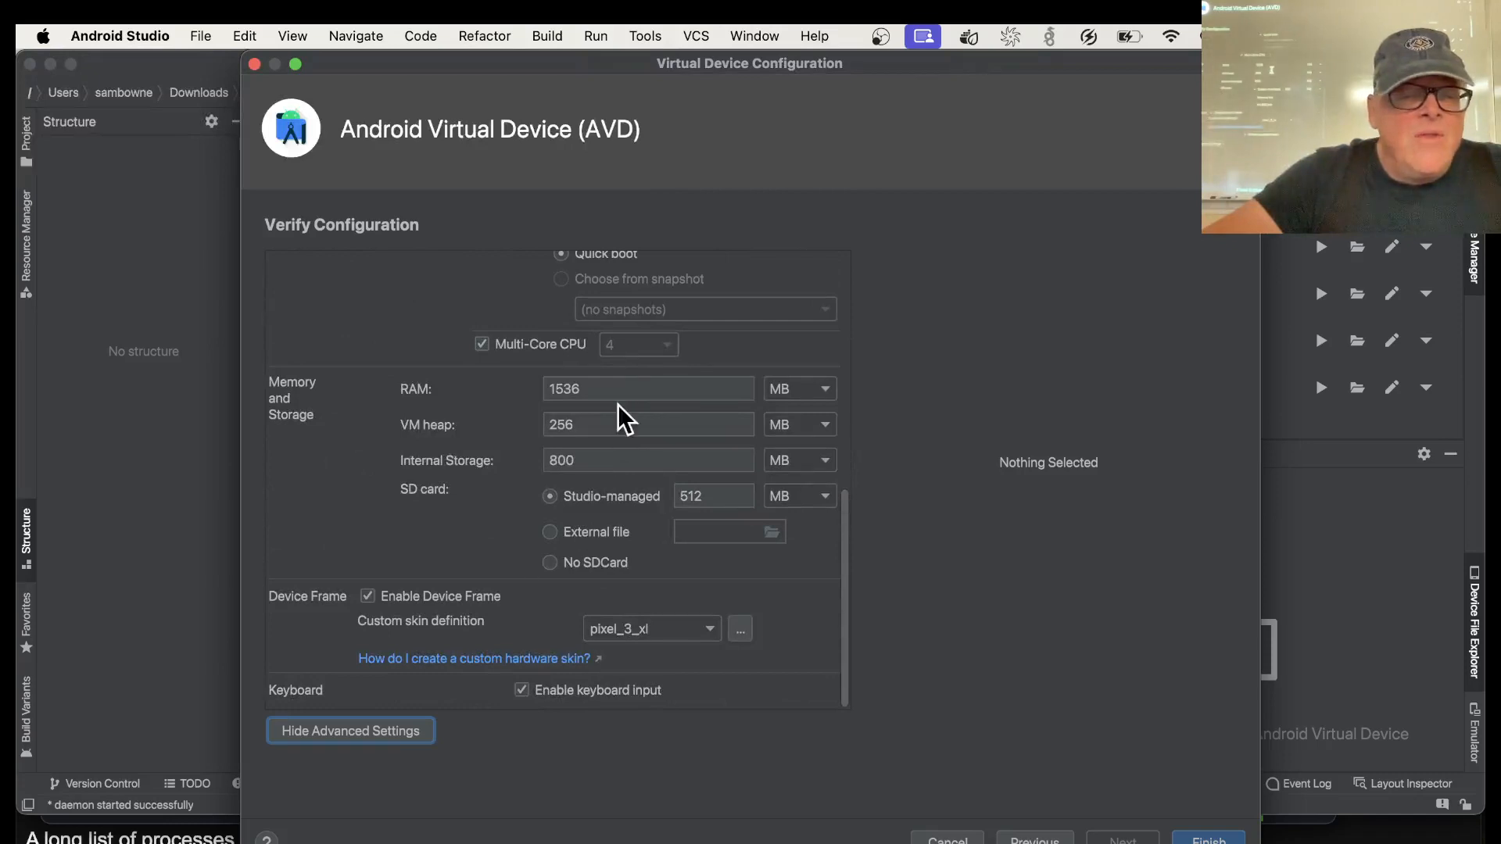
left_click(655, 388)
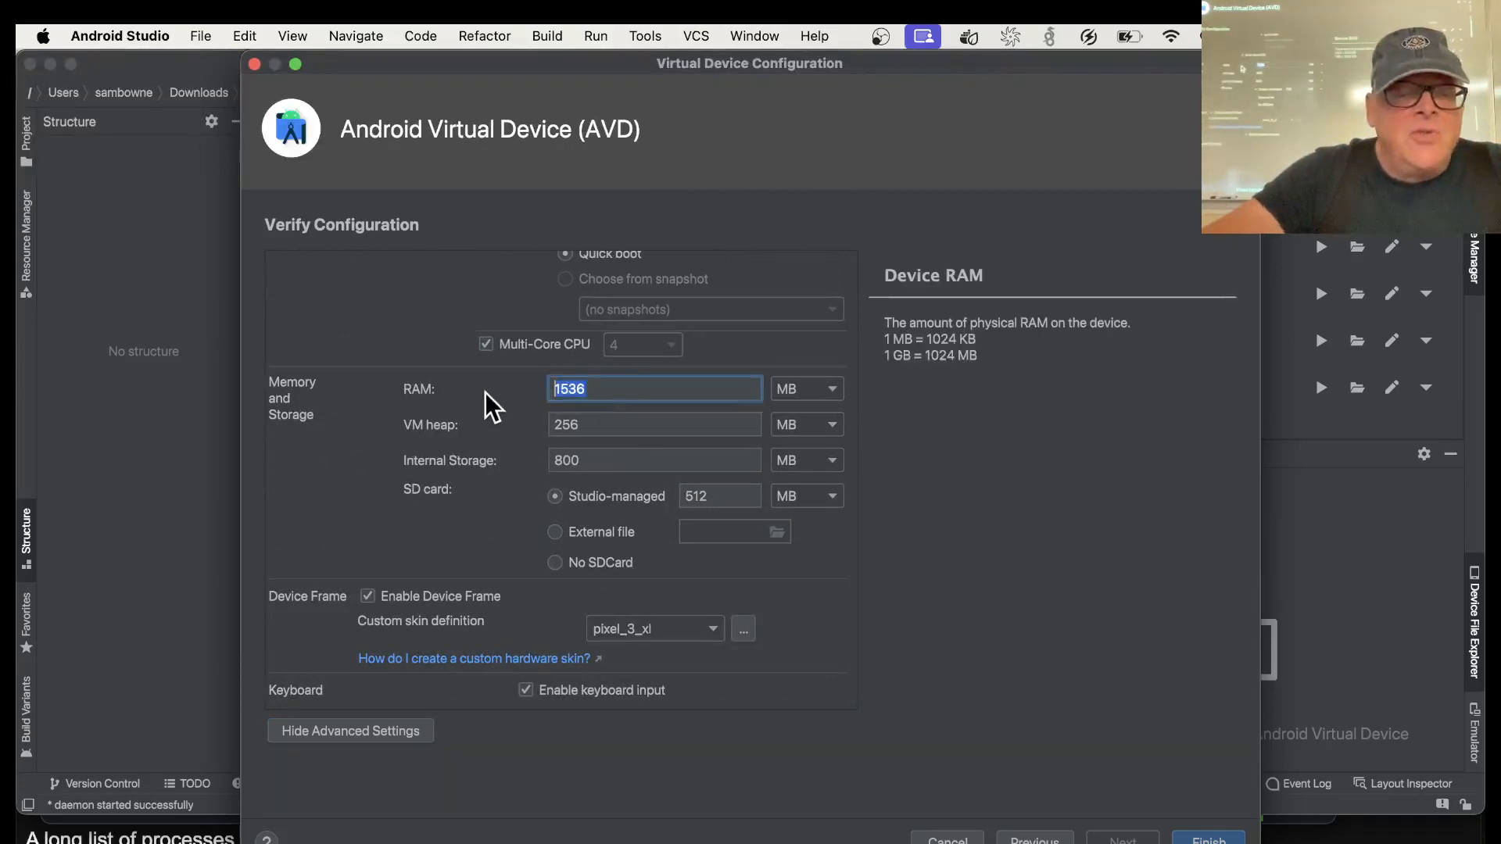
type("4096")
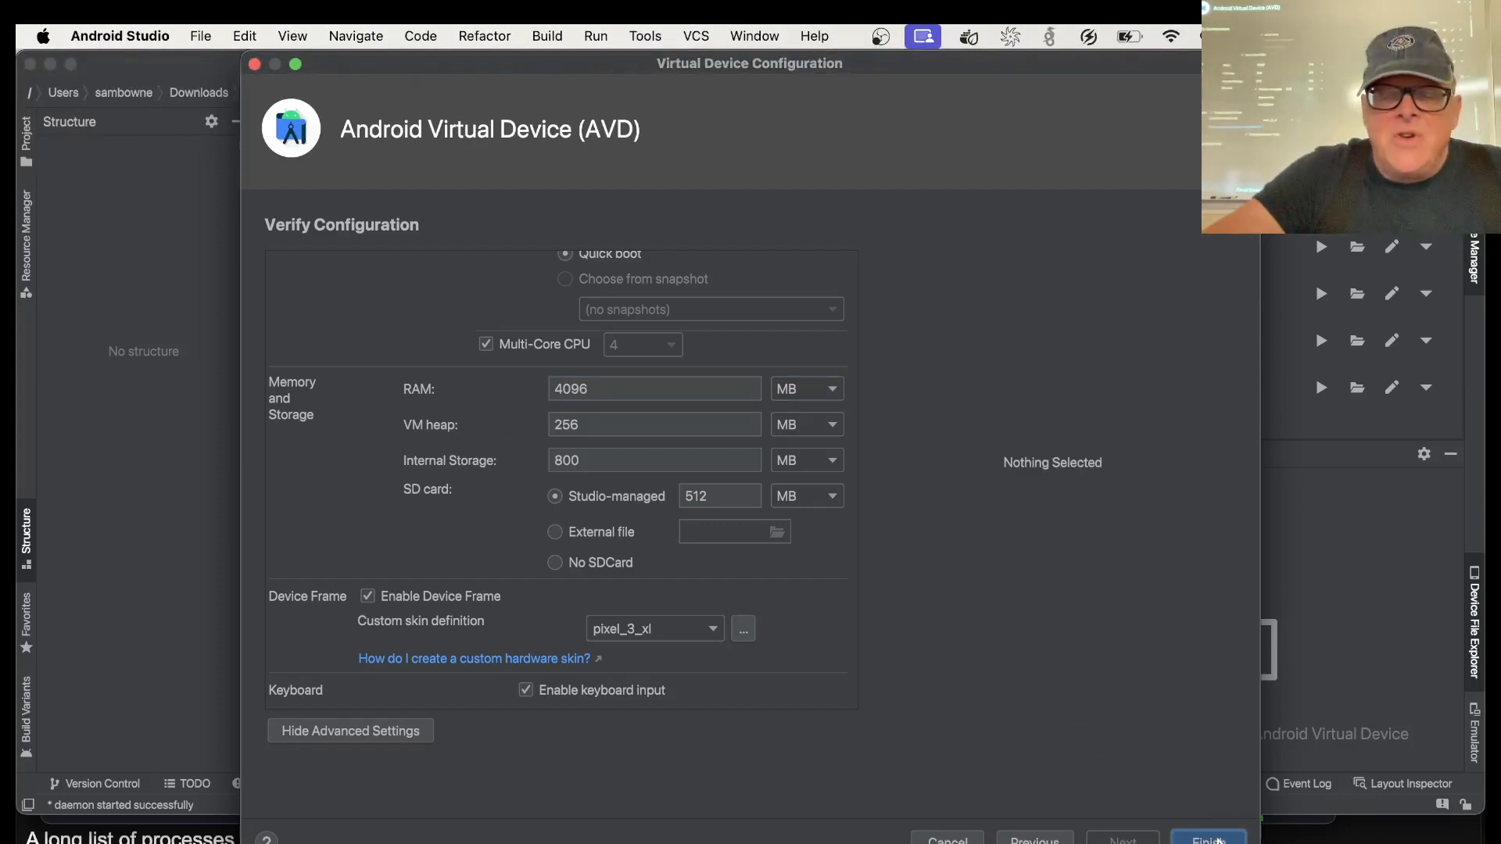
left_click(1208, 838)
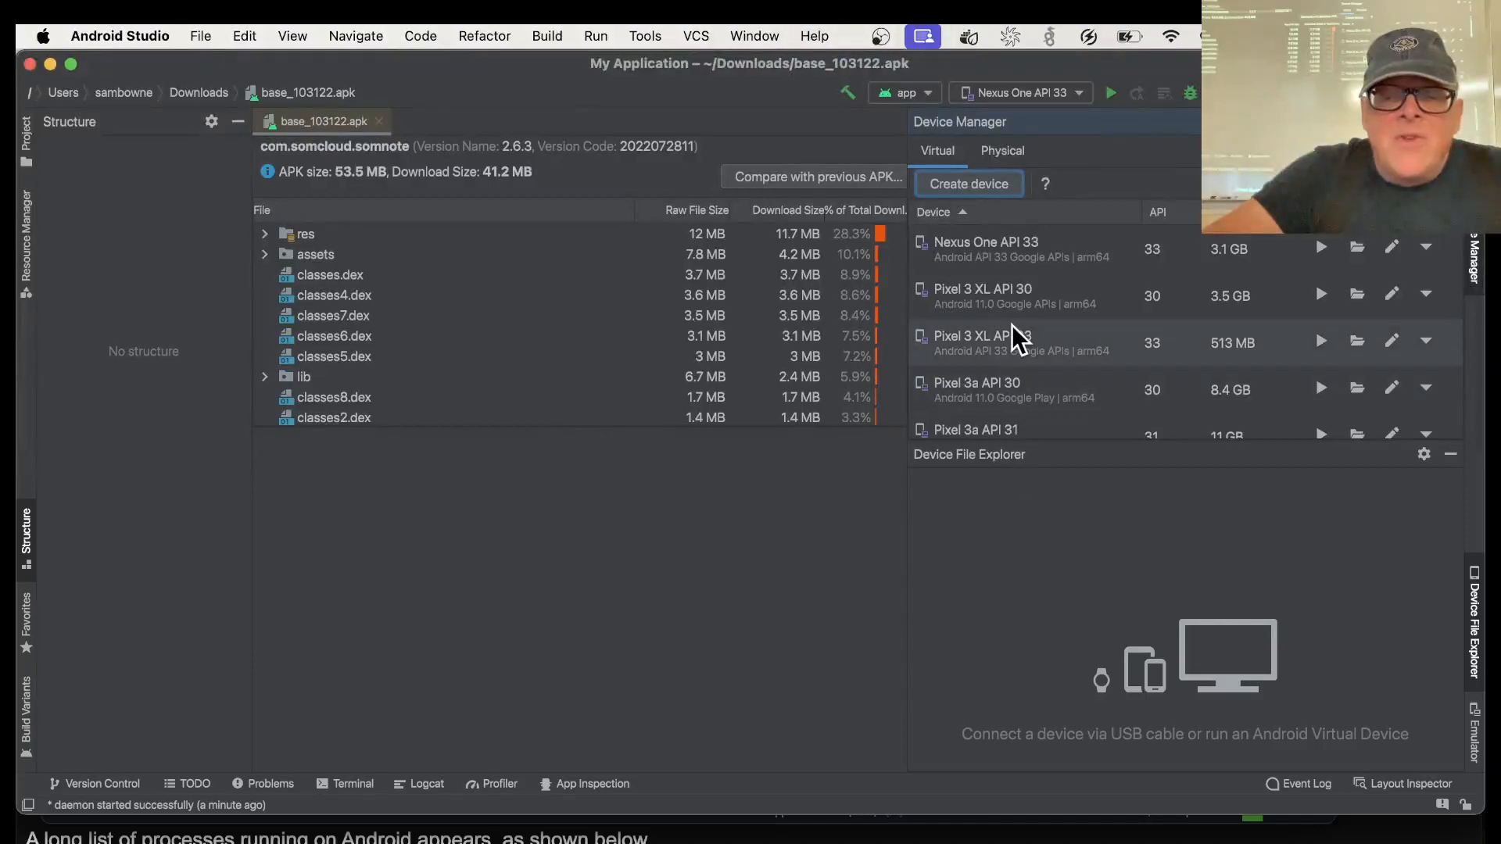
mouse_move(1077, 345)
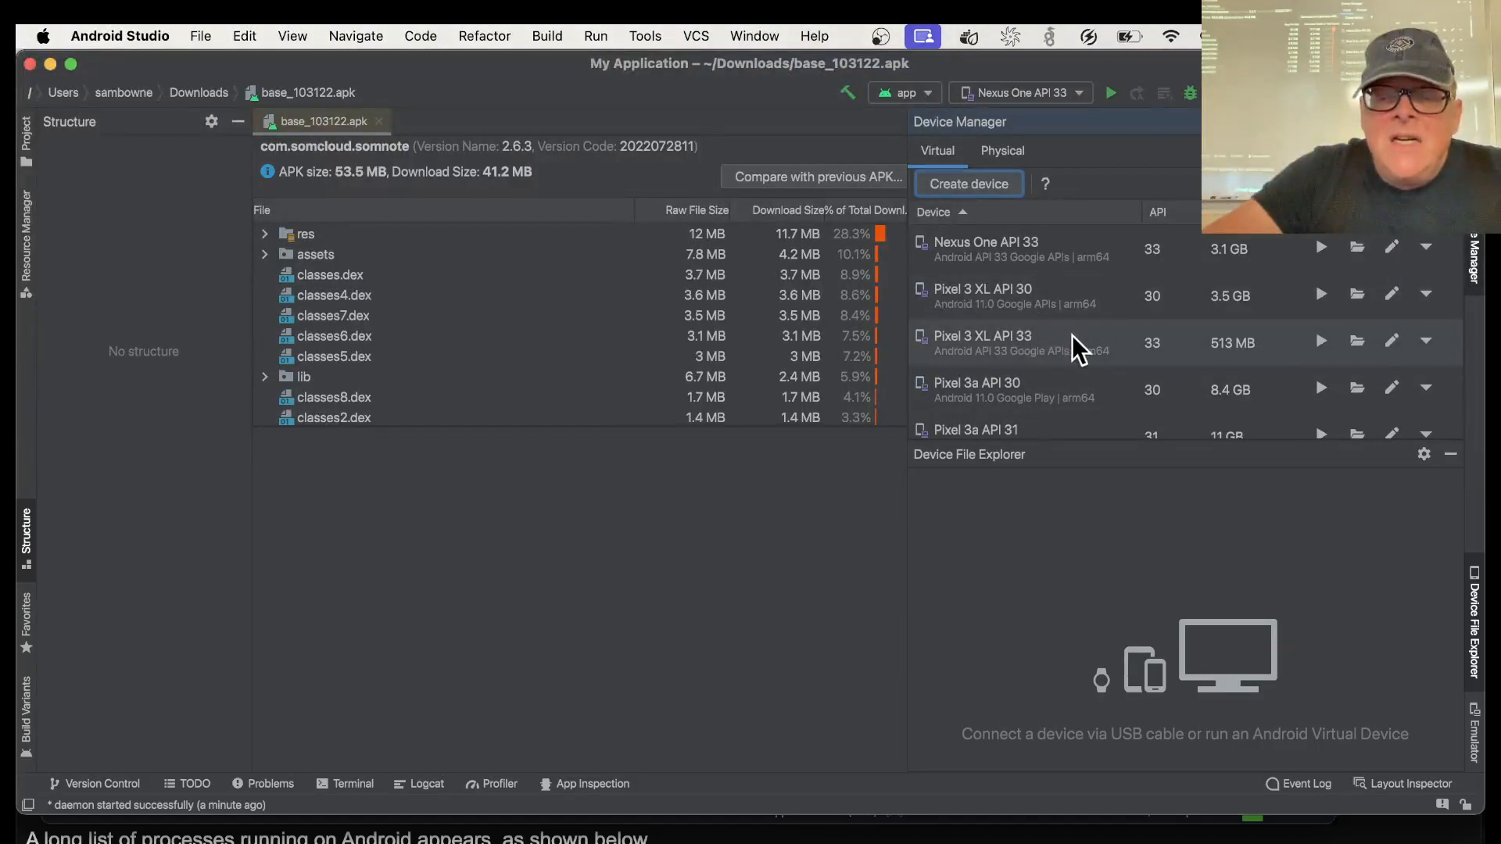
mouse_move(1003, 354)
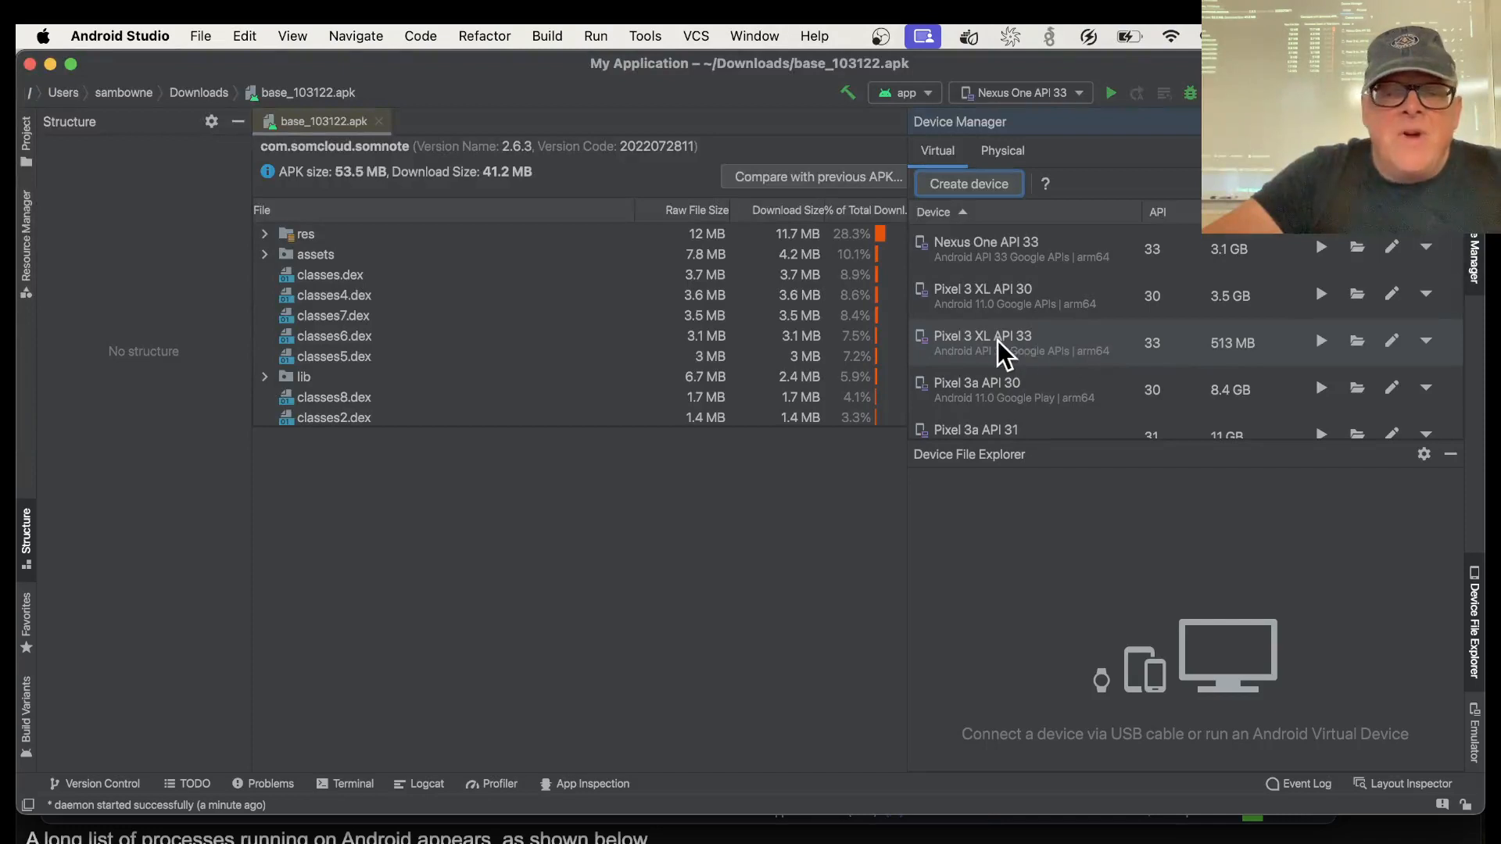
mouse_move(1316, 359)
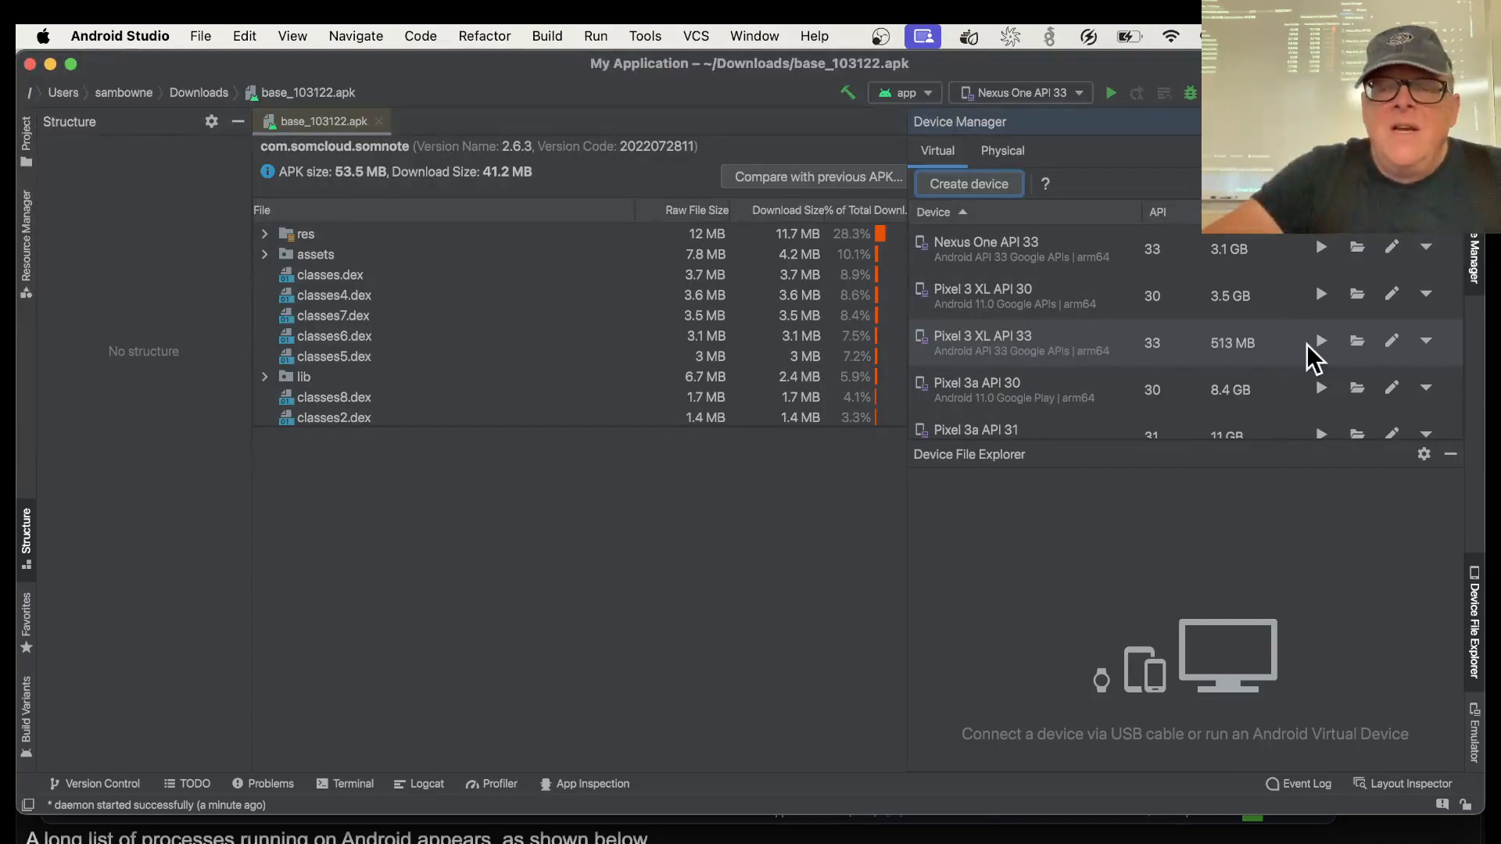
Launch the Pixel 3 XL API 33 emulator and open Terminal through Spotlight
left_click(1321, 340)
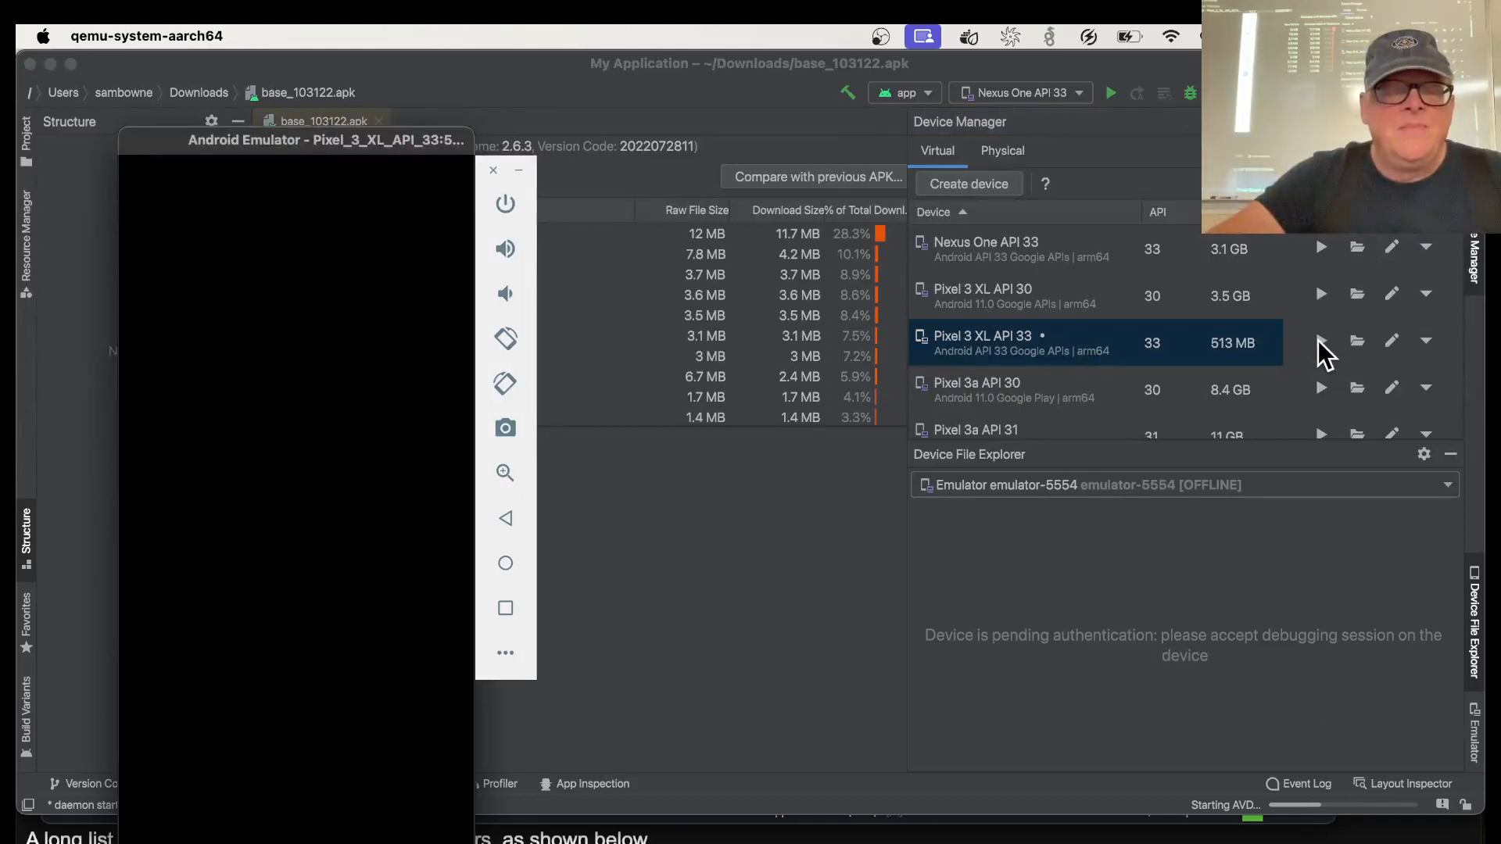
mouse_move(1240, 368)
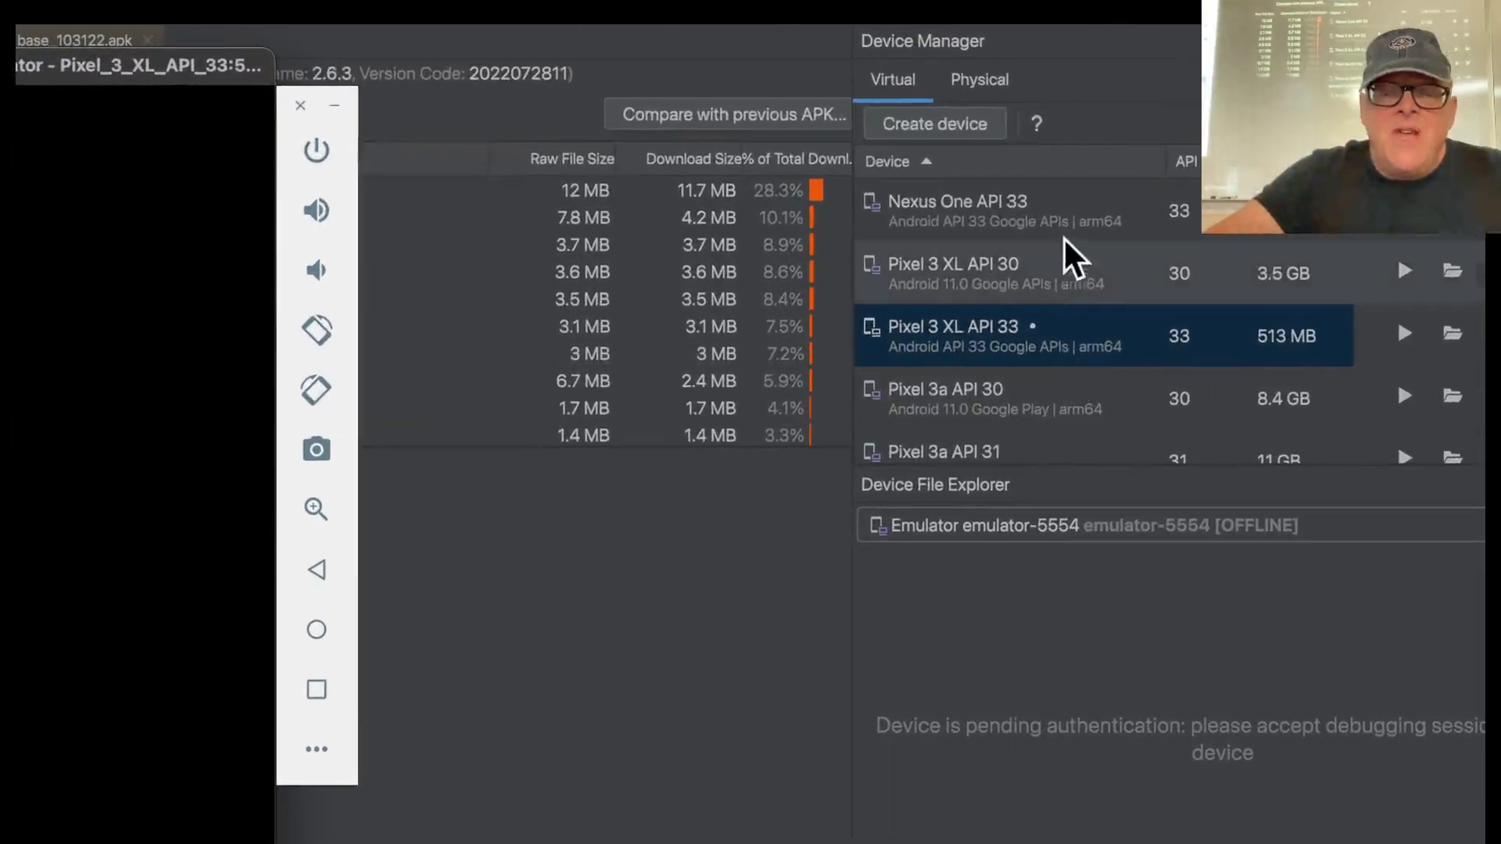
mouse_move(995, 450)
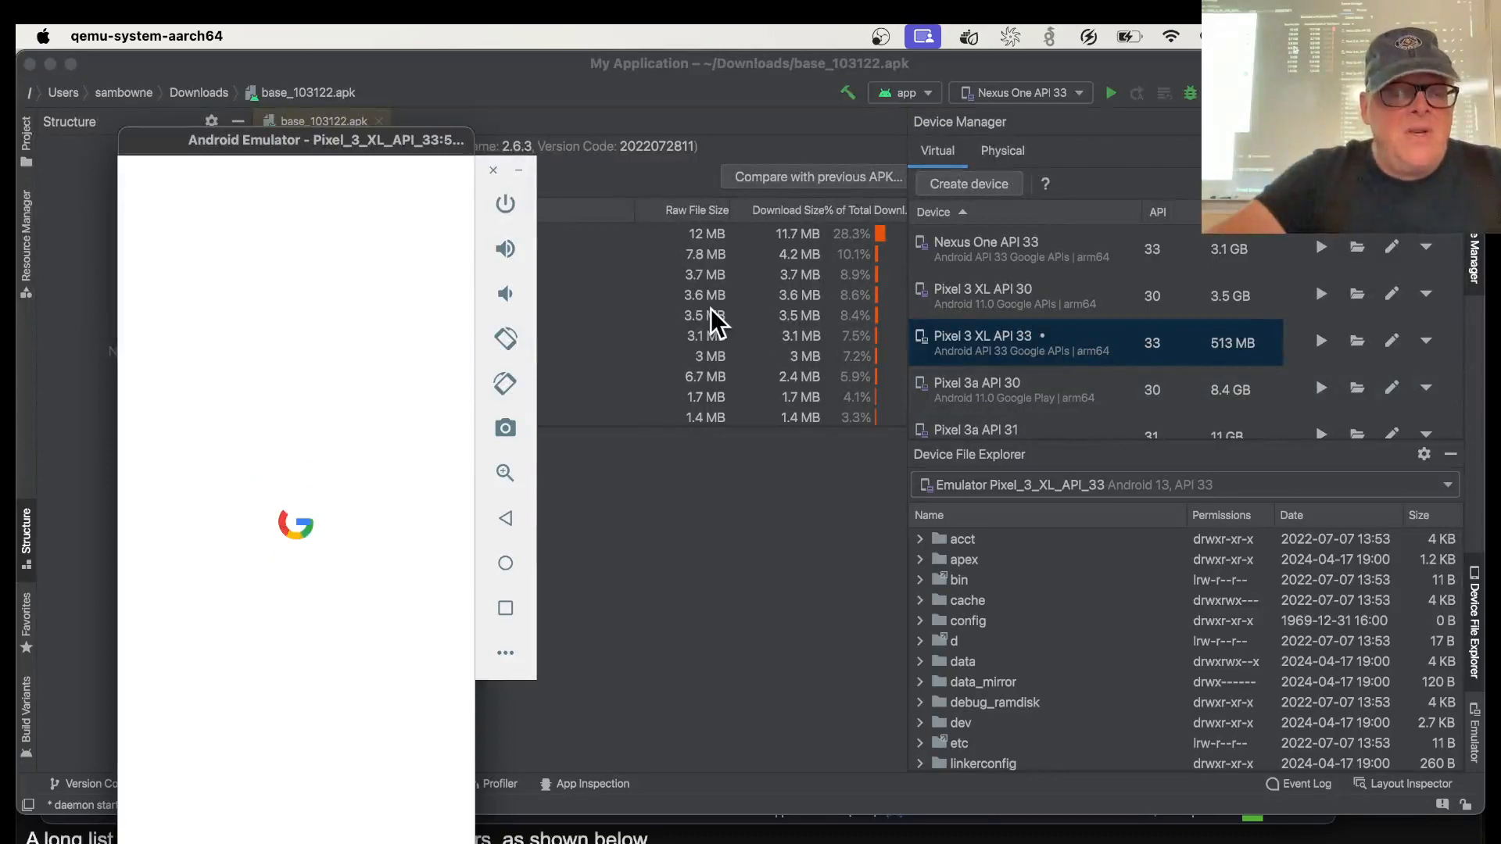
type("terminal.app")
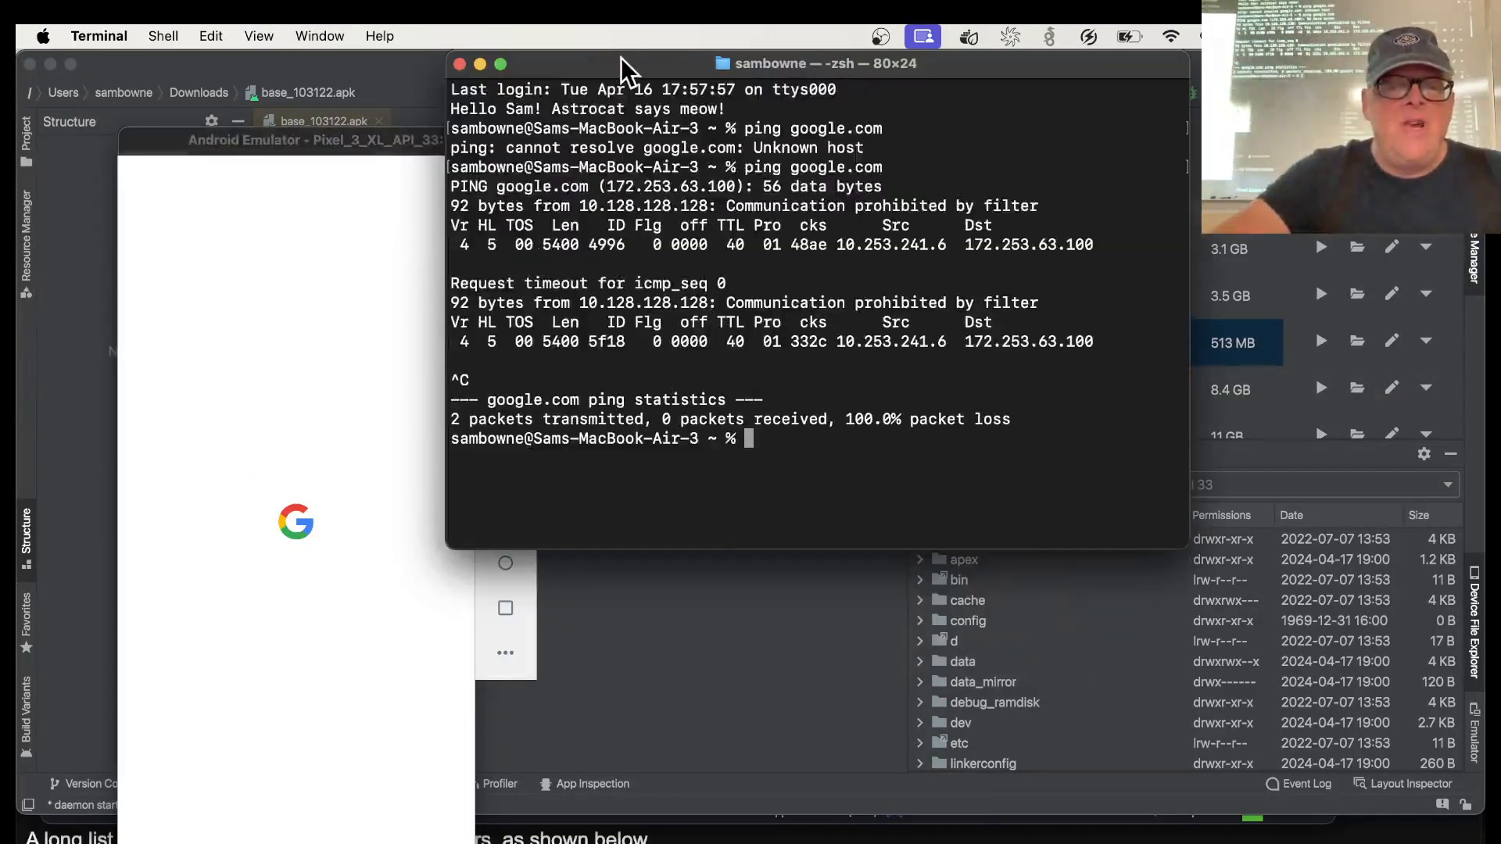
Clear Terminal, open an adb shell with su root access, then exit it
type("cle")
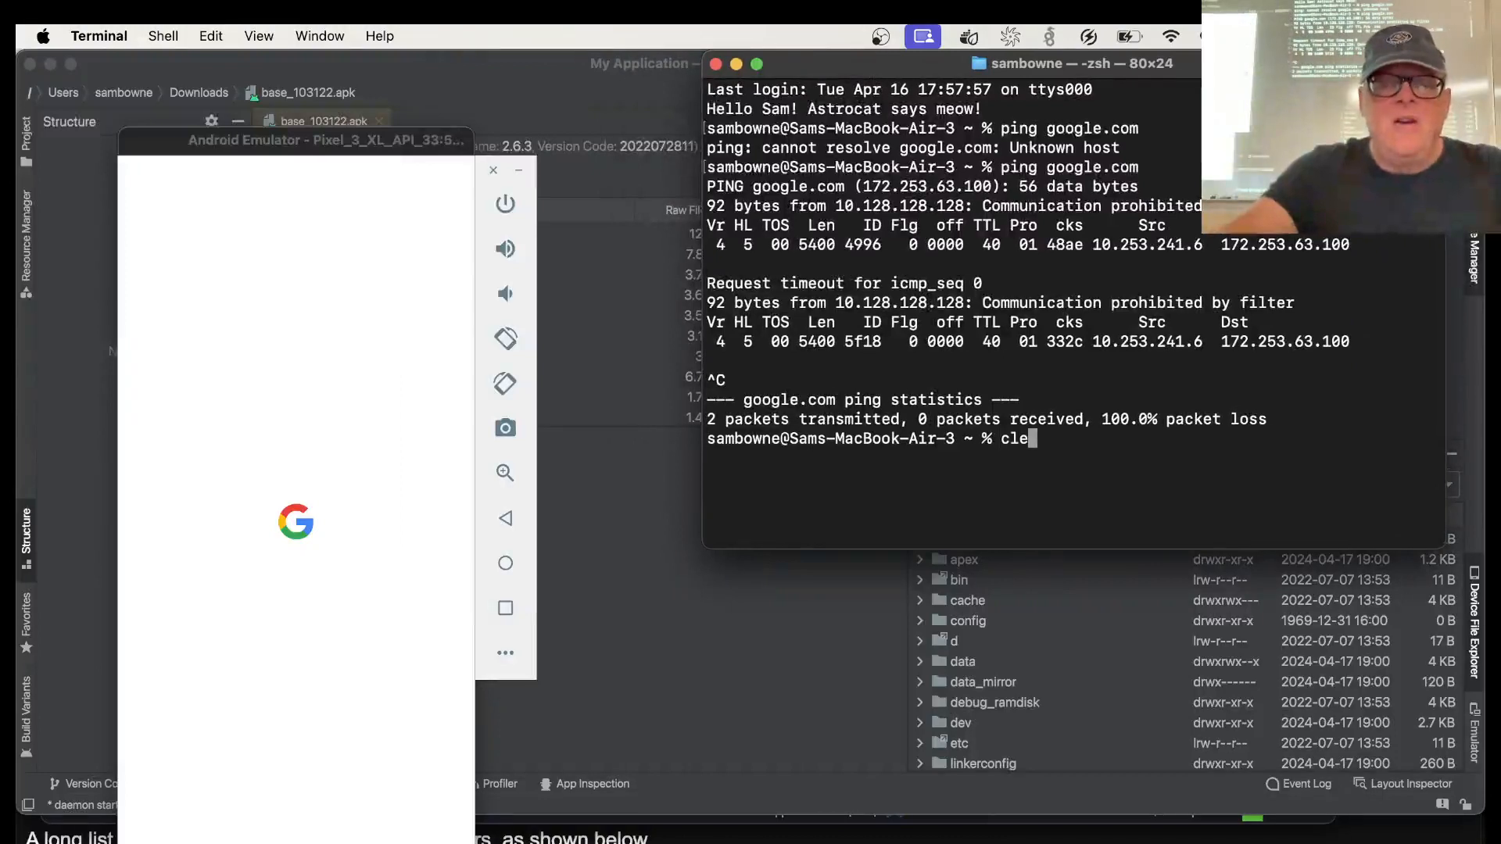
type("ar")
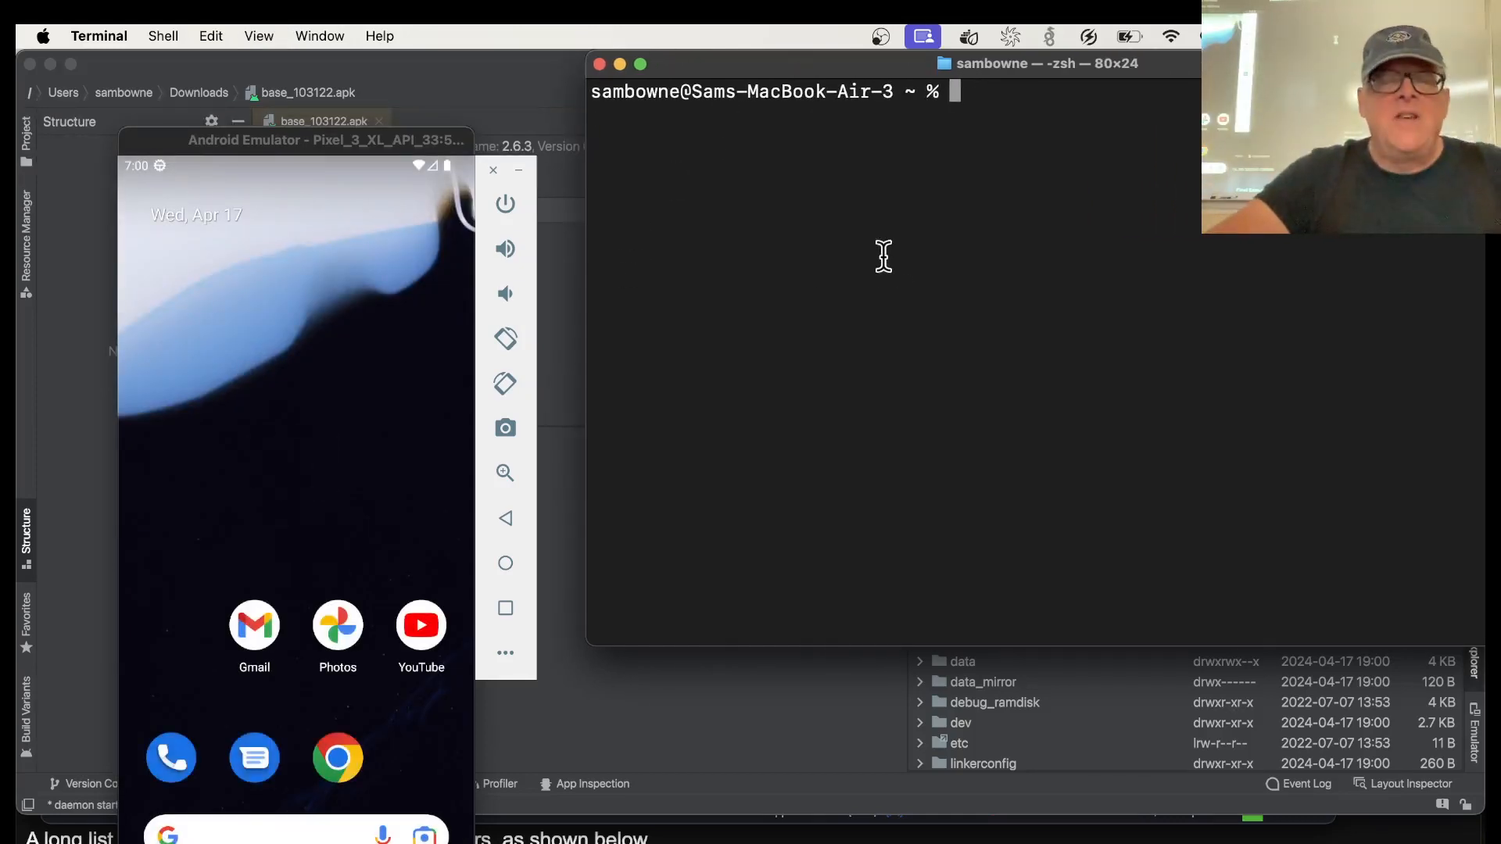
type("adb")
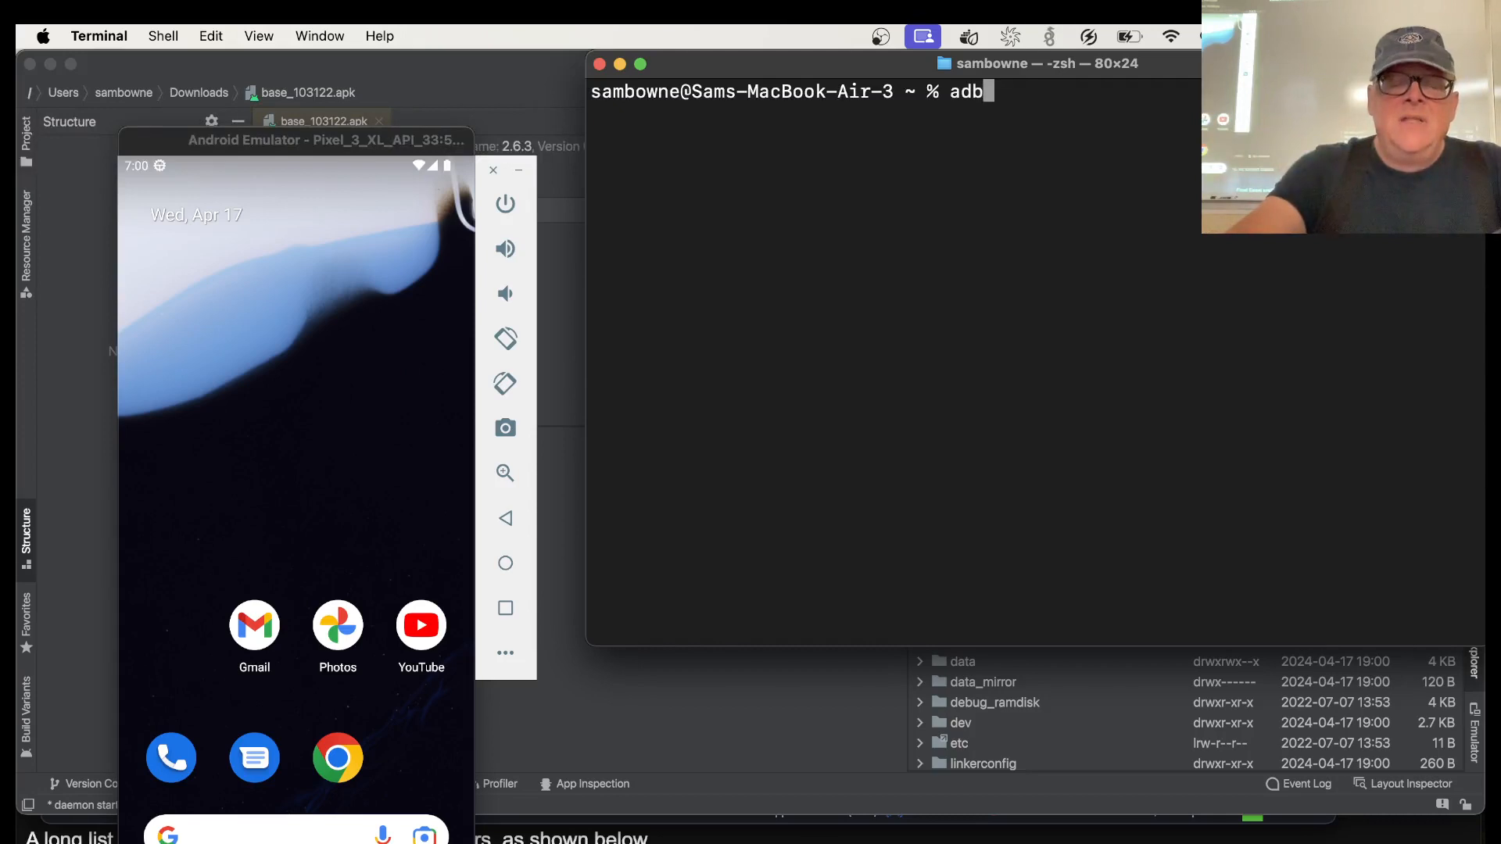
type("shge")
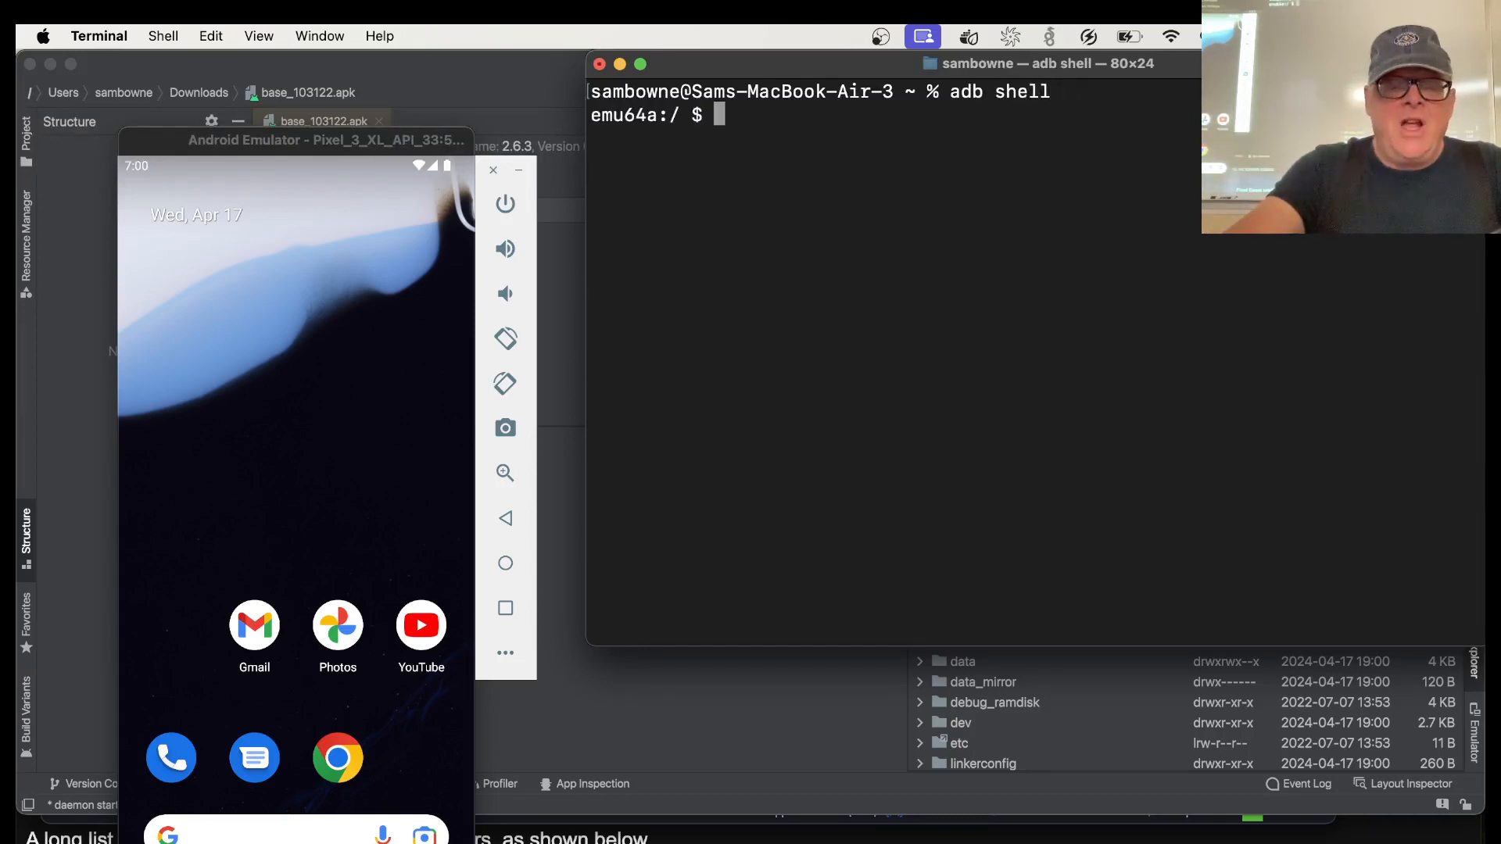
type("su")
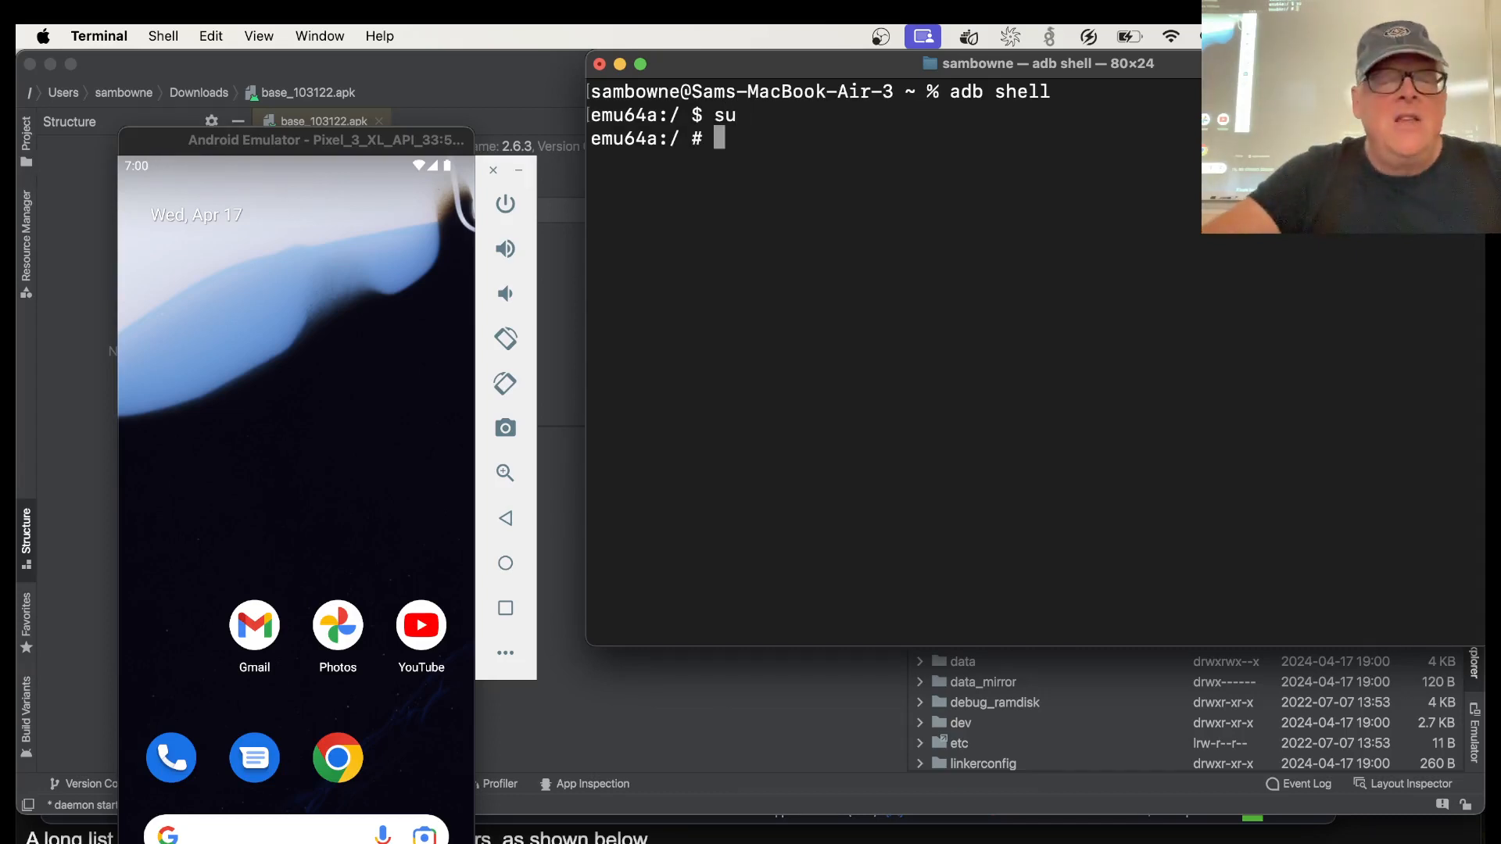
type("exit")
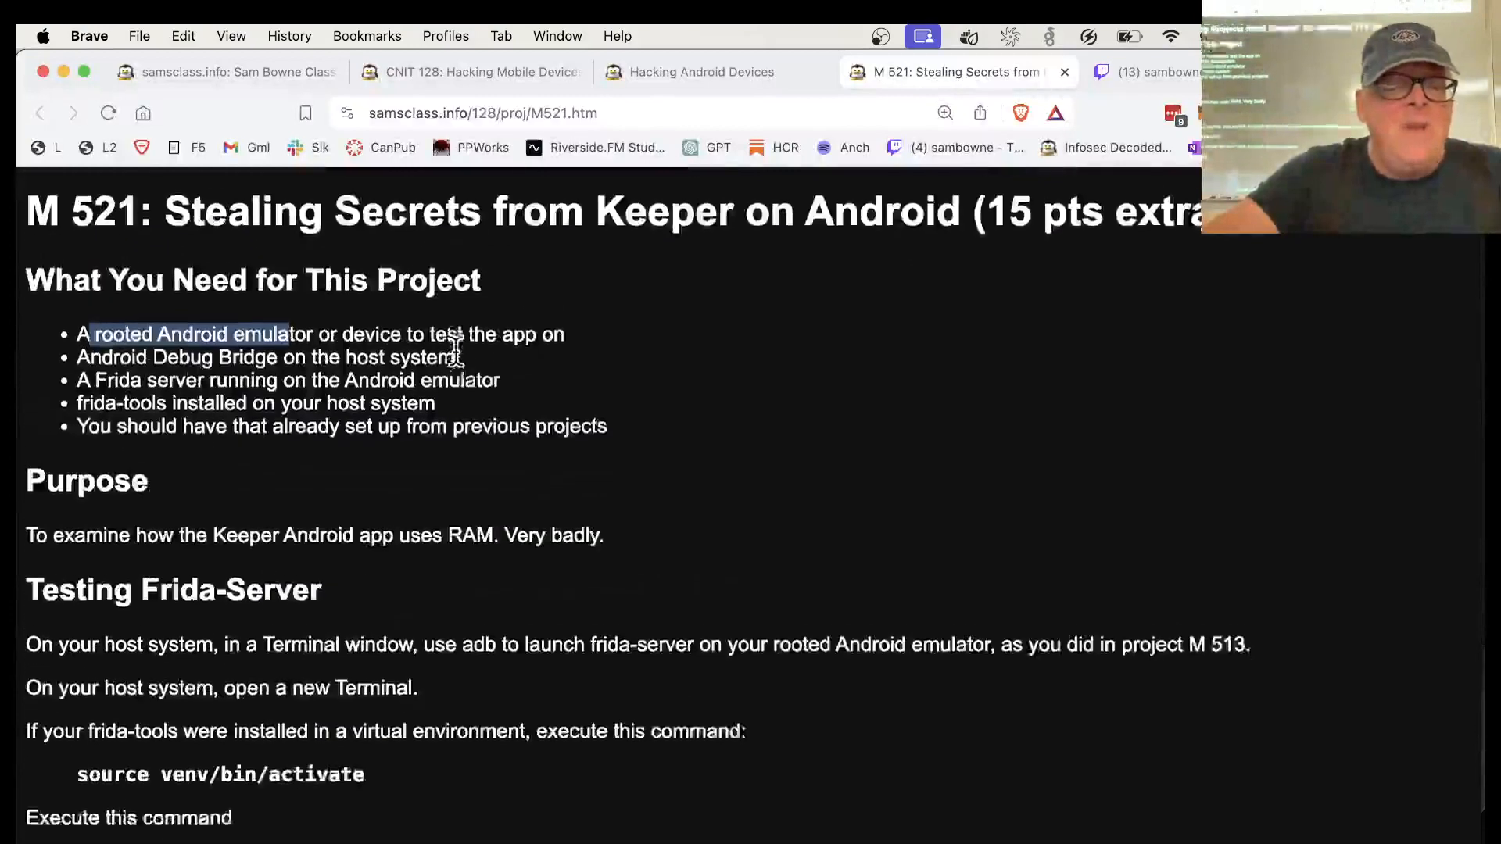
Open M 513 Instrumenting with Frida from the course list and scroll to Installing Frida-Tools
left_click(702, 72)
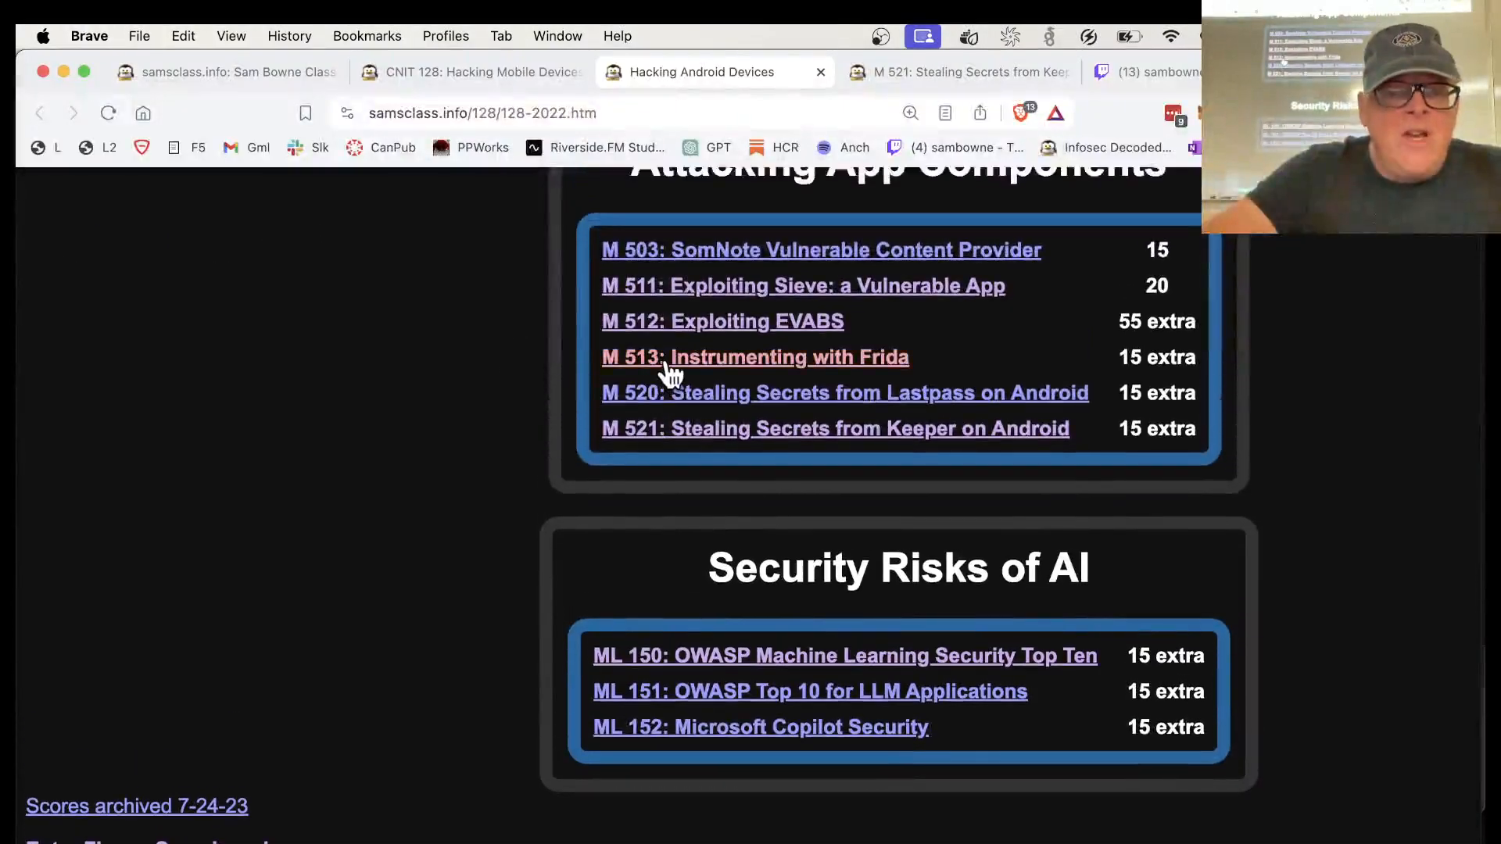
left_click(754, 357)
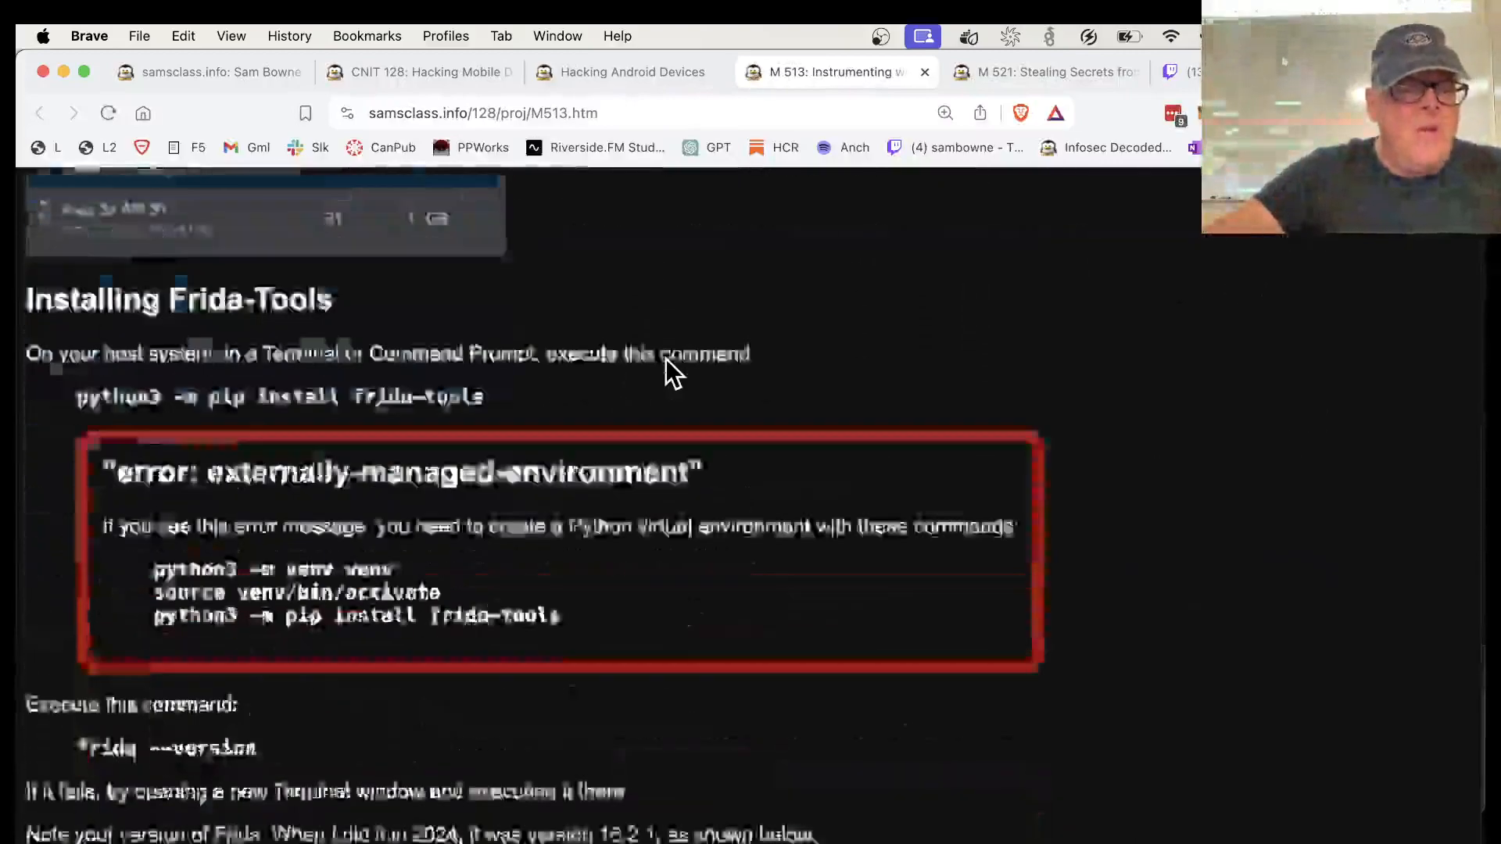
scroll("down", 3)
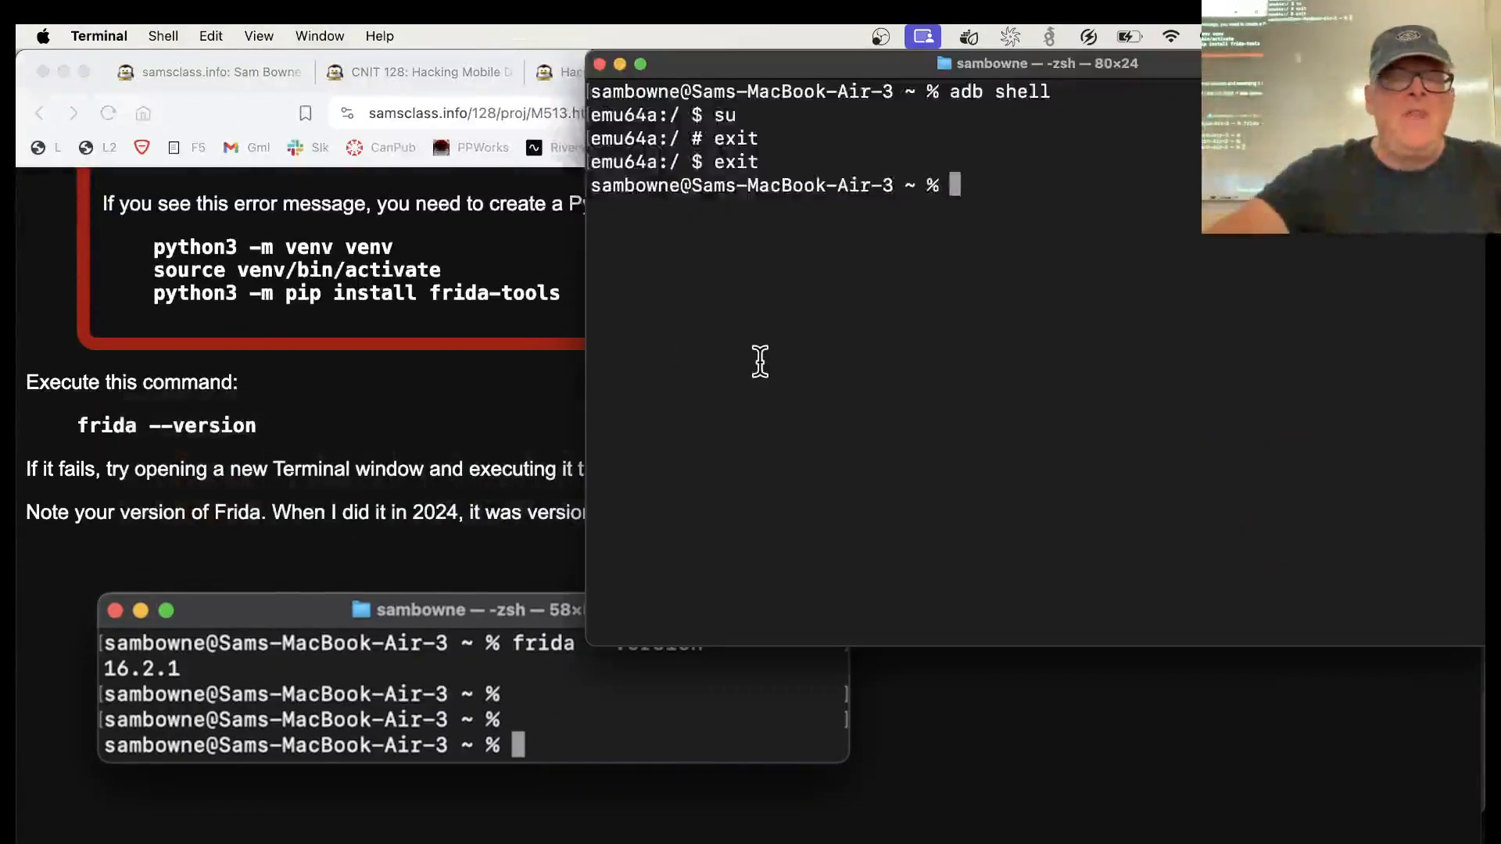
Run frida --version in Terminal, confirming Frida 16.2.1
type("fri")
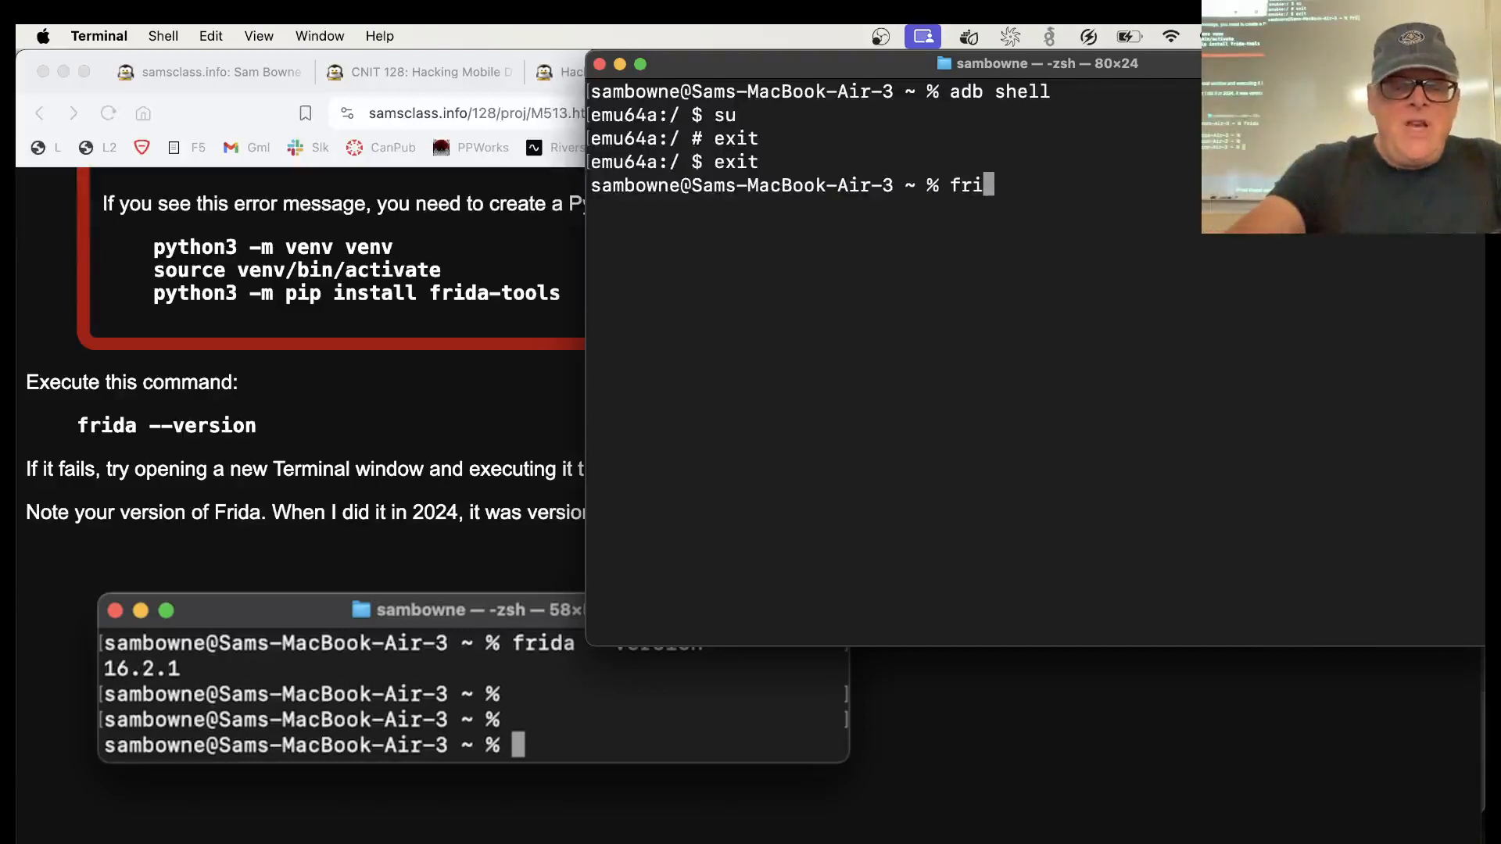
type("da-too")
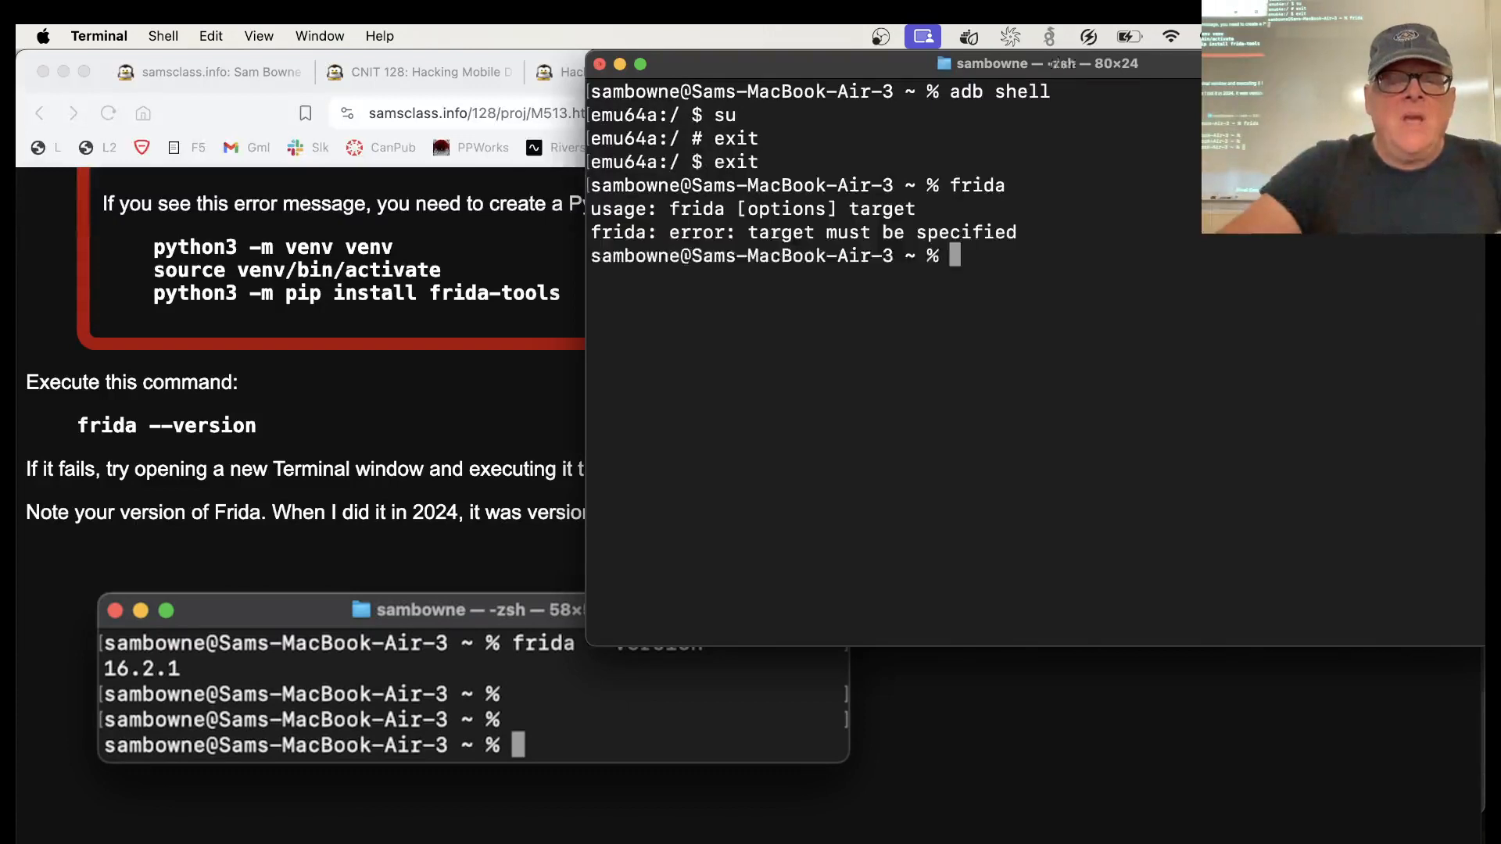
type("frida --")
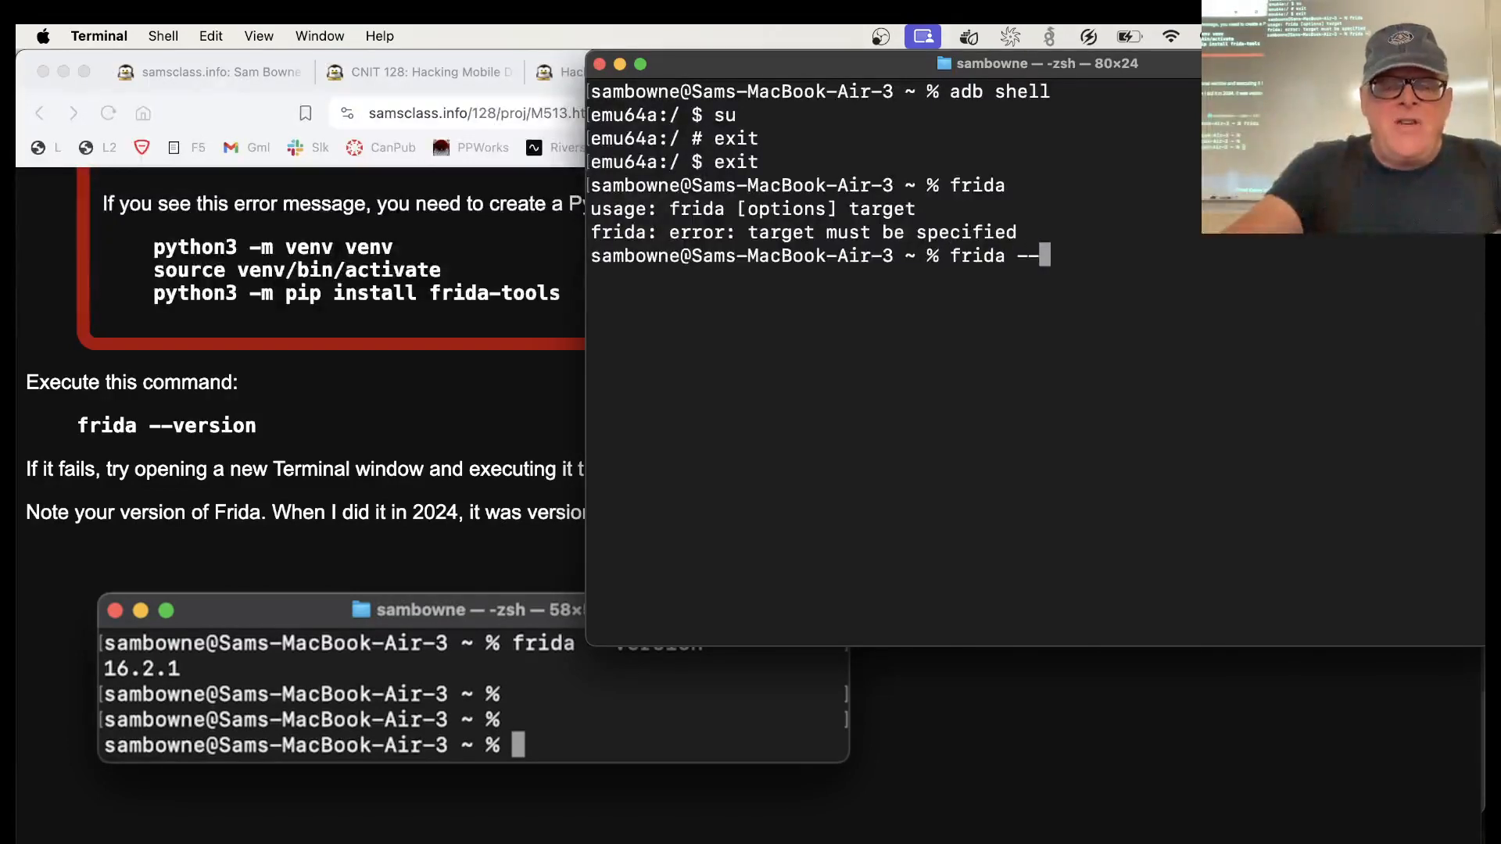
type("version")
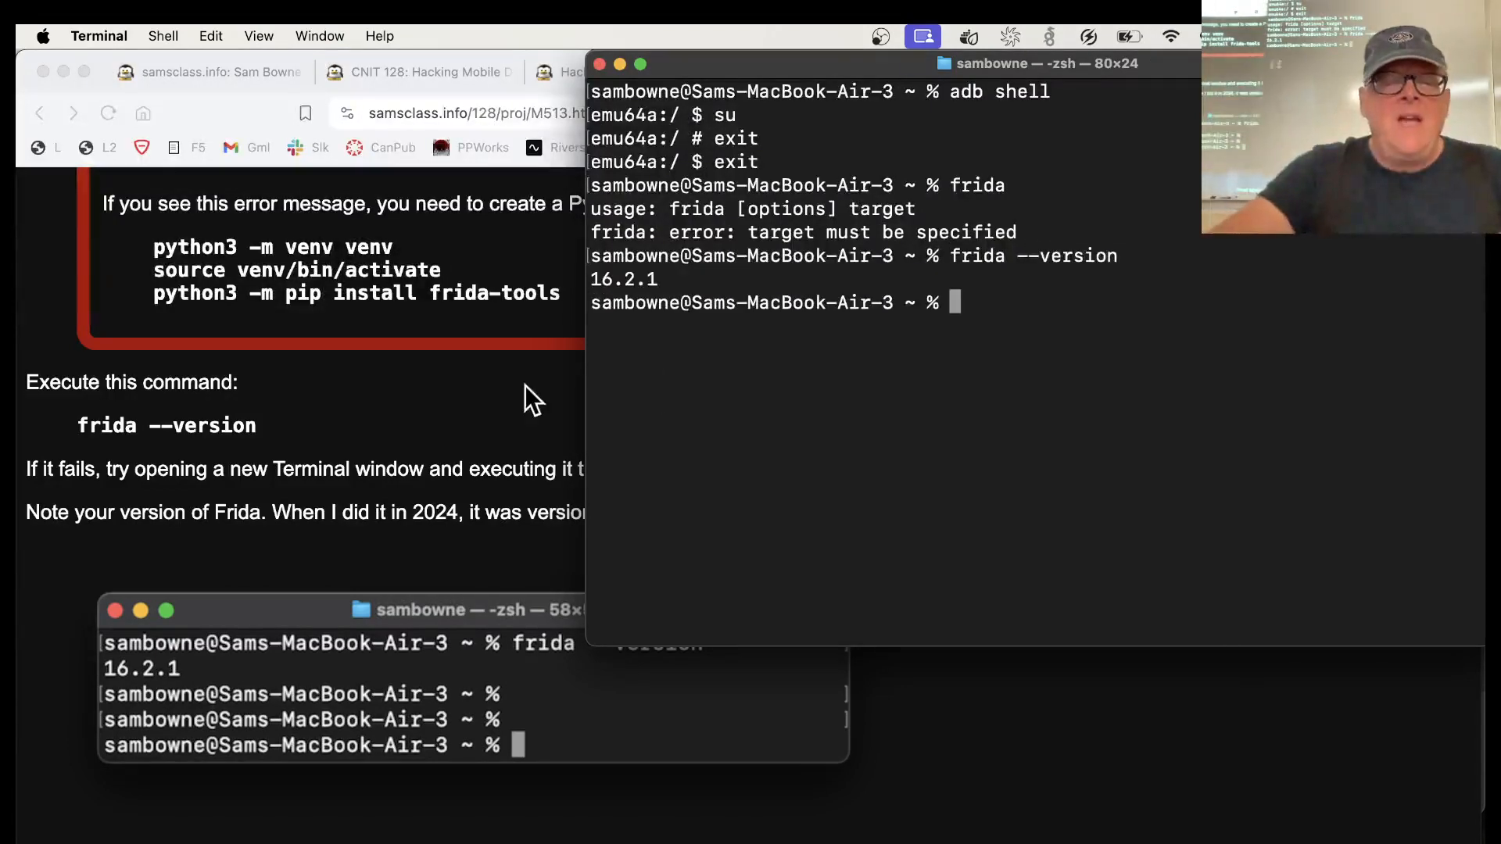
mouse_move(696, 277)
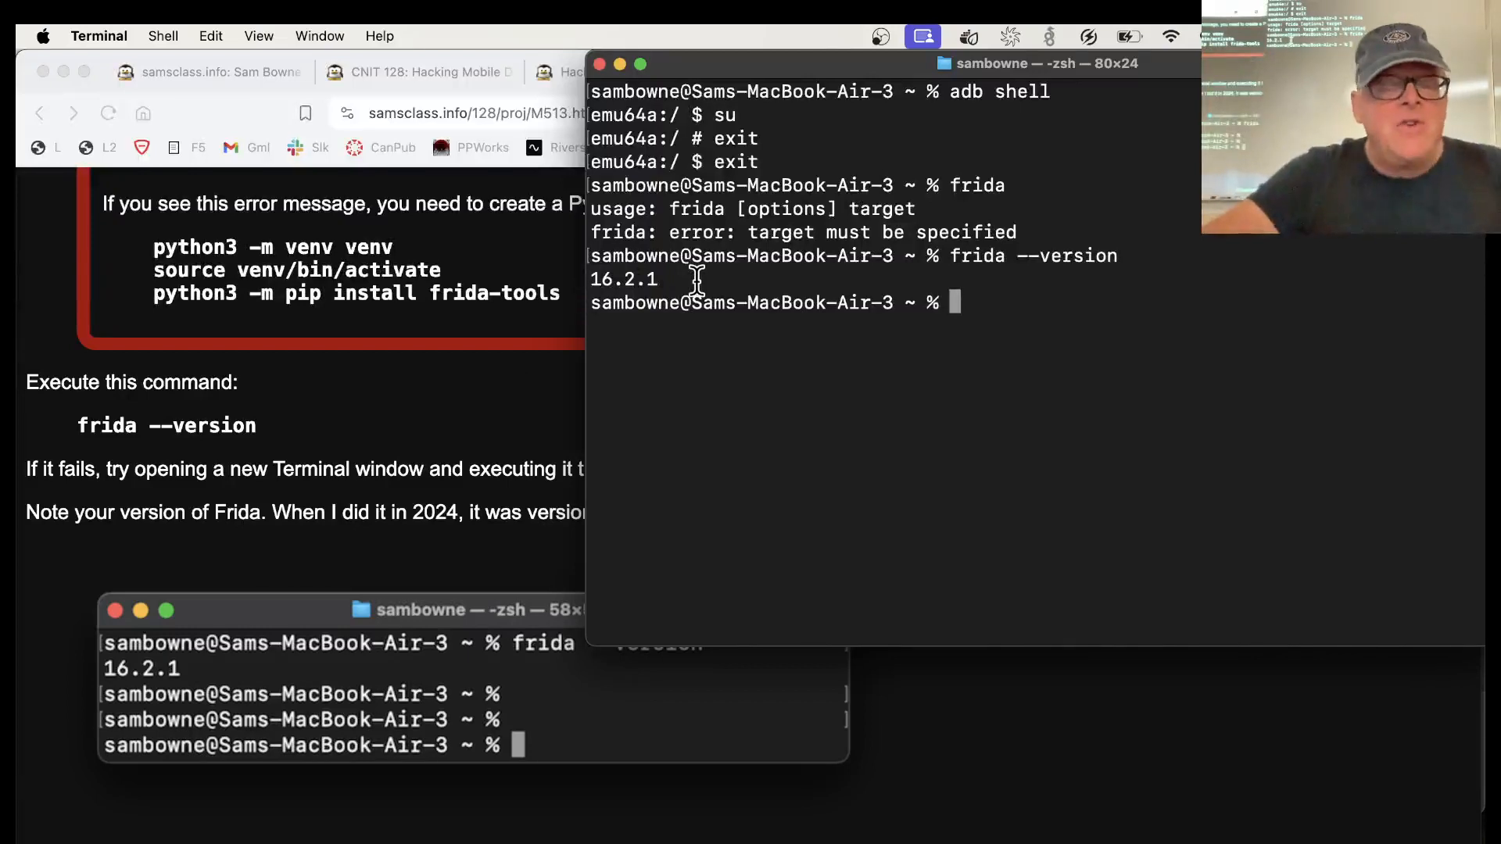
mouse_move(768, 345)
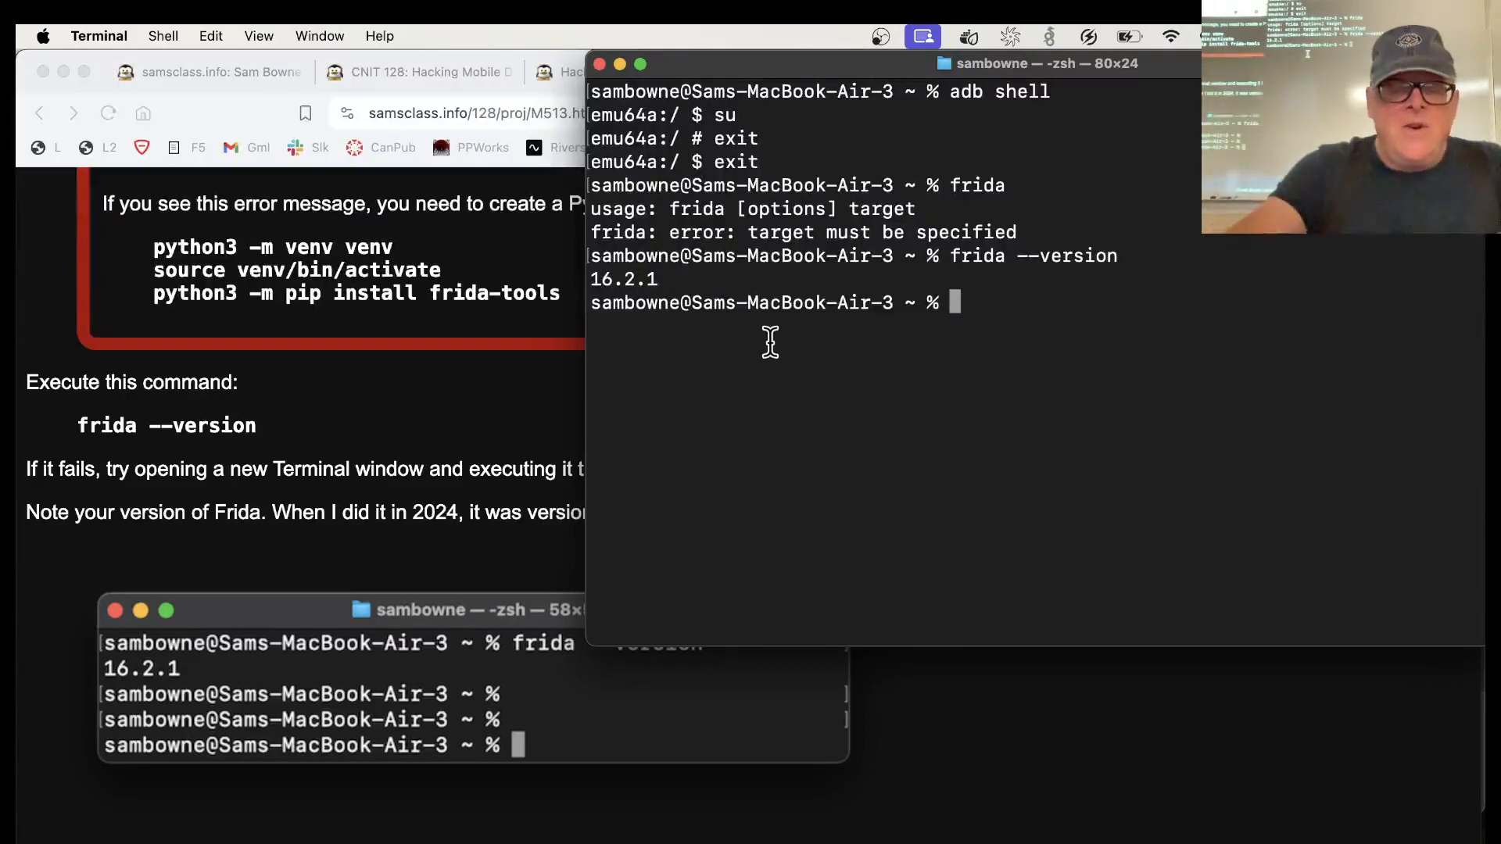
List the 128 folder and select the frida-server file name for reuse
type("cd 128")
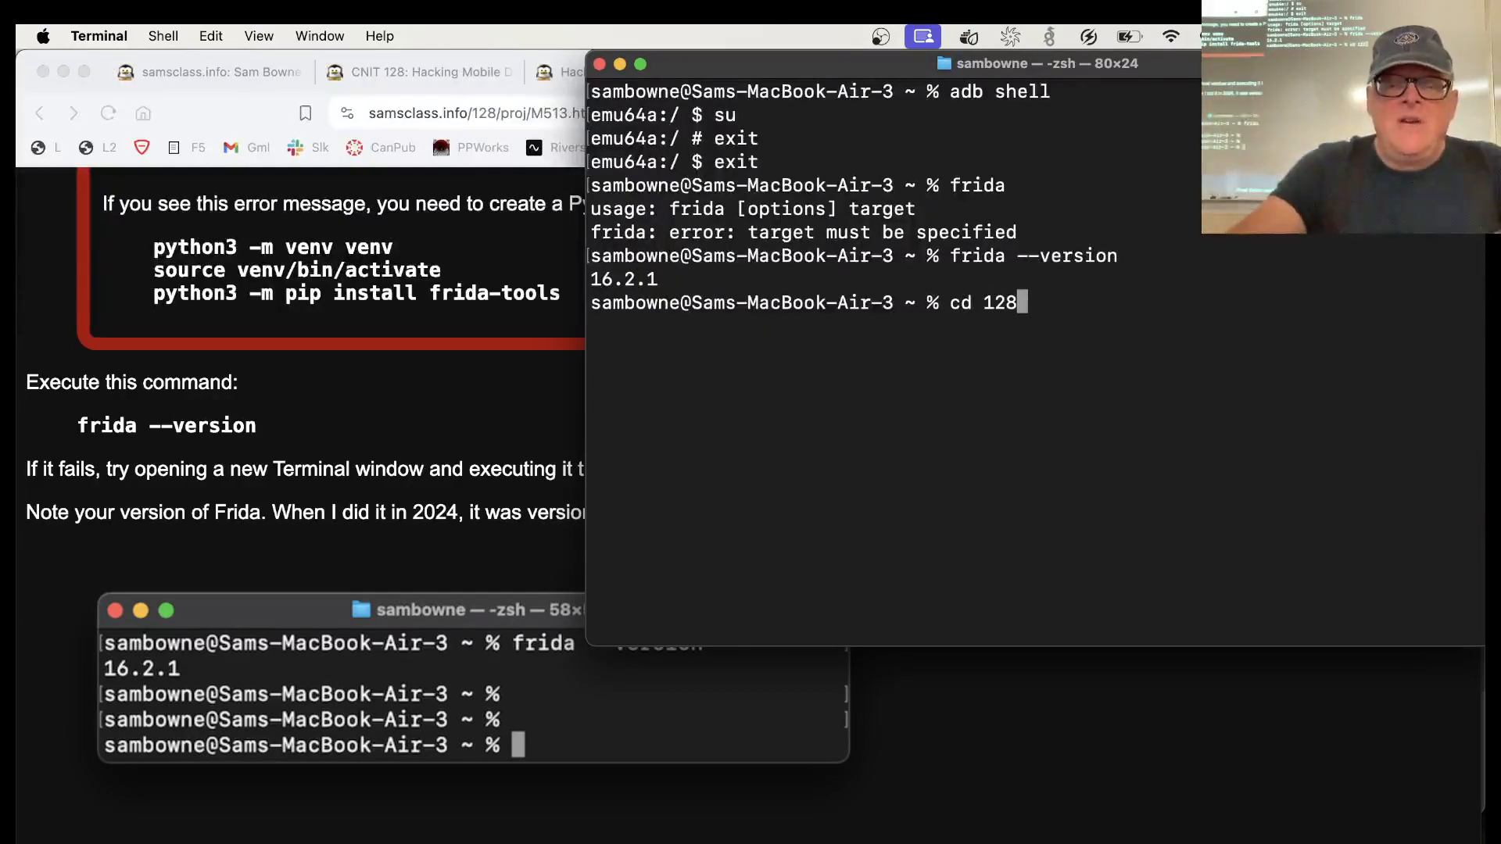
type("cd frida")
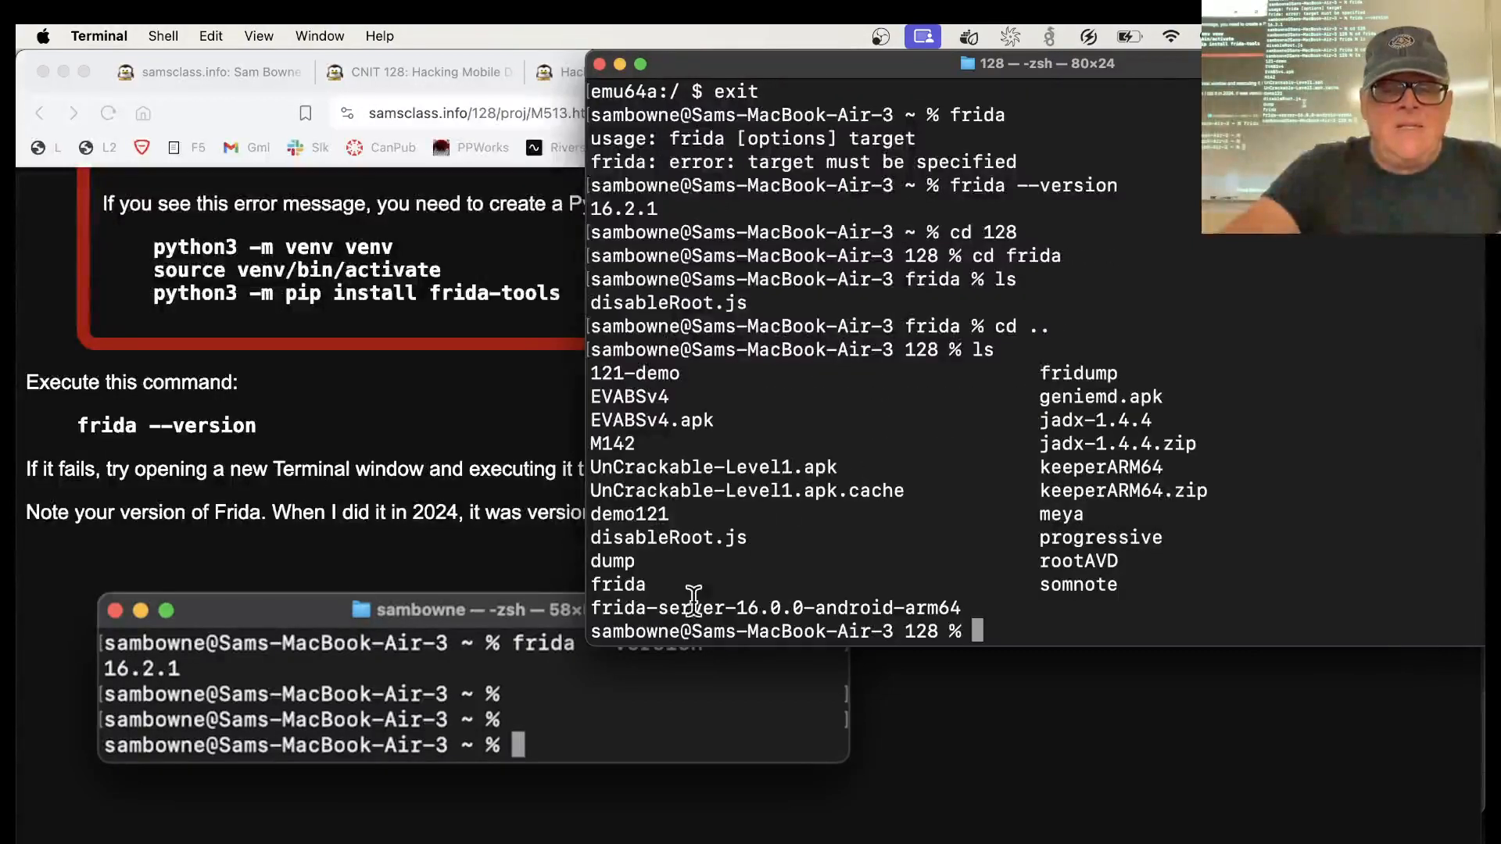
mouse_move(594, 608)
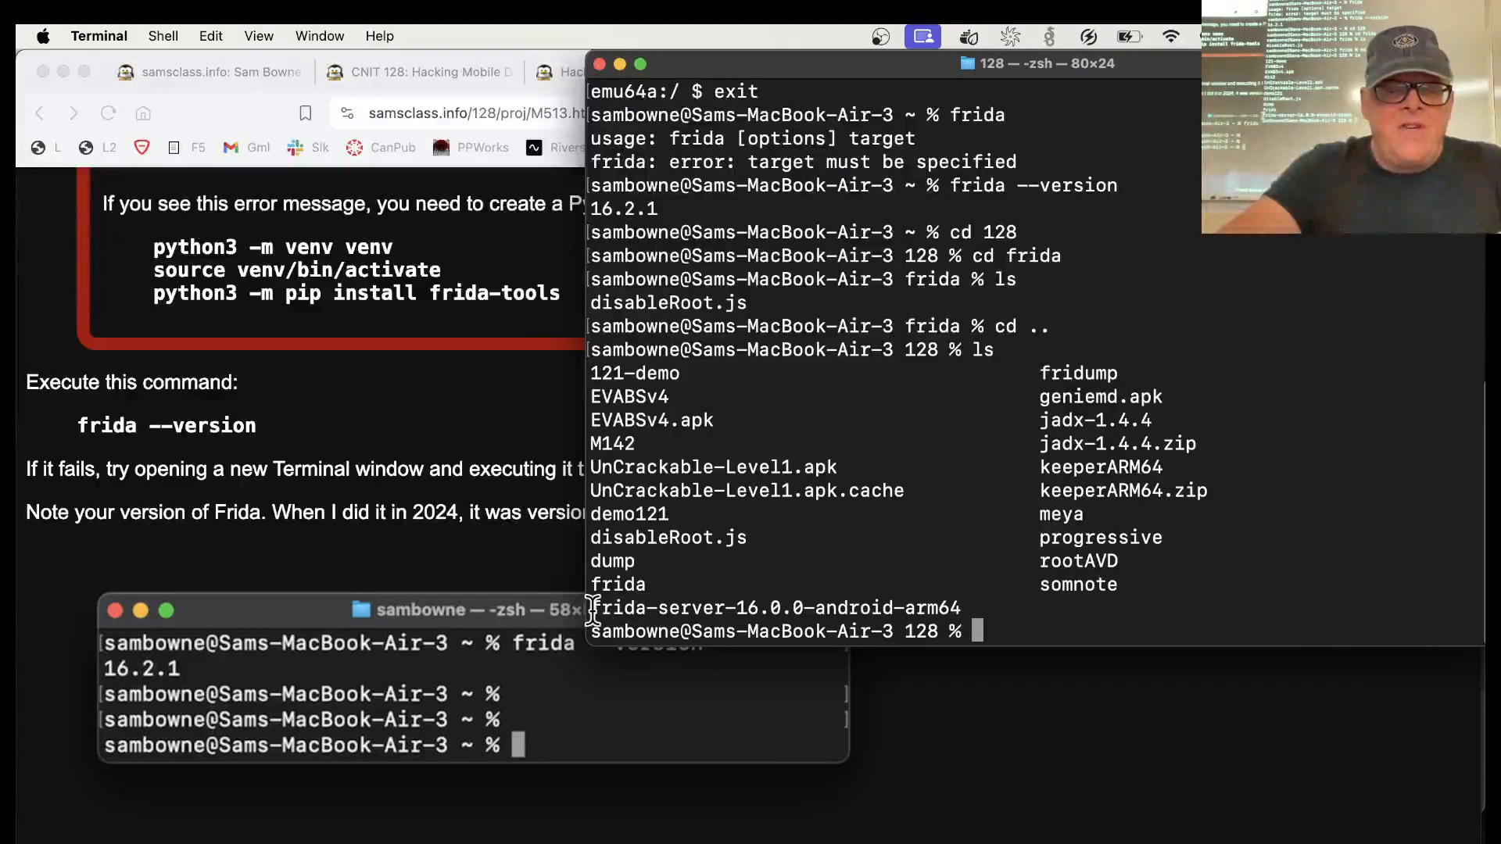
double_click(775, 607)
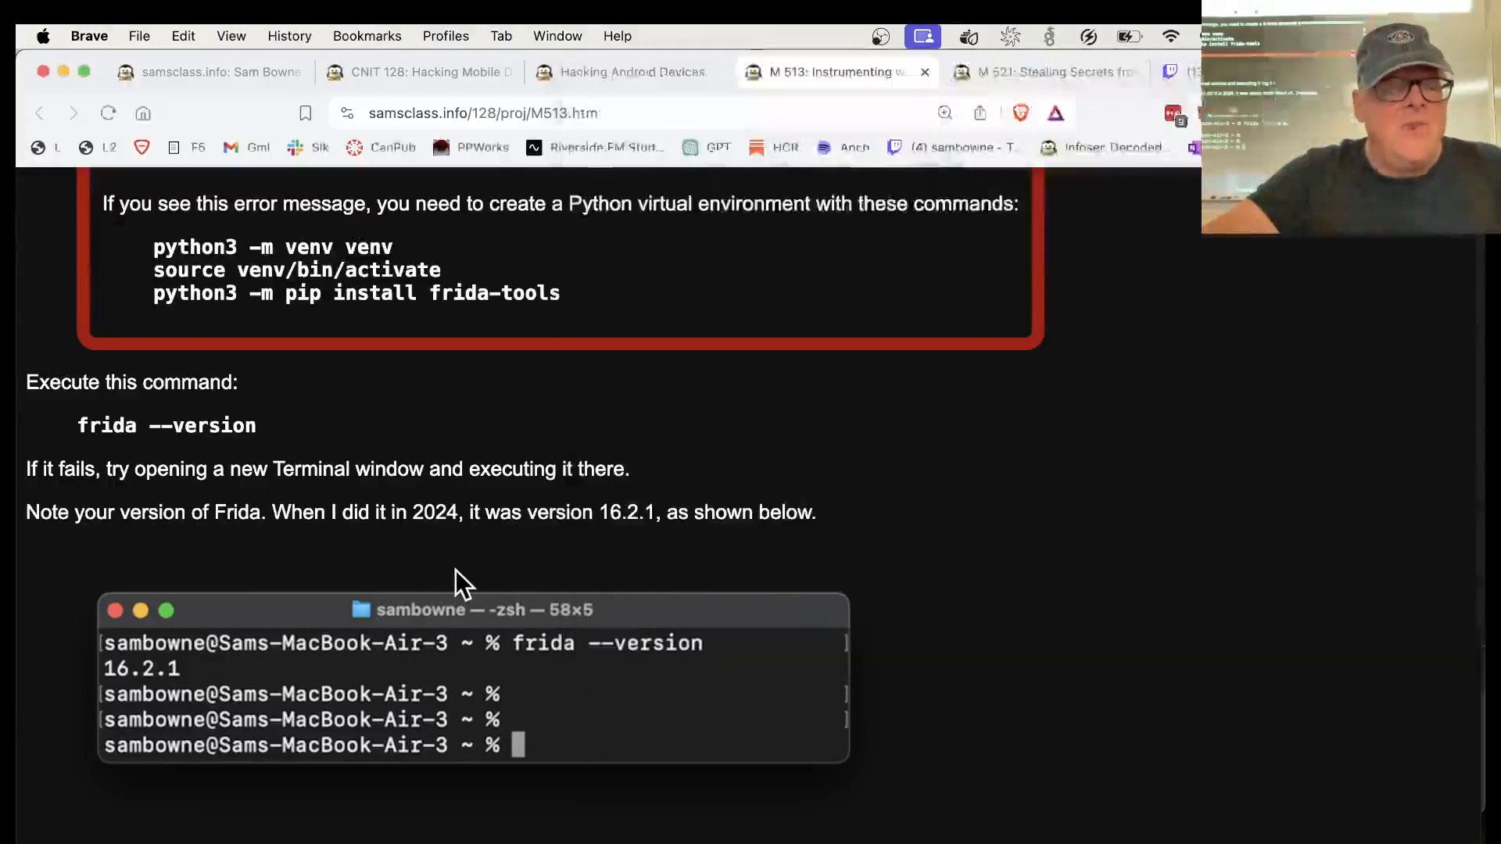
scroll("down", 3)
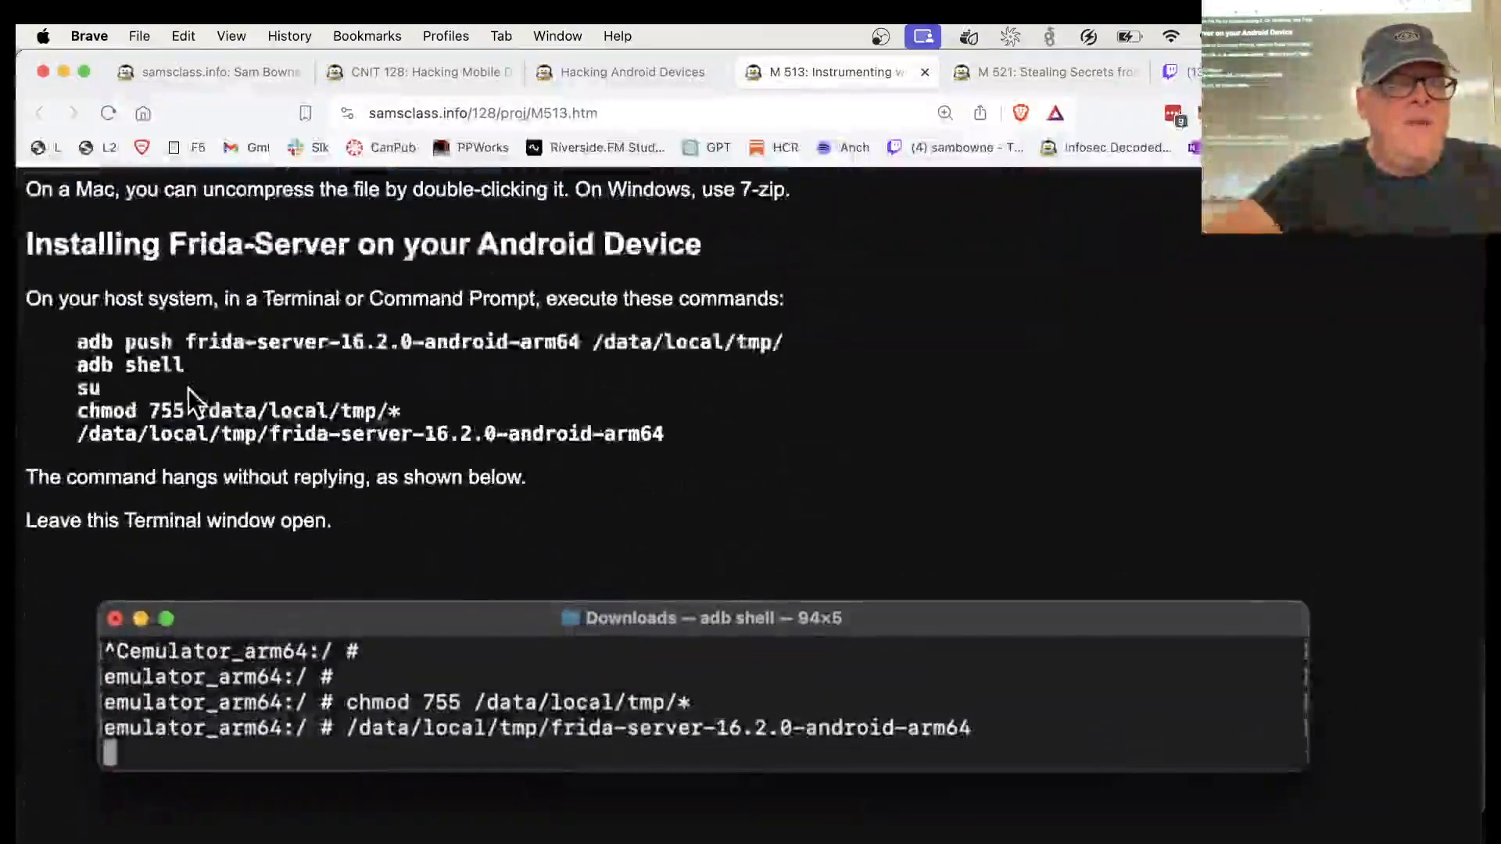
mouse_move(832, 388)
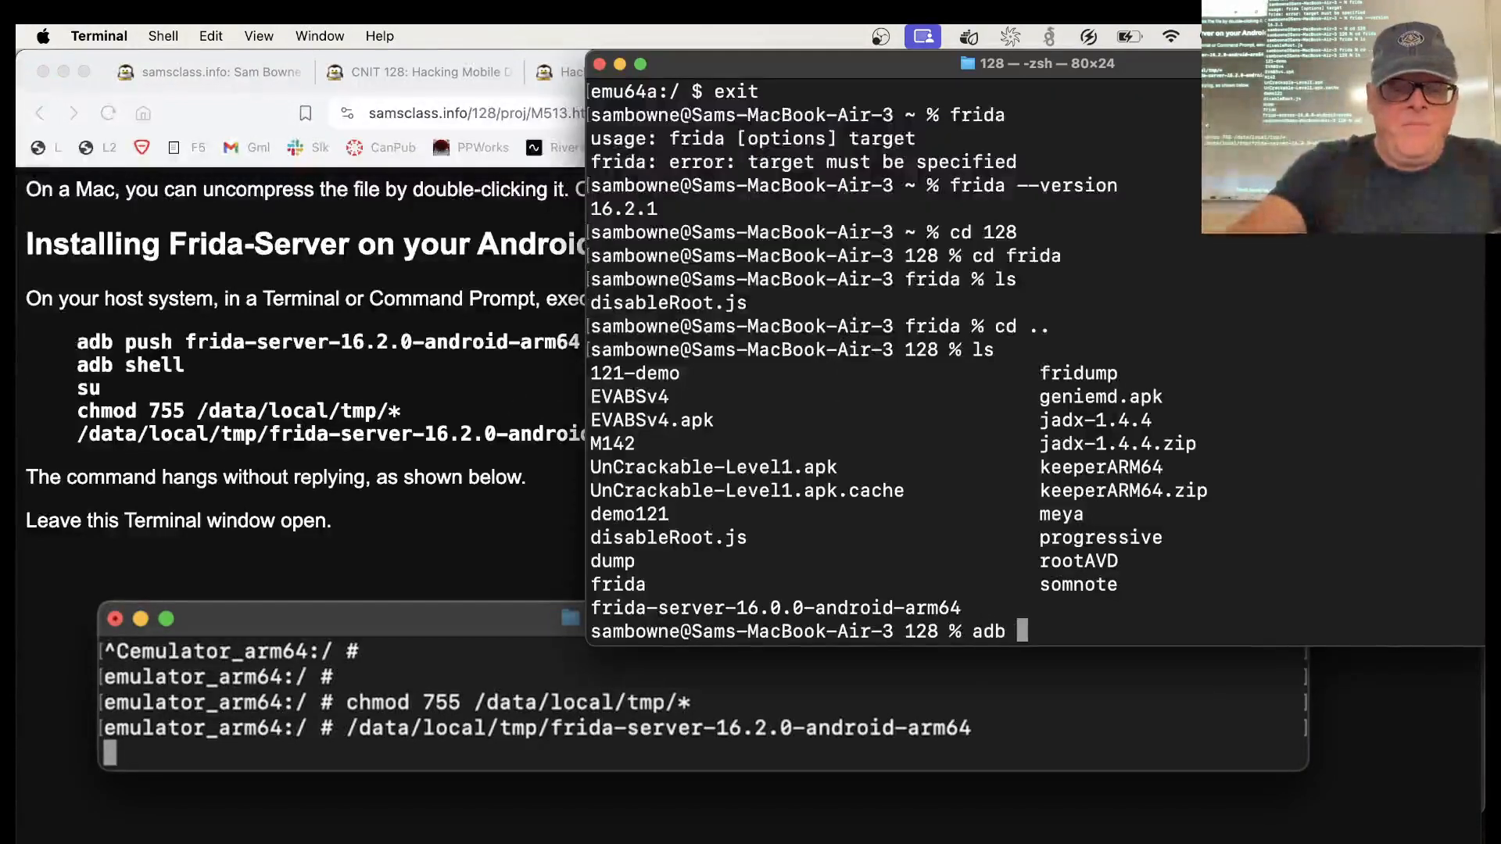
Run adb push frida-server-16.0.0-android-arm64 /data/local/tmp
type("push")
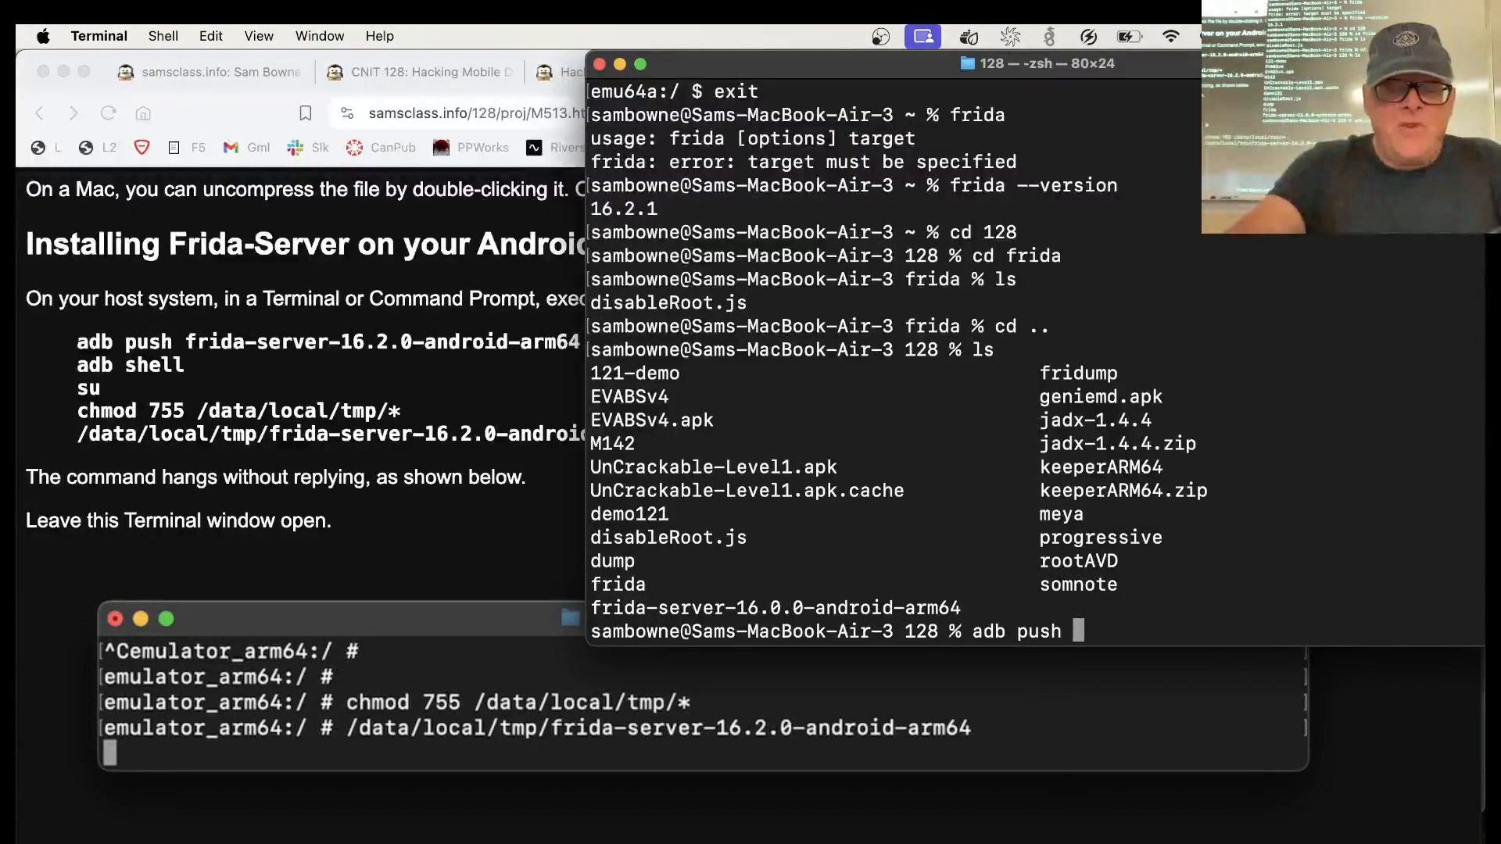
type("frida-server-16.0.0-android-arm64 /data/local/")
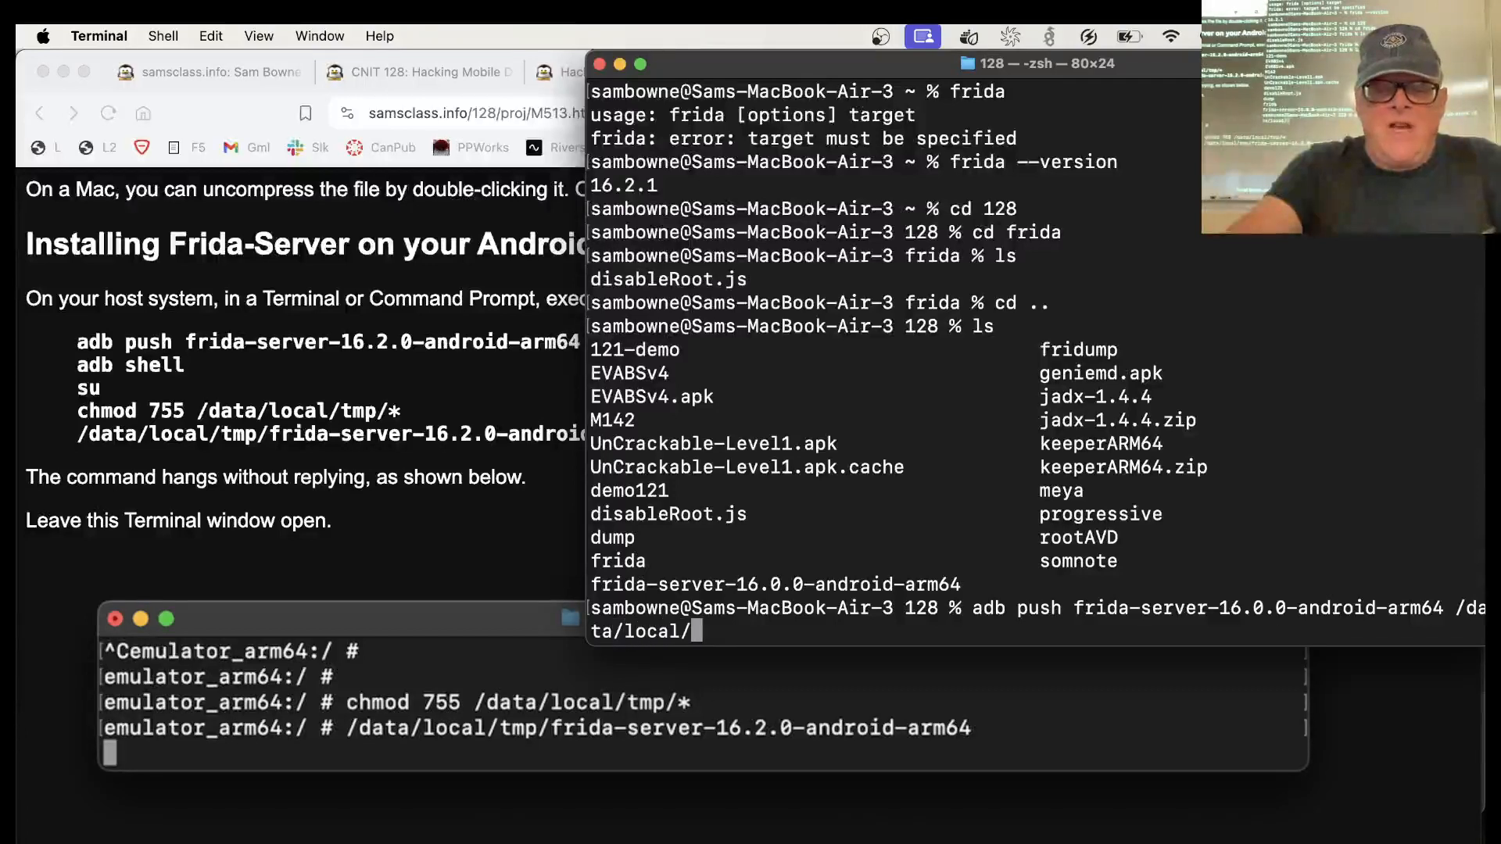
type("tmp")
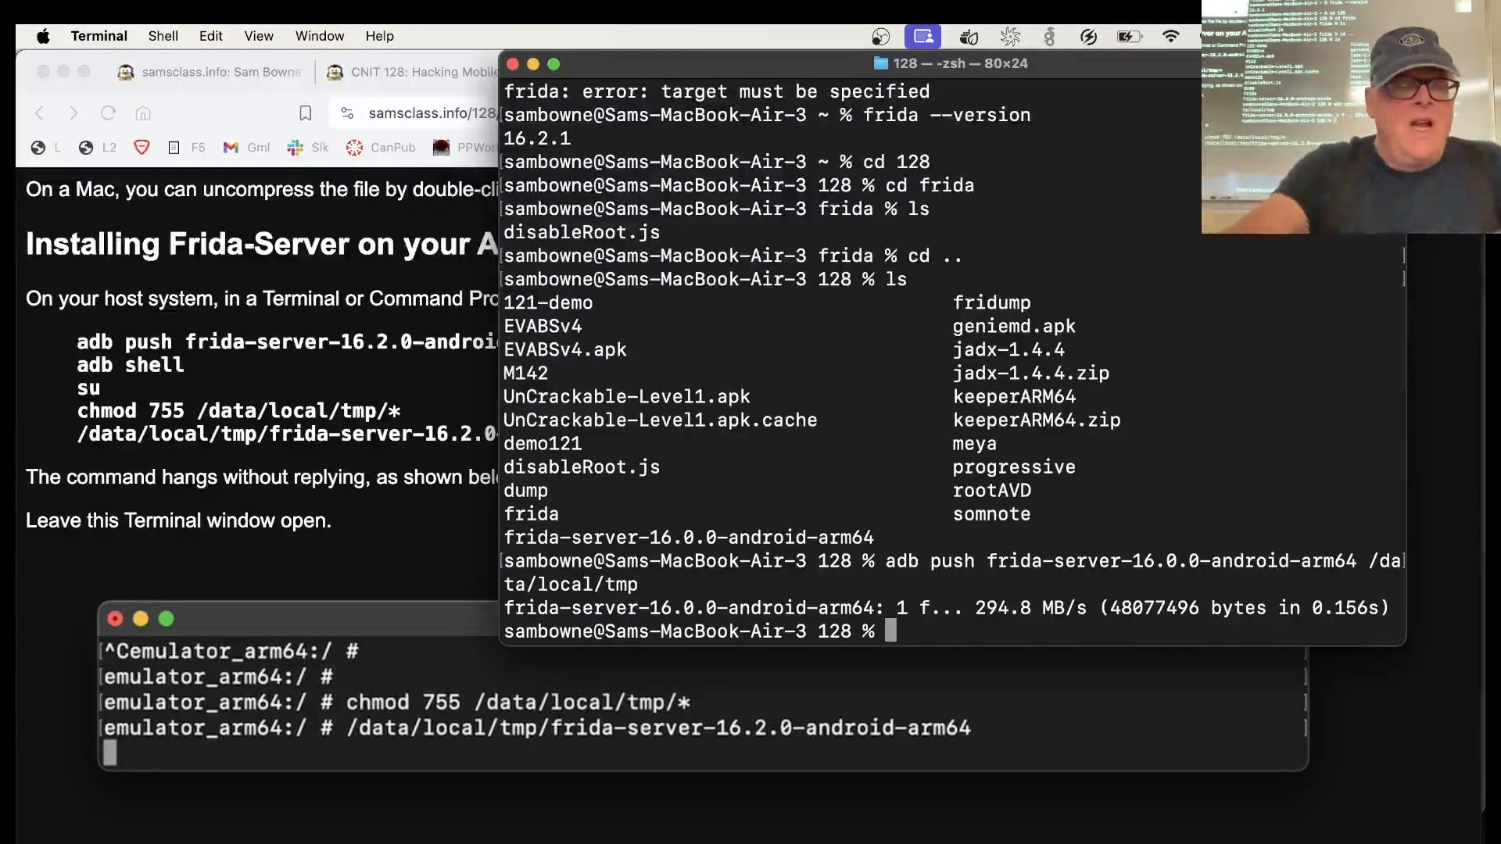
In a root emulator shell, cd to /data/local/tmp, list it, and run chmod +x *
type("adb s")
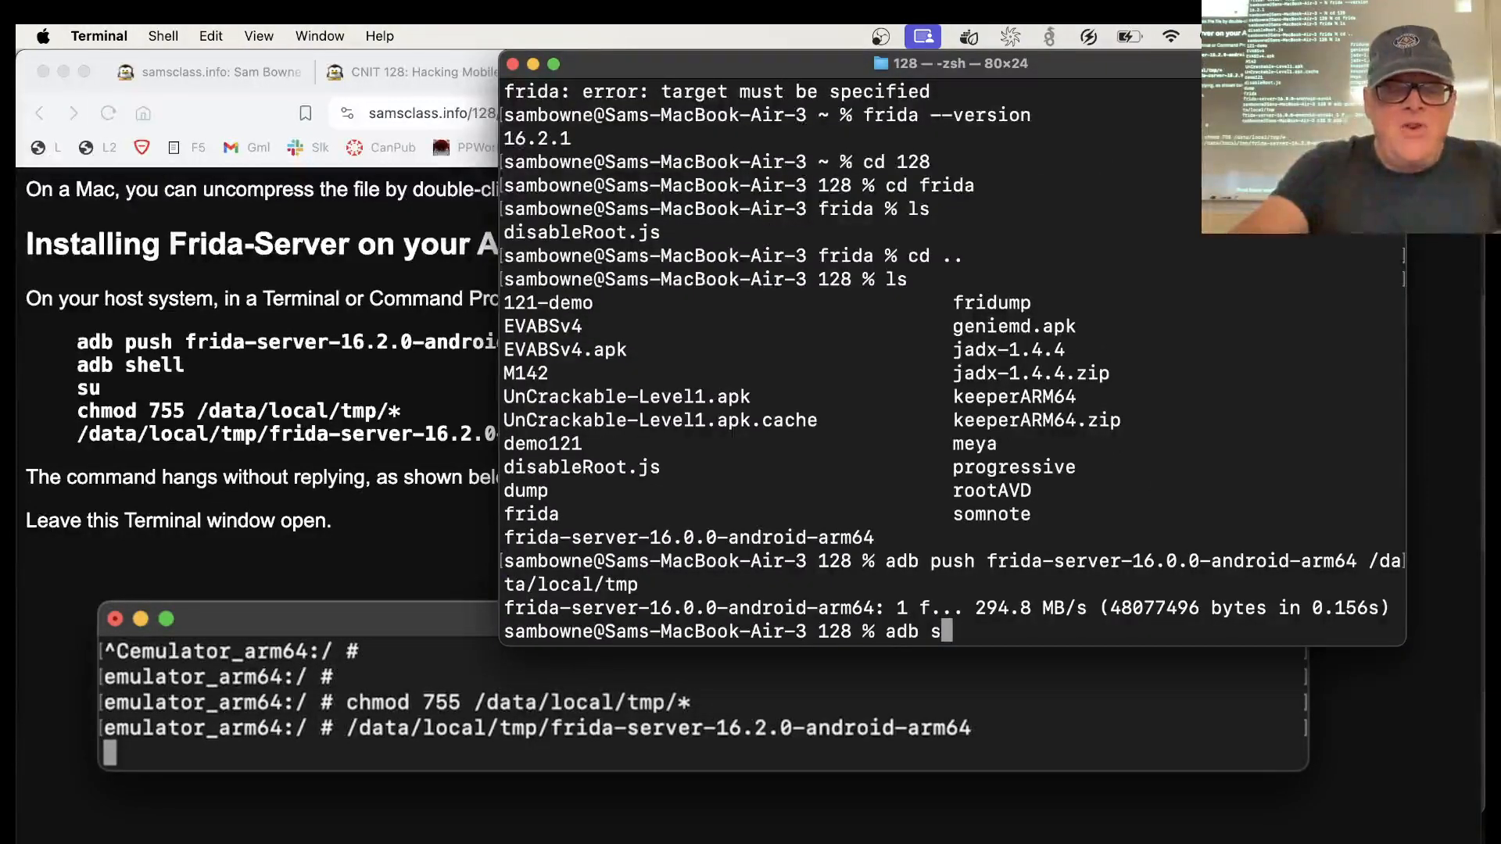
key("Return")
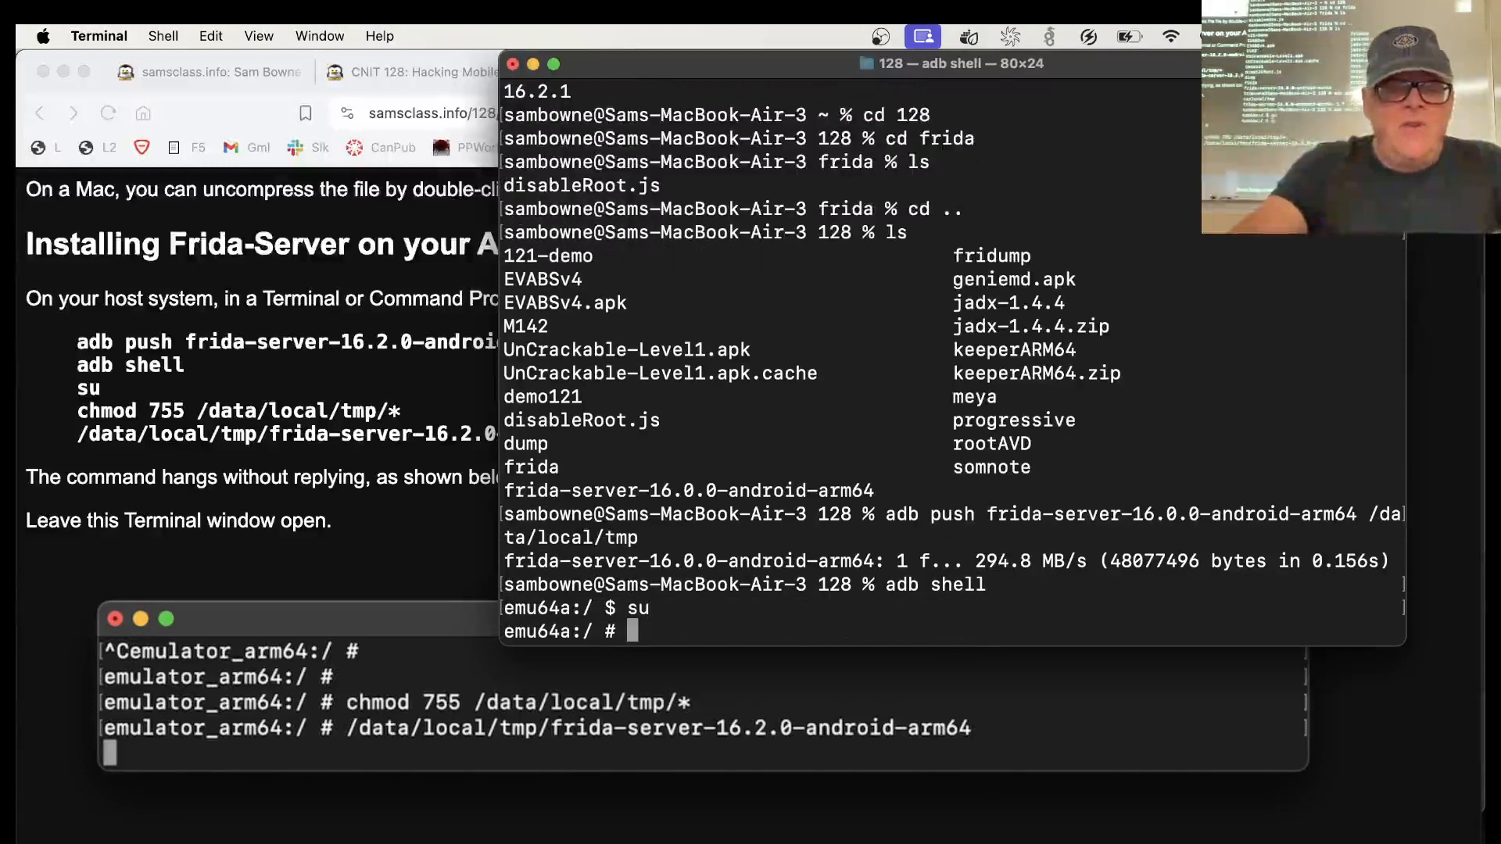
type("cd /data")
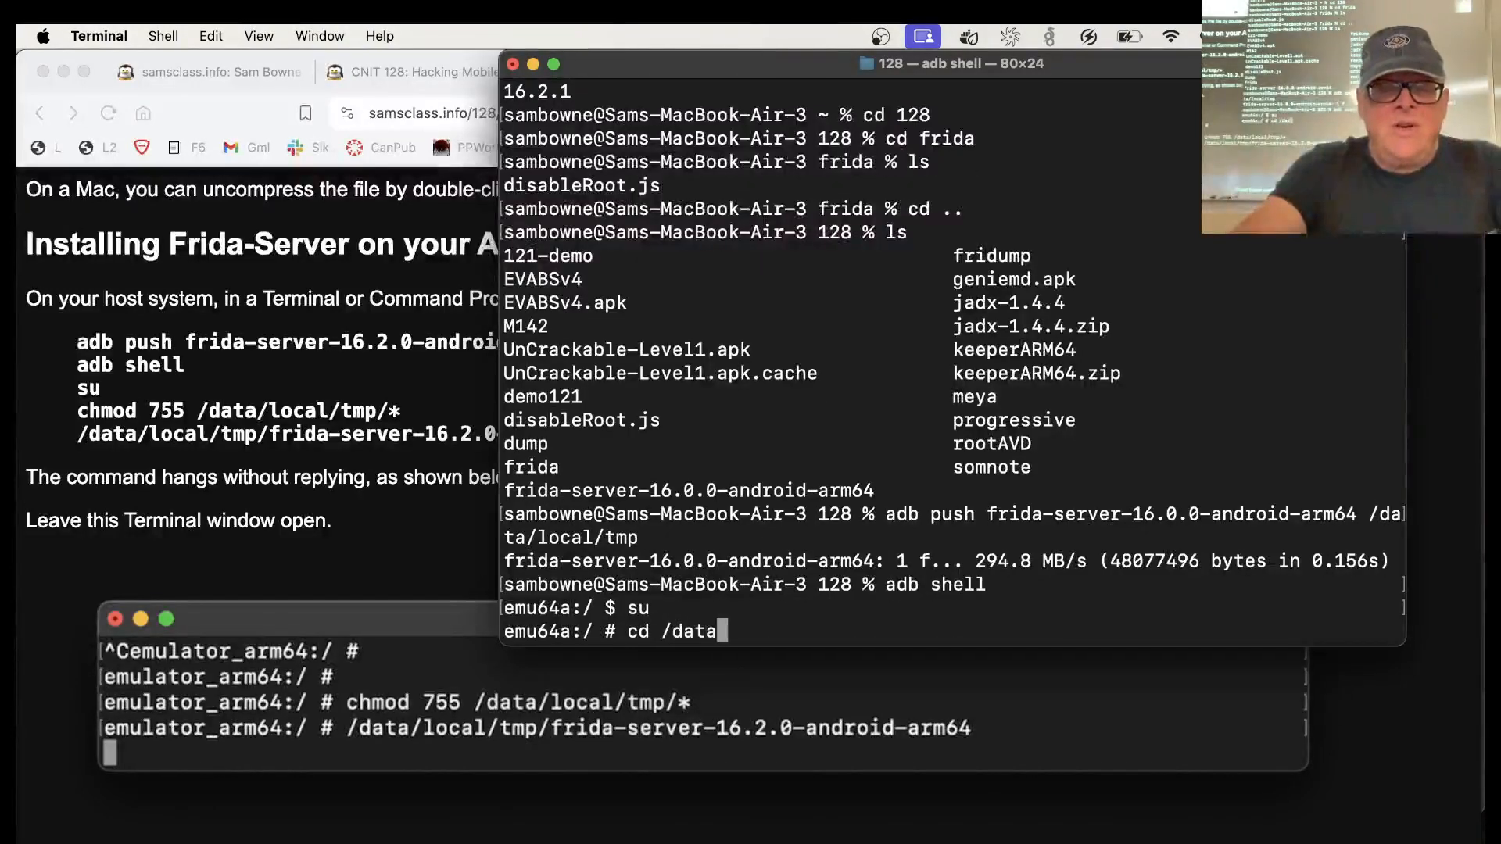
type("local/")
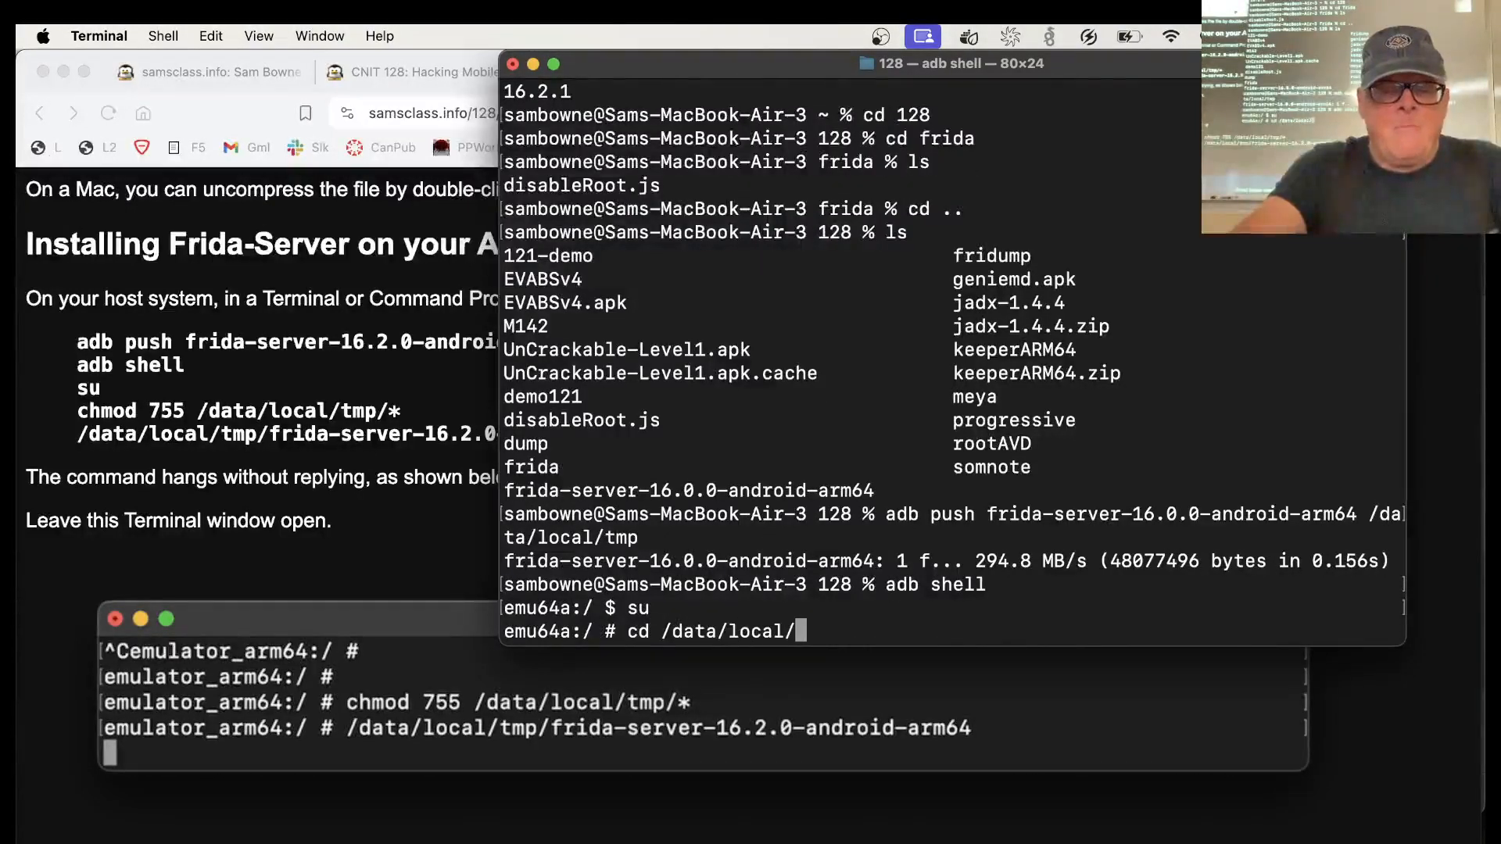
type("r")
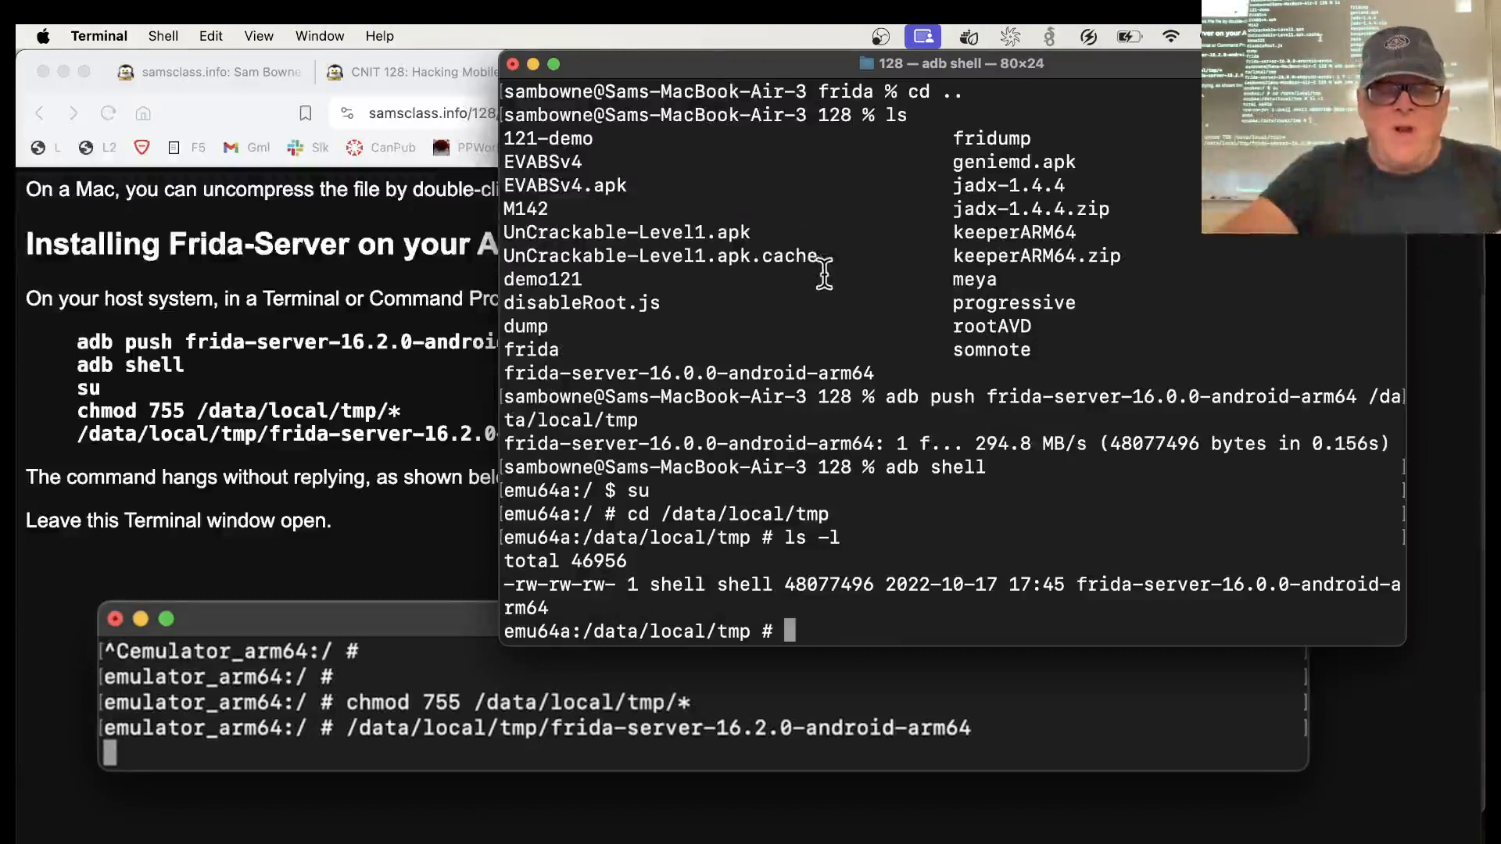
type("ch")
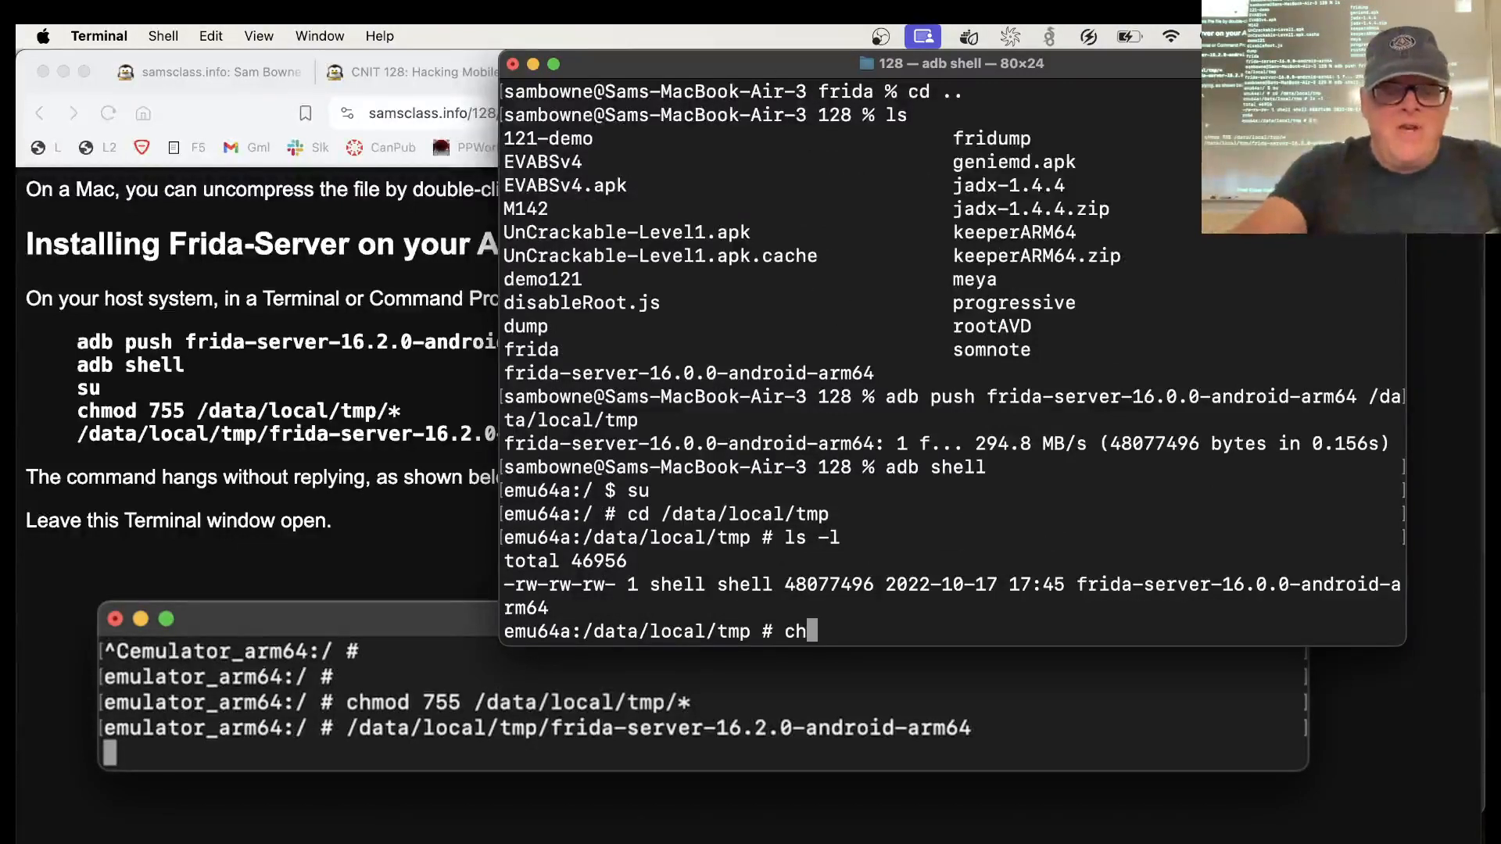
type("dm")
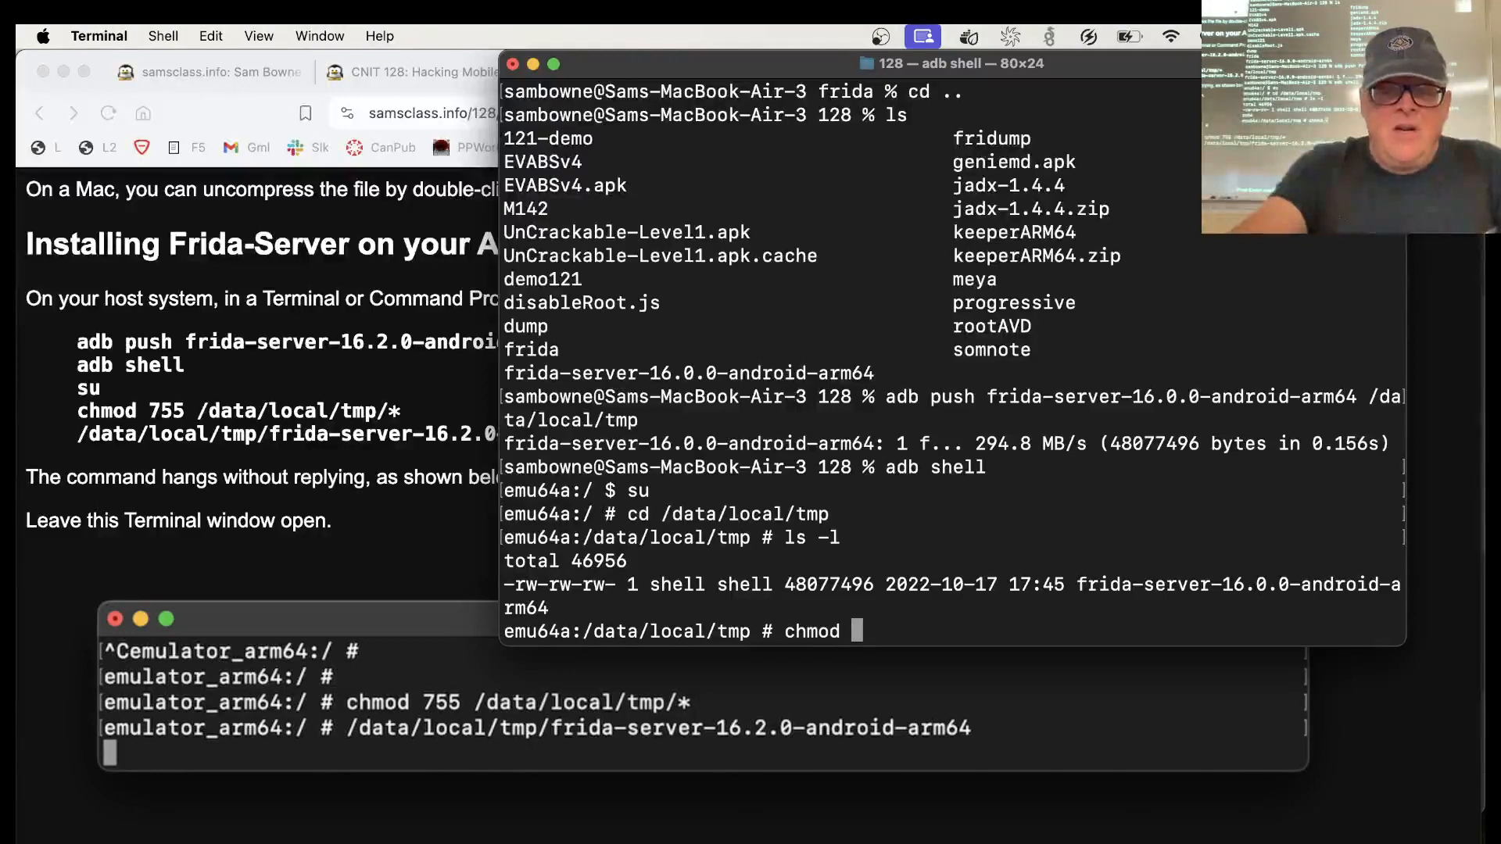
type("+x *")
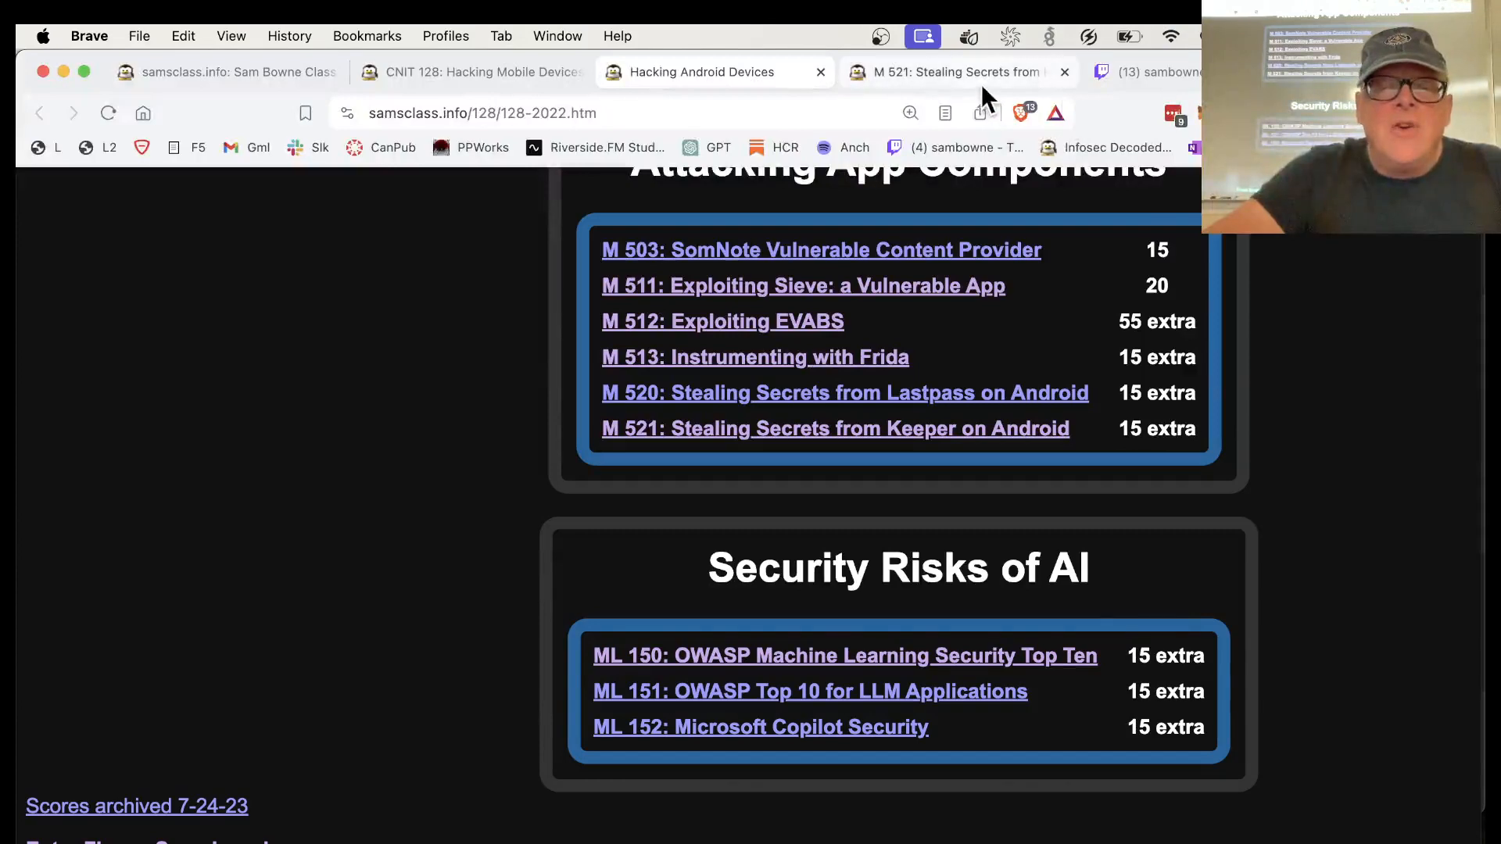
Switch to the M 521 Keeper page and scroll down to the ARM64 Processors section
left_click(835, 428)
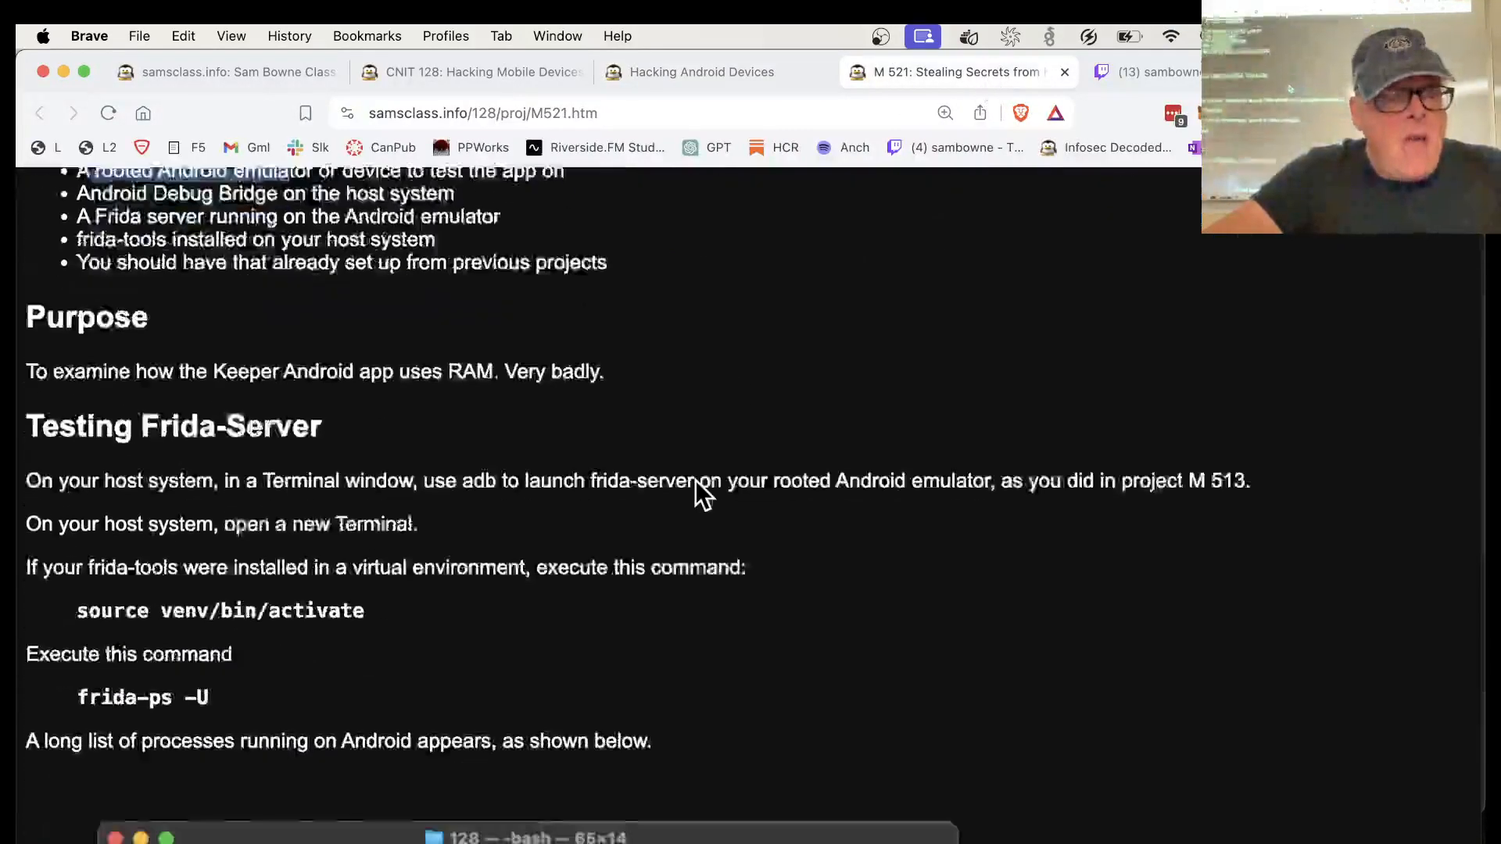
scroll("down", 3)
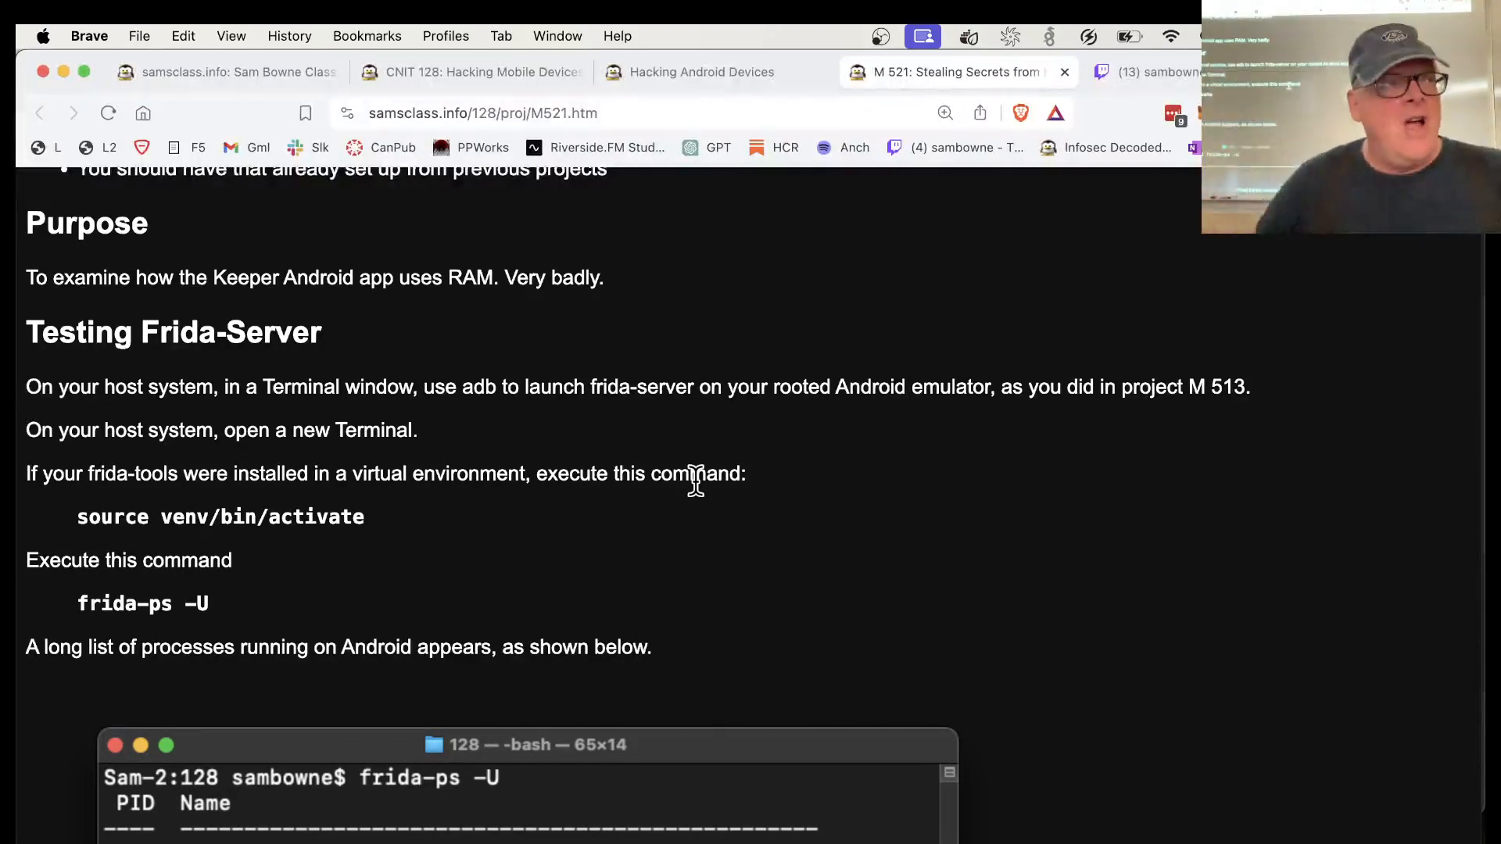
scroll("down", 3)
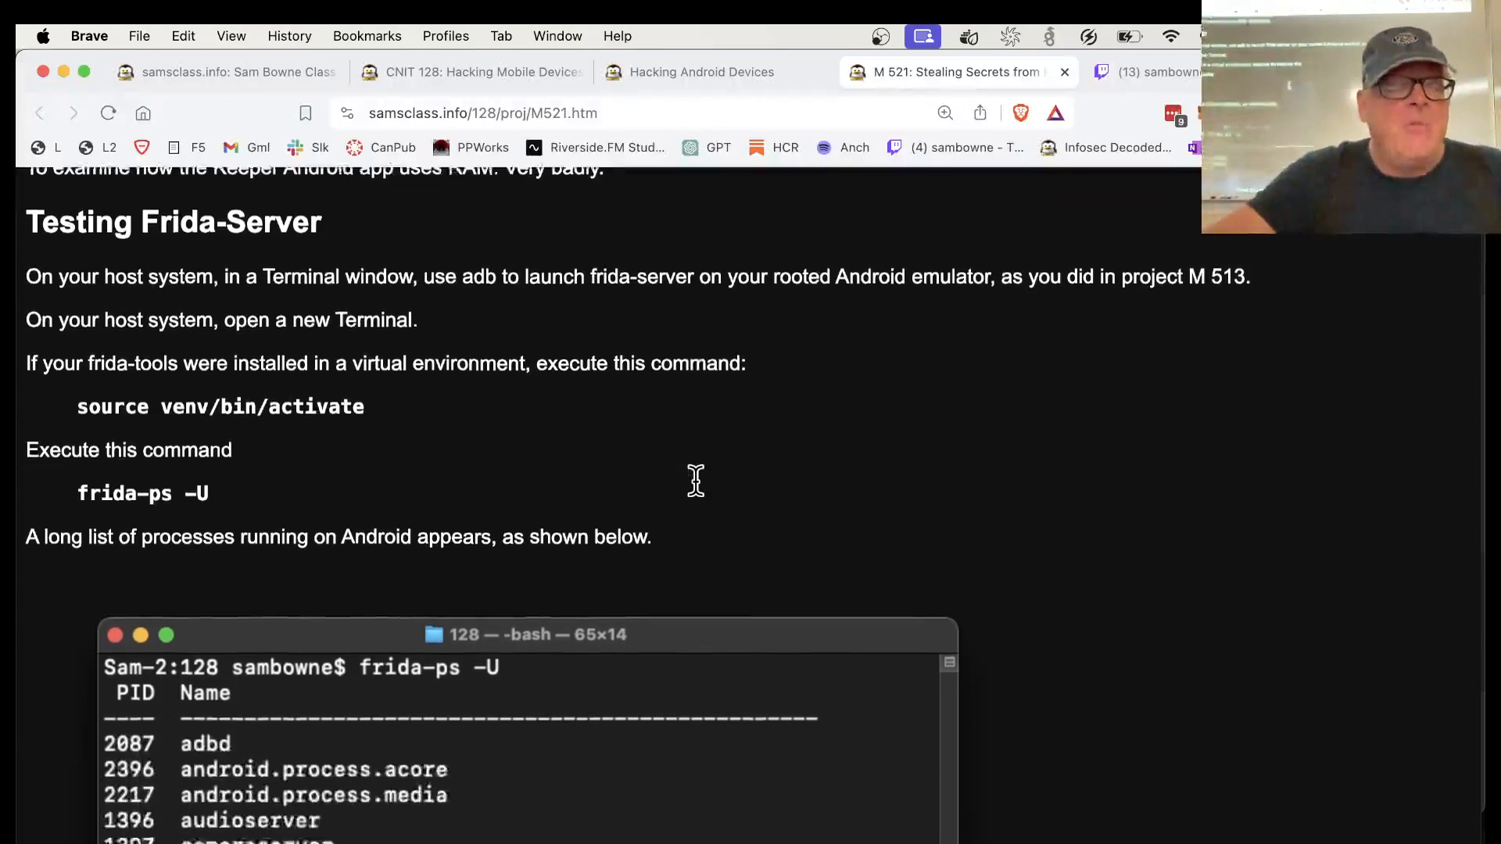
scroll("down", 3)
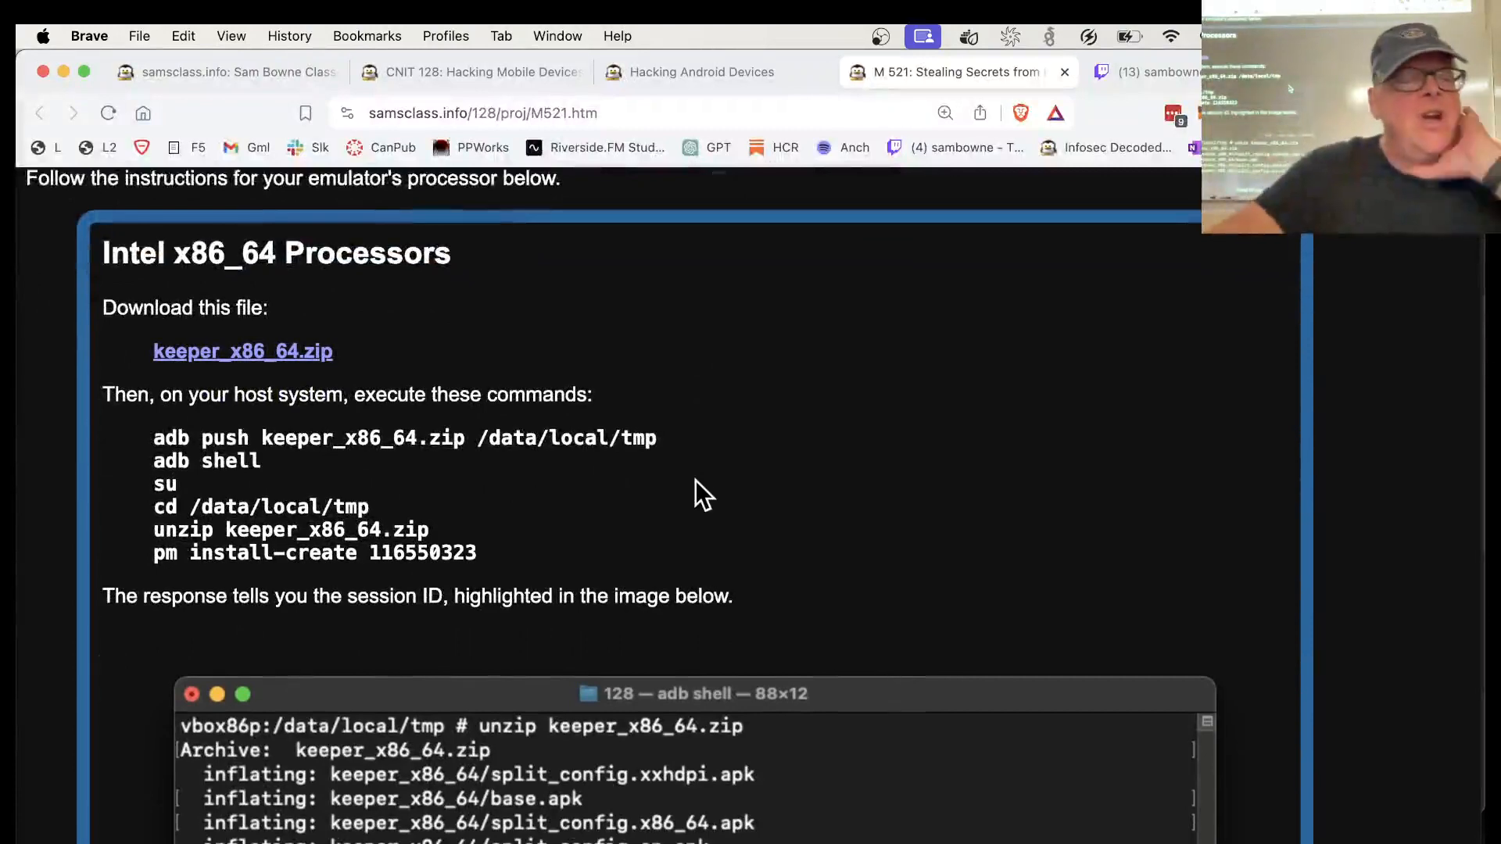
scroll("down", 3)
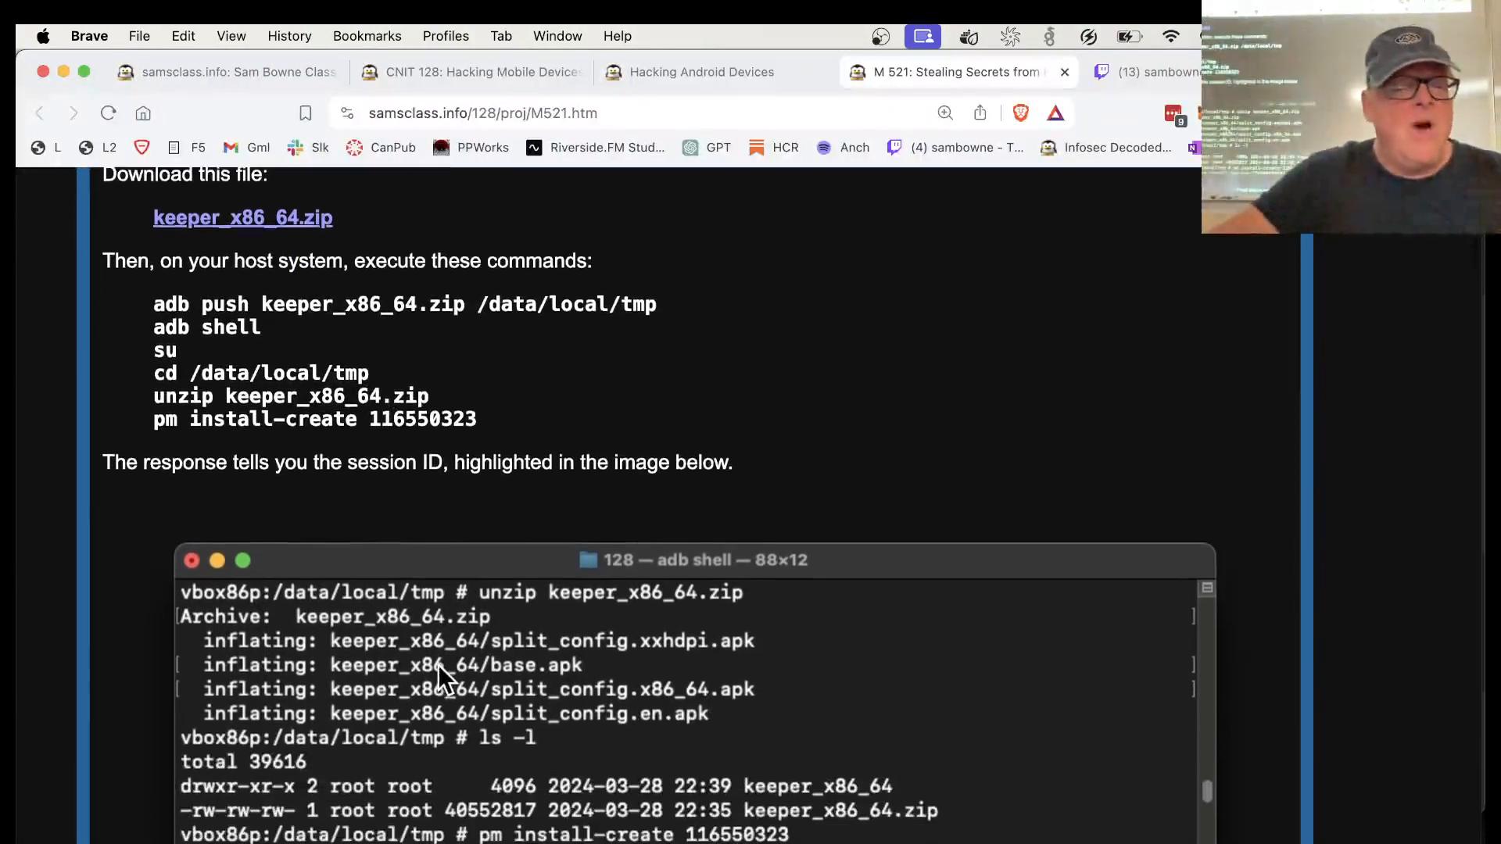
mouse_move(737, 670)
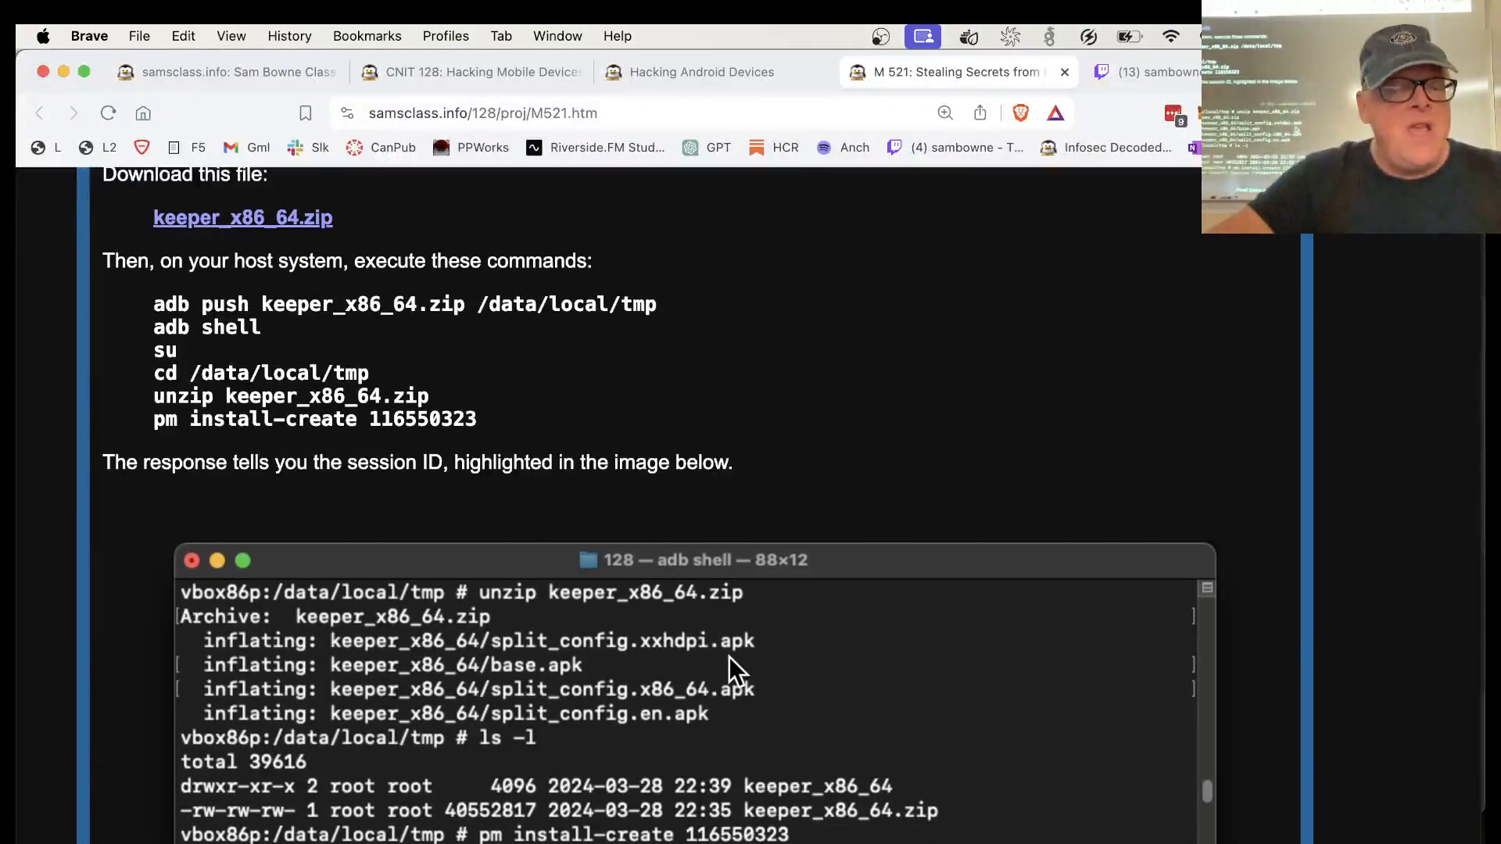
mouse_move(575, 756)
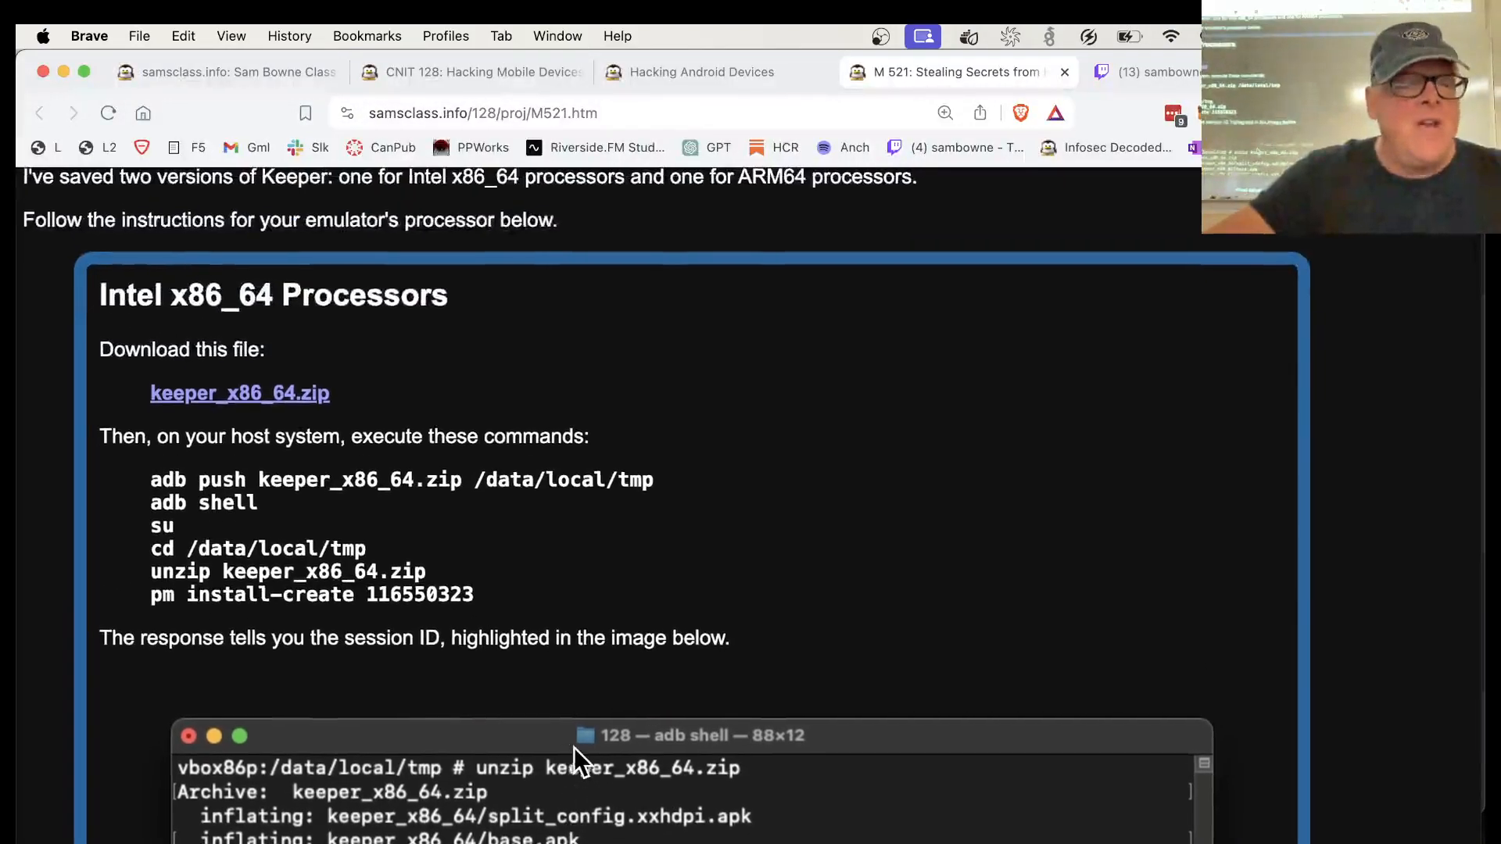
scroll("down", 3)
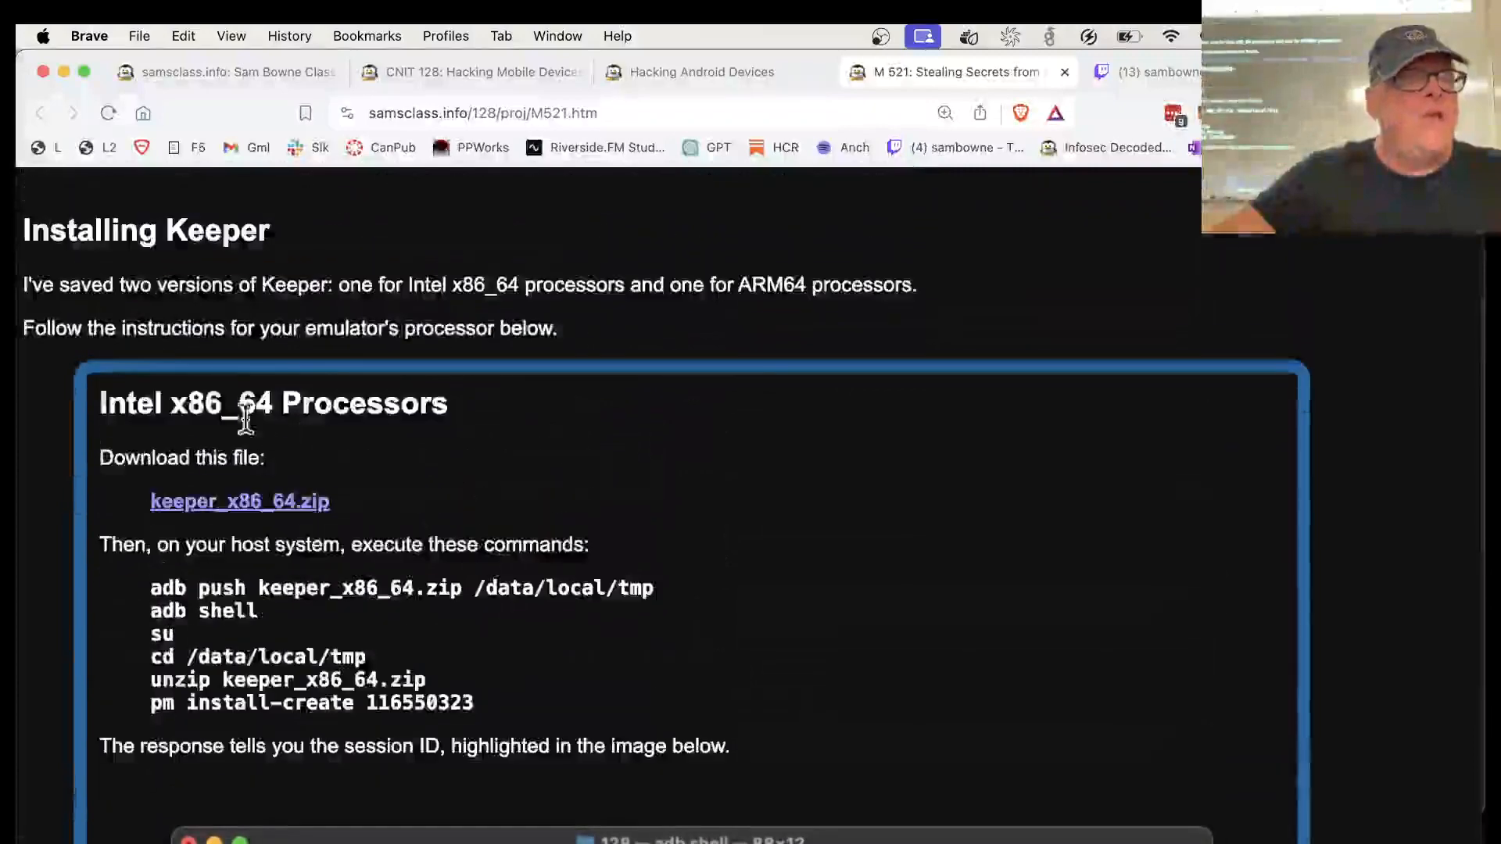
scroll("down", 3)
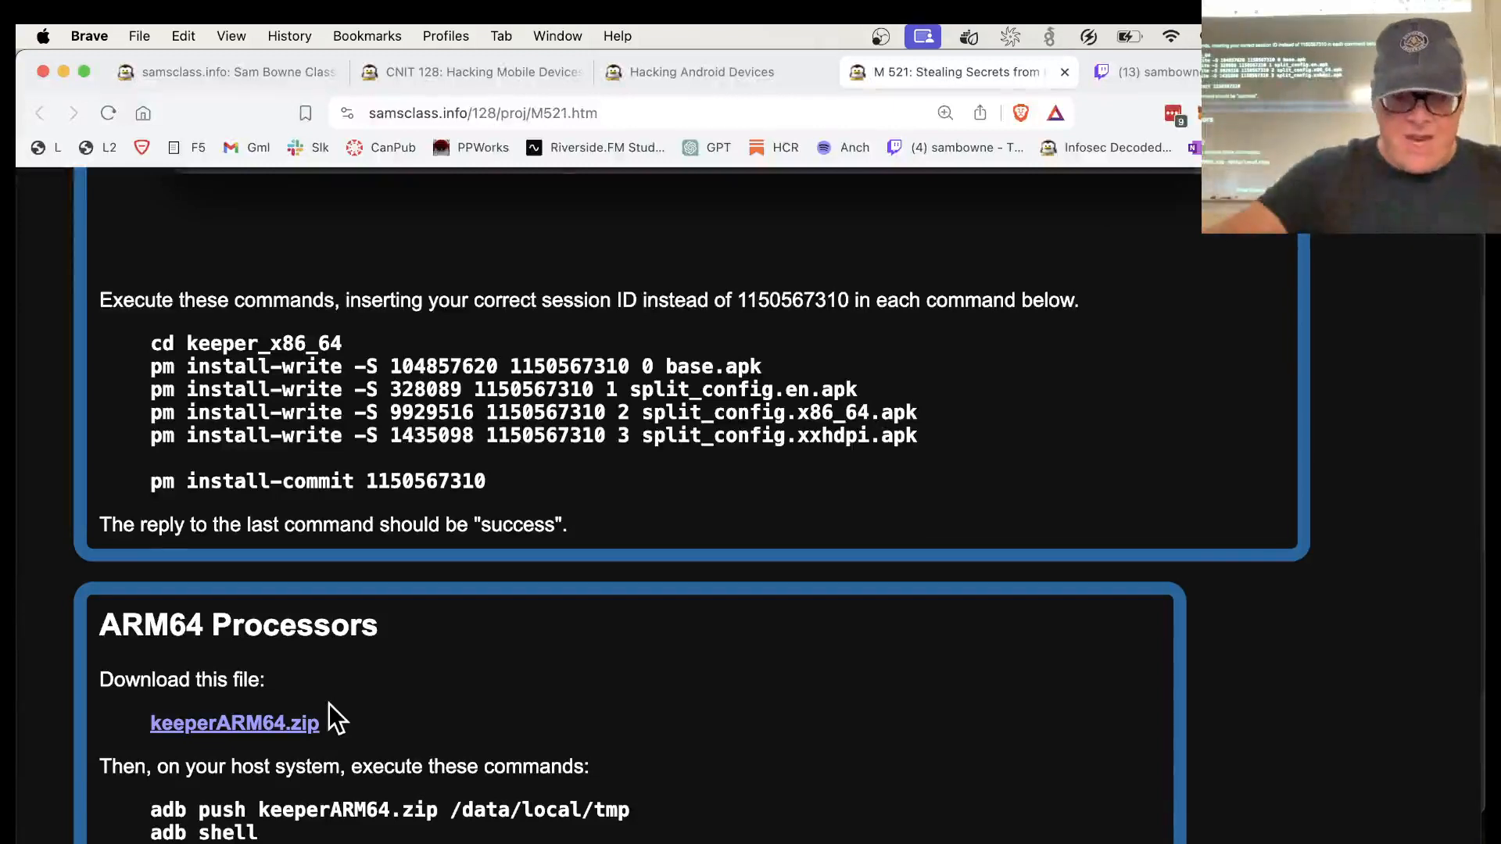
scroll("down", 3)
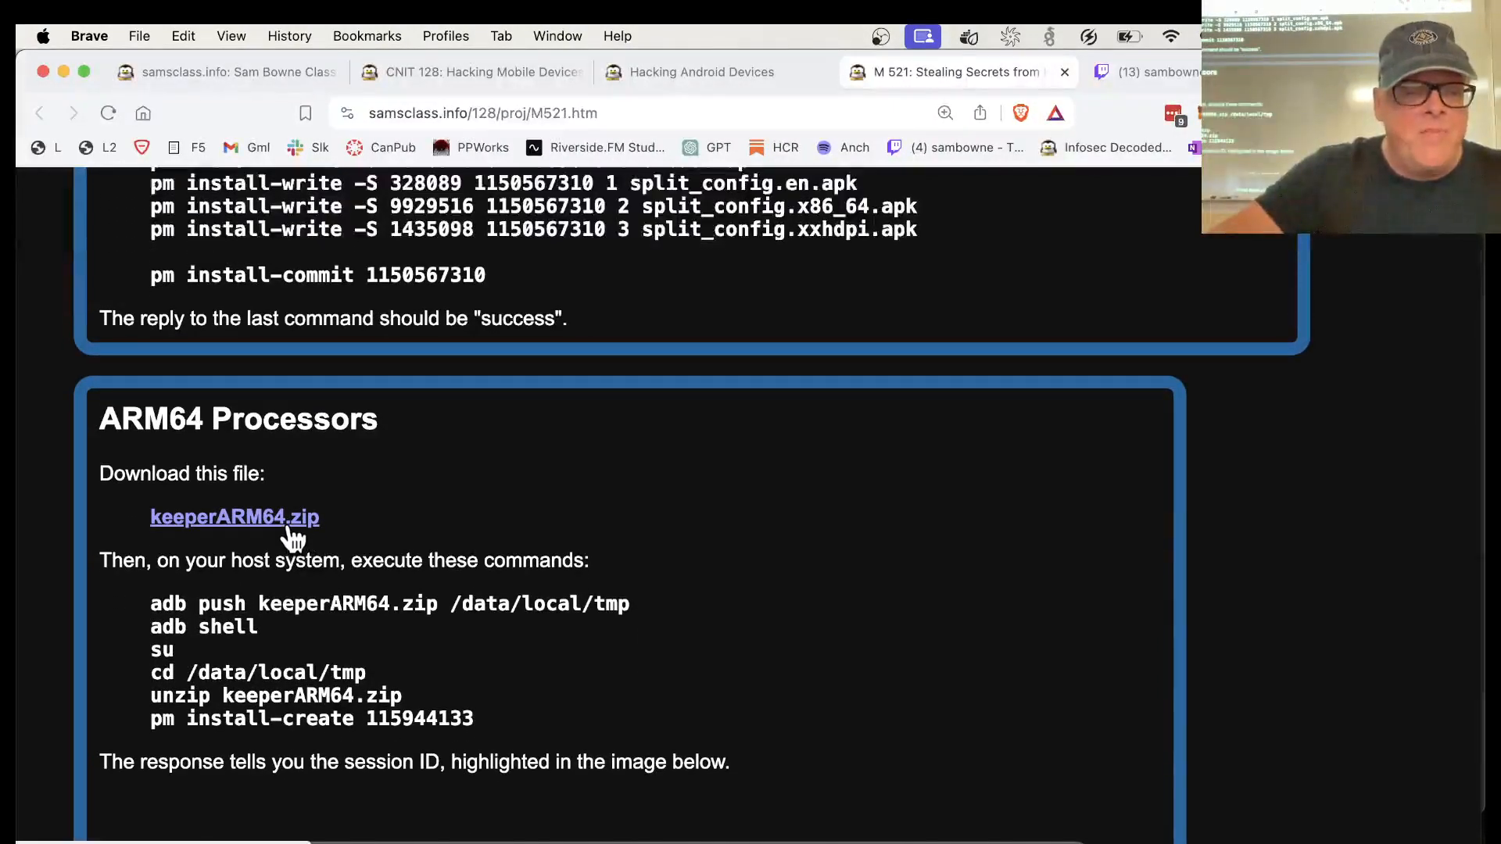
Download keeperARM64.zip from Brave and save it to the Downloads folder
left_click(235, 516)
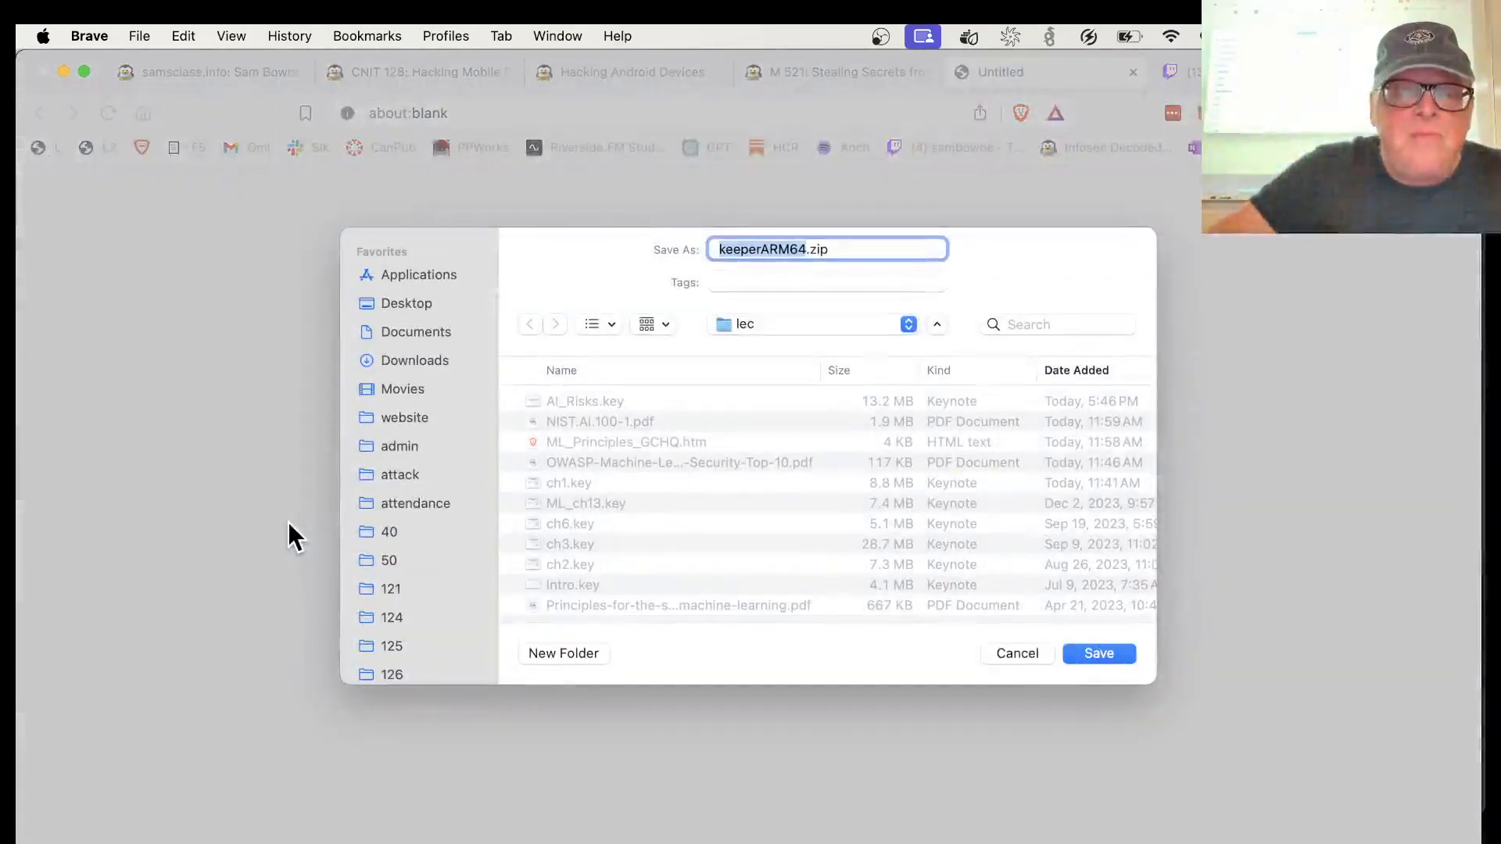
mouse_move(415, 360)
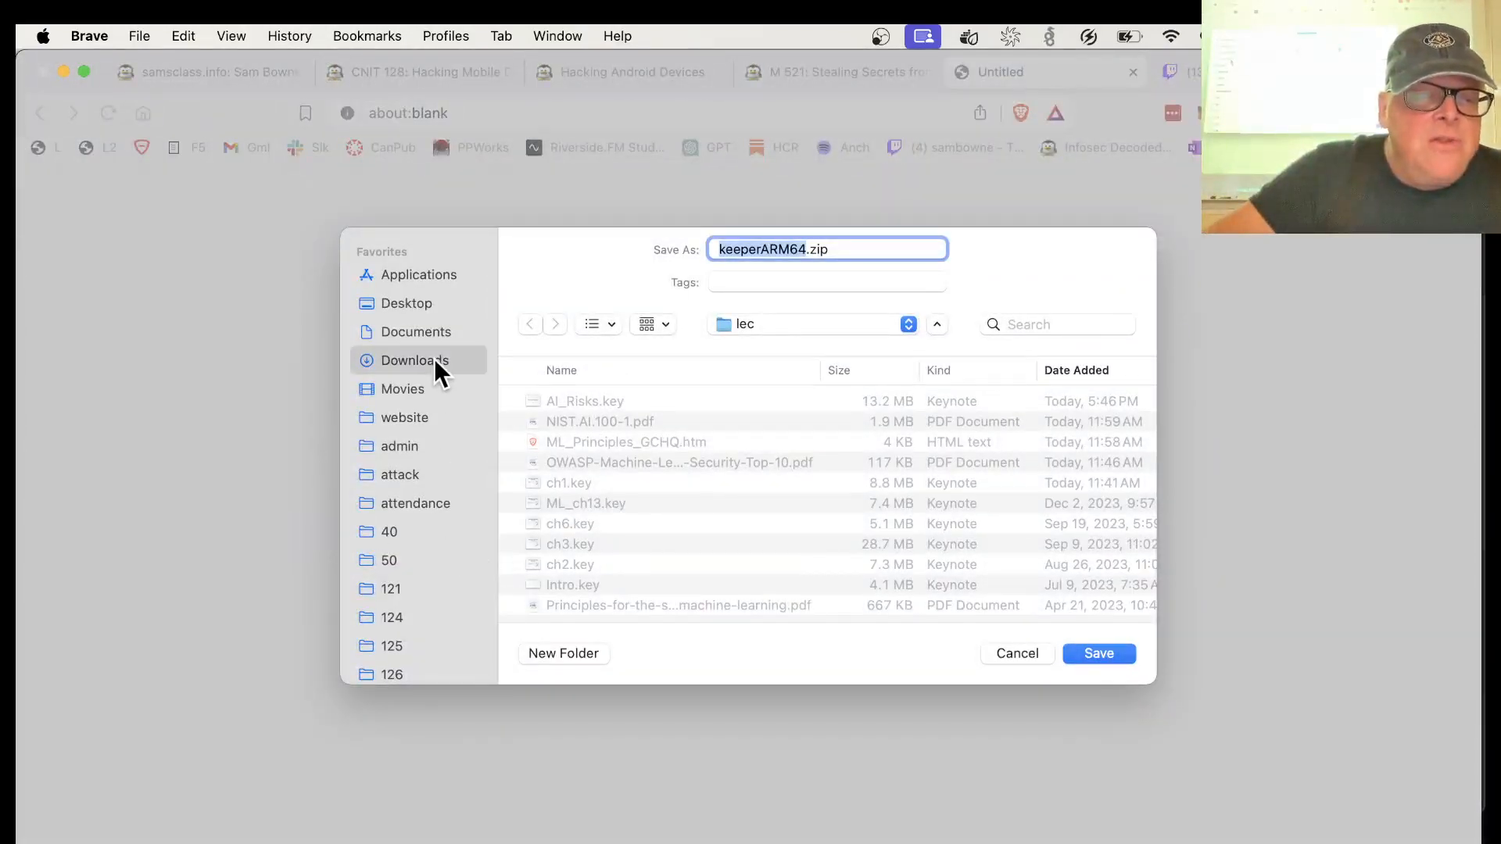
left_click(1098, 653)
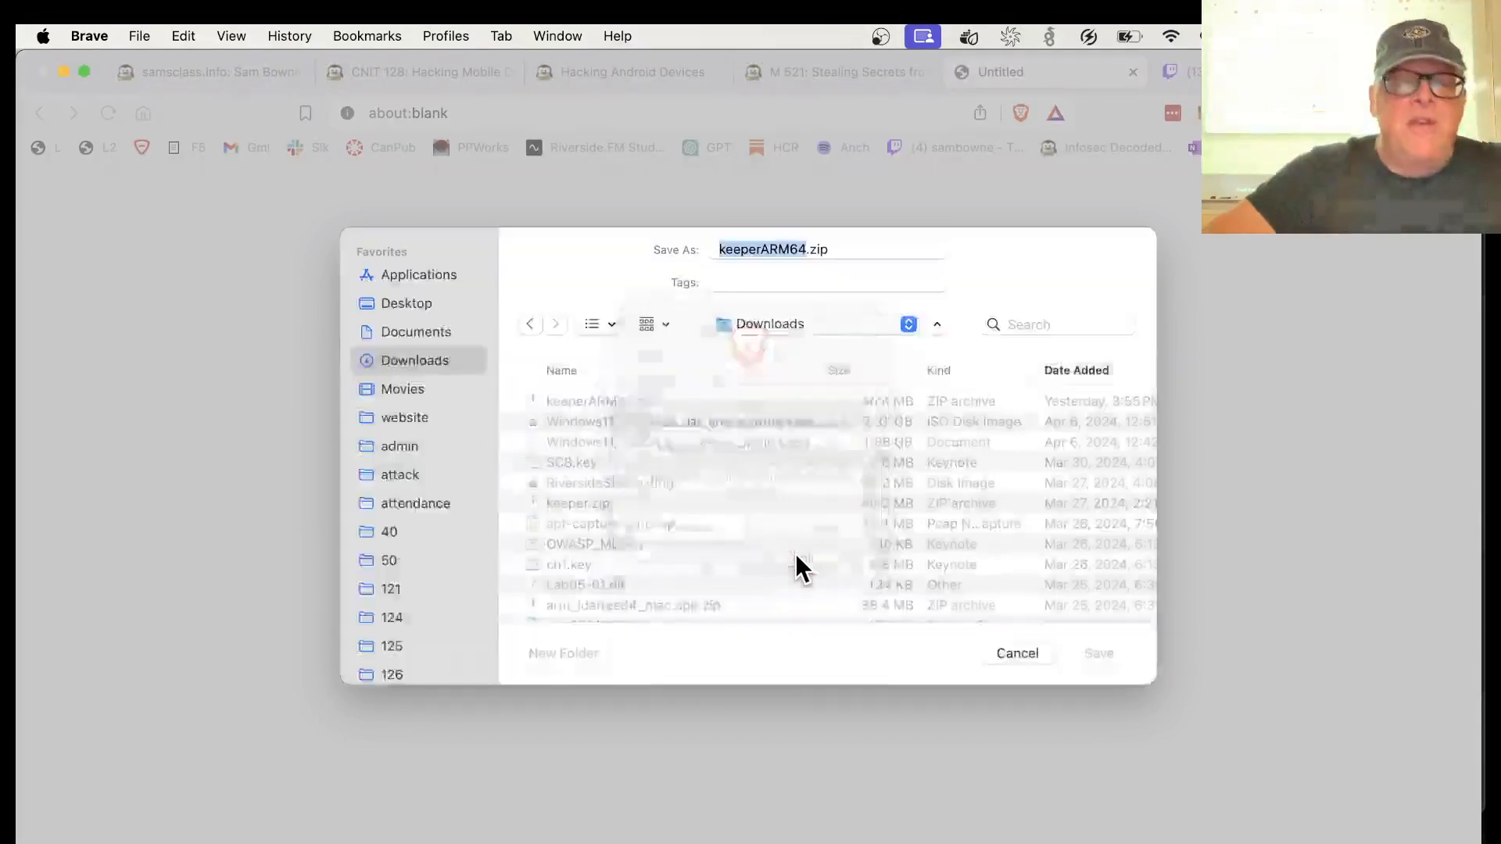
left_click(1097, 653)
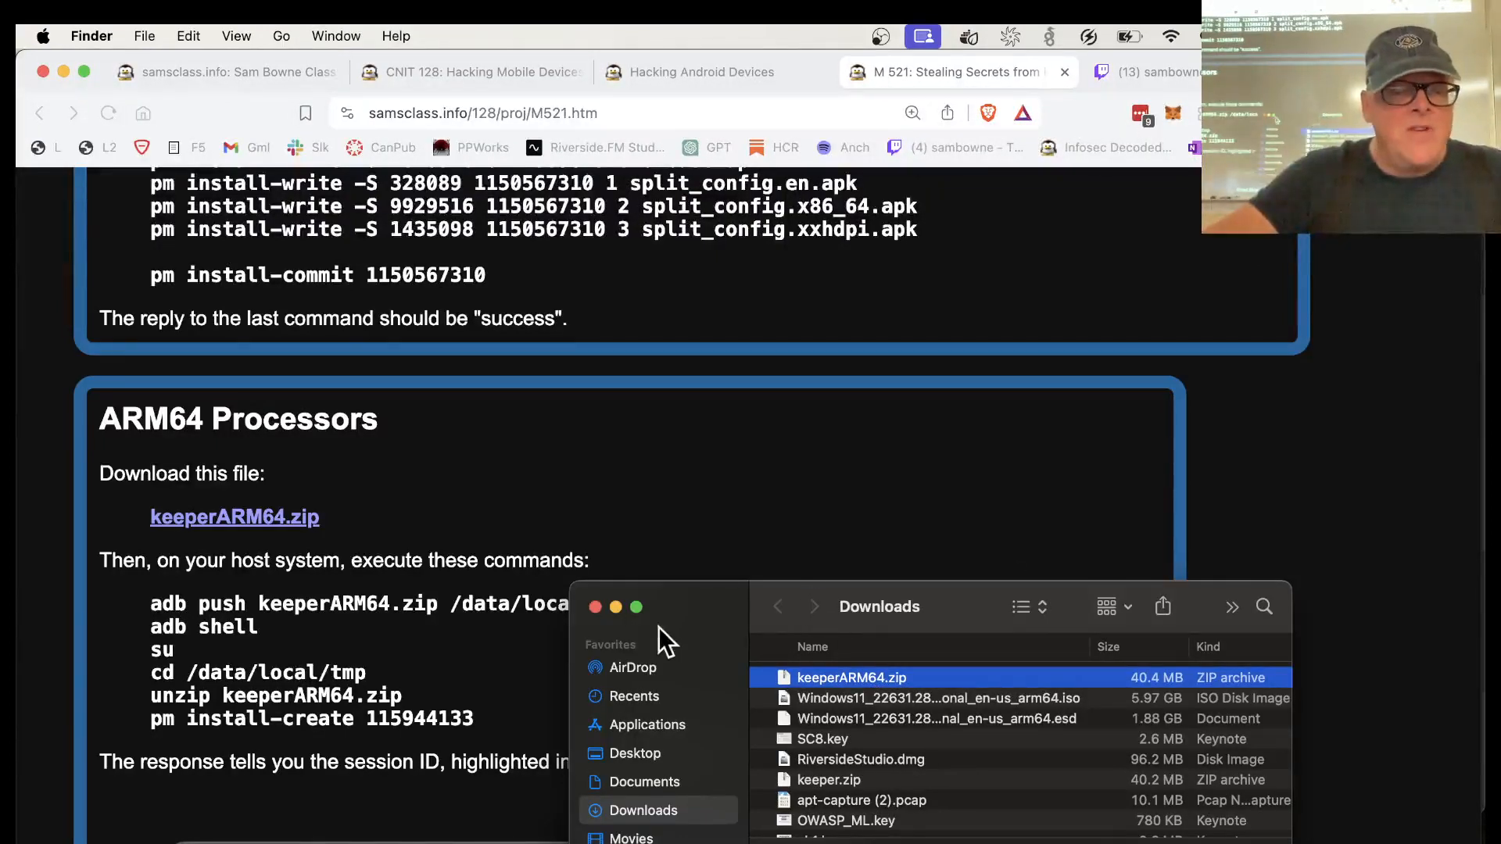
mouse_move(718, 631)
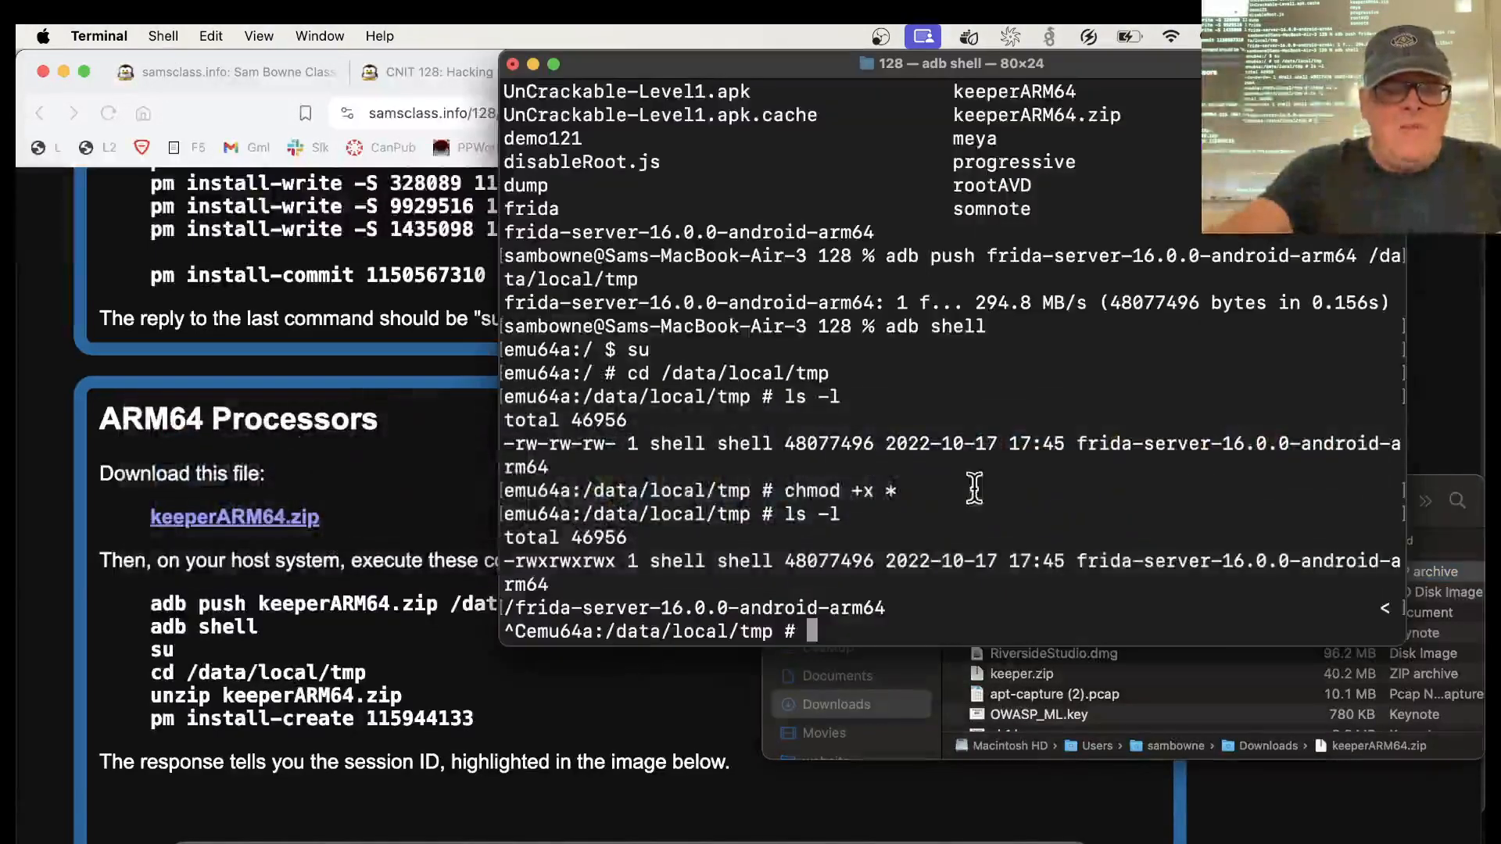
Exit to the Mac shell, list kee* in Downloads, and push keeperARM64.zip to /data/local/tmp
type("adb pu")
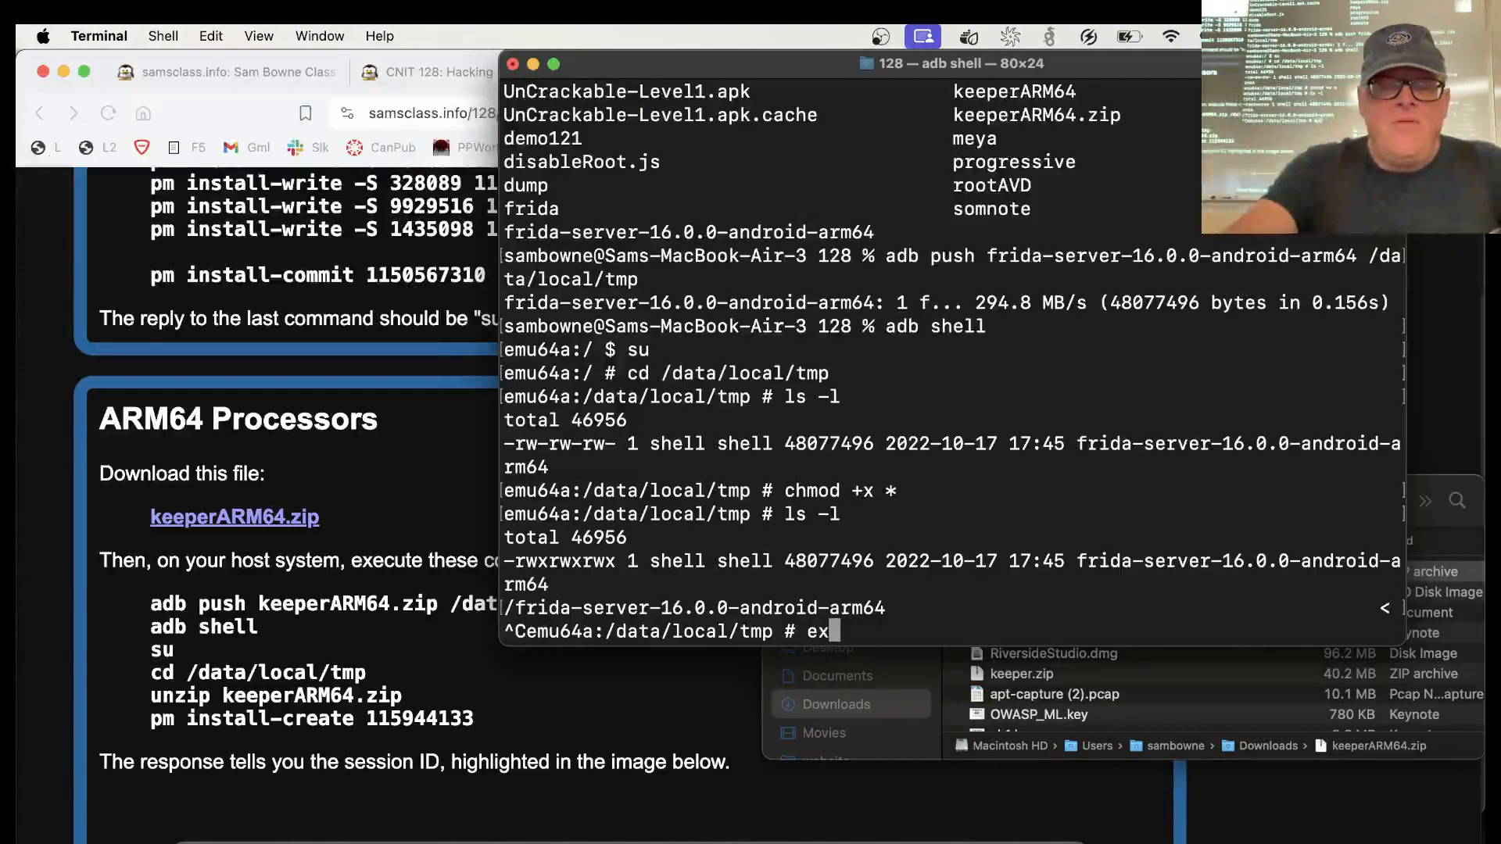
type("exit")
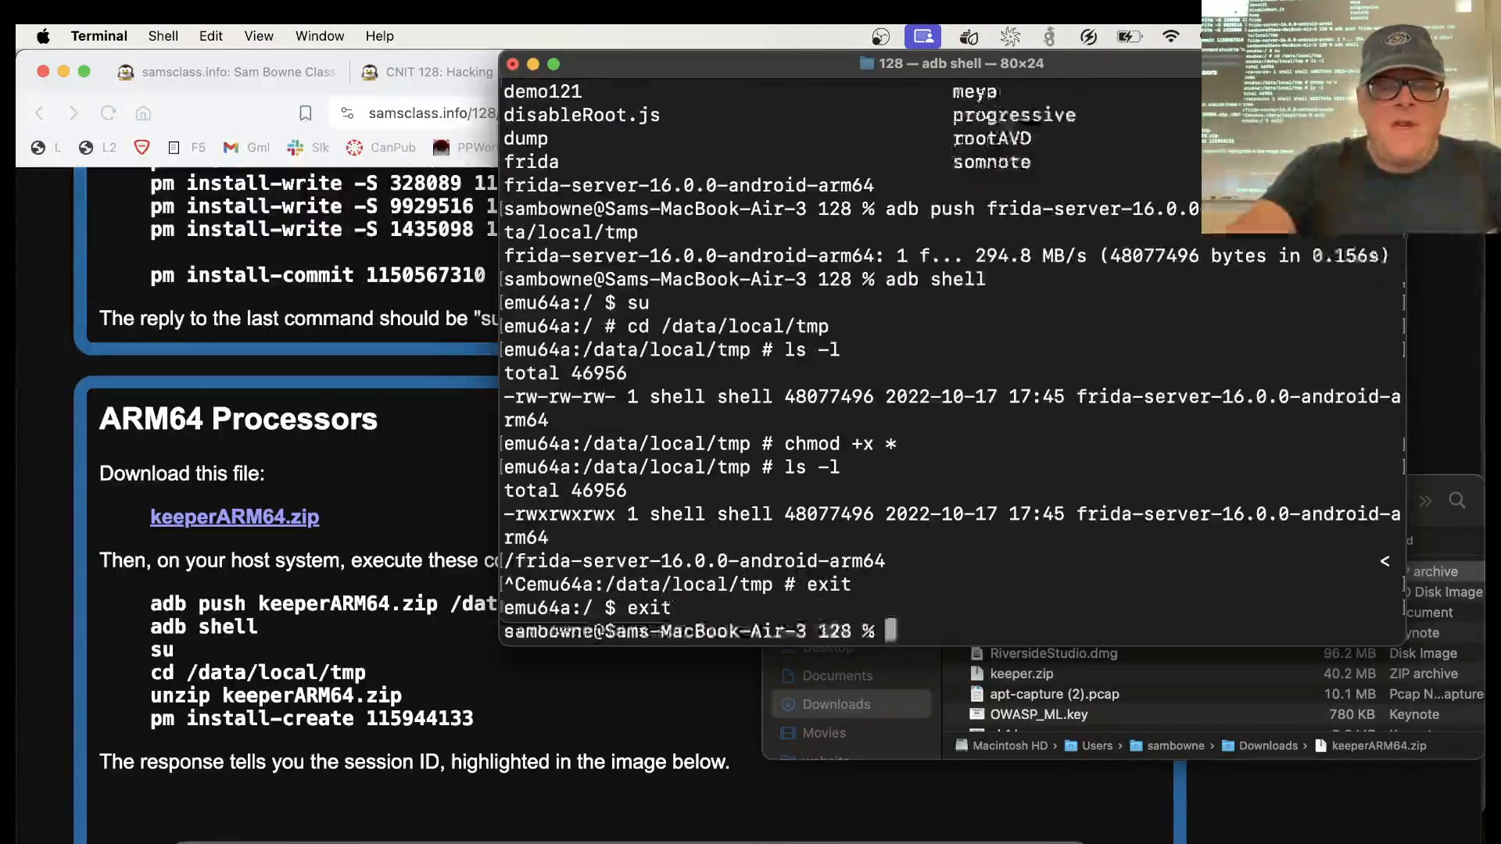
type("cd")
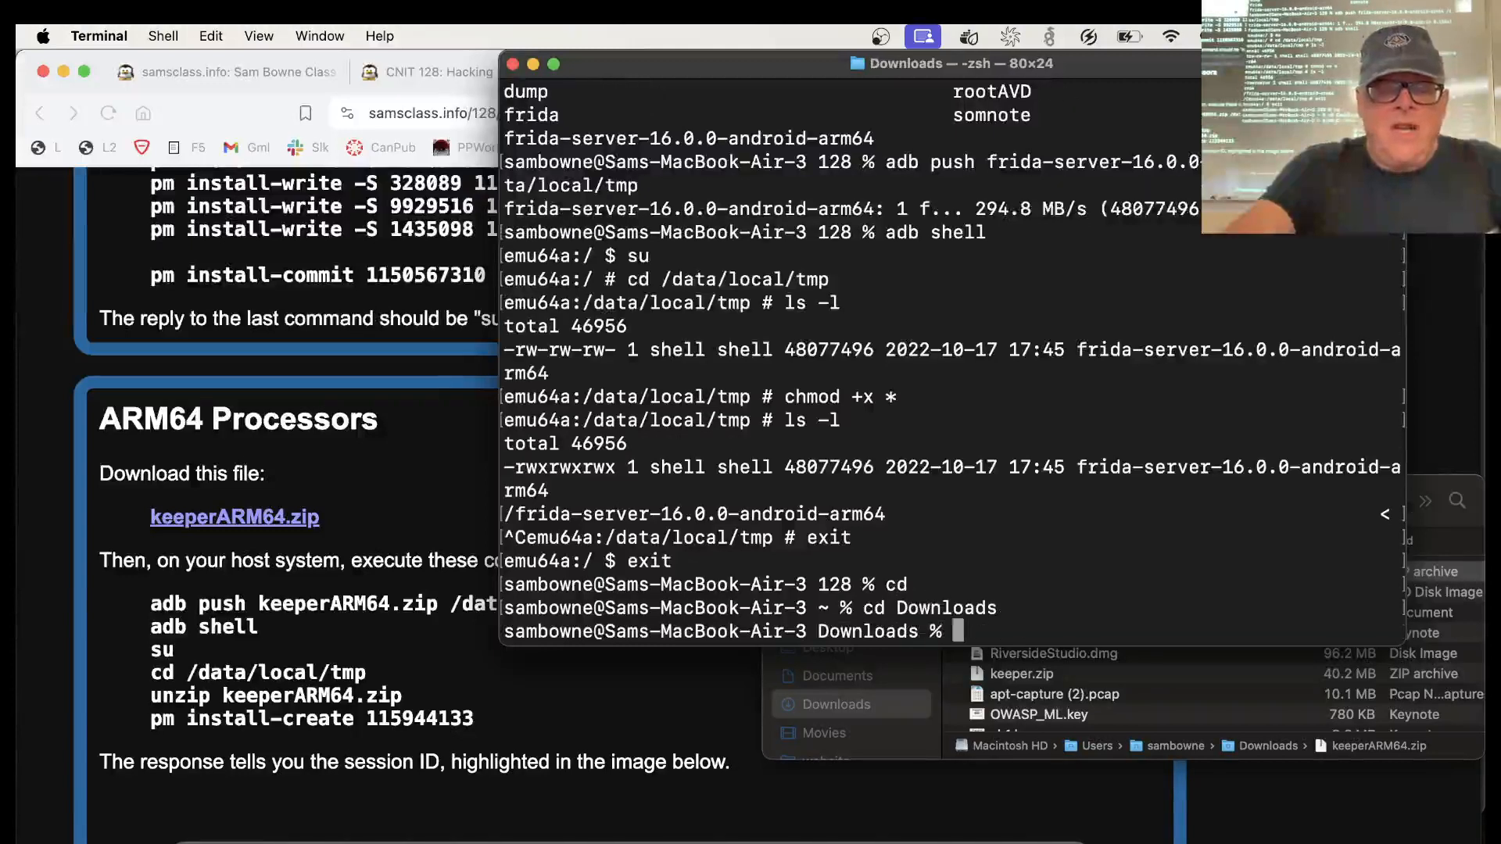
type("ls -l")
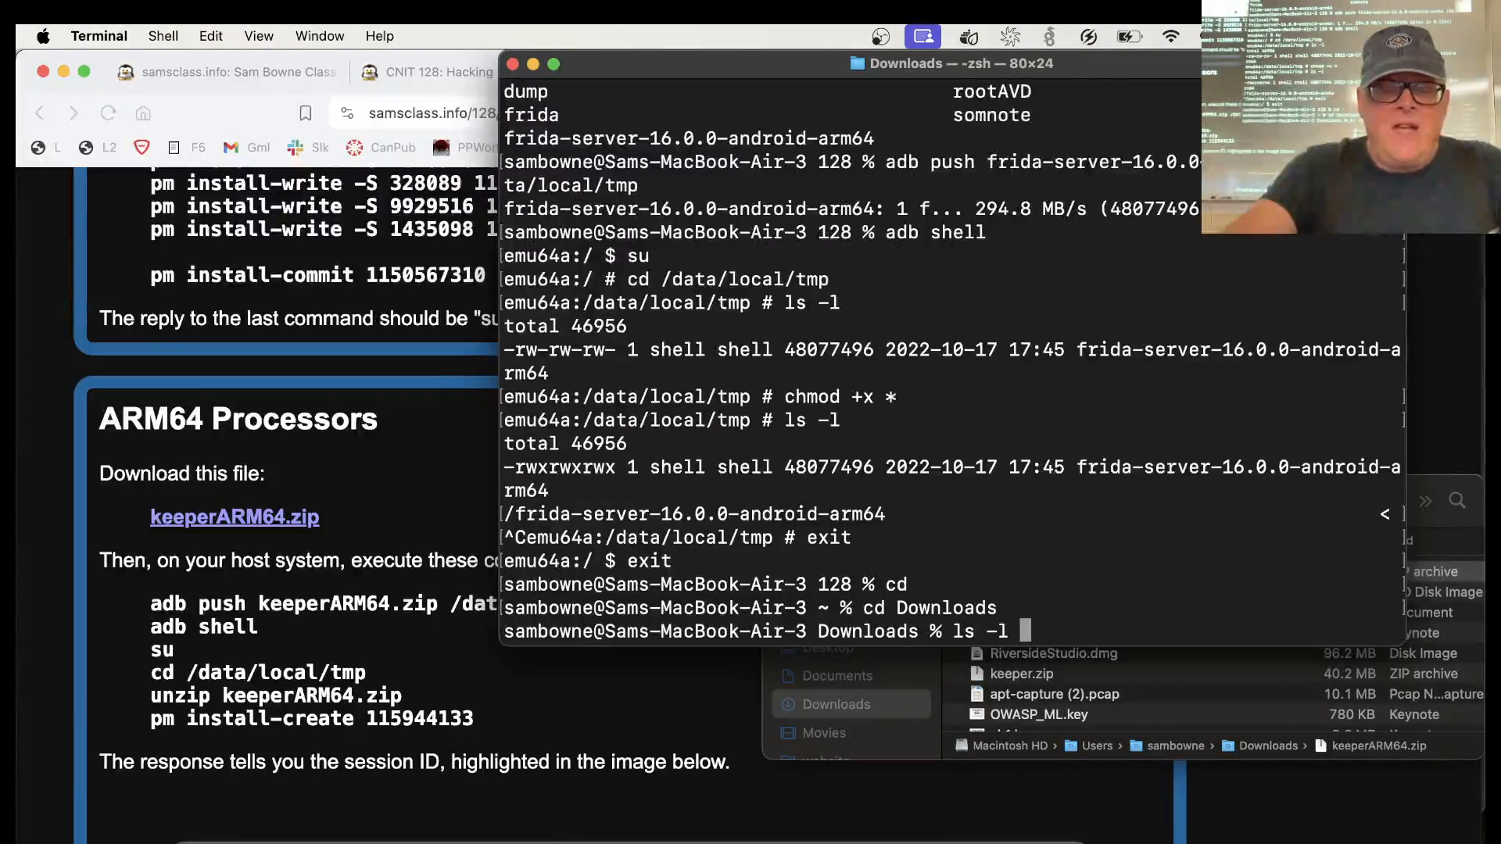
type("kee*")
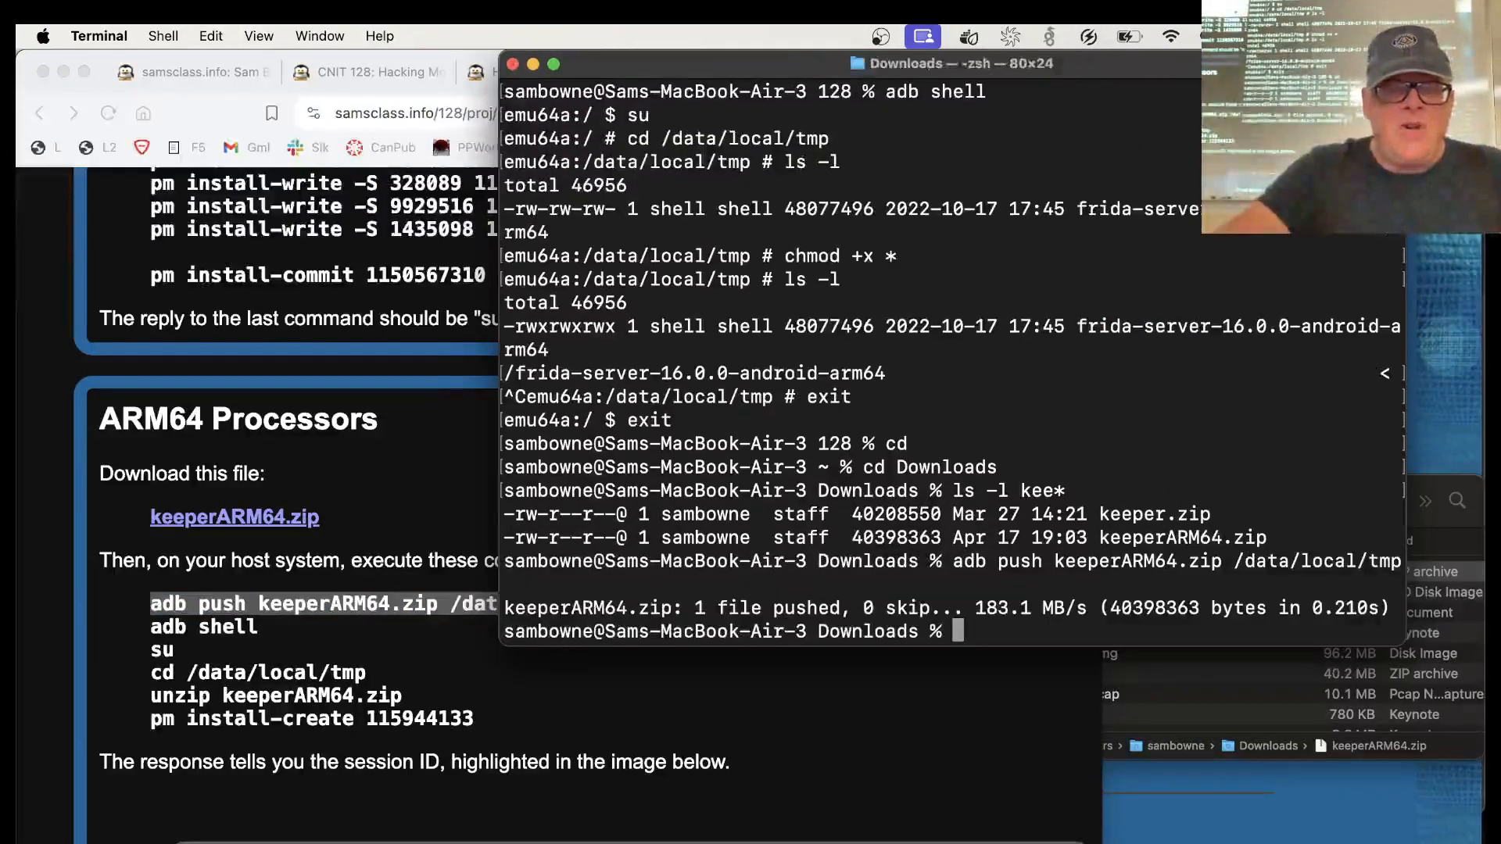
Open a root adb shell in /data/local/tmp and list its files
type("adb shell")
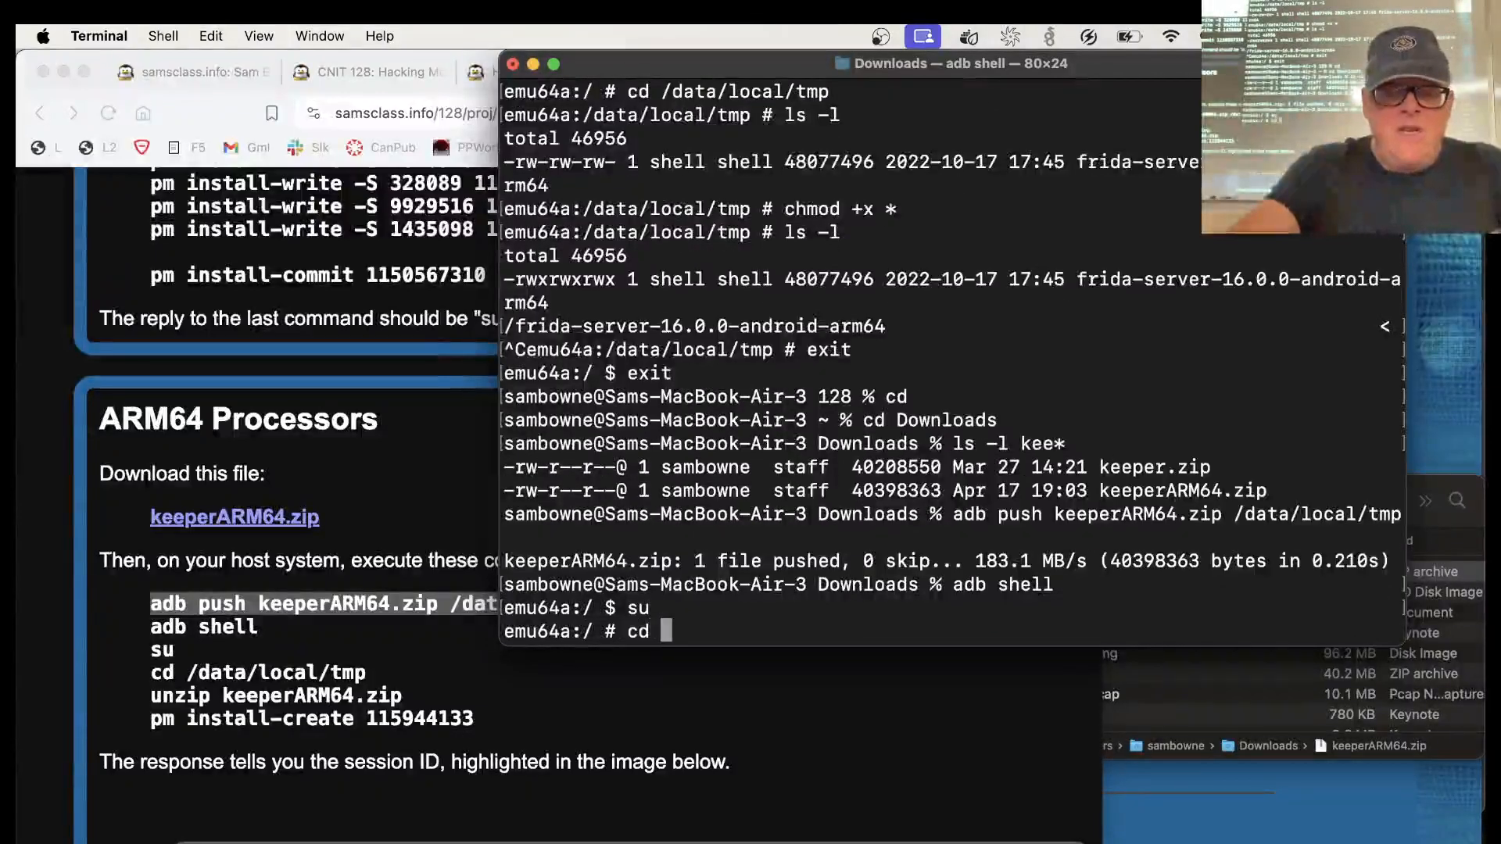
type("/d")
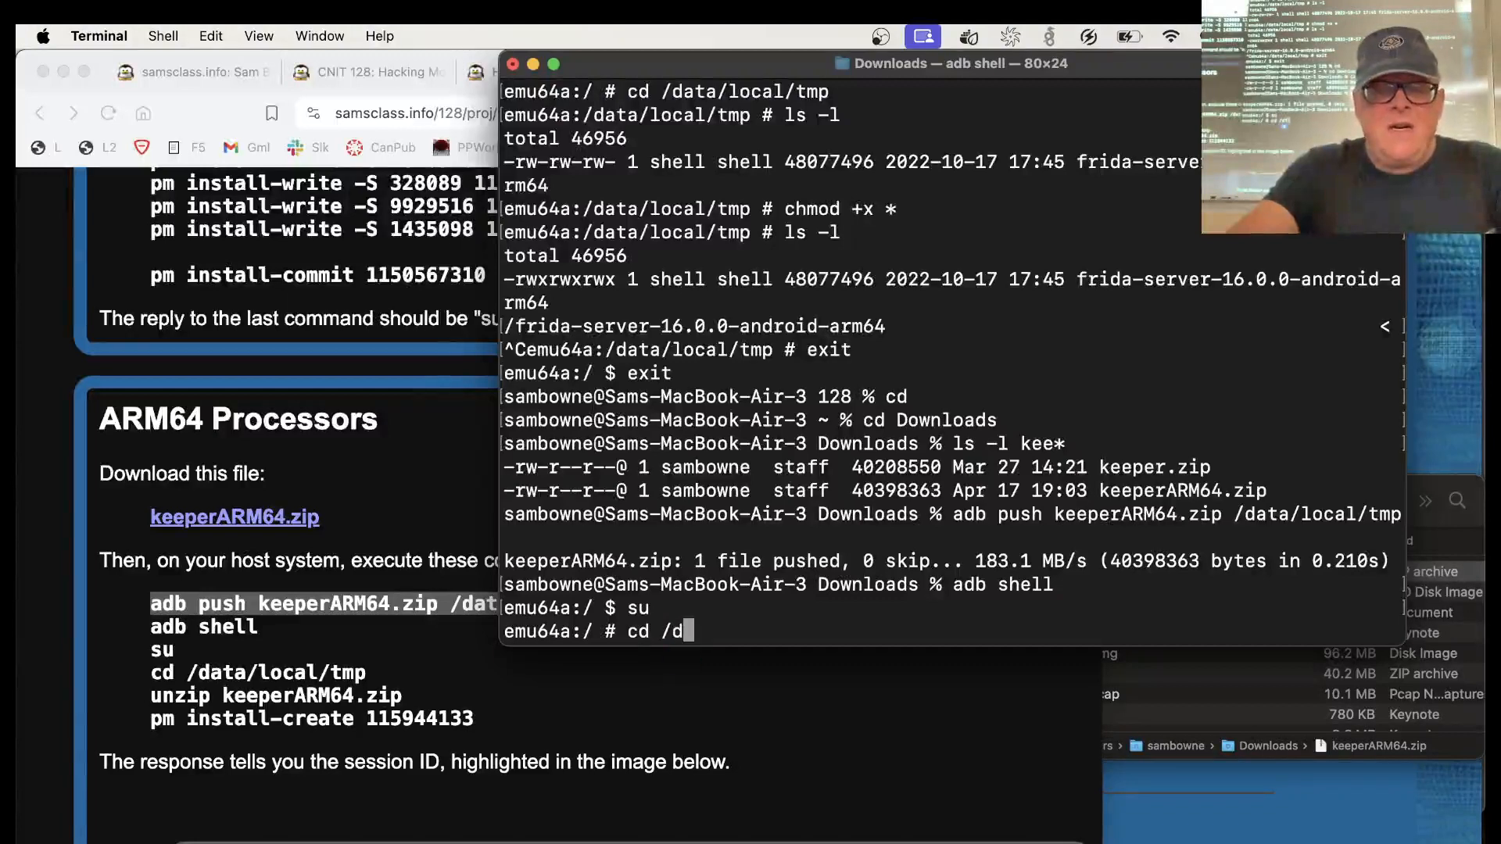
type("a")
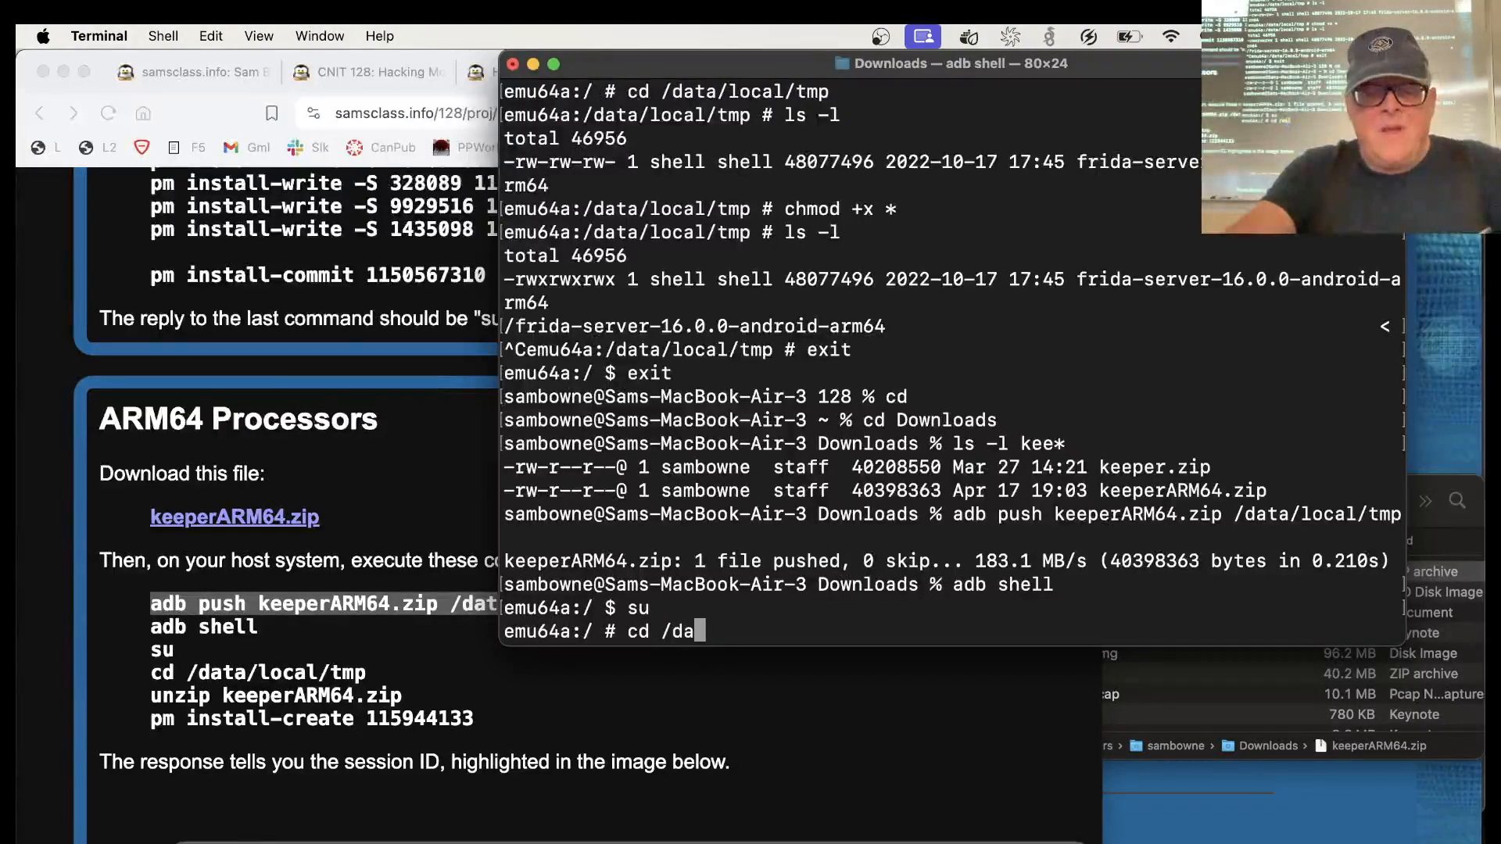
type("ta/local/tmp")
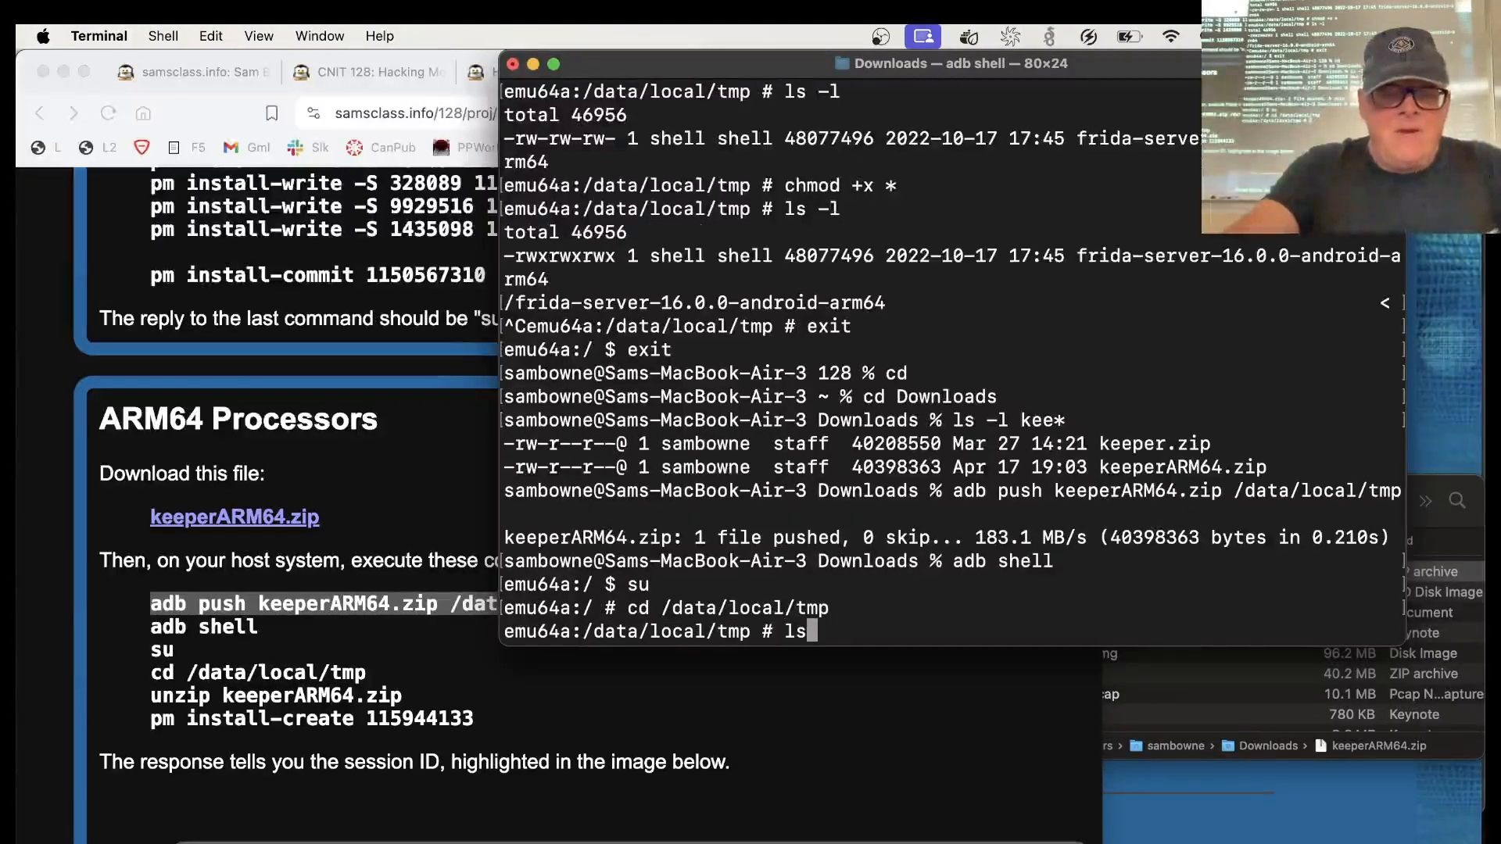
key("Return")
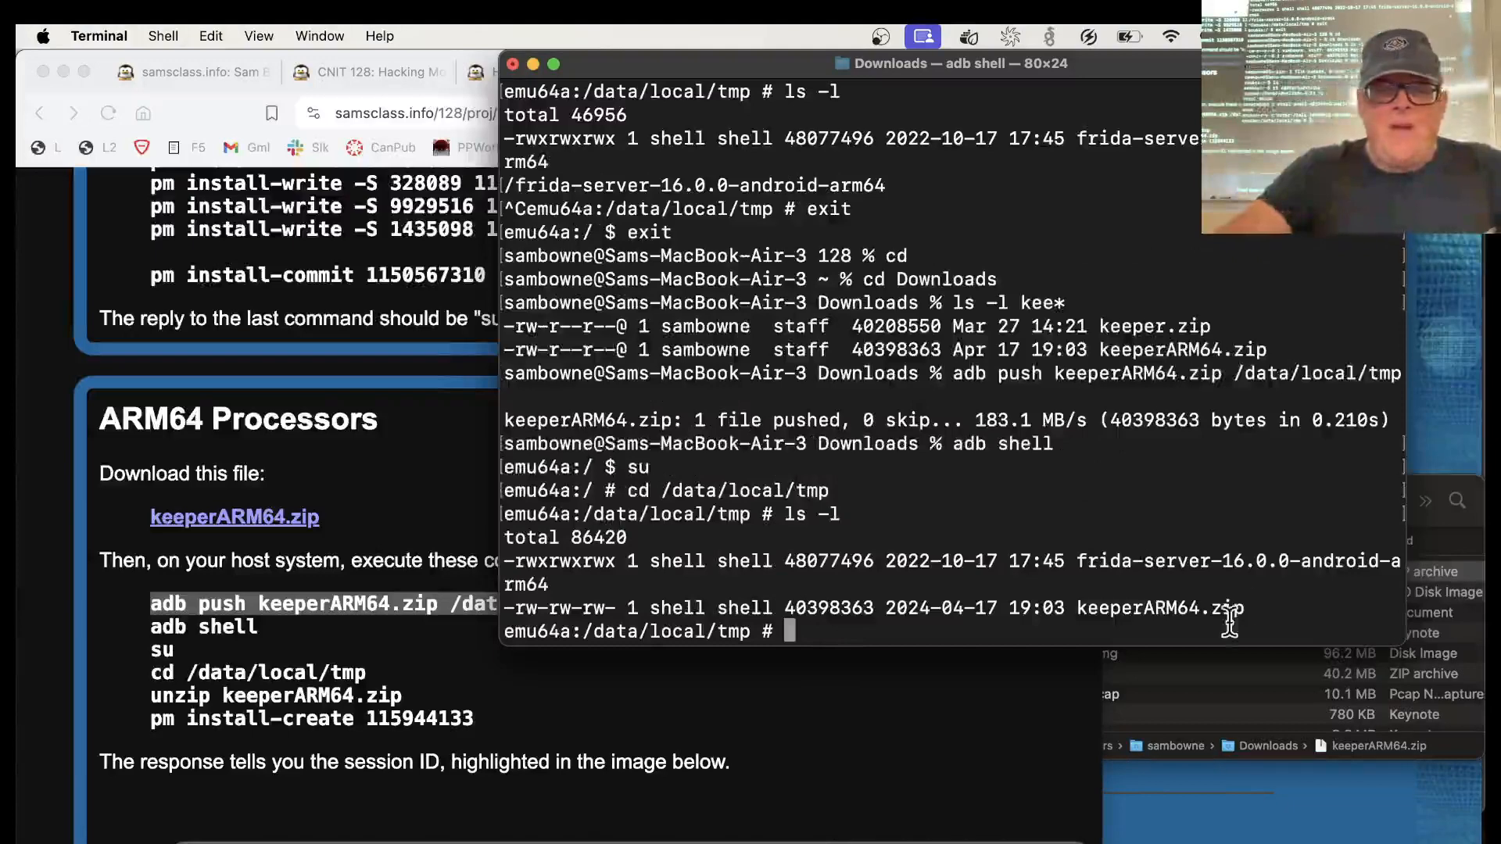
Unzip keeperARM64.zip, hitting an I/O error on base.apk, and list the results
type("u")
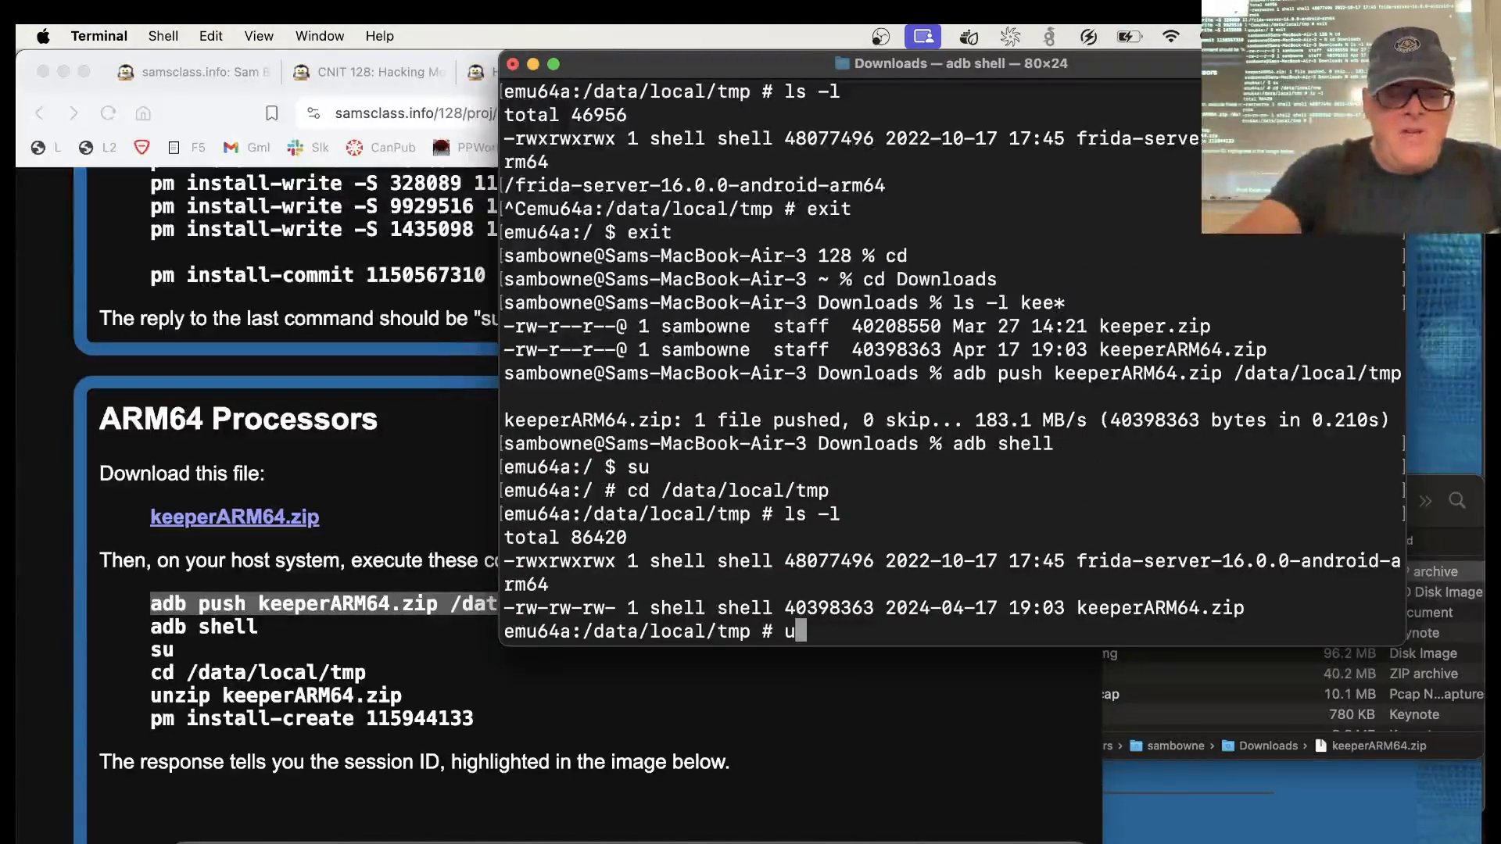
type("nzip keeperARM64.zip")
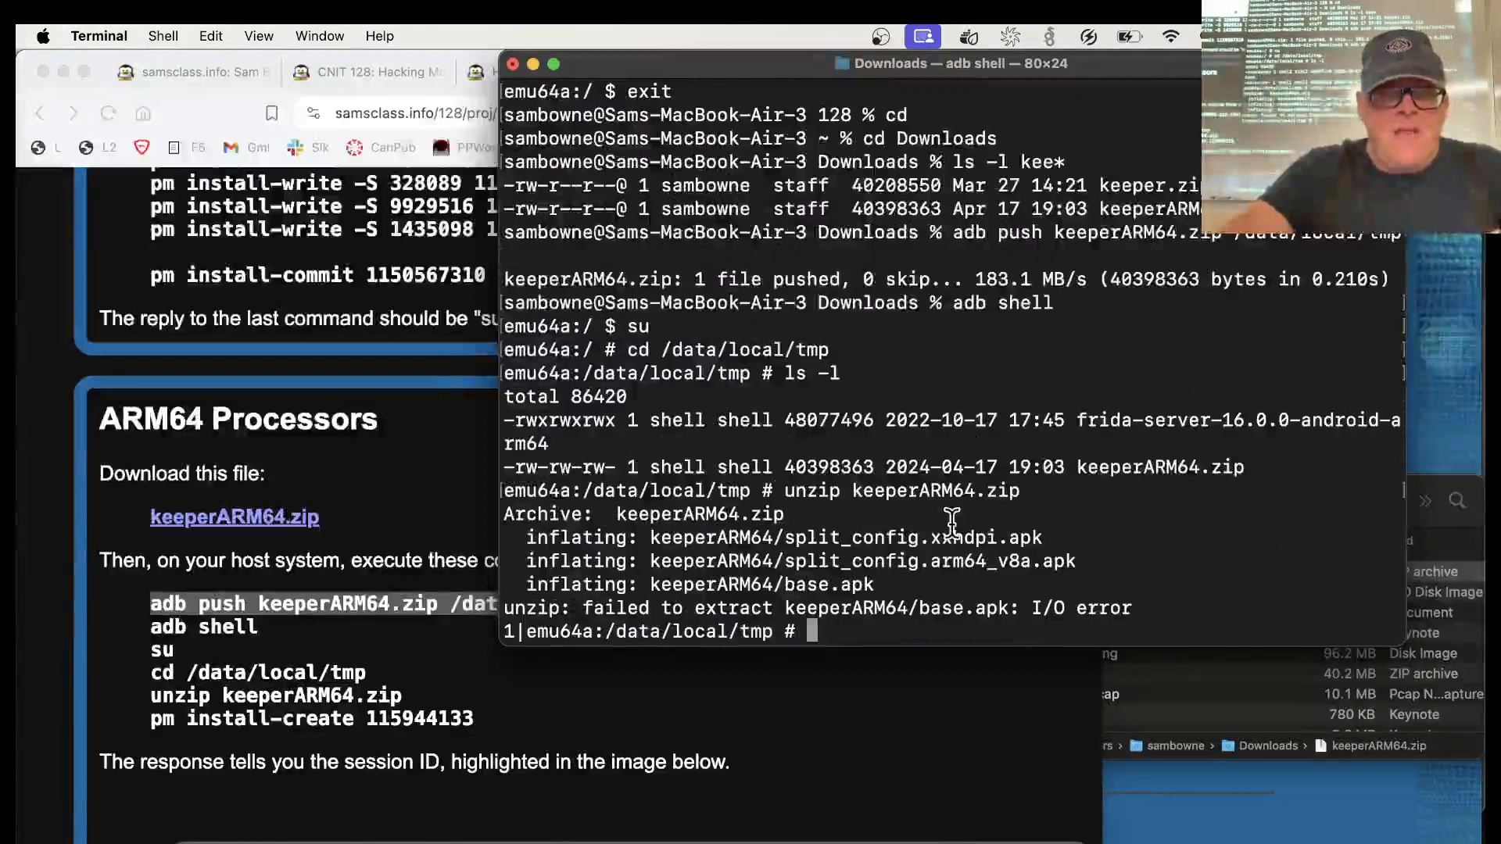
mouse_move(899, 588)
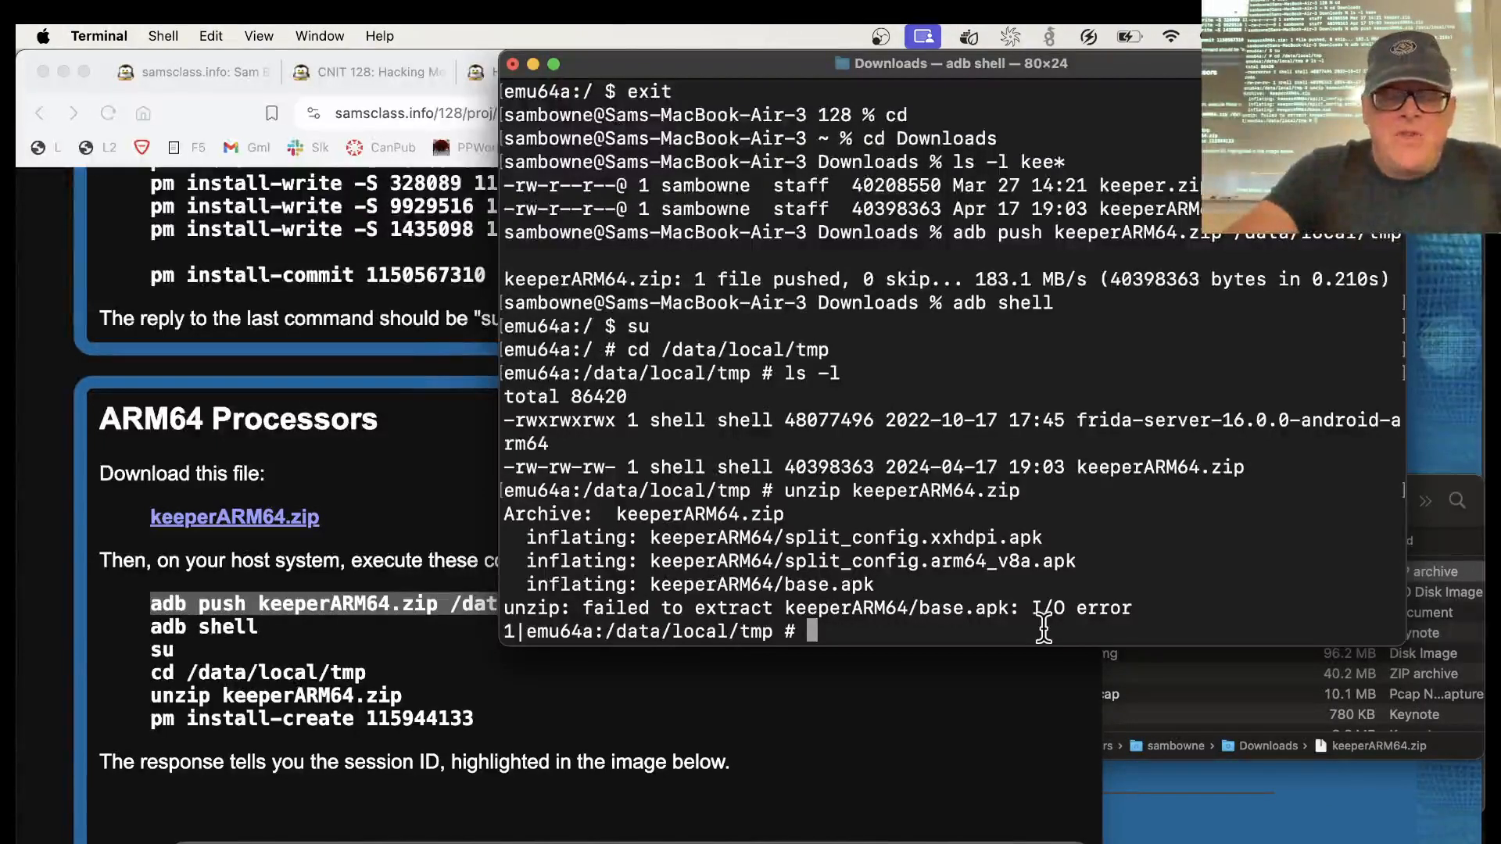
type("ls")
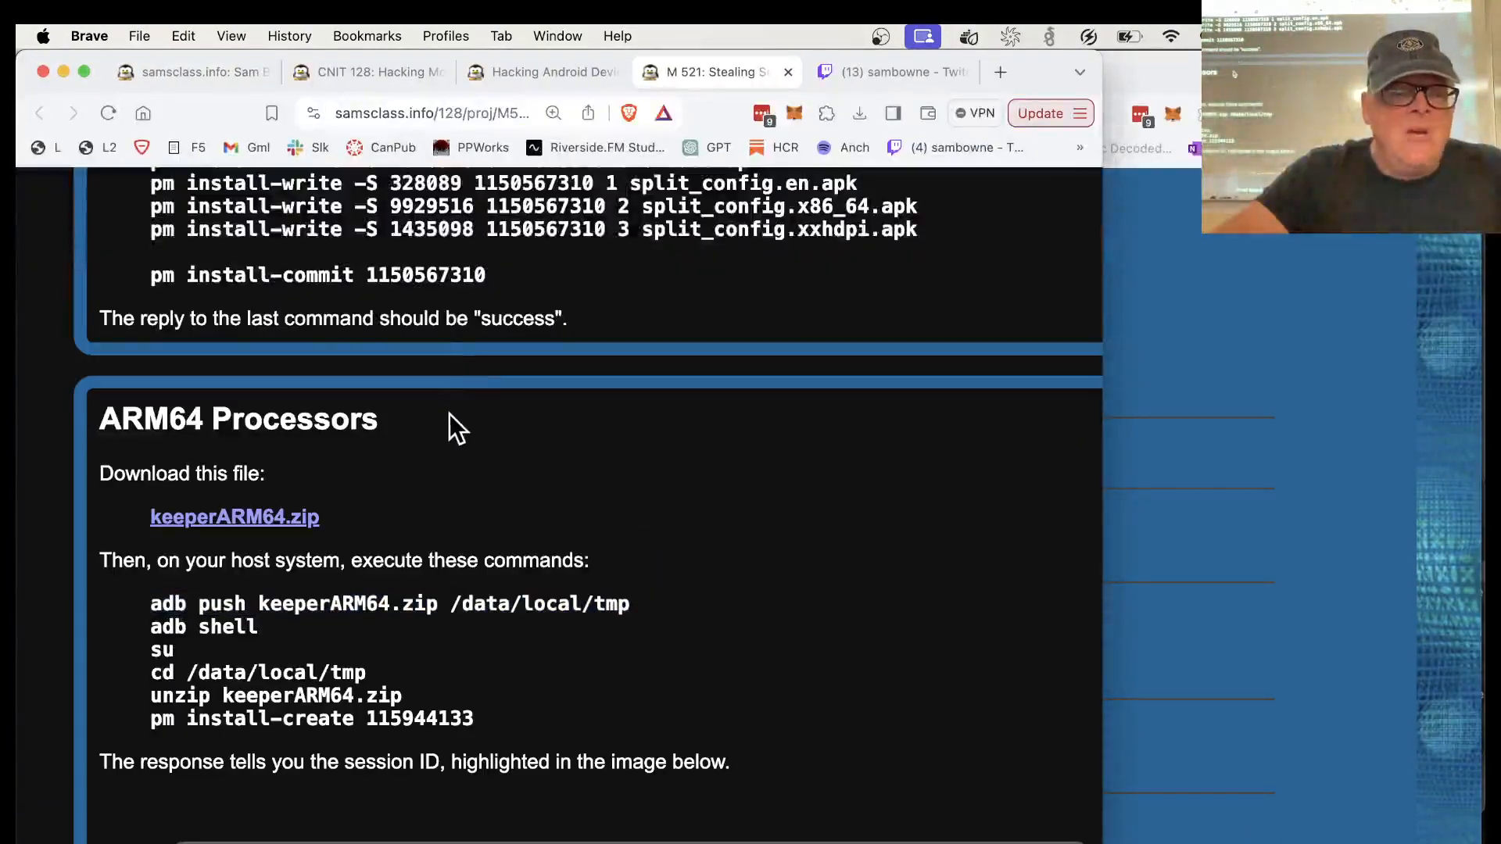
Download the Keeper archive again as keeperARM64a.zip and show it in Finder
left_click(234, 516)
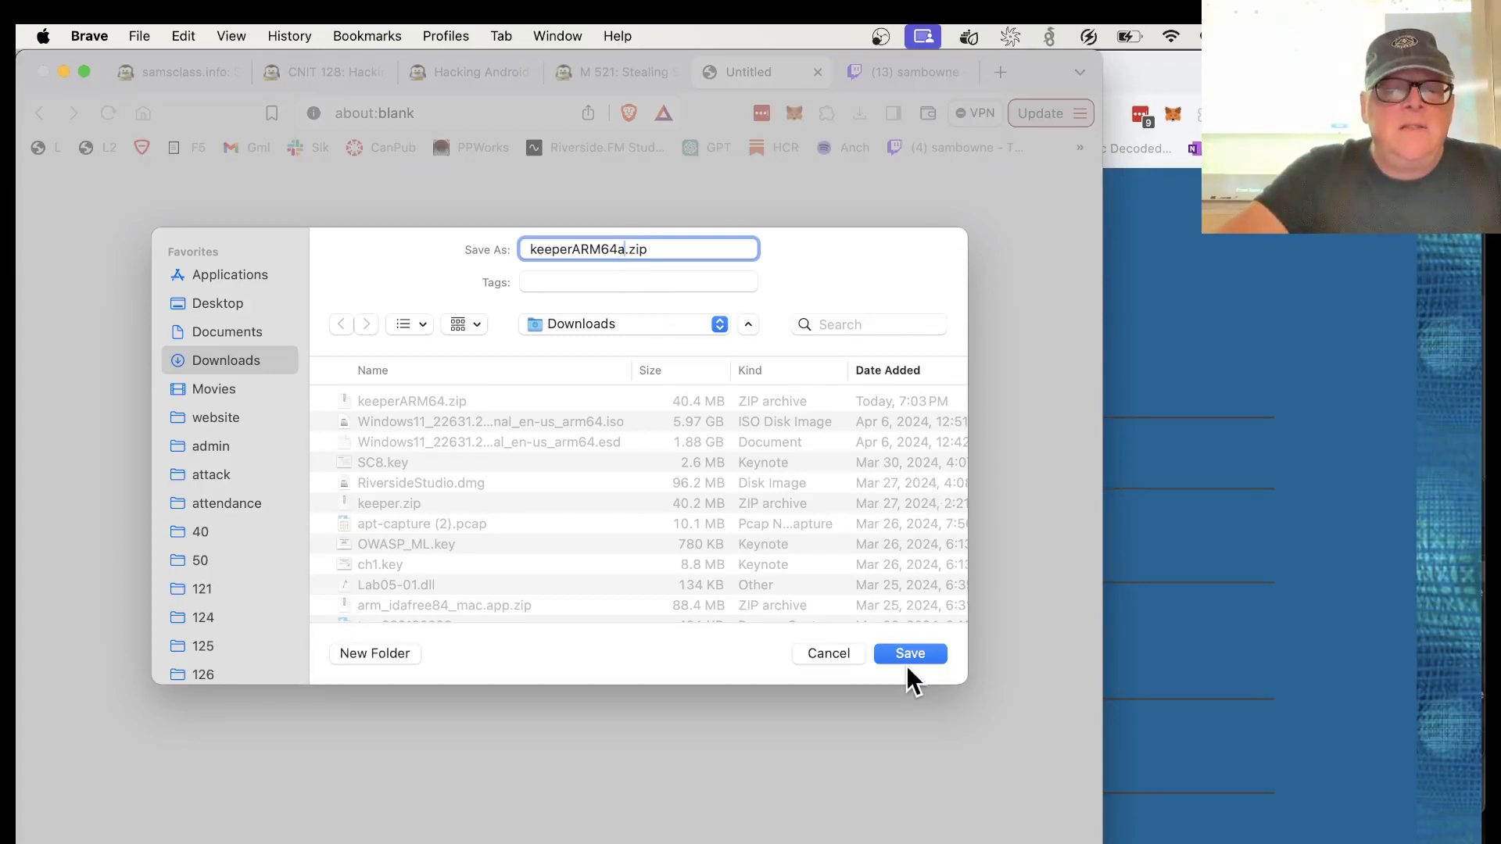
left_click(908, 652)
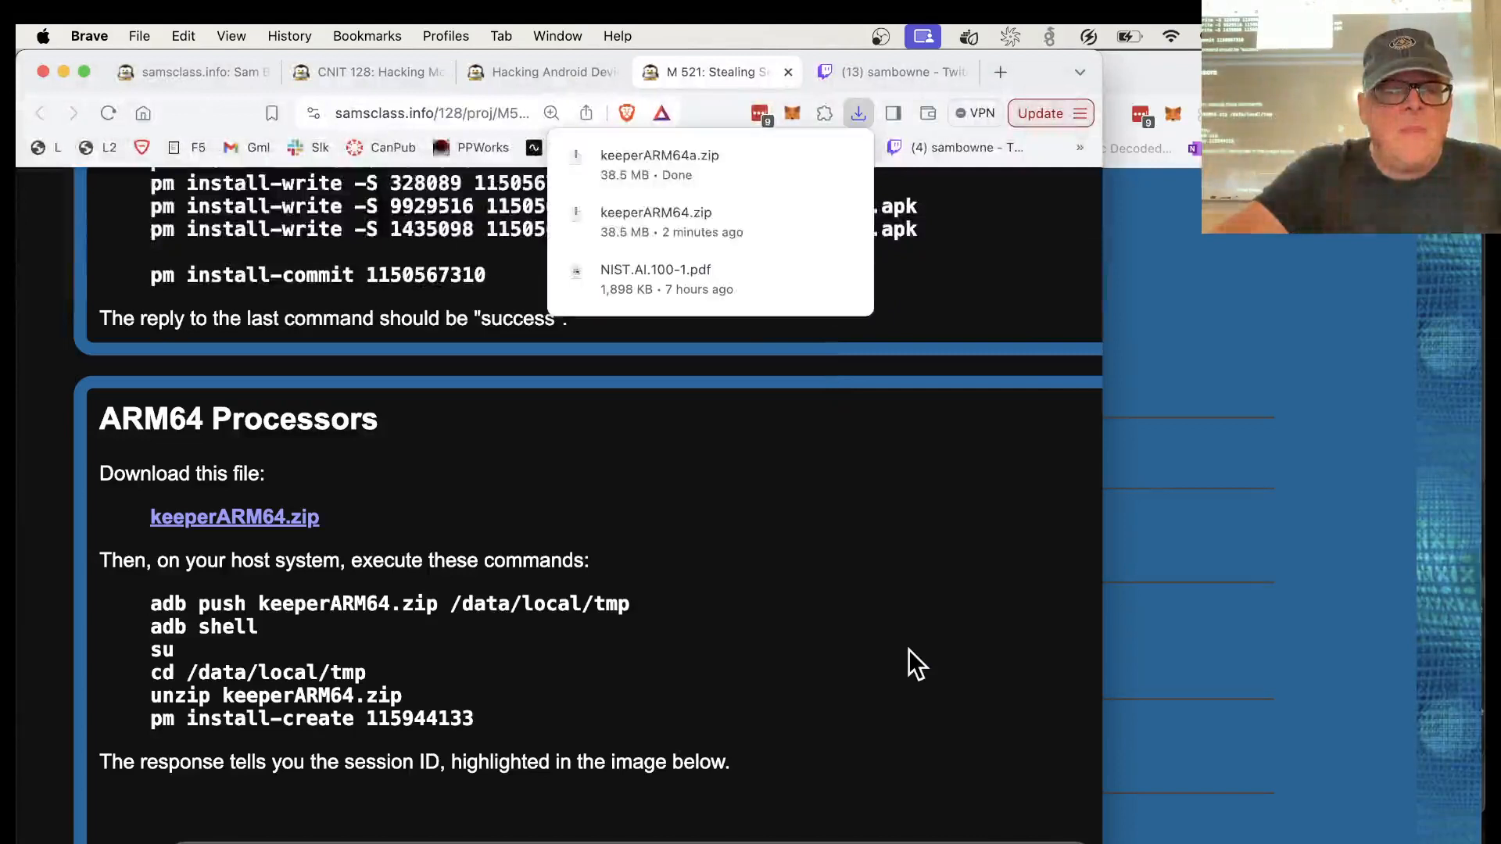
mouse_move(661, 165)
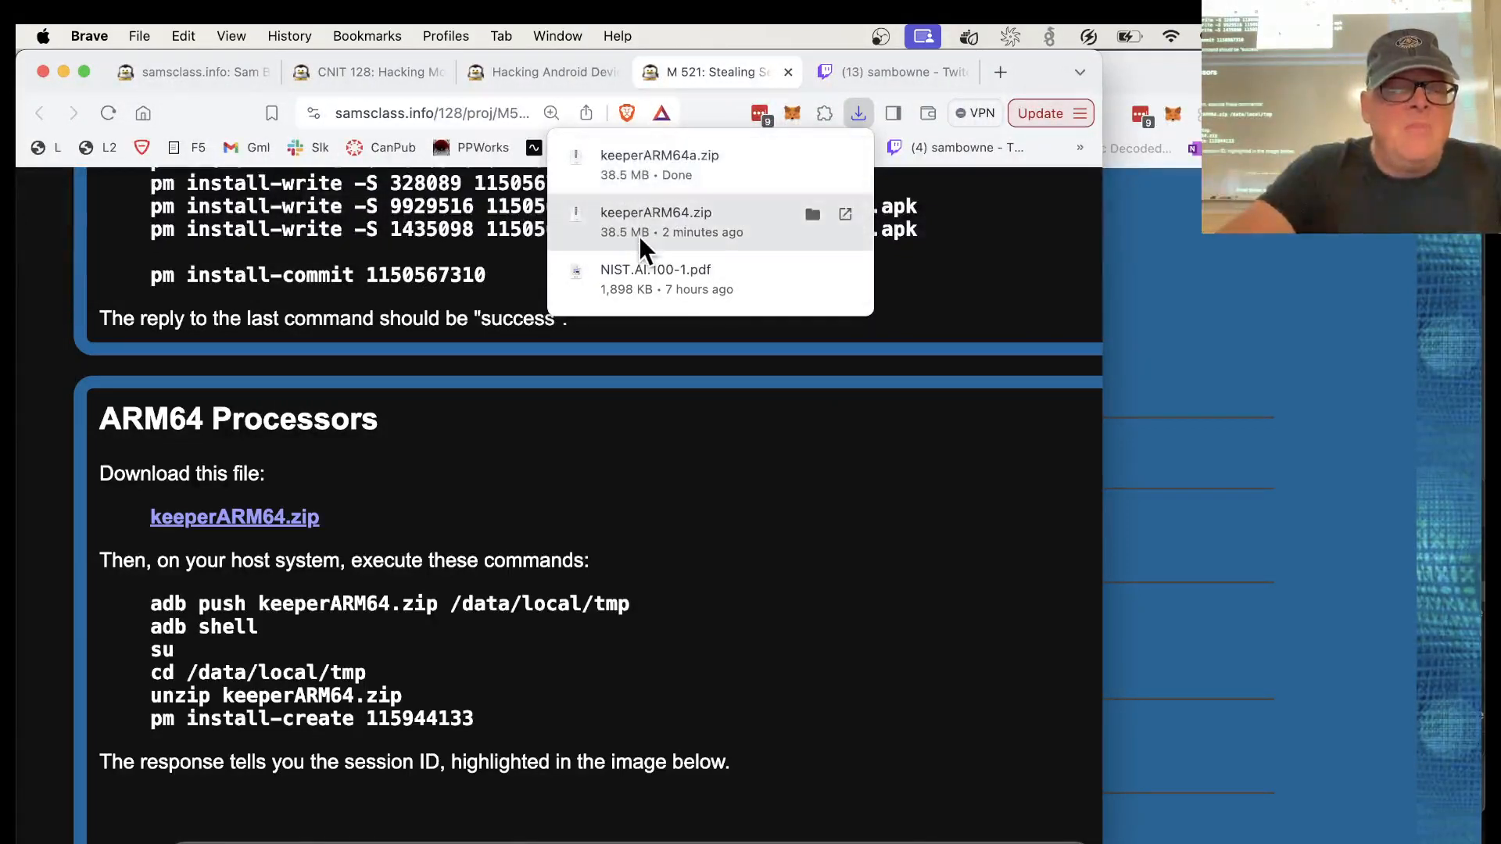
left_click(812, 213)
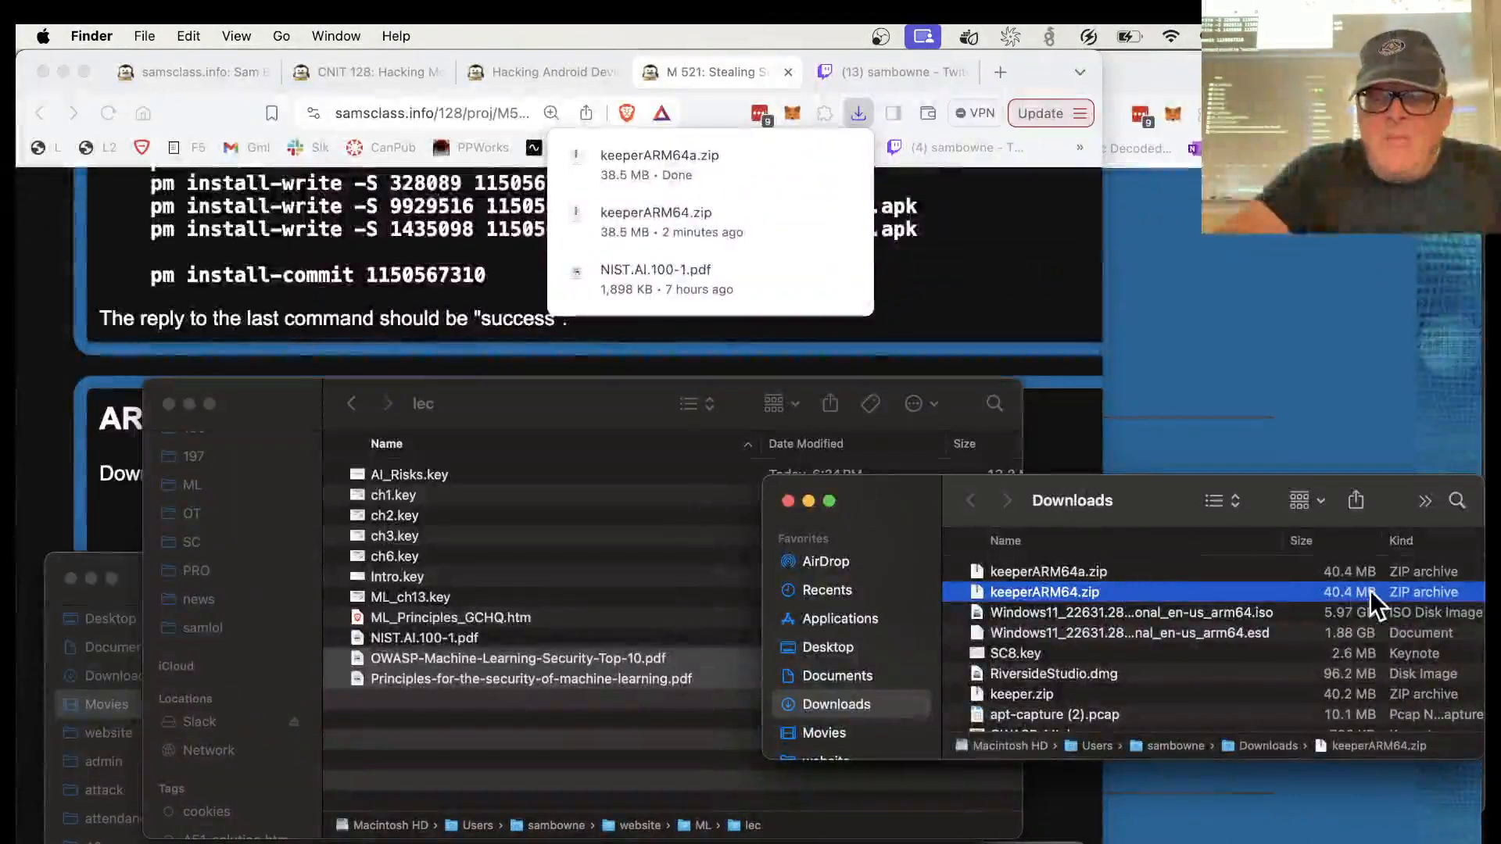
mouse_move(1106, 564)
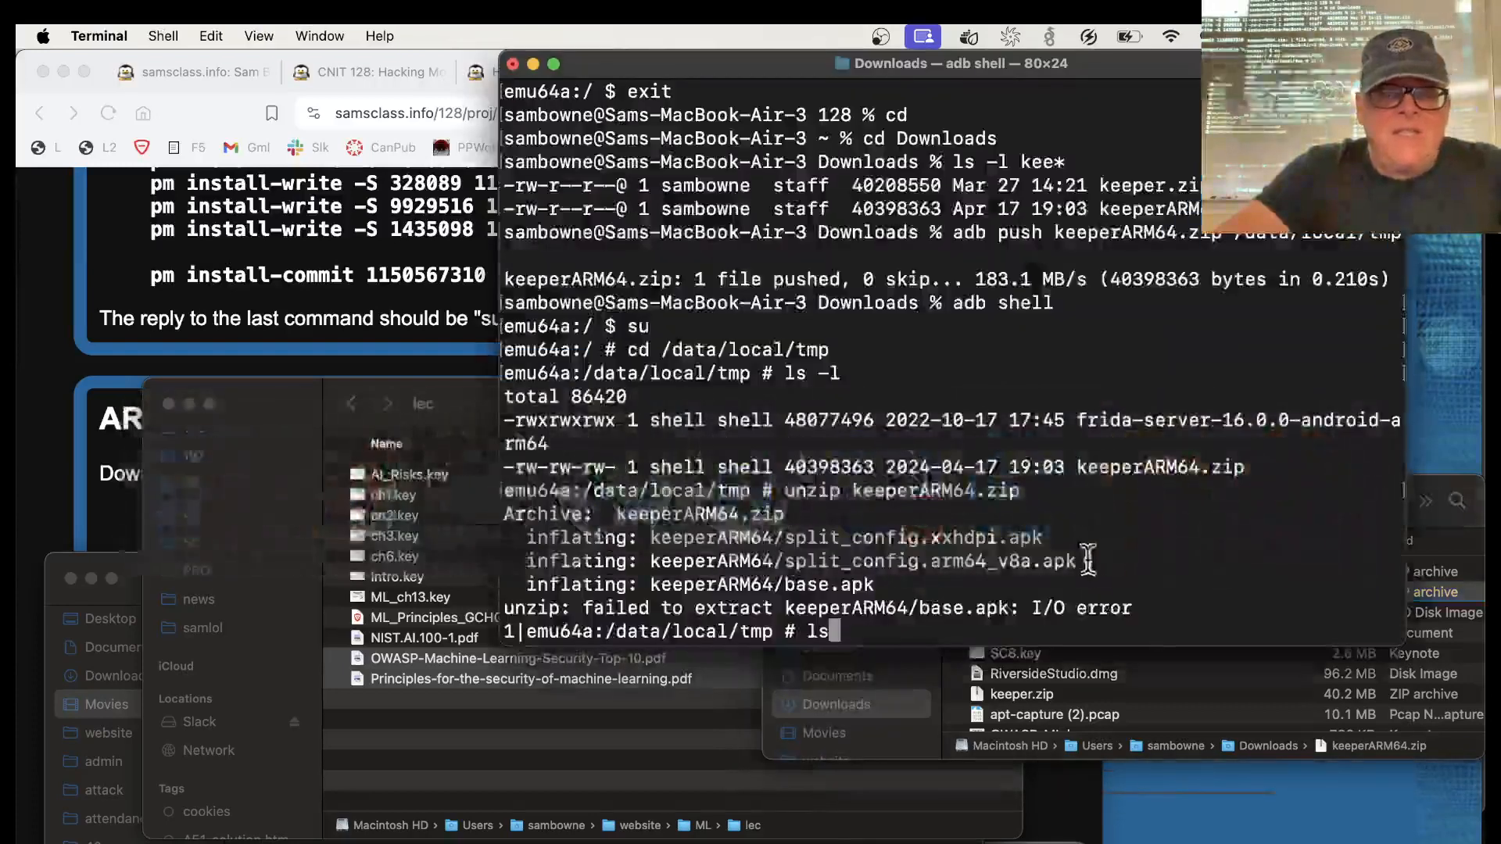
Exit the emulator's shell back to the Mac prompt
type("e")
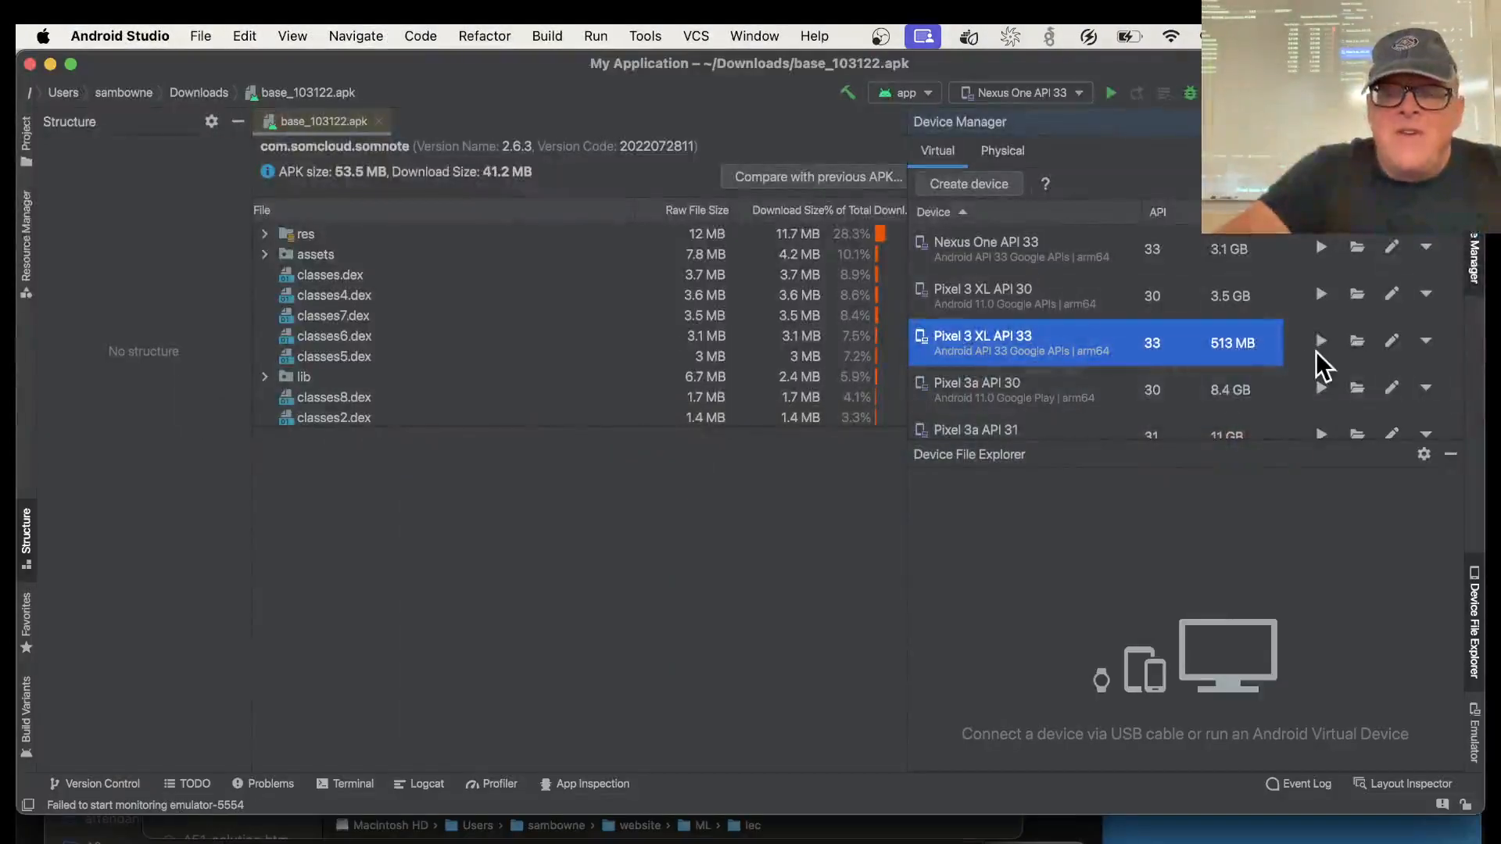
Launch the Pixel 3 XL API 33 emulator from Device Manager
left_click(1321, 340)
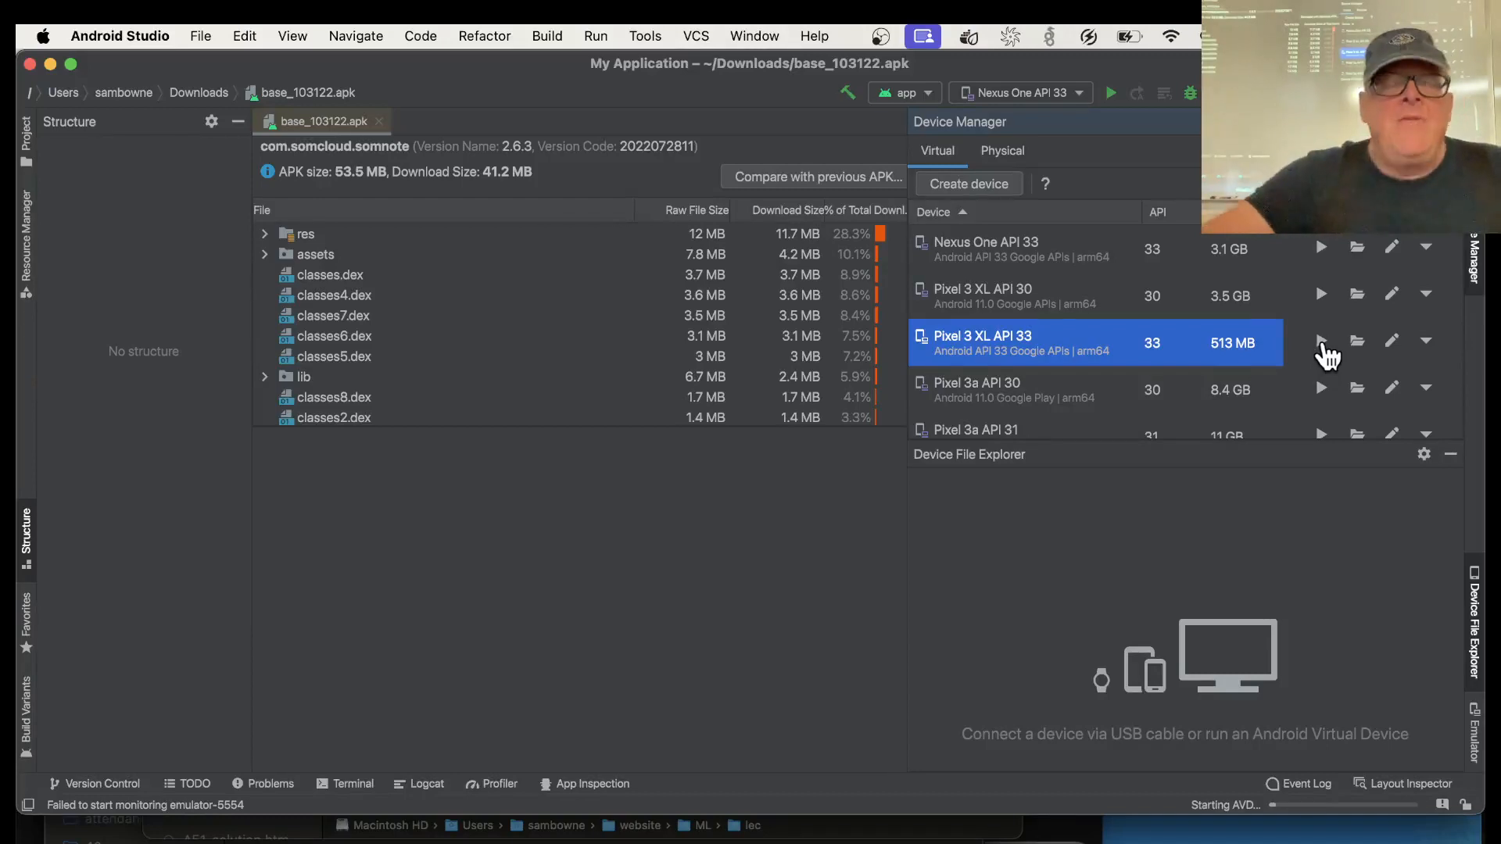
left_click(1320, 341)
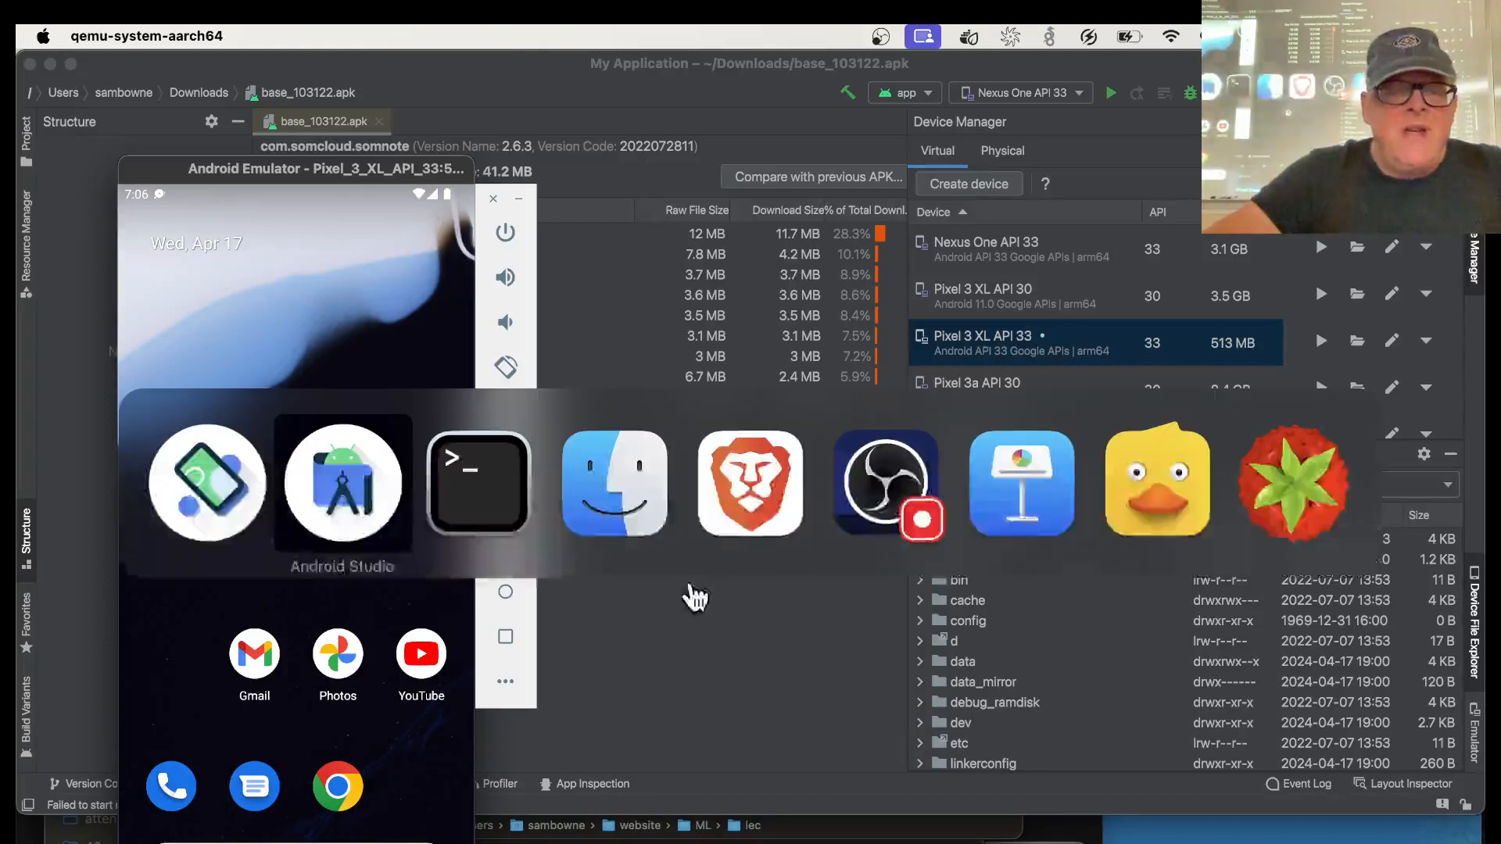
left_click(478, 483)
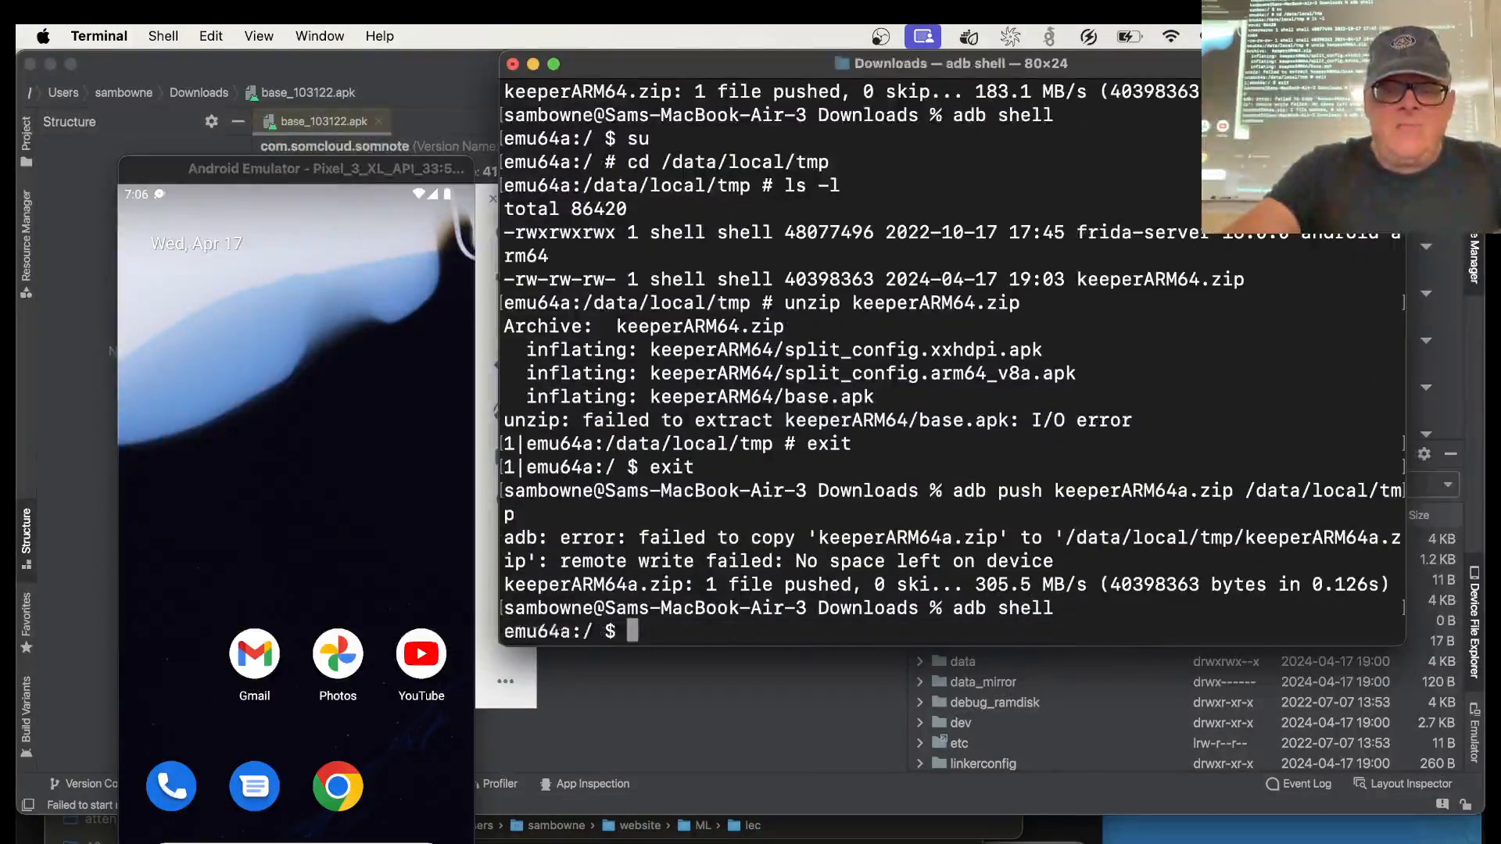
Go to /data/local/tmp on the emulator and list its files
type("cd")
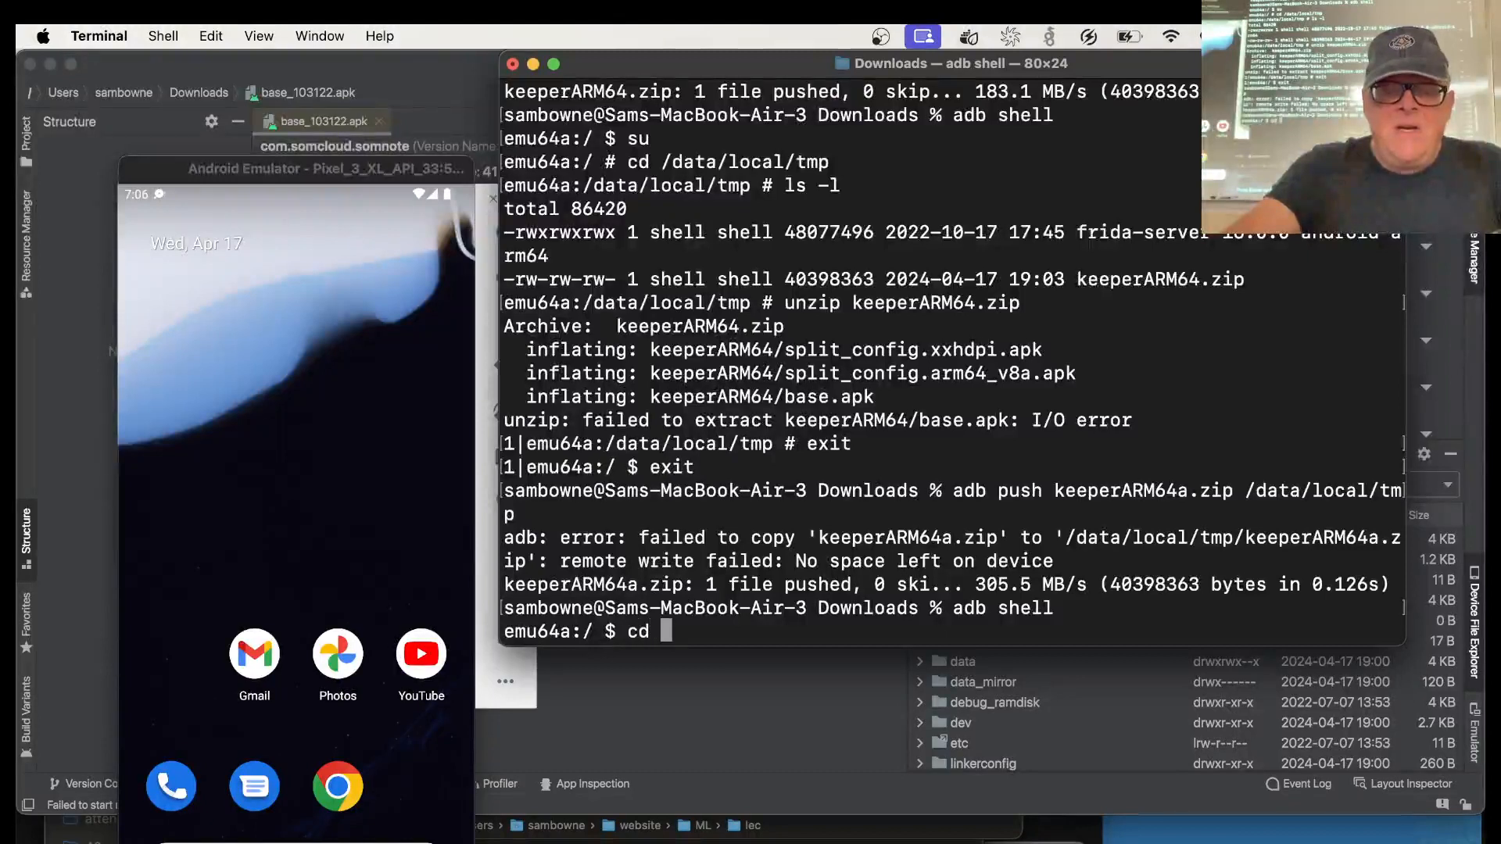
type("/data/local/tmp")
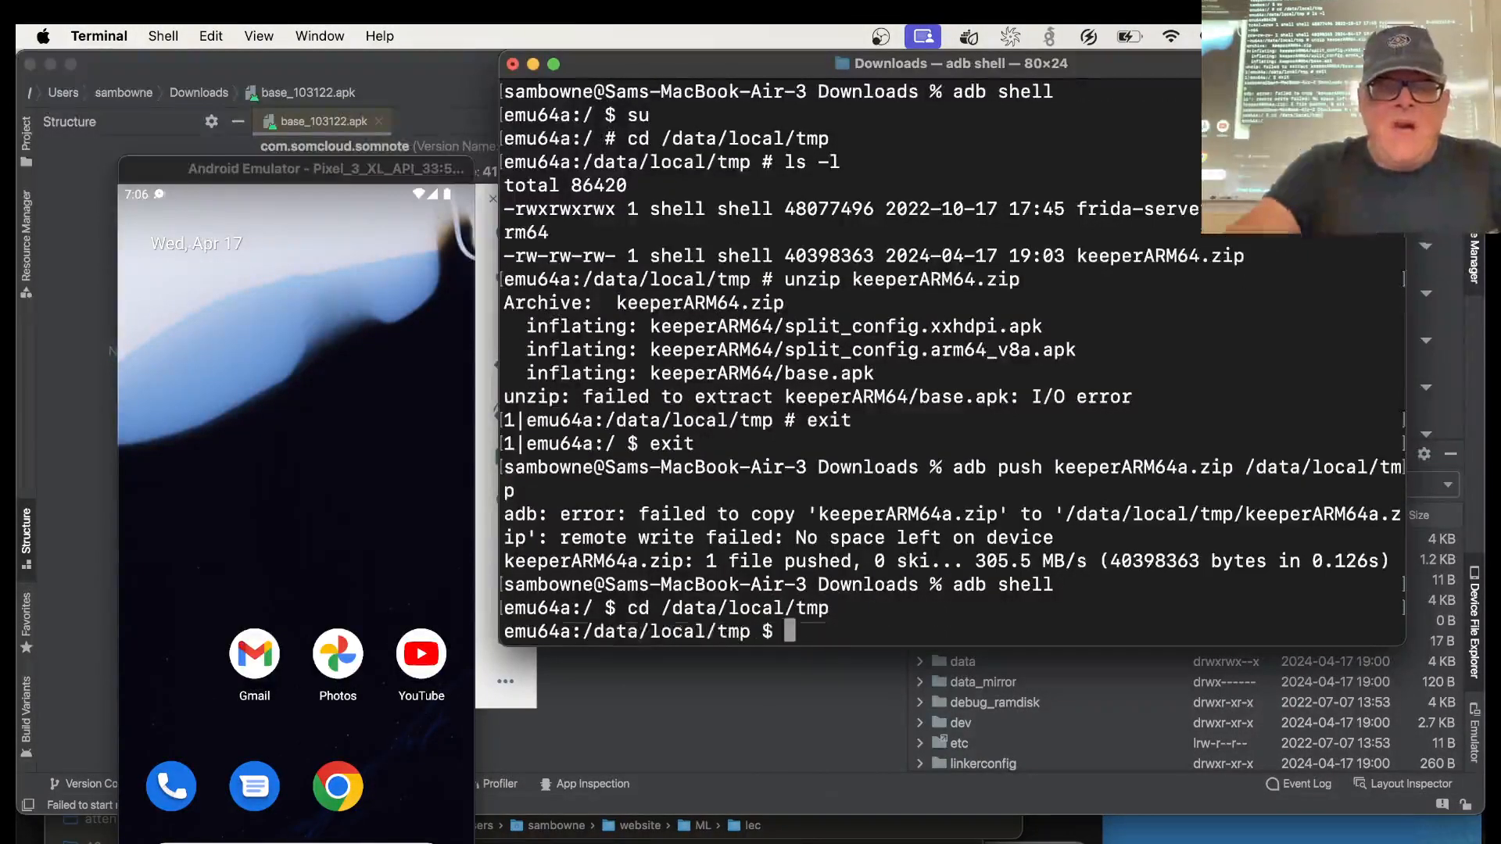
type("ls -")
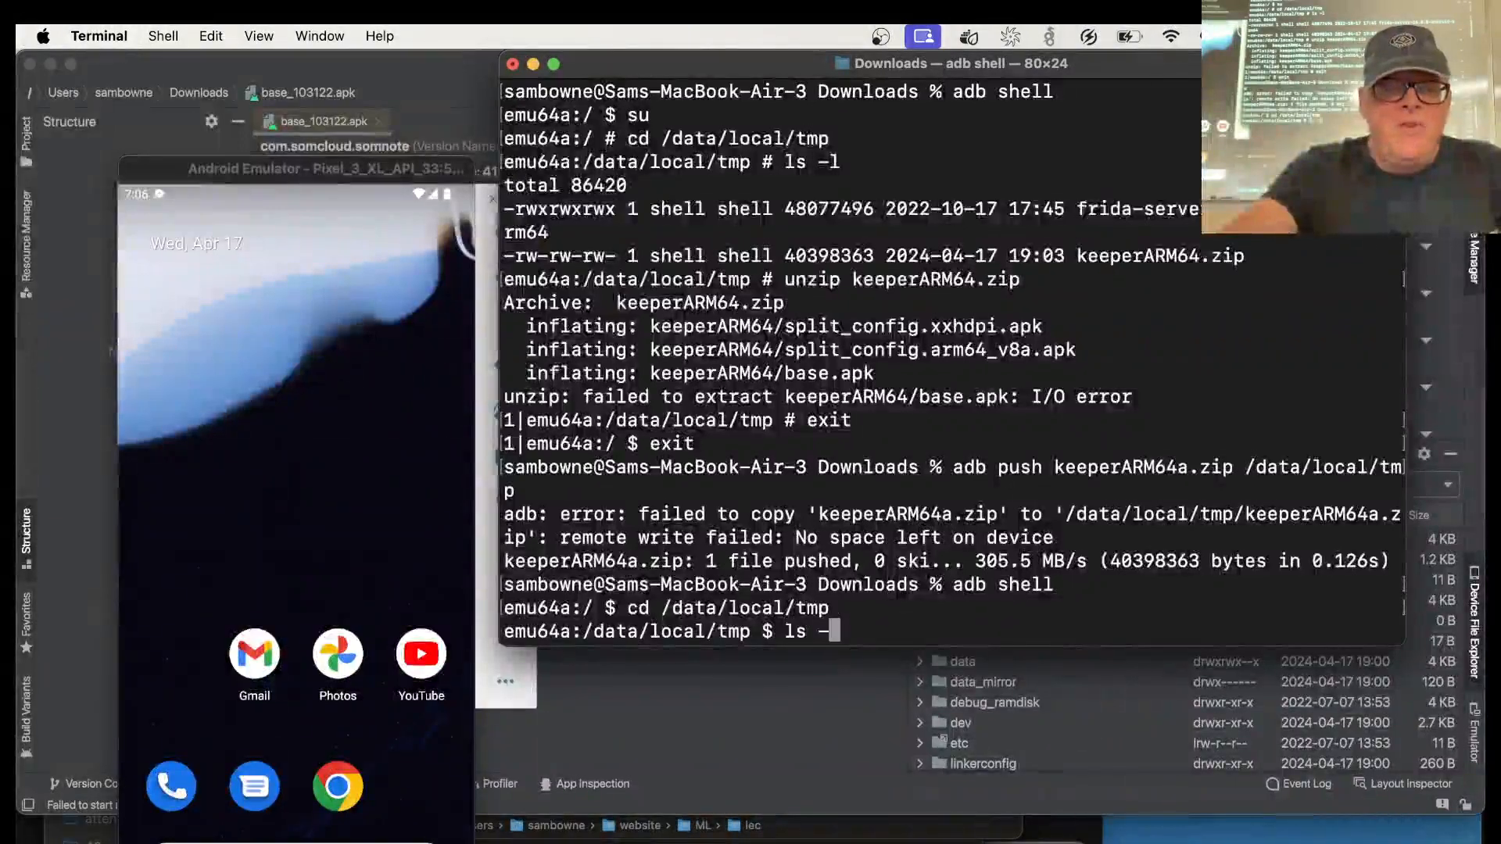
key("Return")
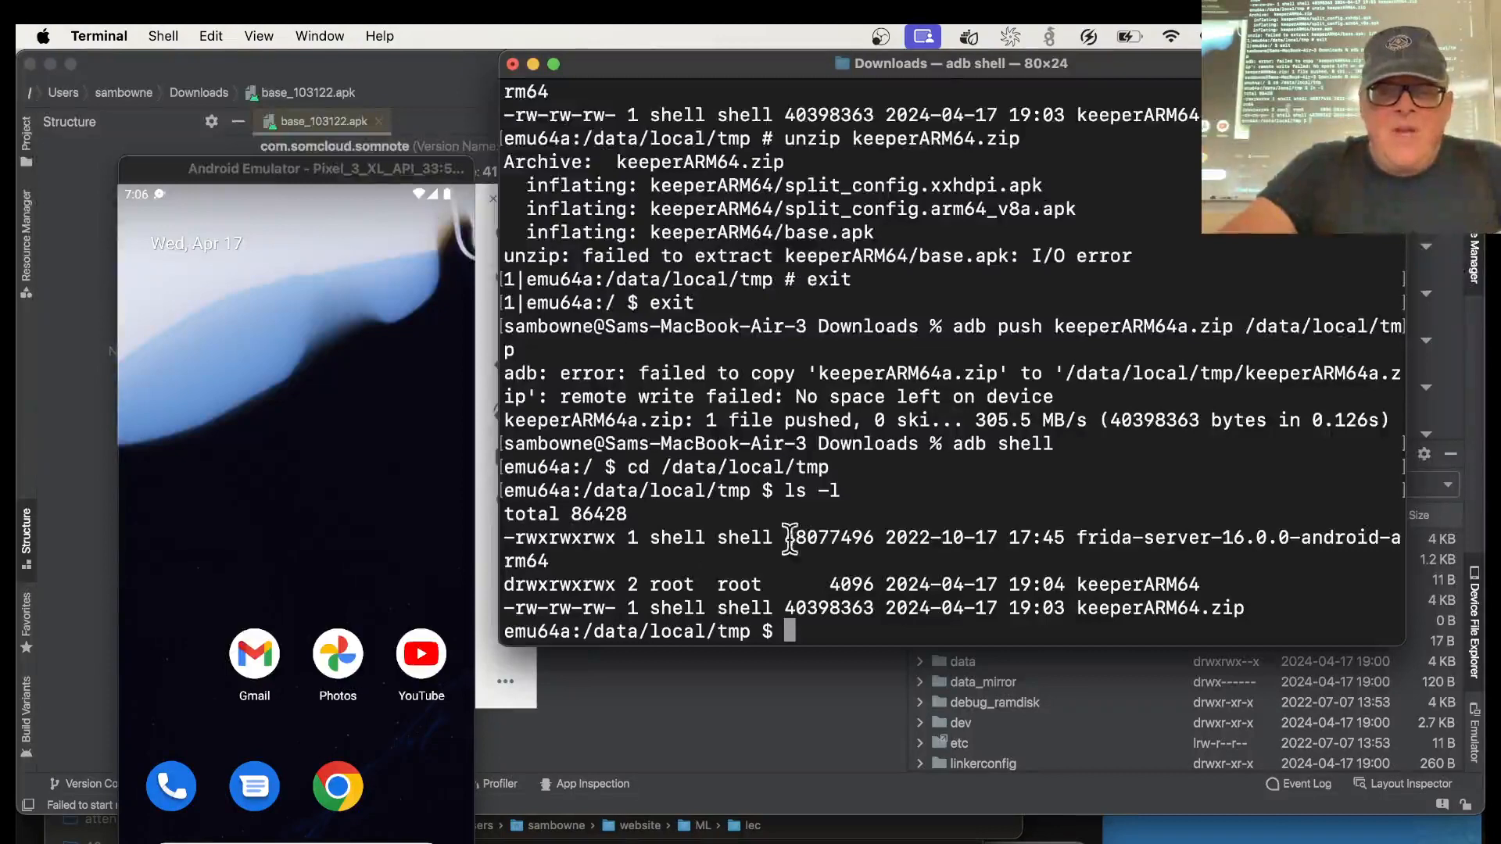
Delete the keeperARM64 folder with rm -rf, leaving only keeperARM64.zip
type("rm")
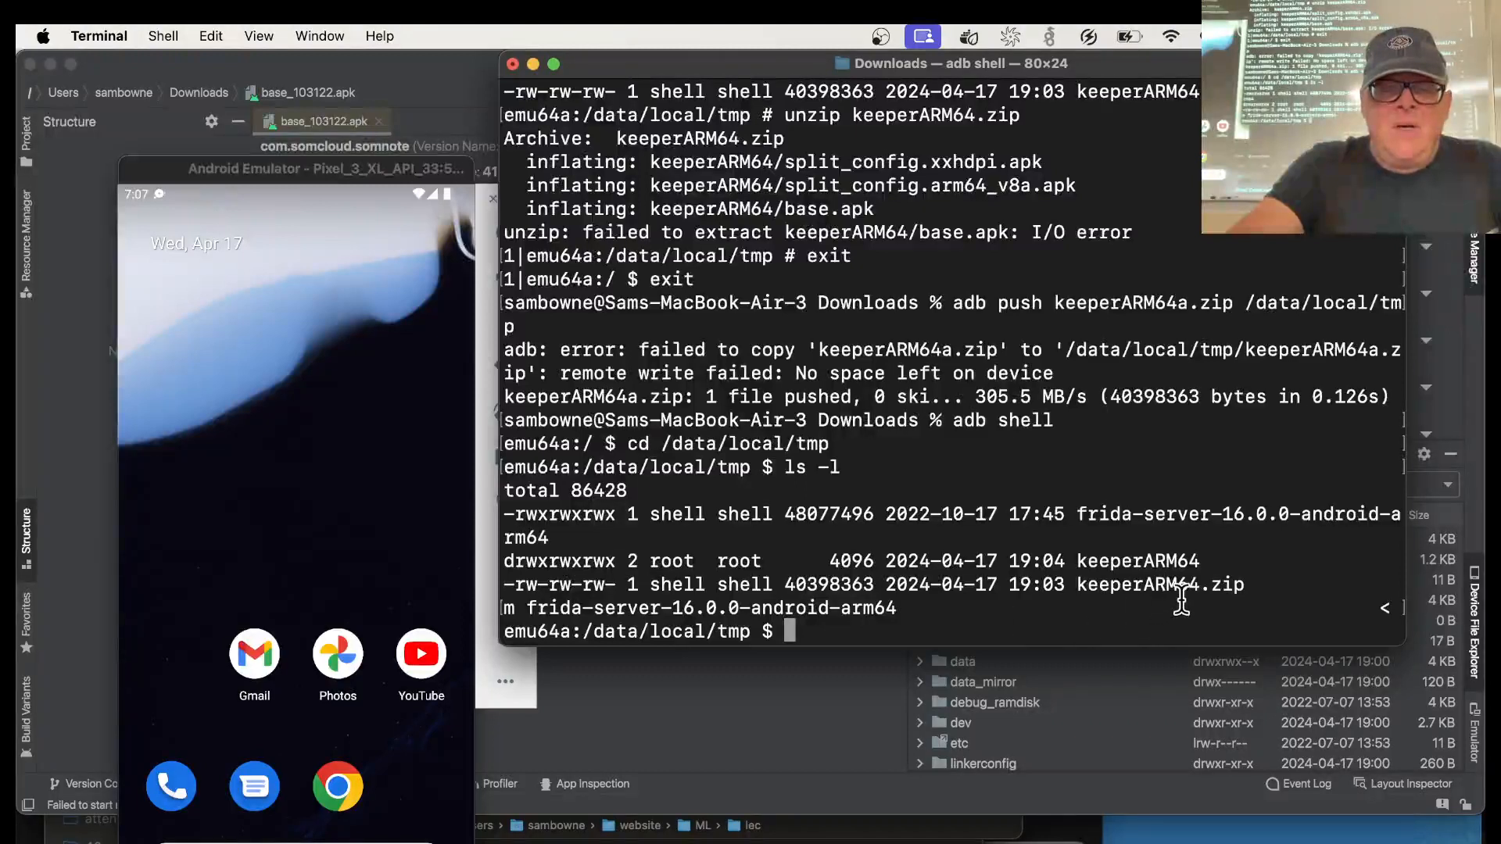
type("rm")
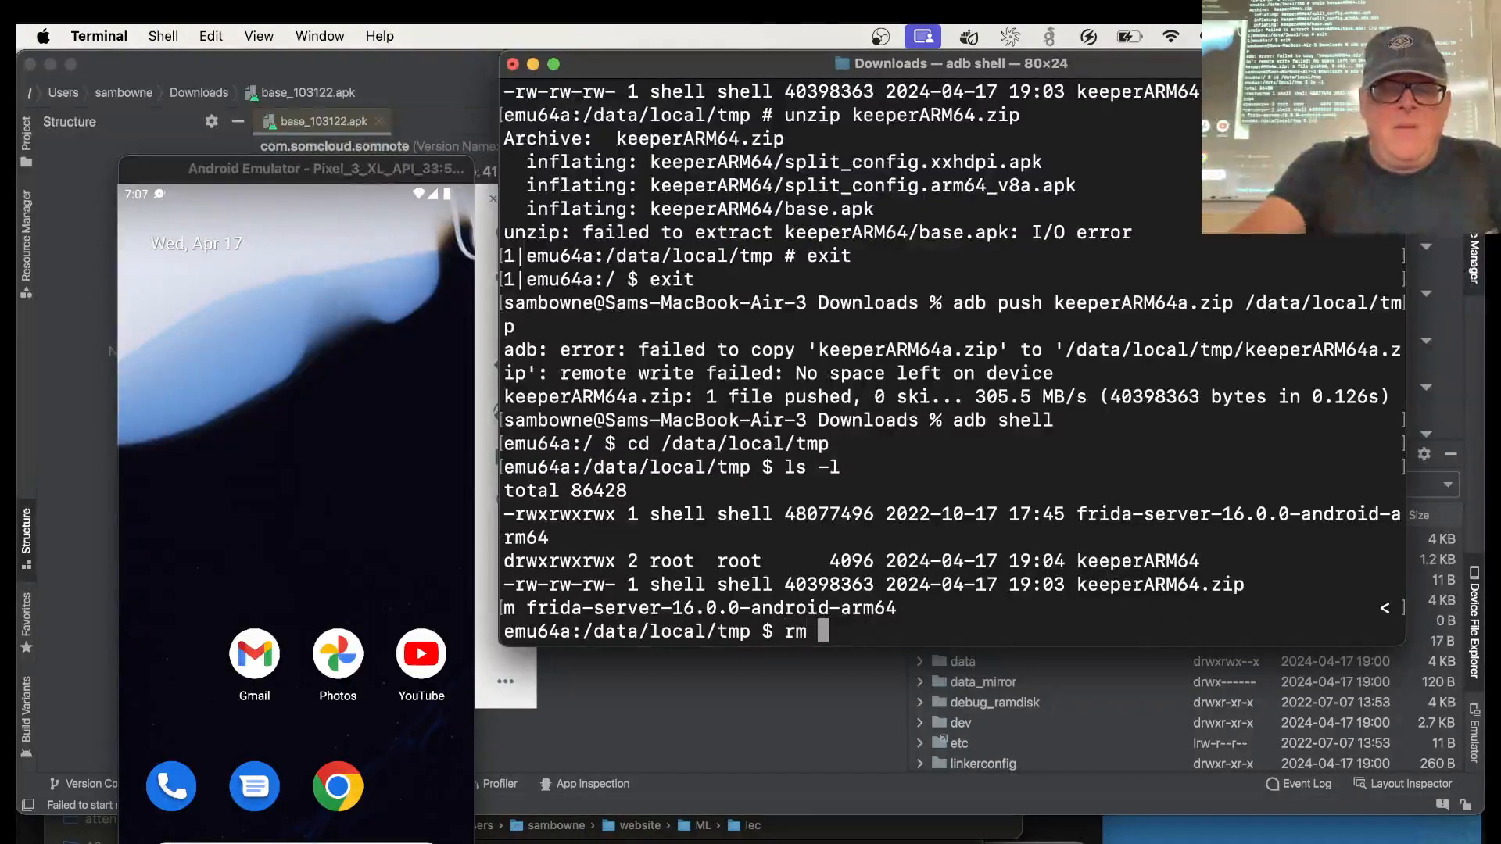
type("-")
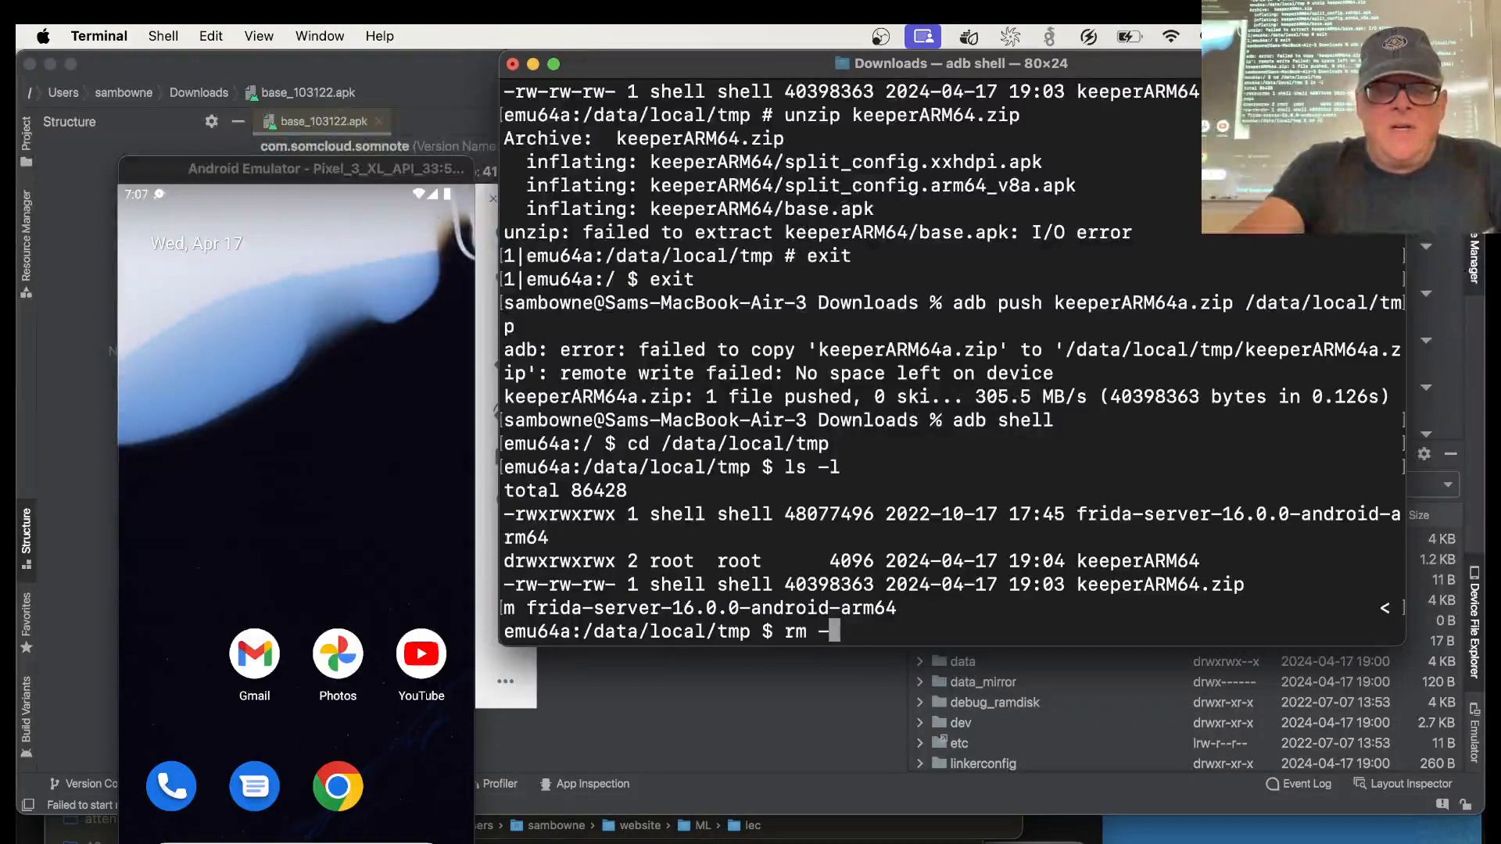
type("rf keeperARM64")
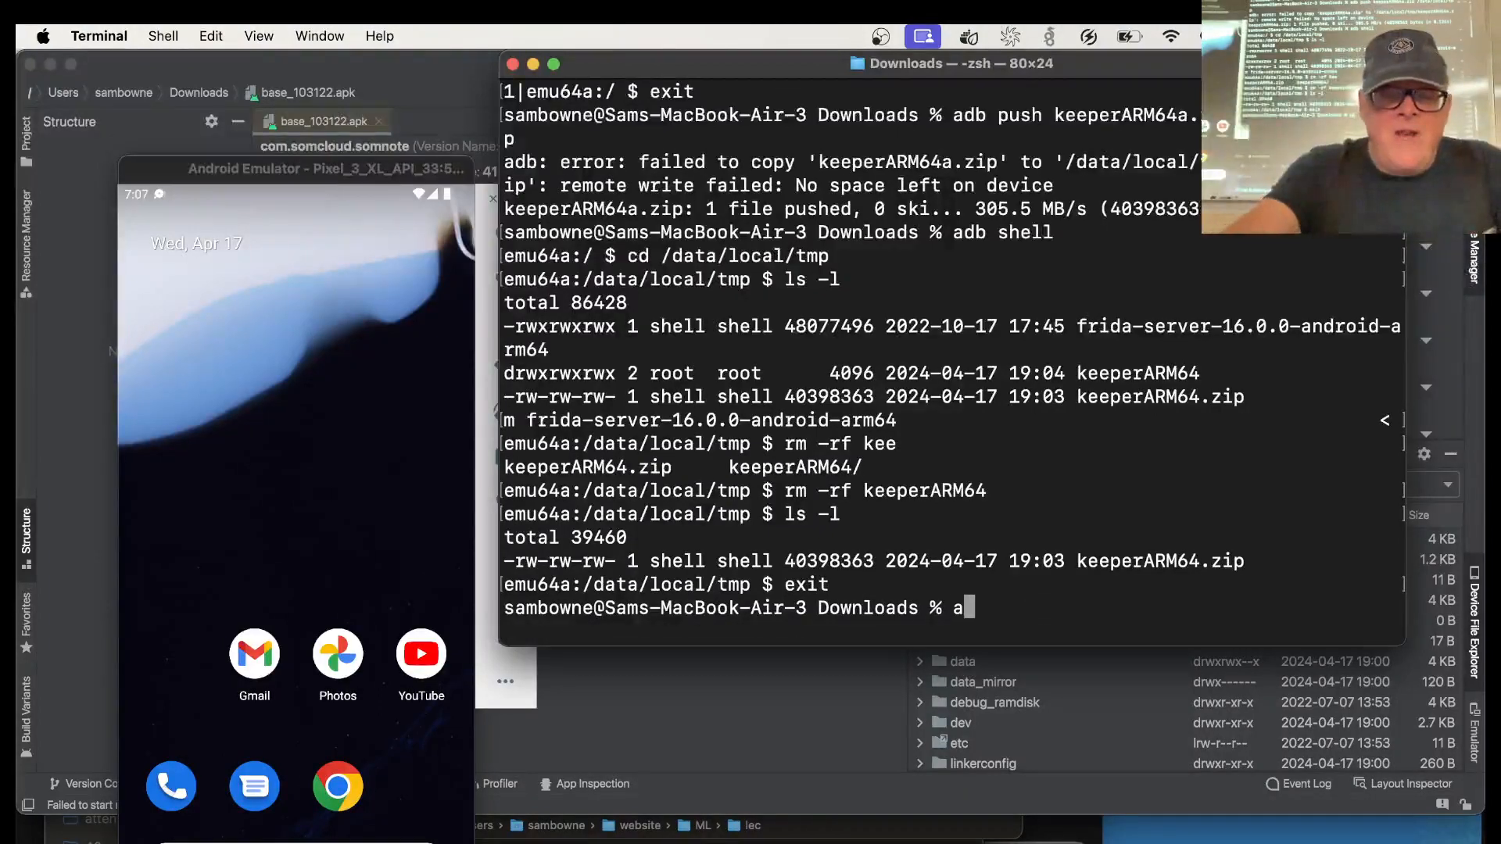
Become root, change to /data/local/tmp and list its contents
type("su")
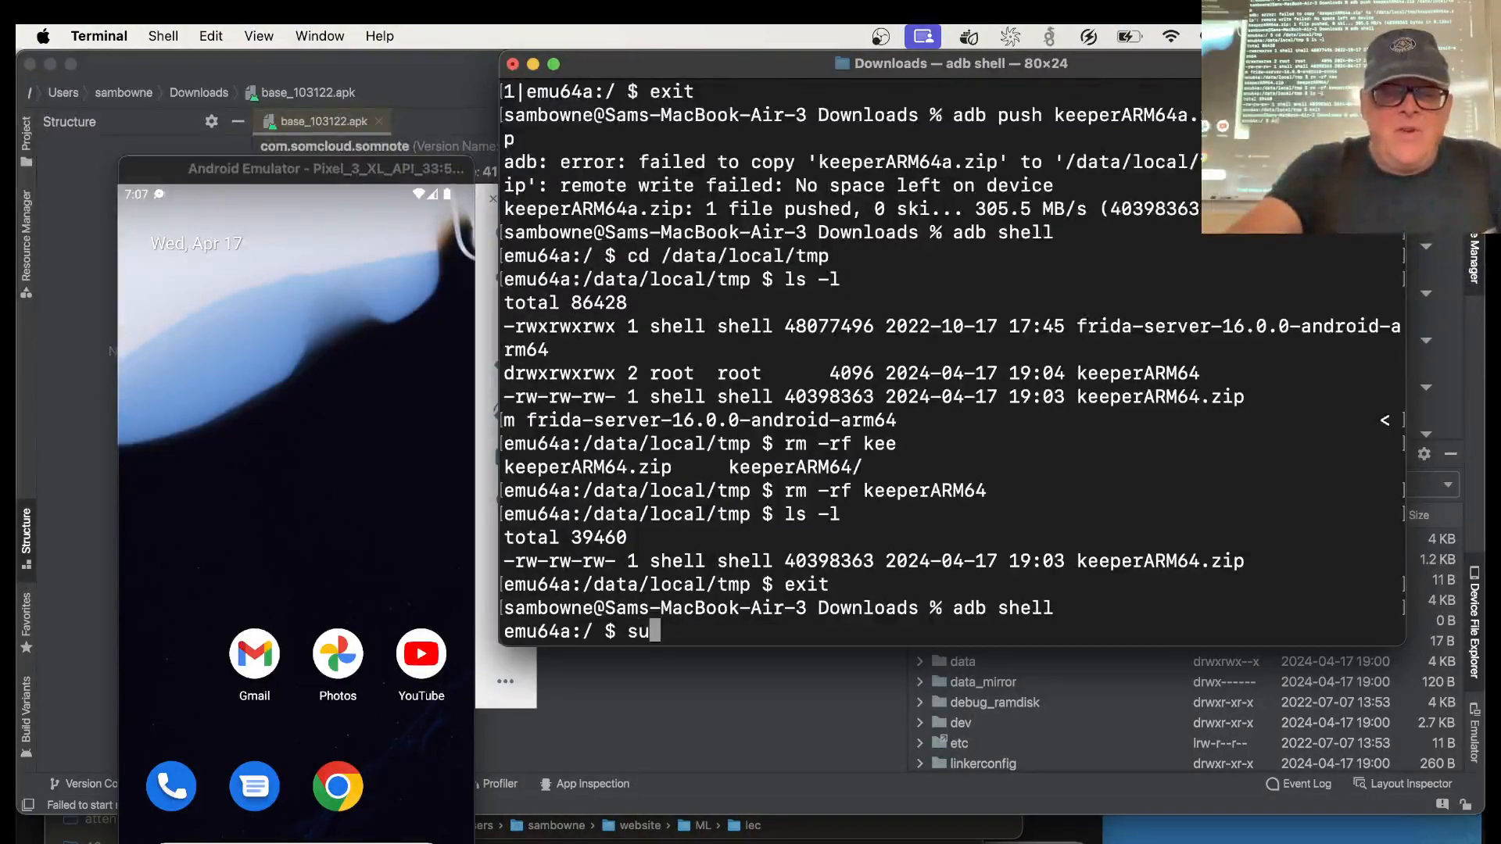
type("cd /d")
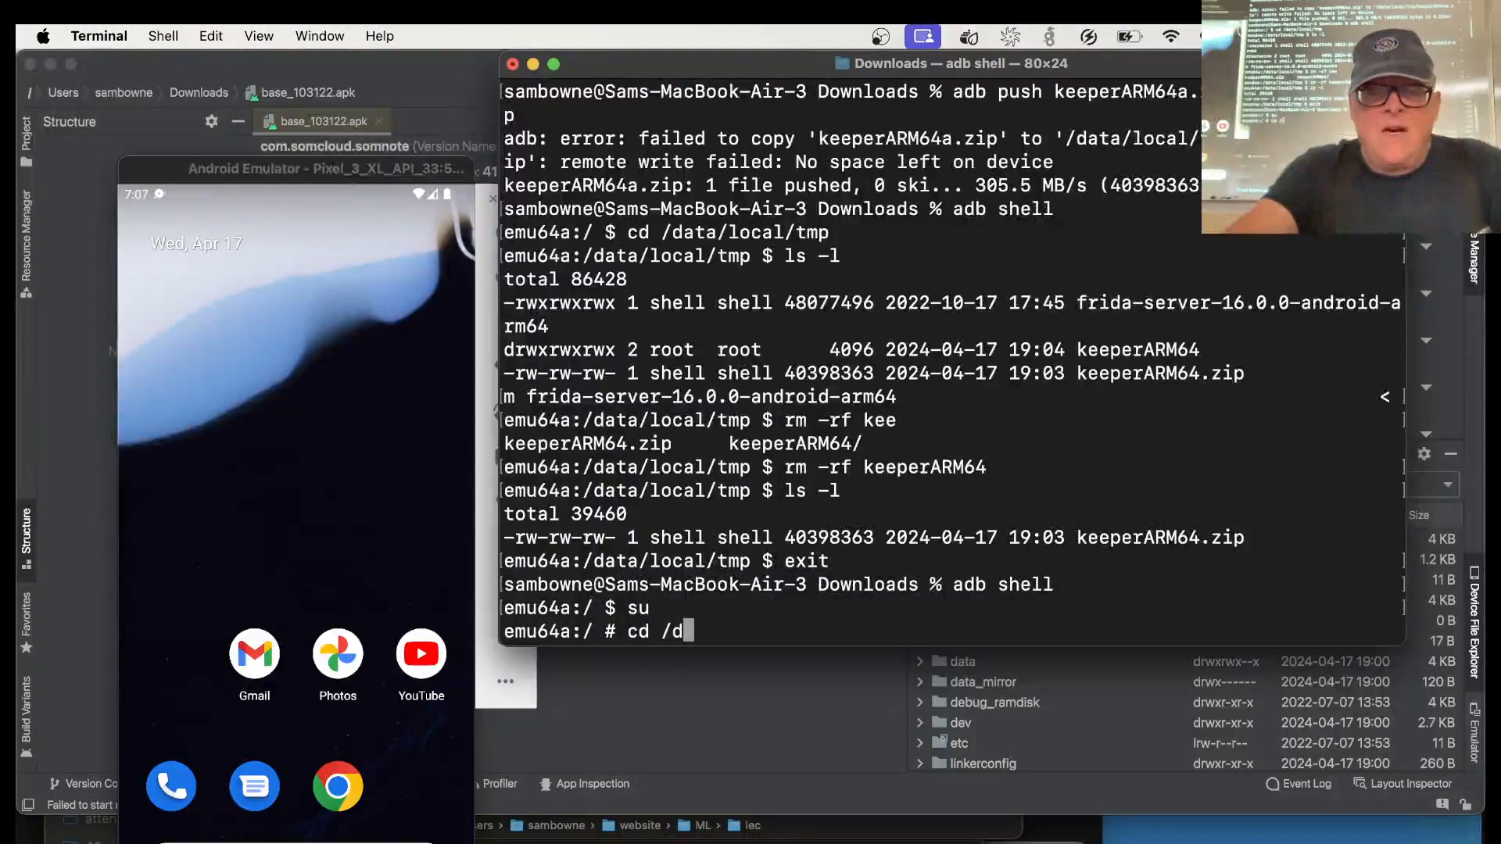
type("ata/local/rmp")
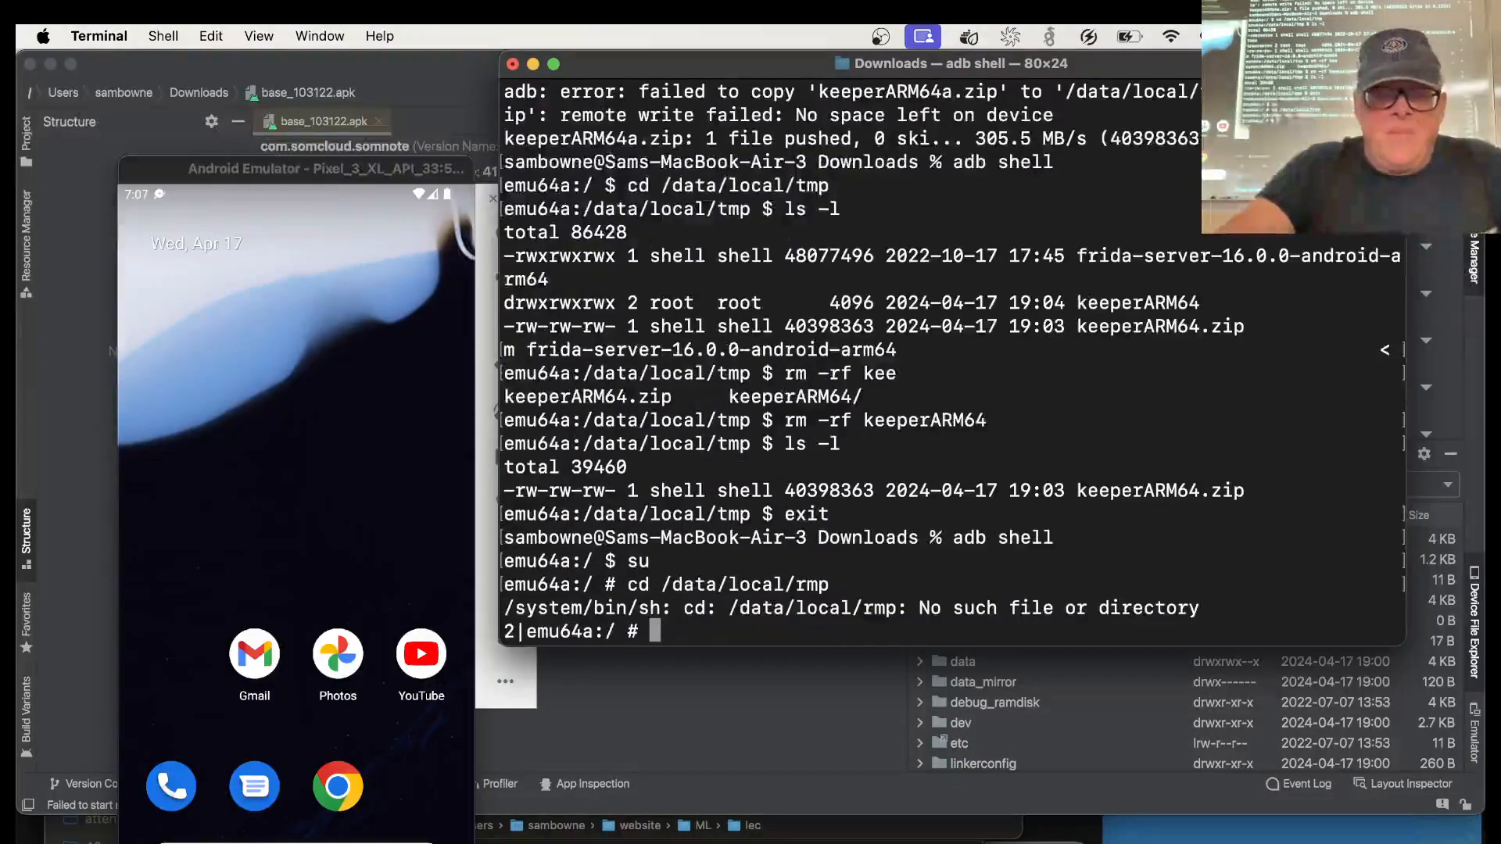
type("cd /data/local/tmp")
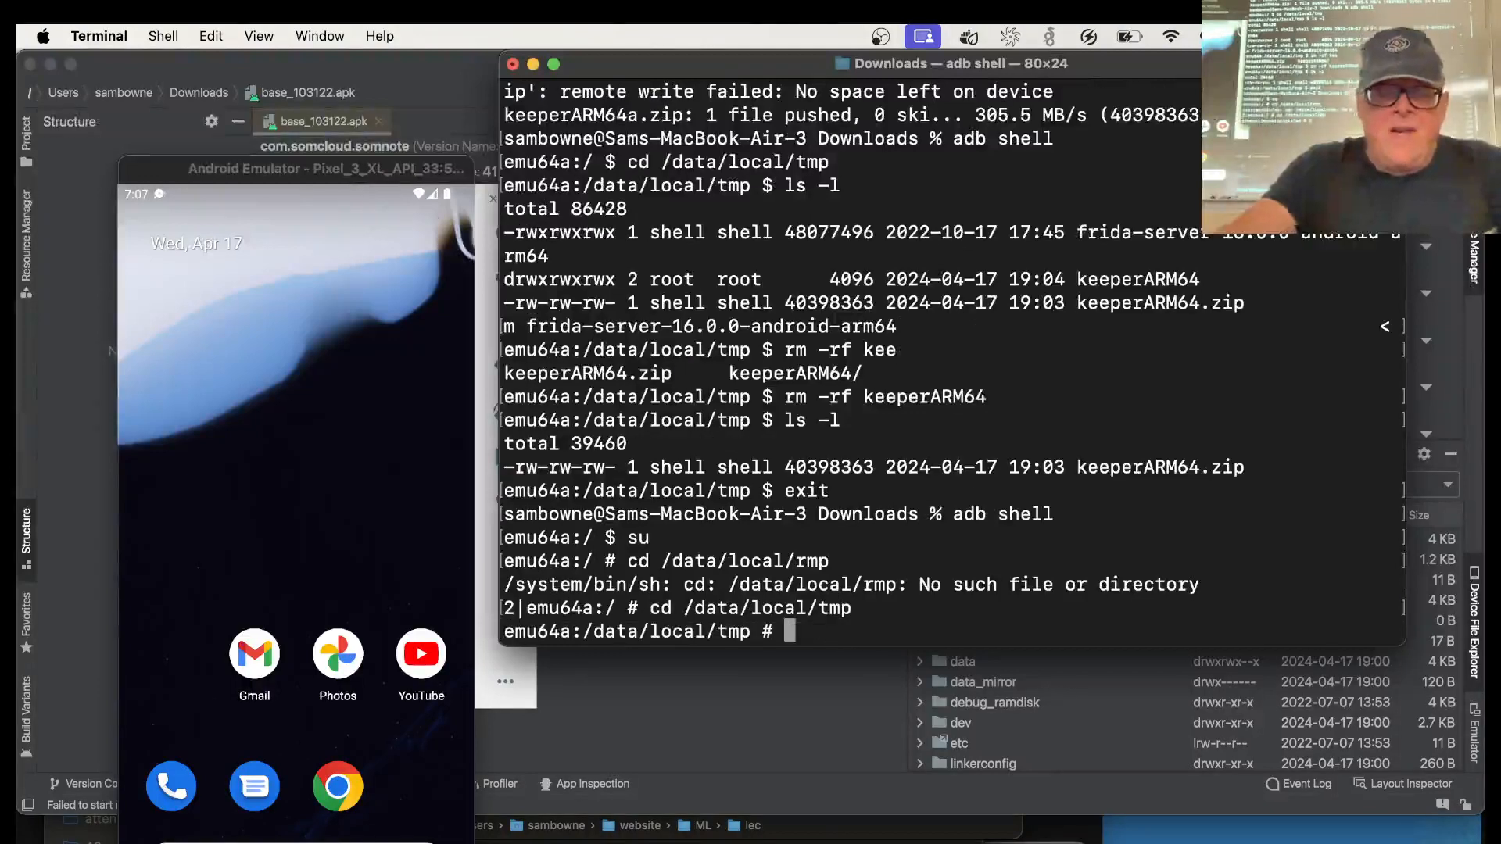
type("ls -l")
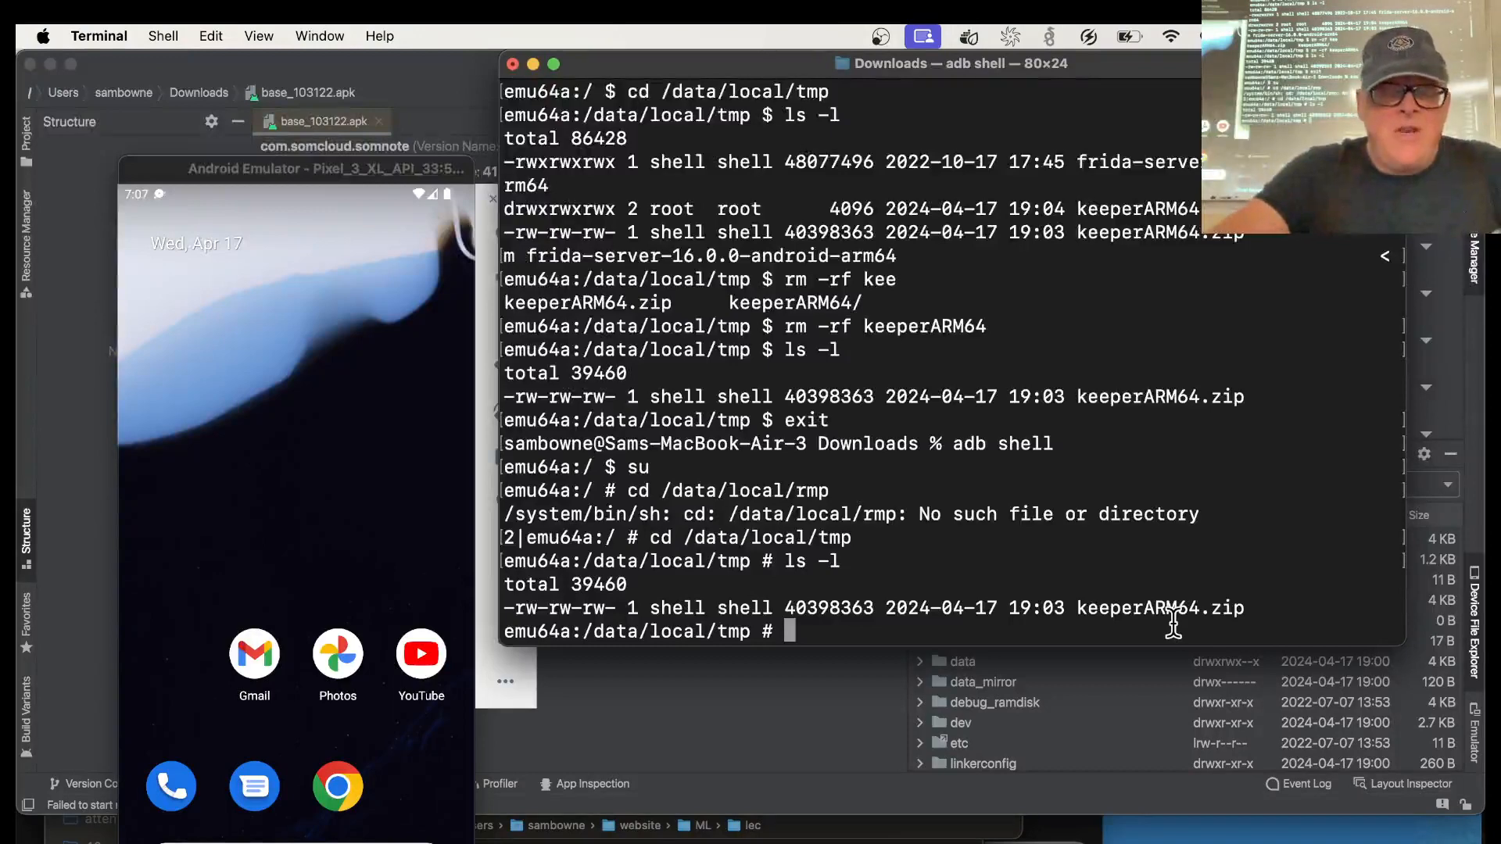
Unzip keeperARM64.zip again, which fails on base.apk, then exit the root shell
type("unzip")
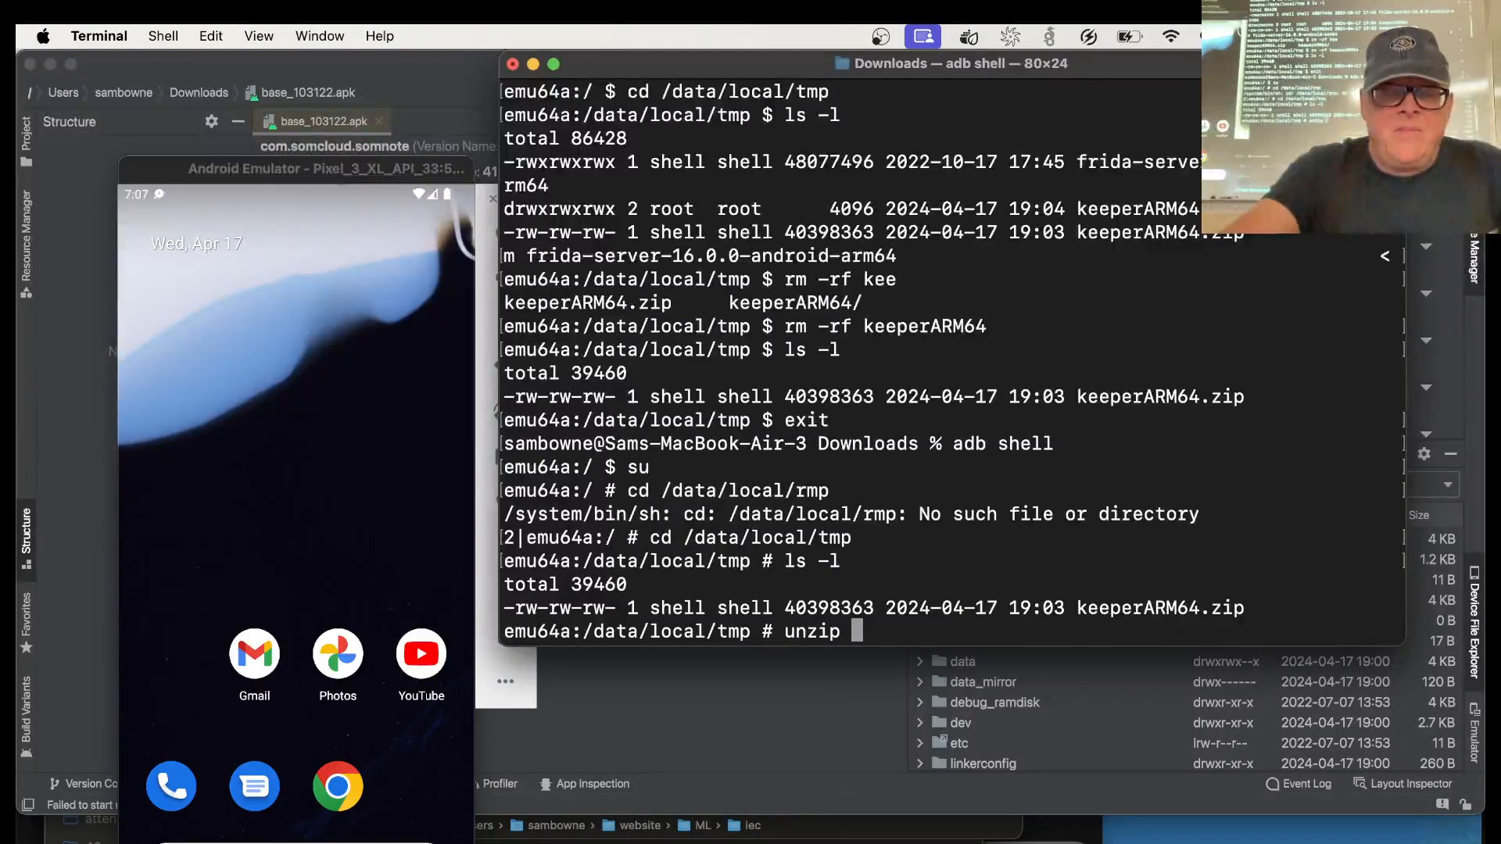
type("keeperARM64.zip")
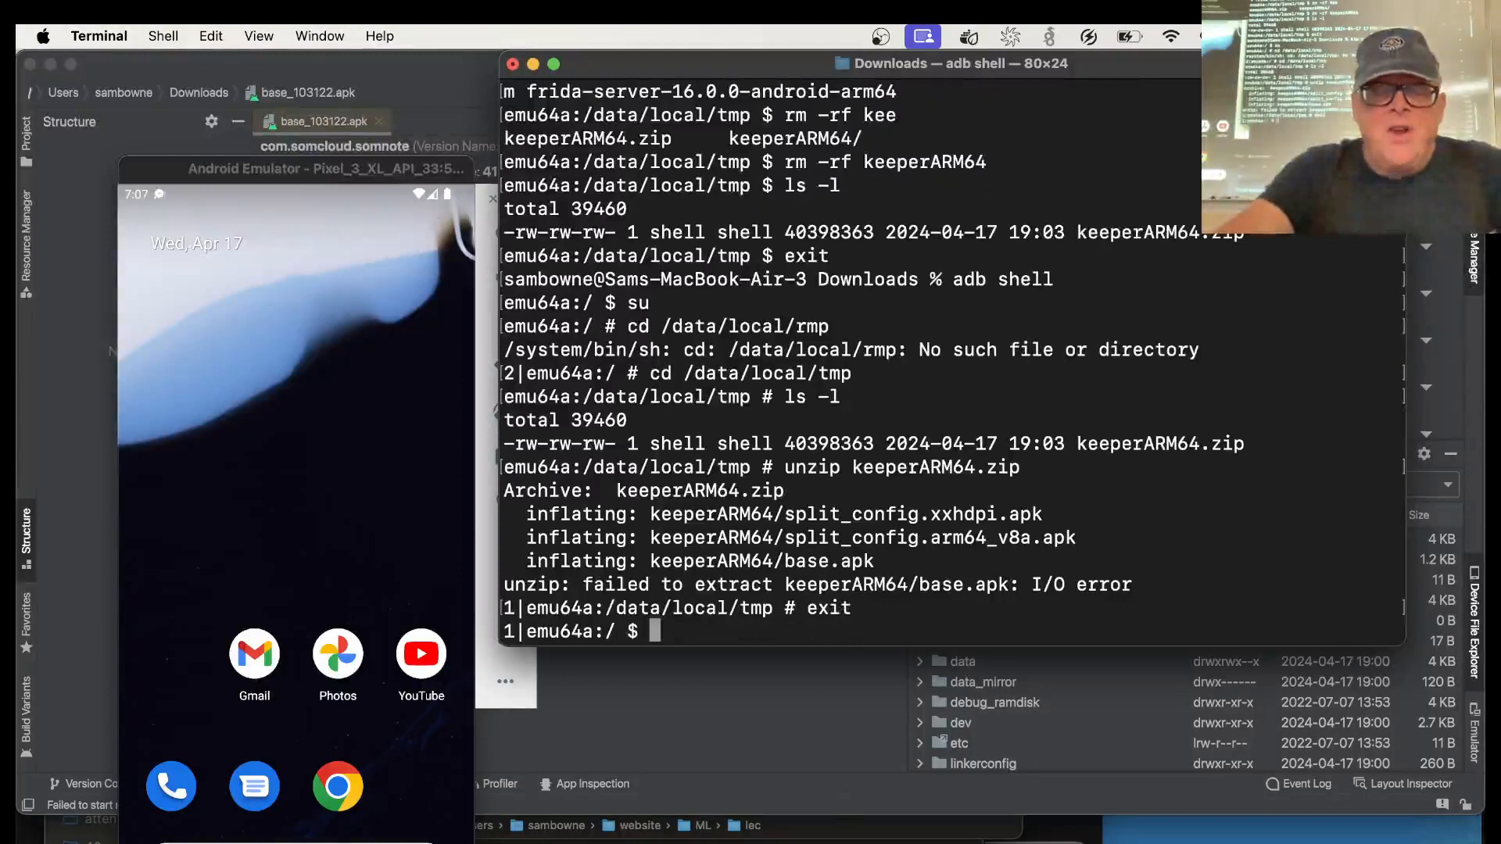
type("exit")
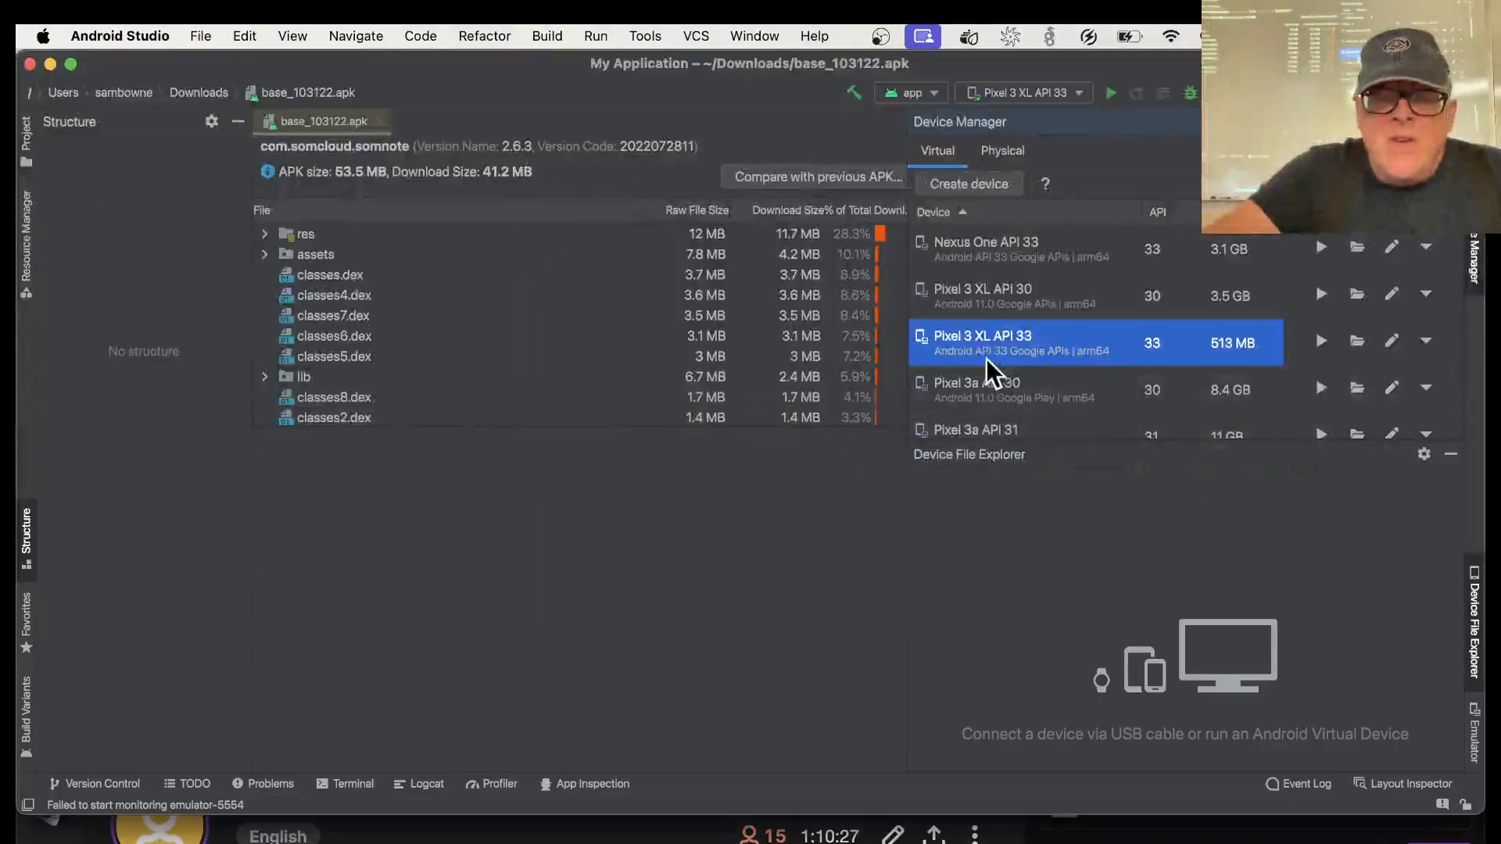
View details of Pixel 3 XL API 33 in an enlarged pane and scroll its properties
left_click(1425, 342)
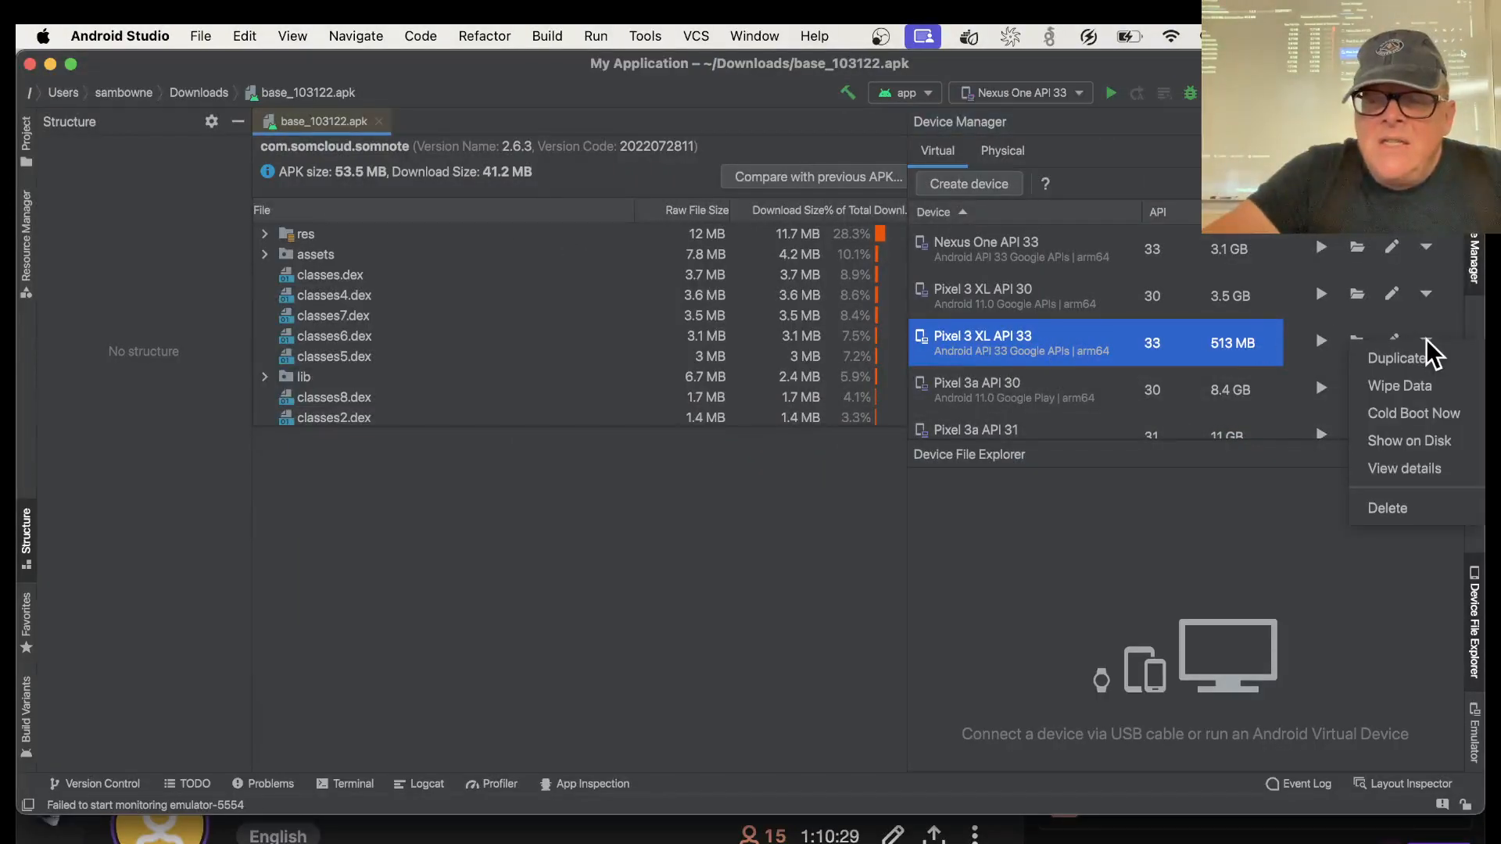
left_click(1404, 468)
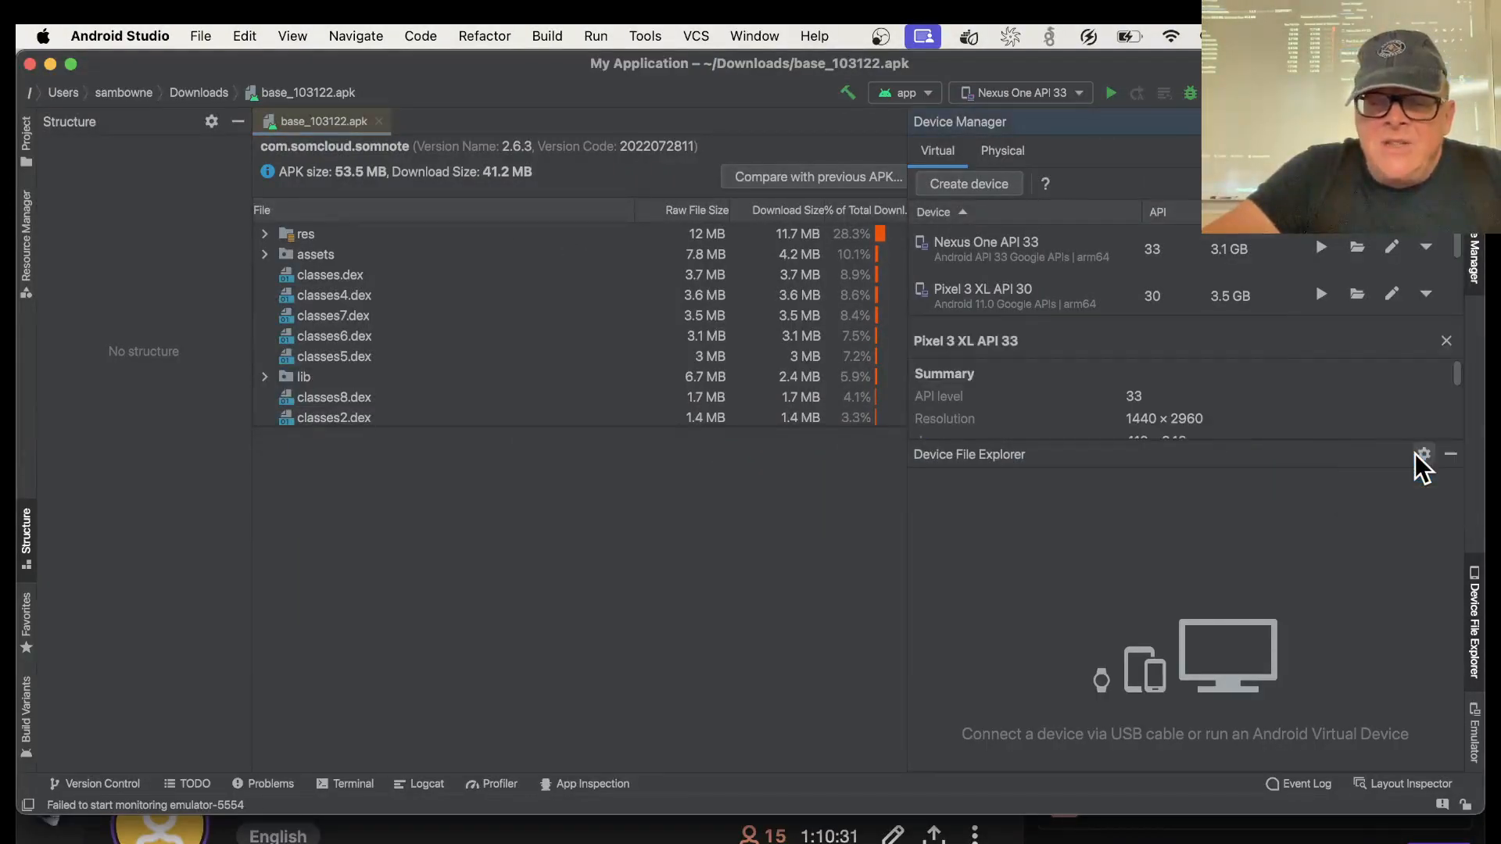
mouse_move(1424, 453)
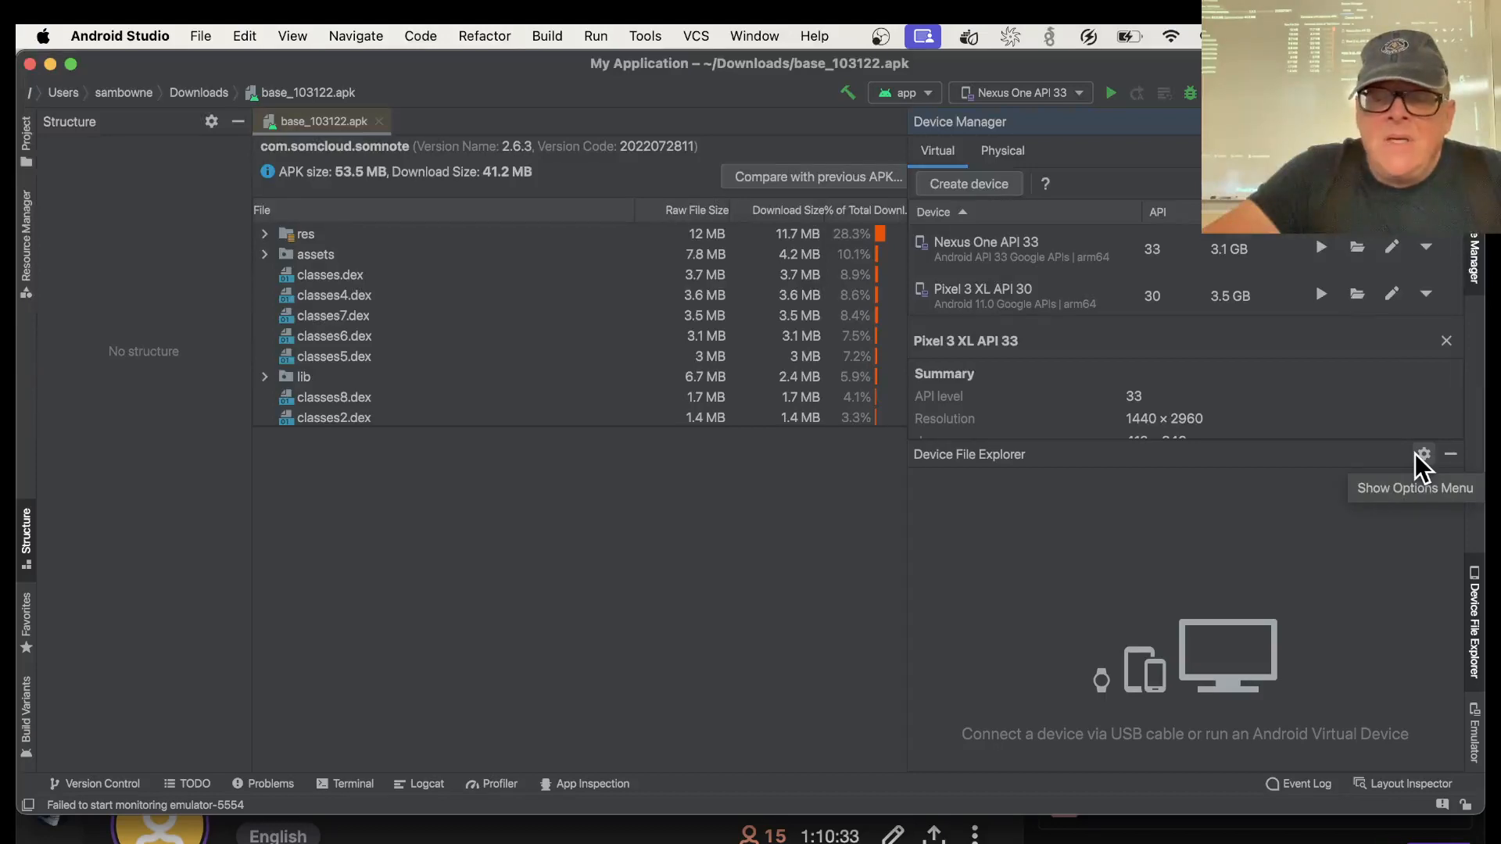
mouse_move(1168, 460)
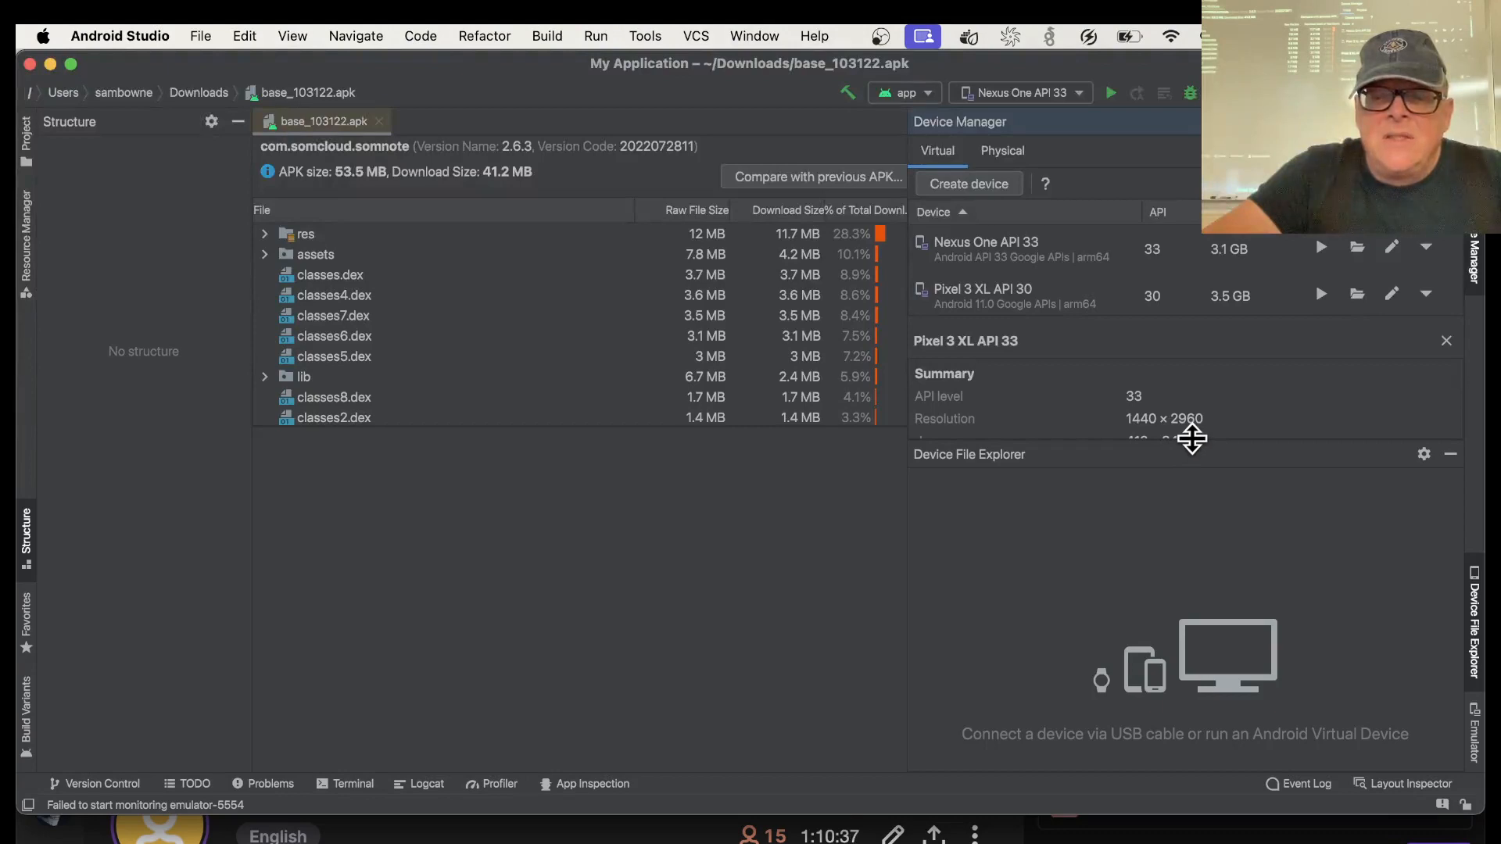
left_click(964, 312)
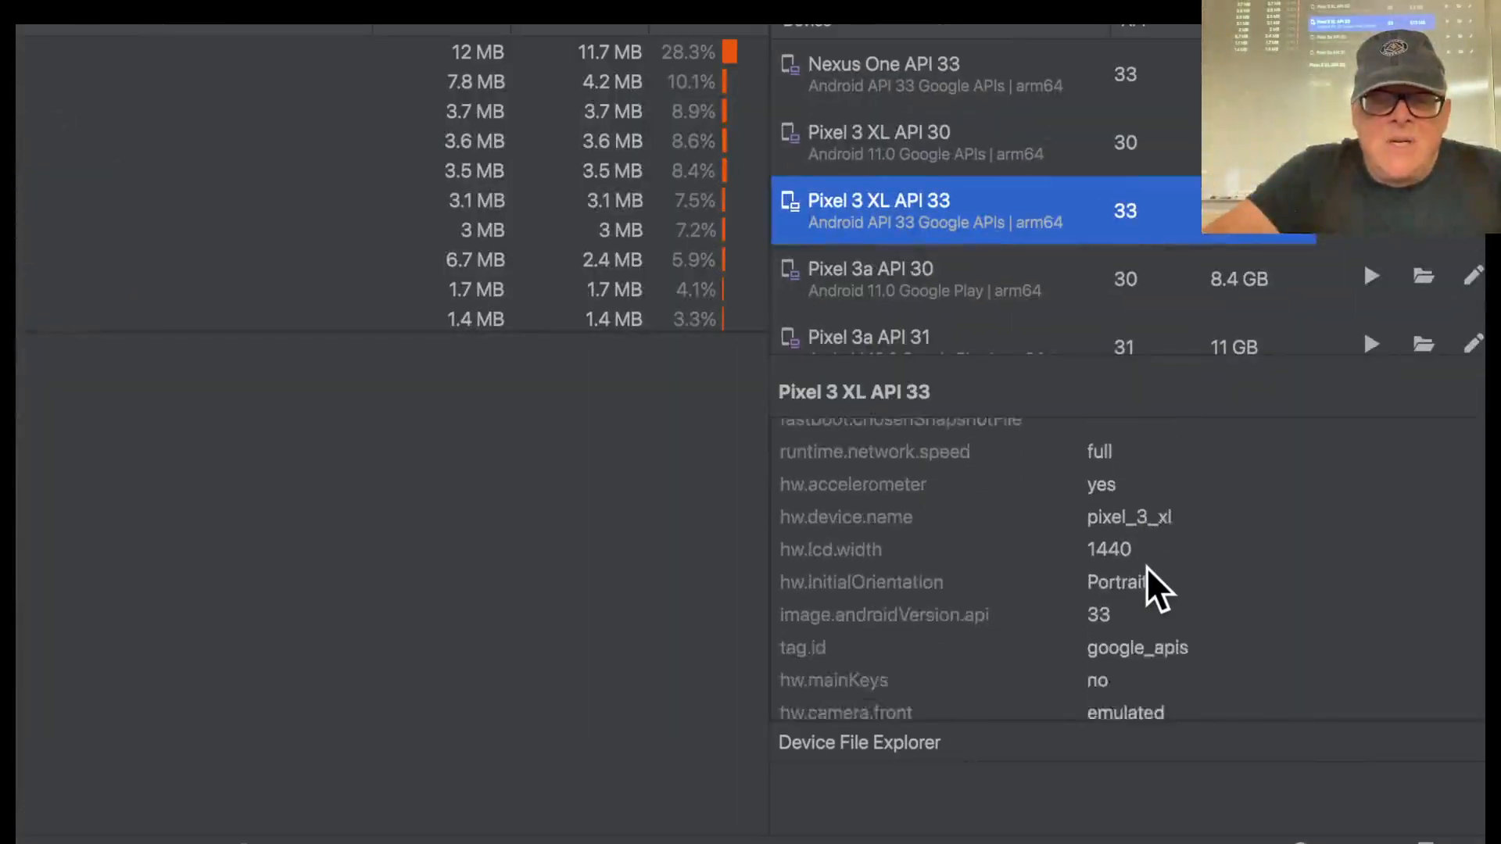
scroll("down", 3)
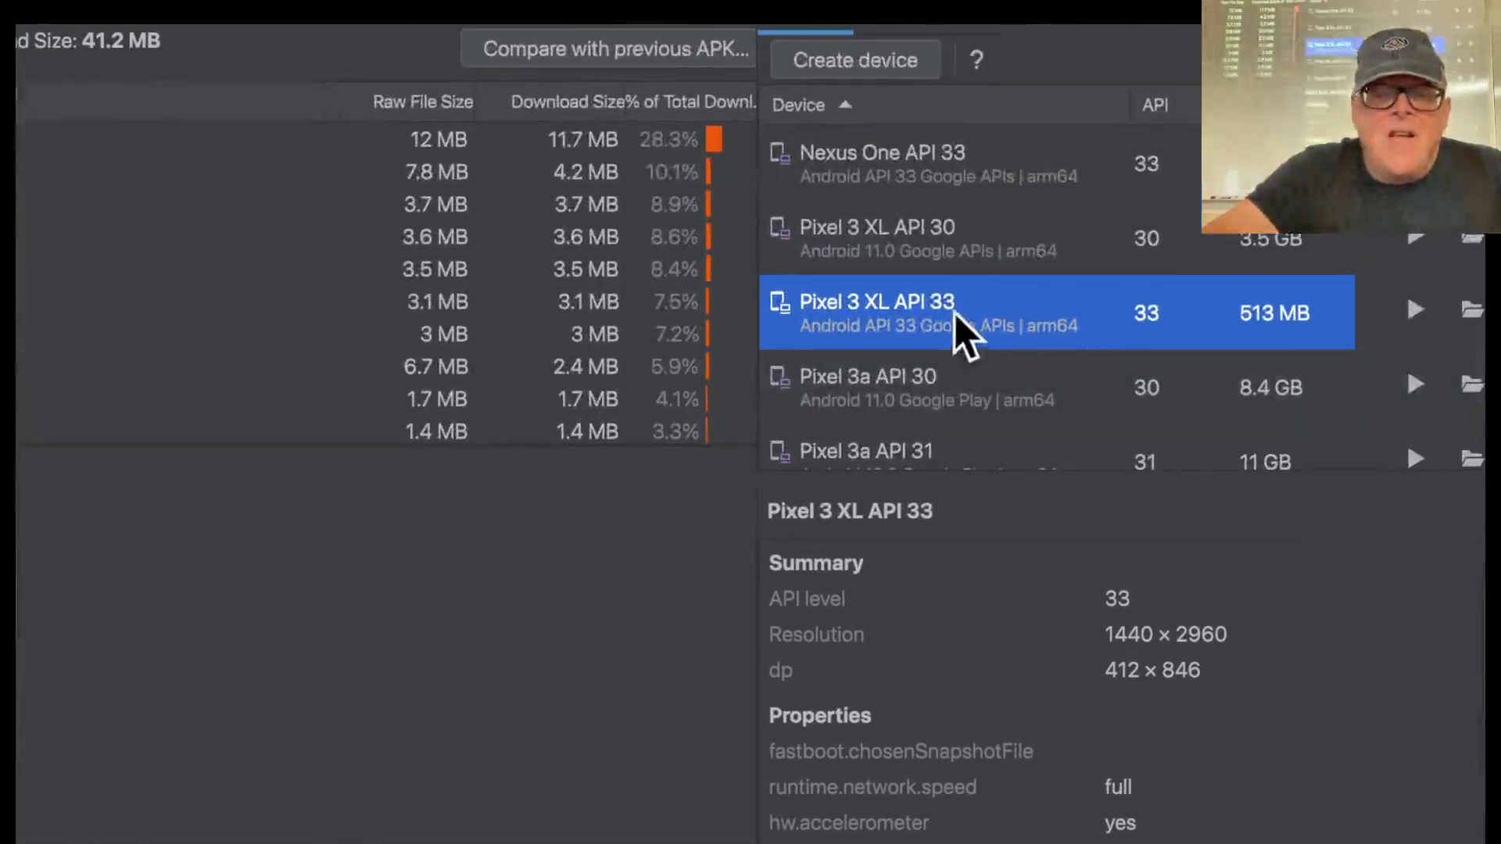
mouse_move(947, 277)
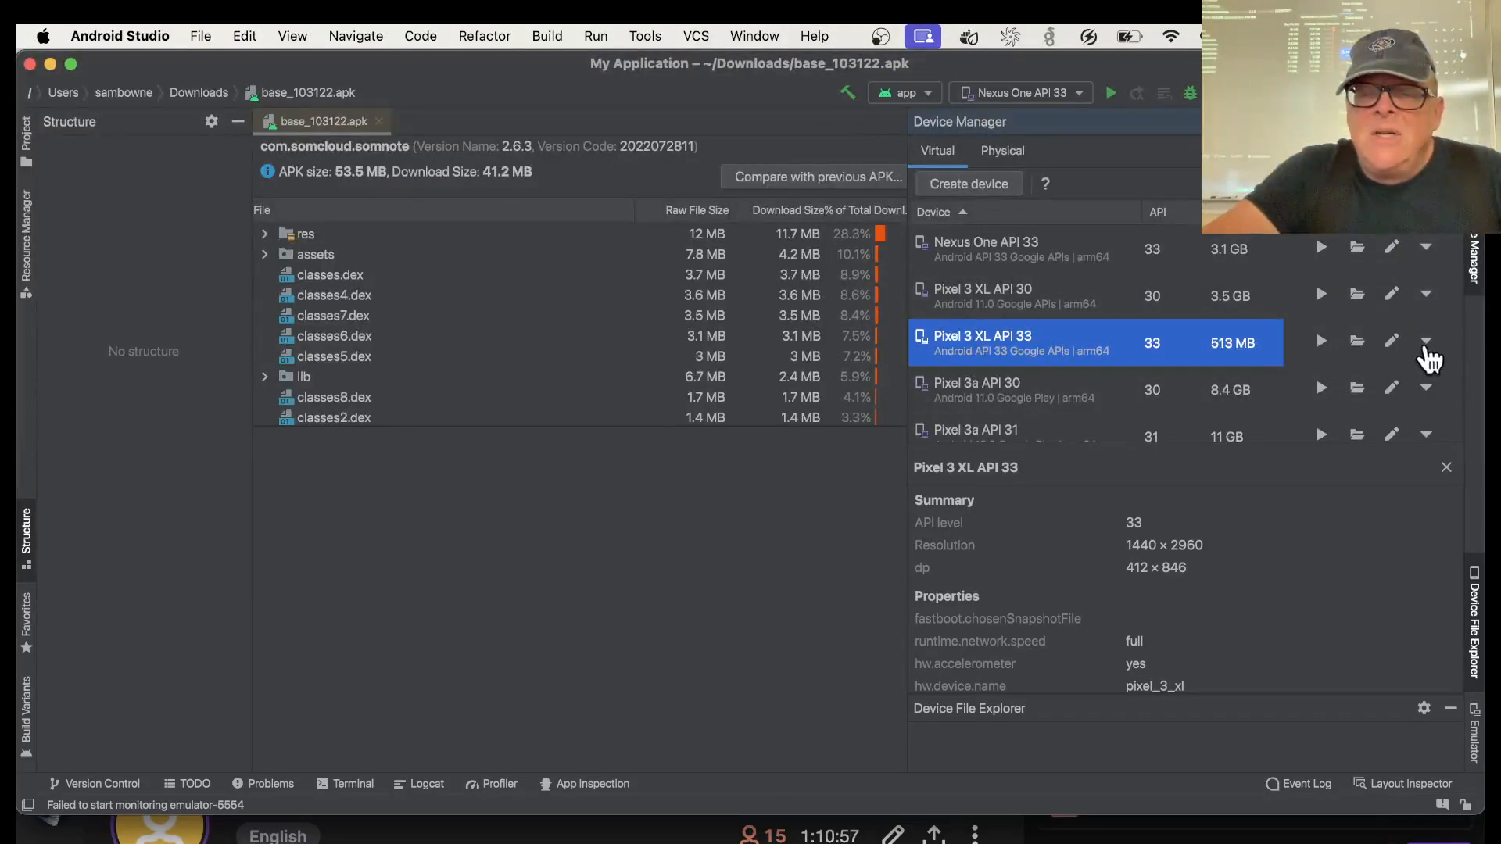
Edit Pixel 3 XL API 33's advanced settings, setting internal storage to 4096 MB
left_click(1391, 341)
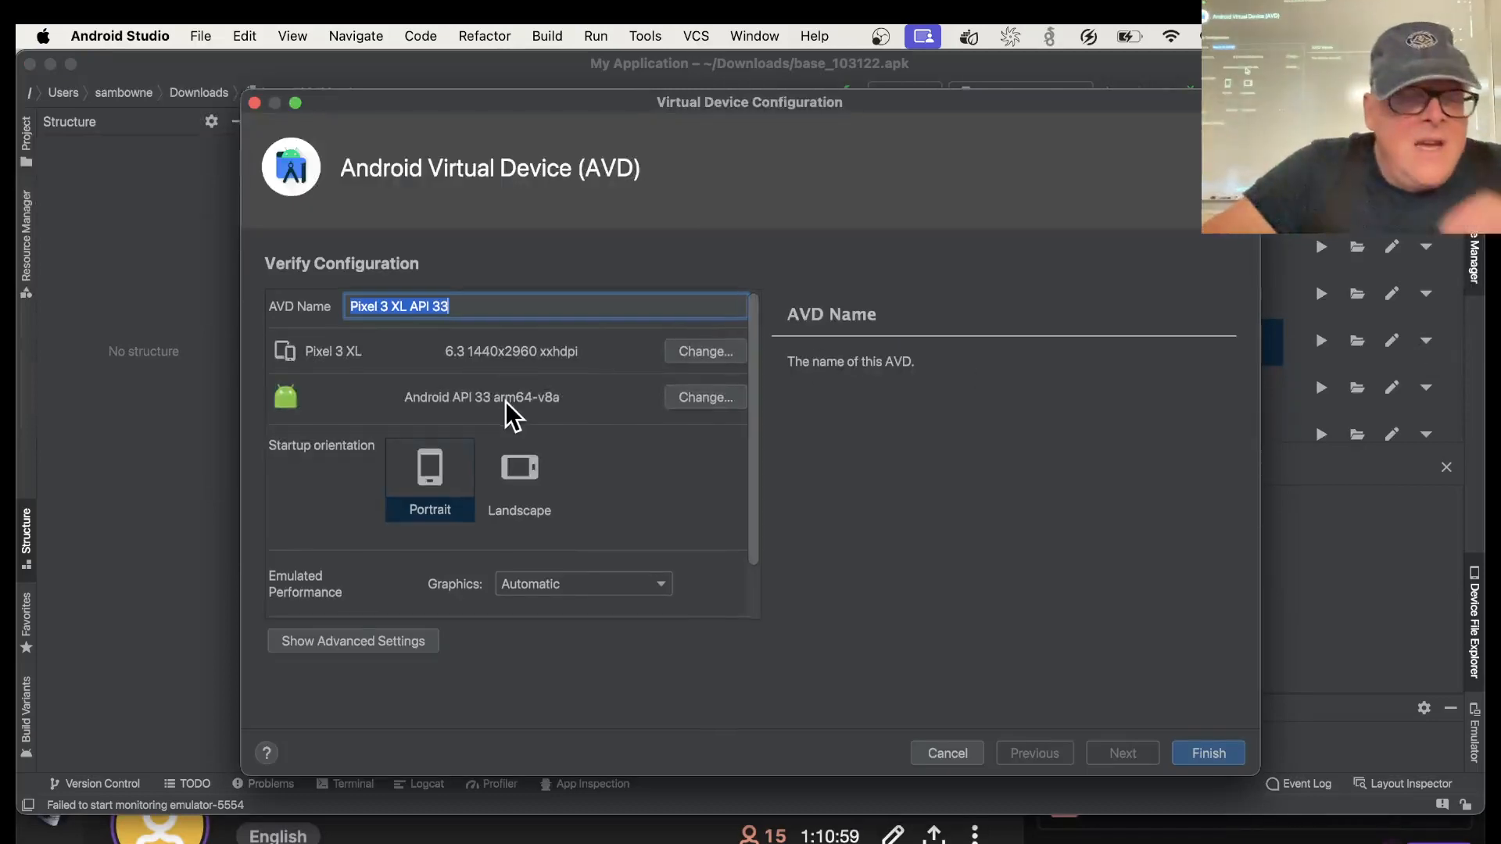
left_click(352, 640)
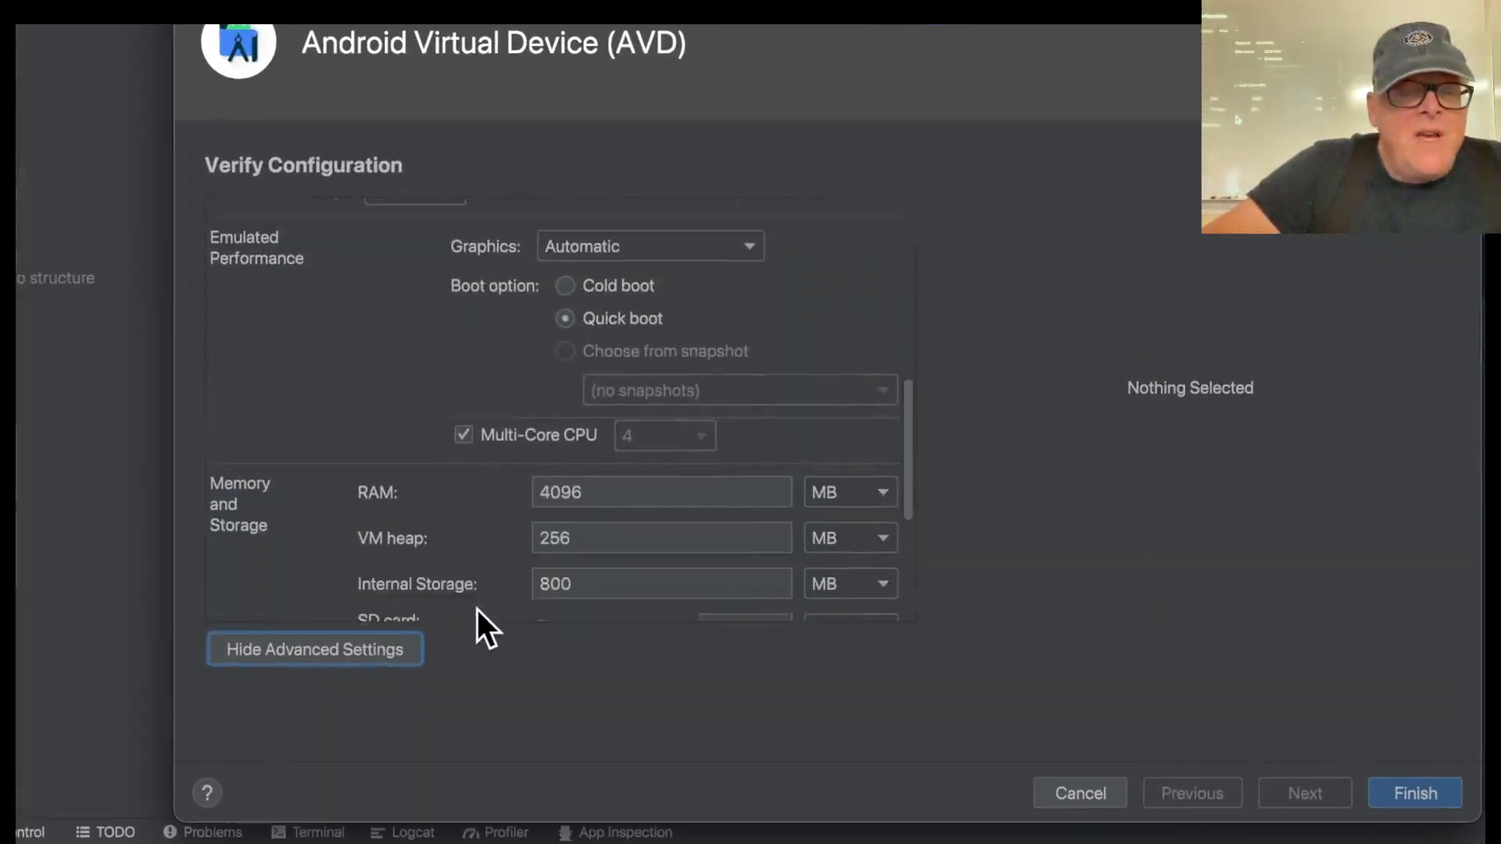
scroll("down", 3)
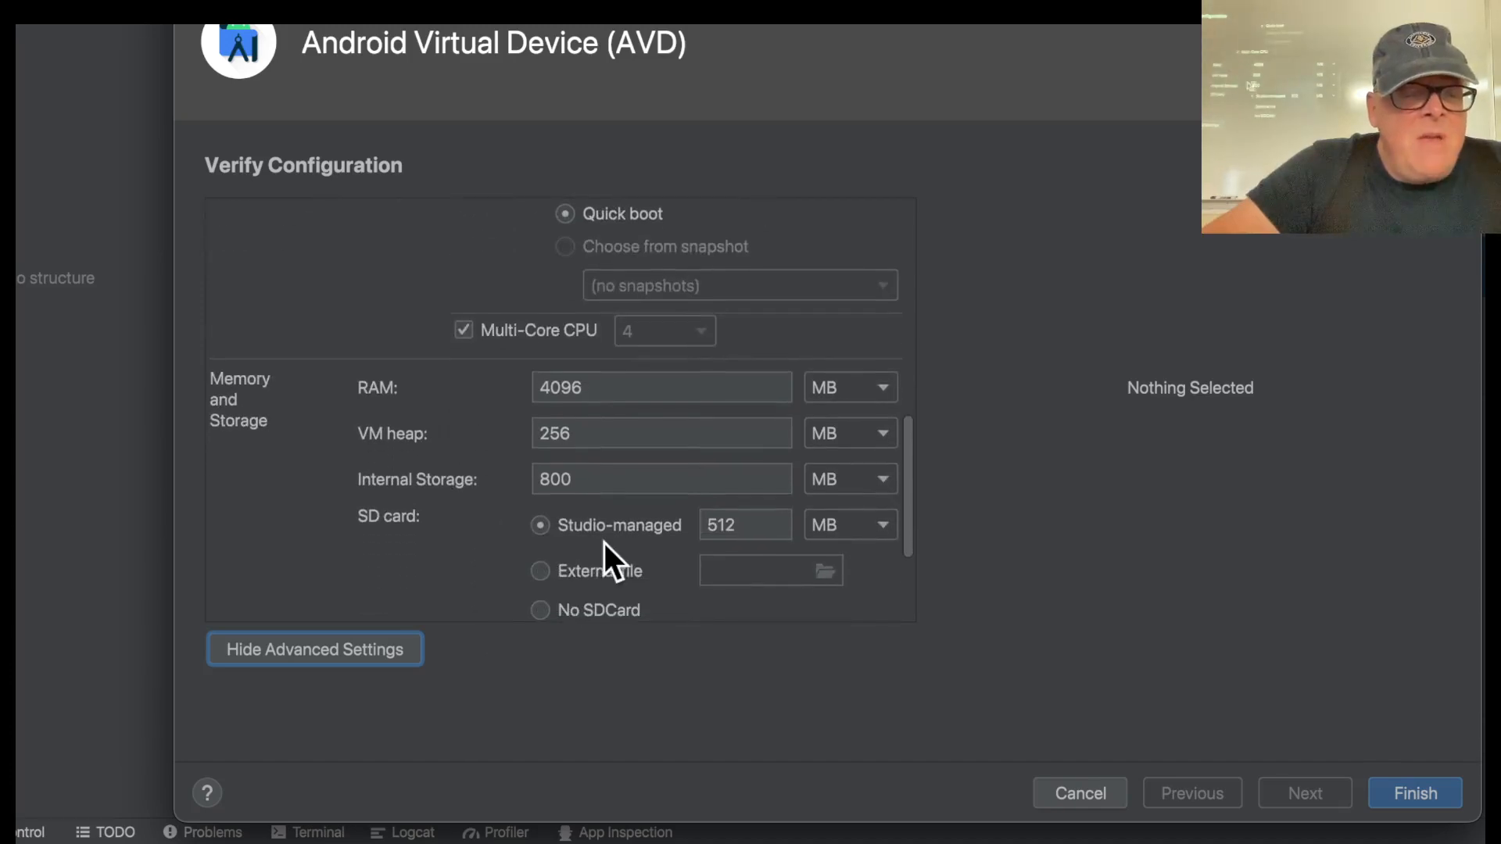
left_click(661, 479)
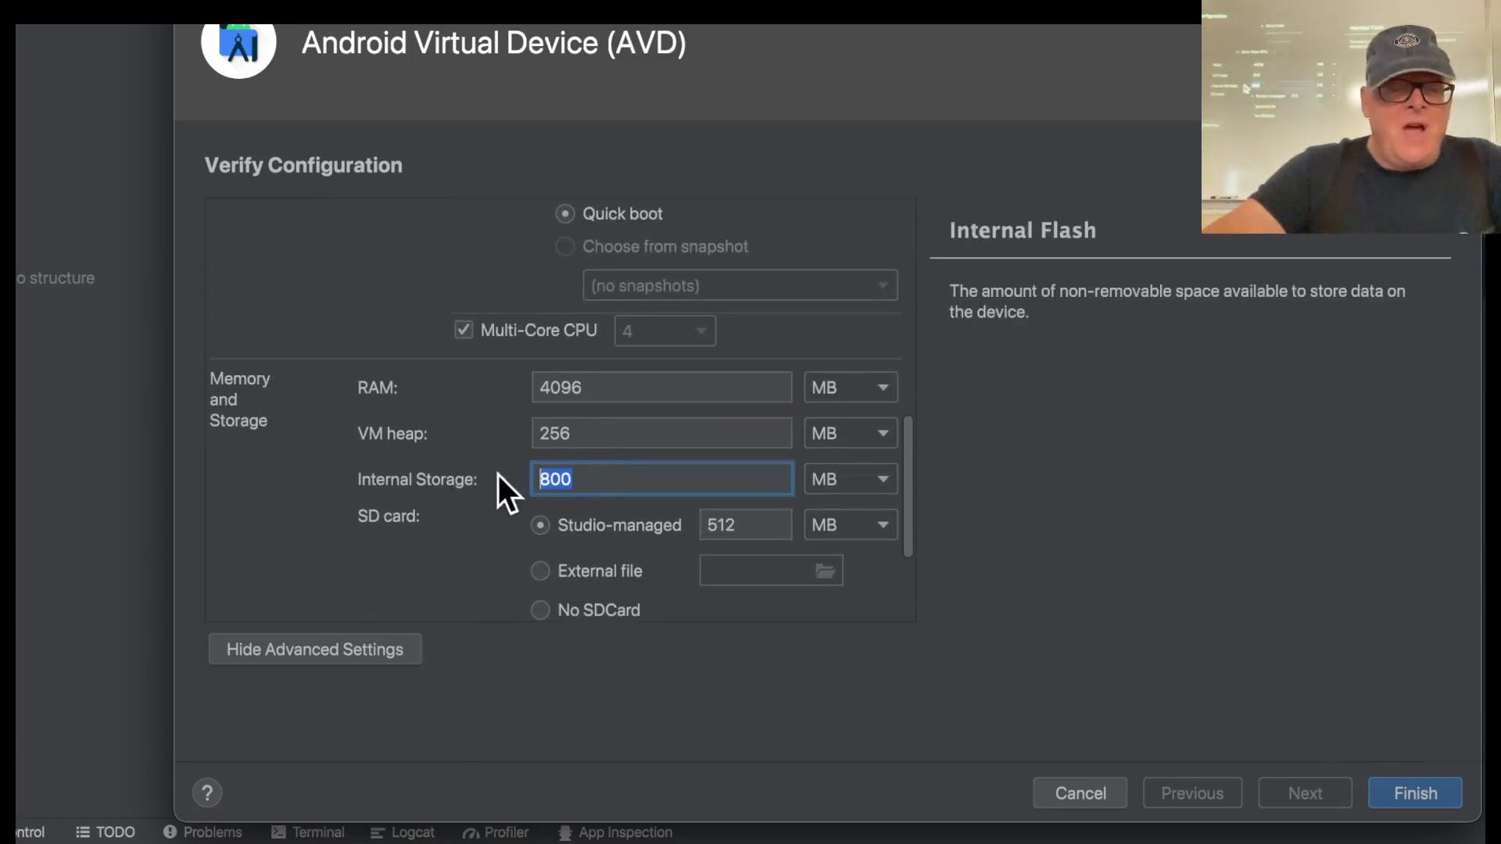
type("4096")
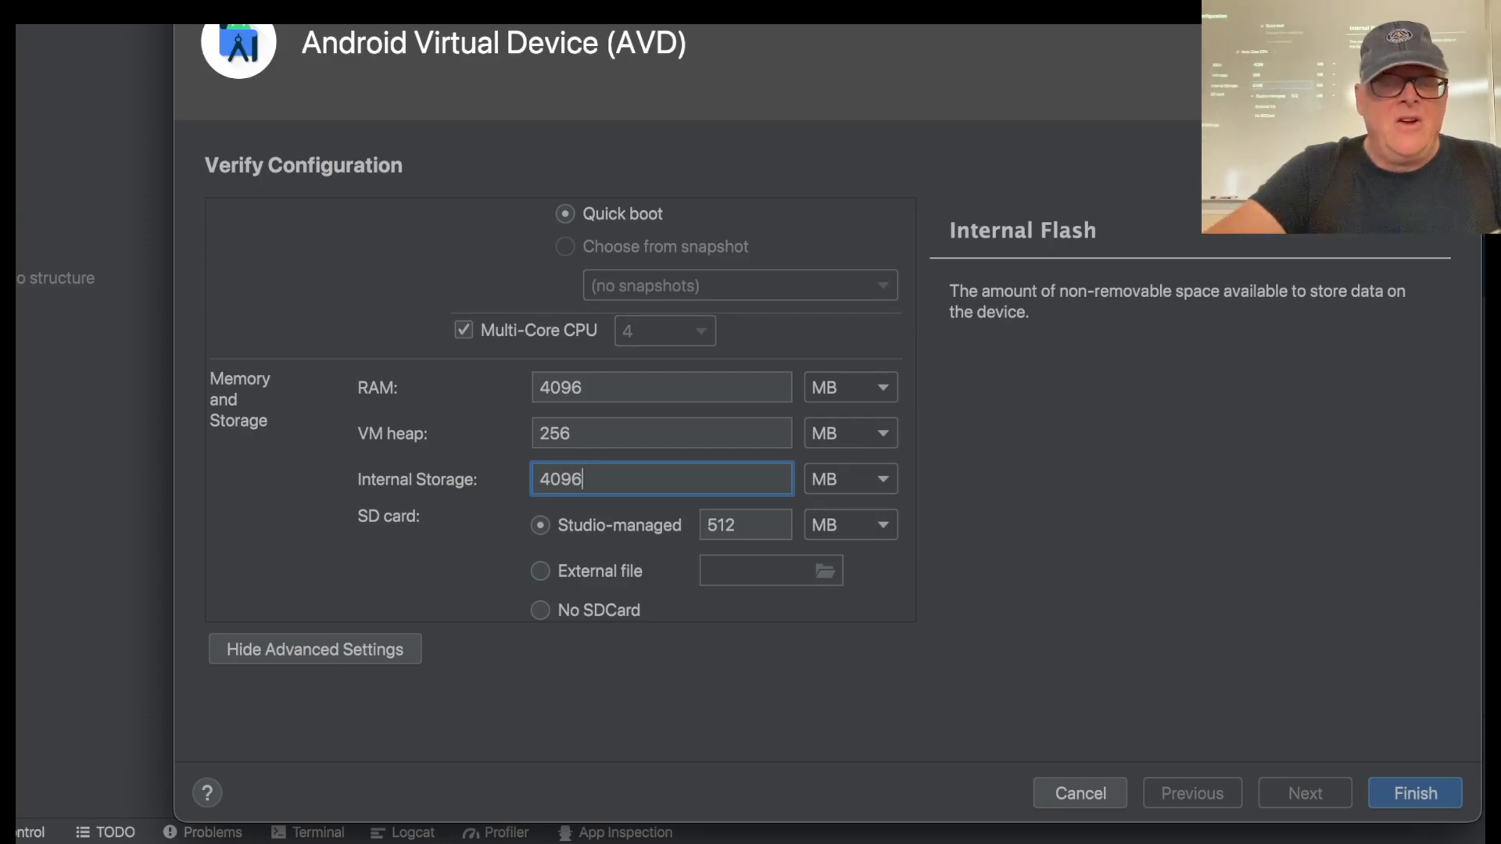
left_click(850, 479)
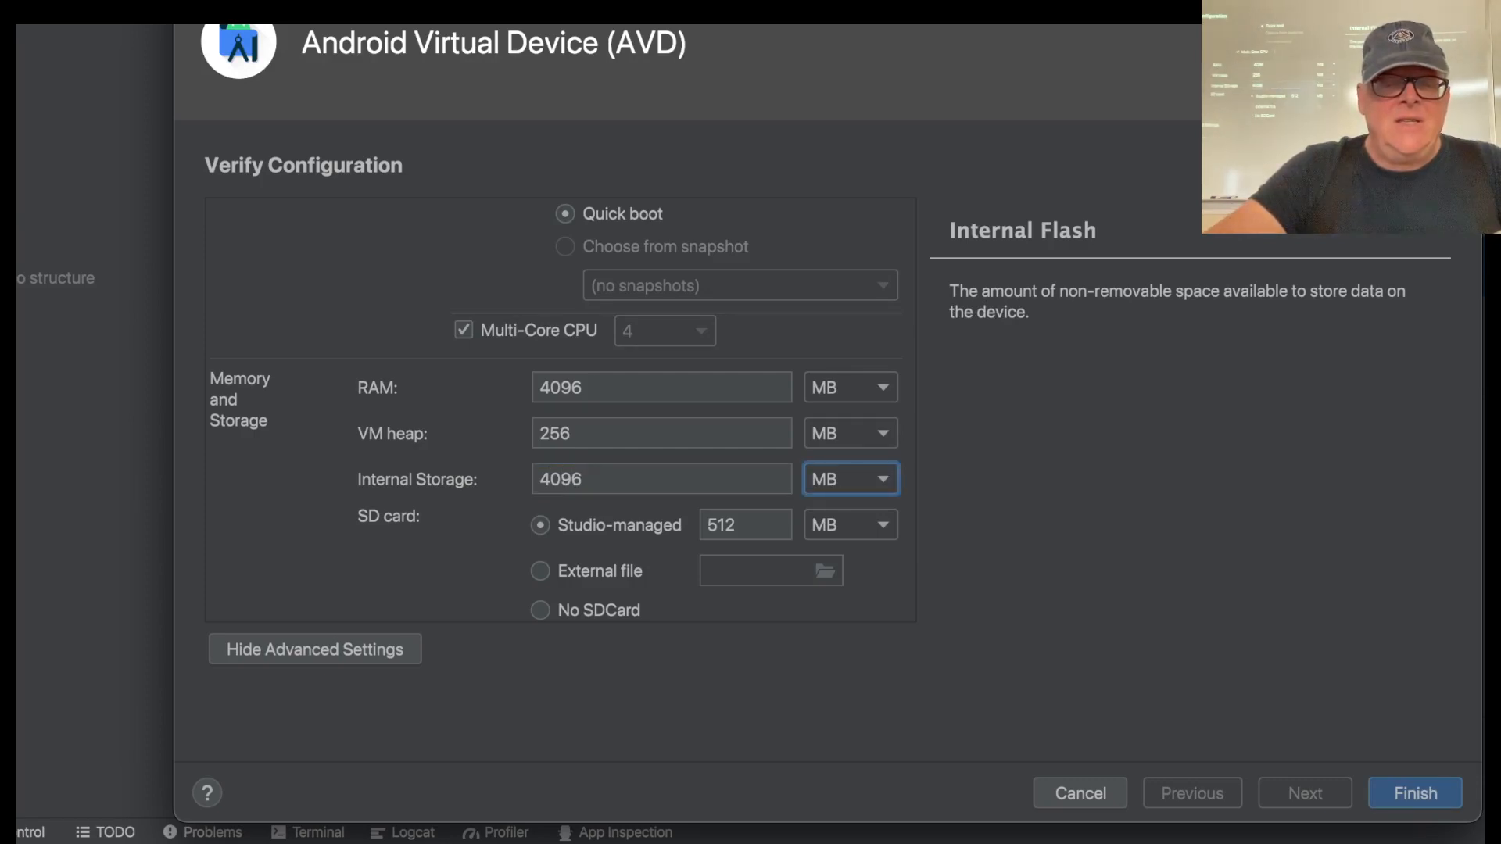
Set the VM heap size to 256 and save the device configuration
left_click(661, 432)
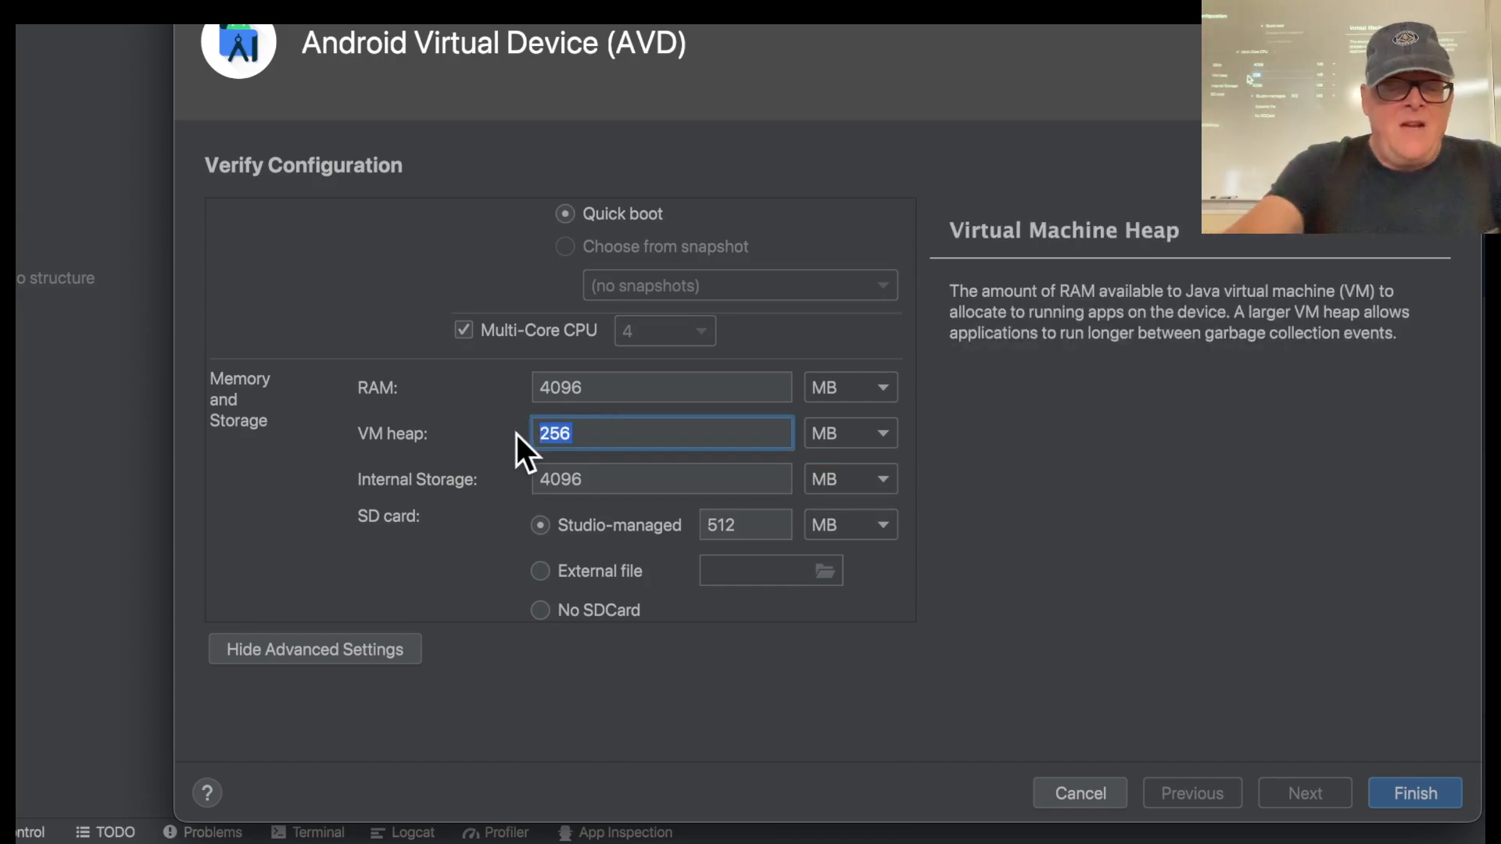
type("0")
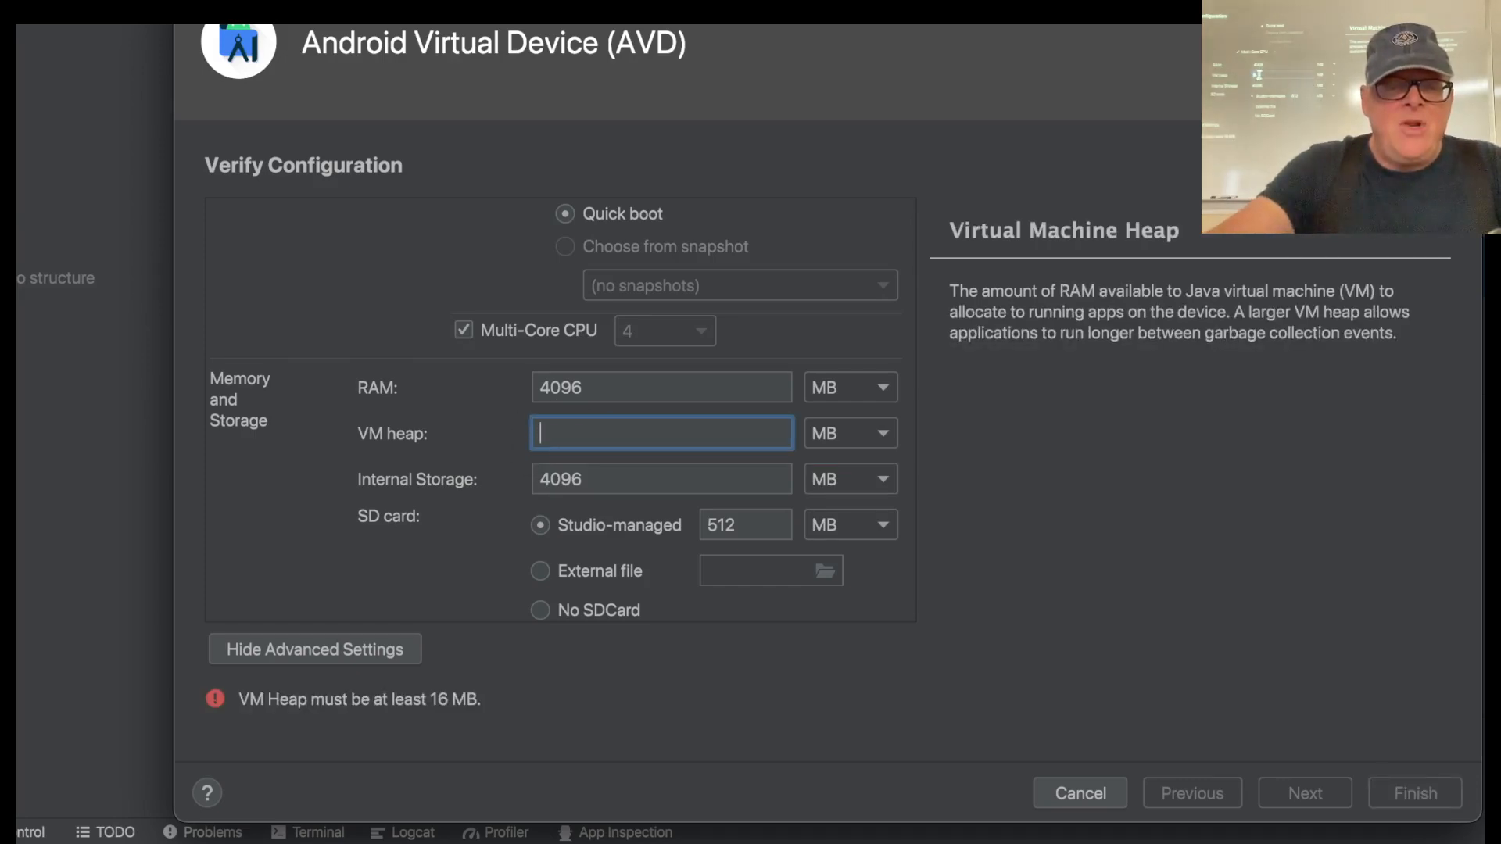
type("256")
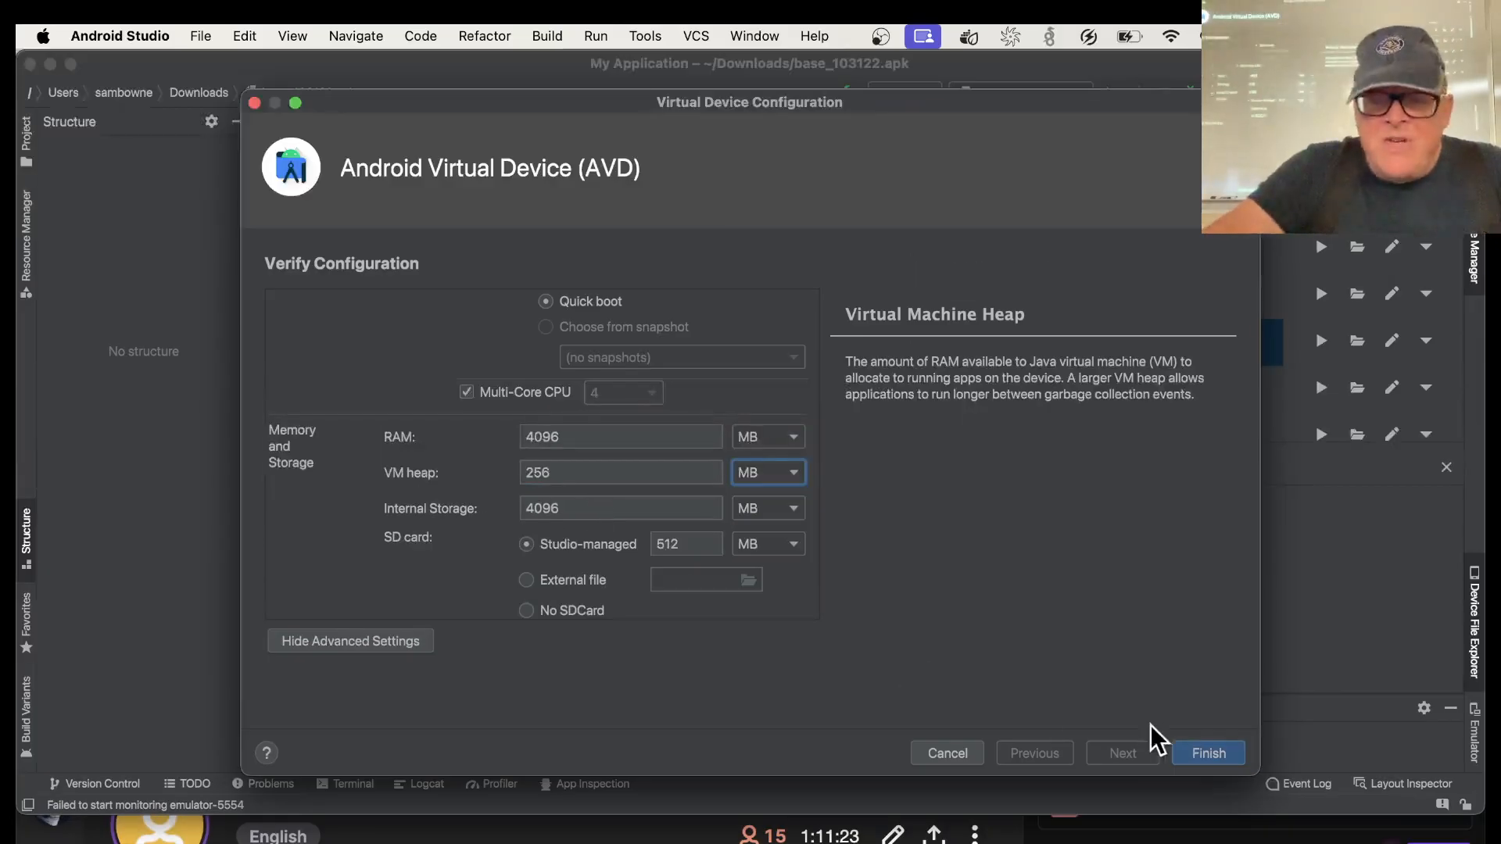
left_click(1206, 753)
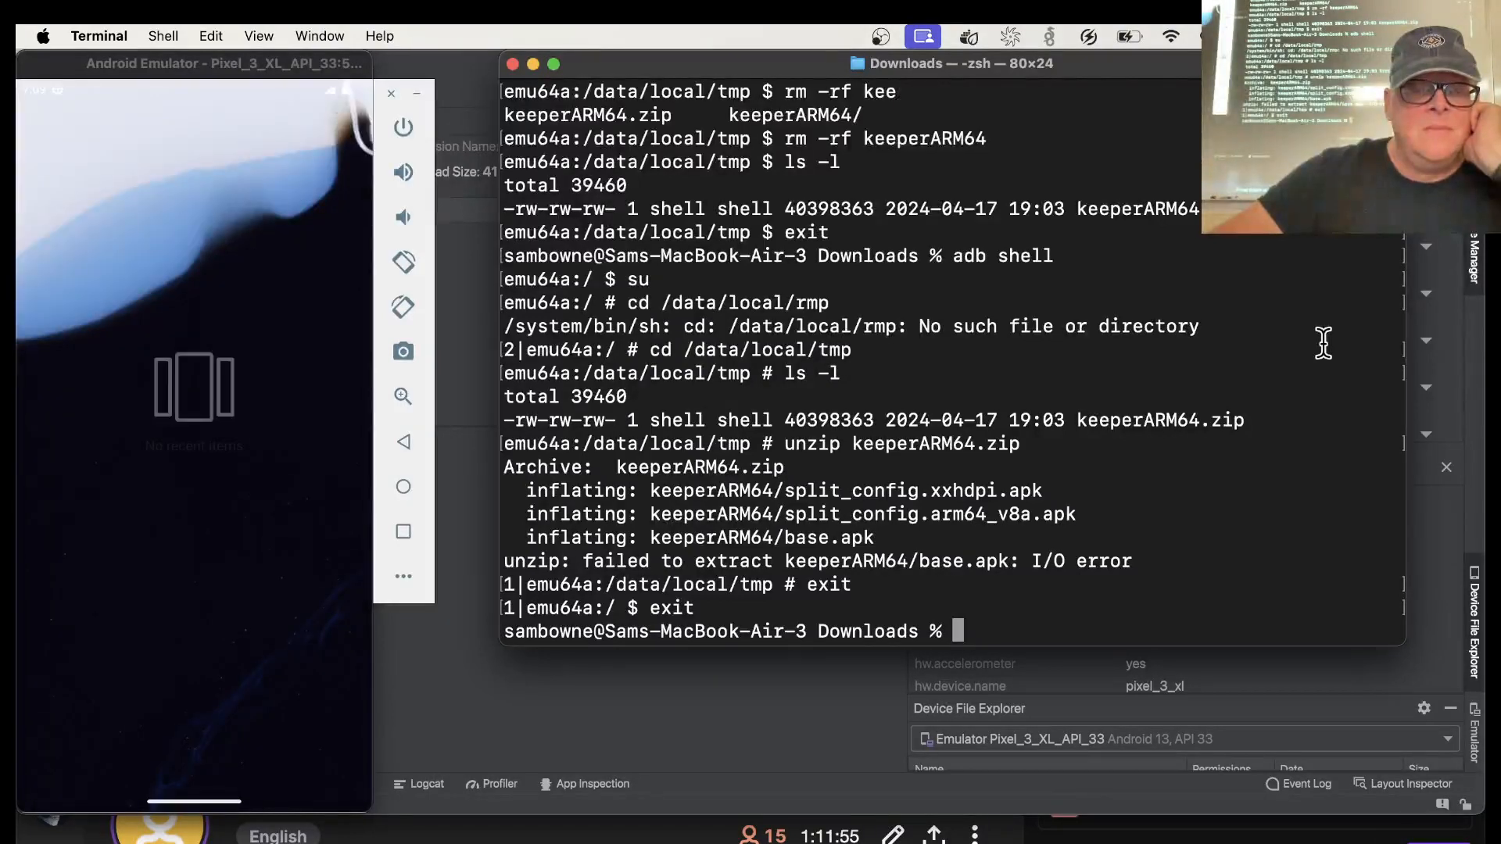
Push keeperARM64a.zip to the emulator's /data/local/tmp folder
type("adb shell")
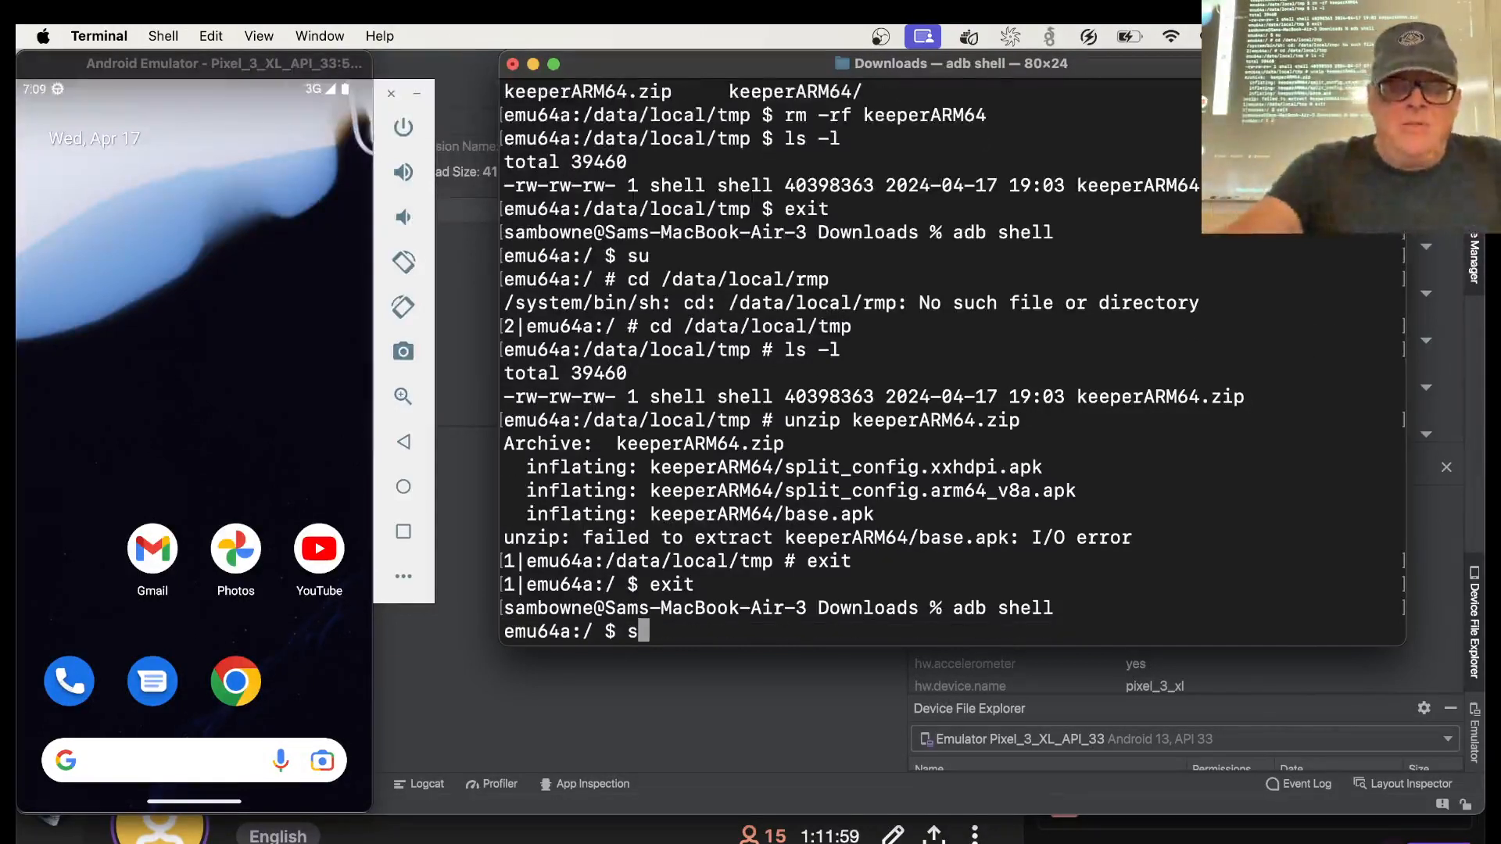
type("cd /data/local/tmp")
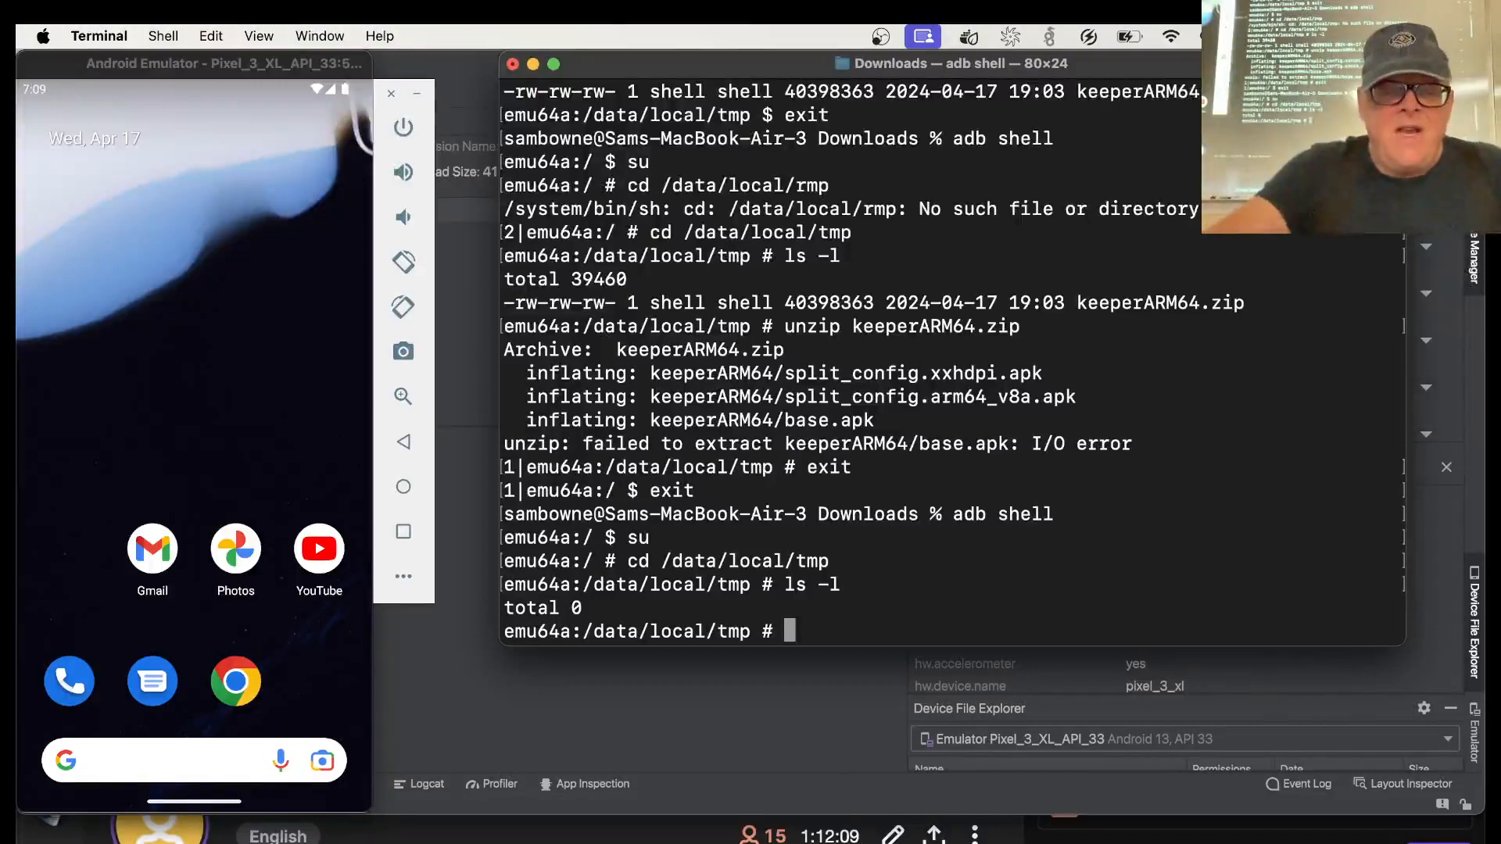
type("exit")
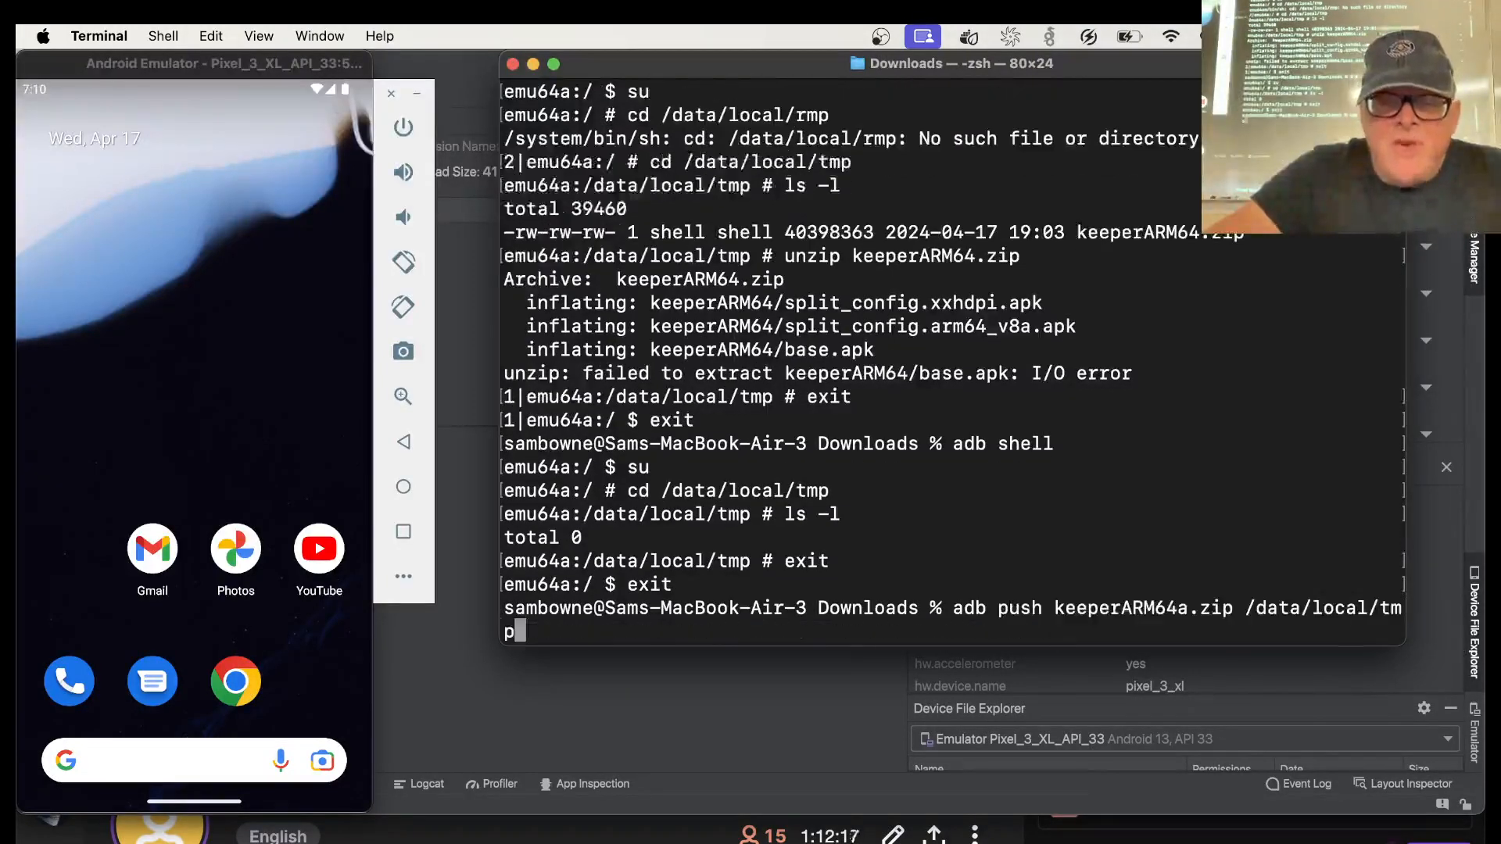
key("Return")
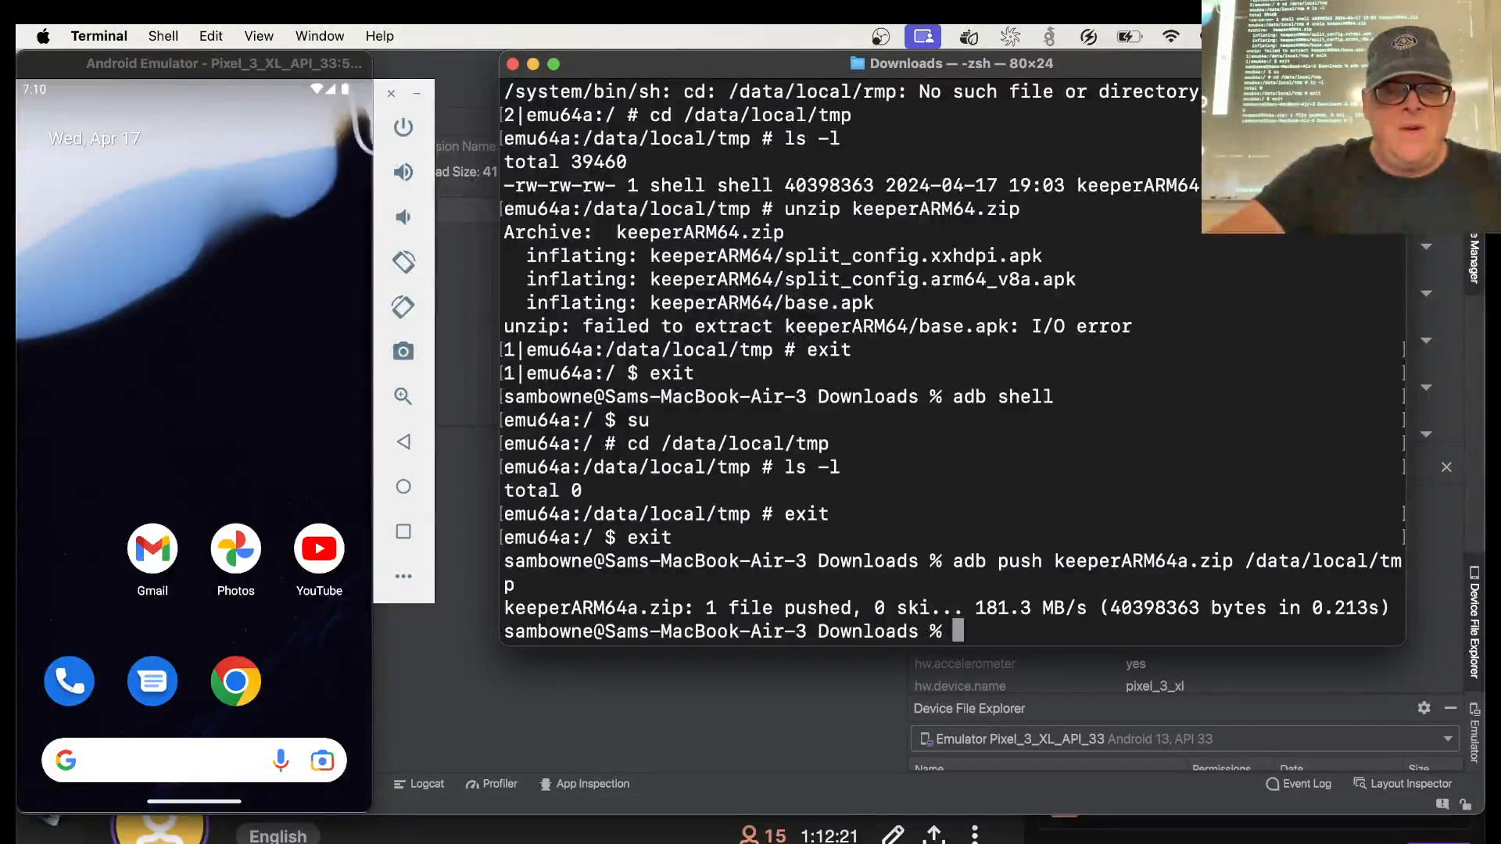
In the emulator shell, go to /data/local/tmp and unzip keeperARM64a.zip
type("adb shell")
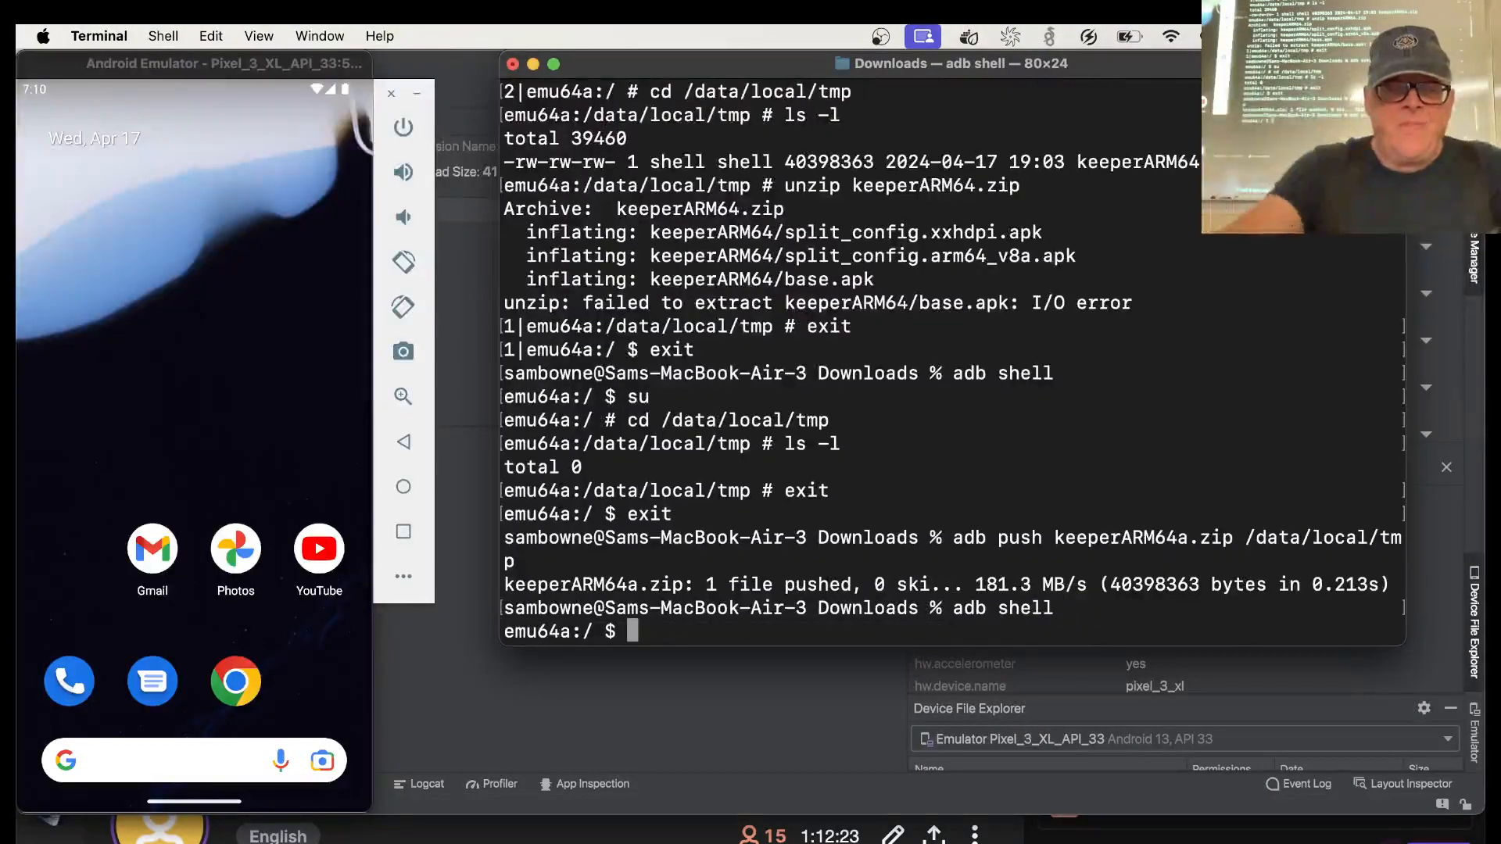
type("cd /")
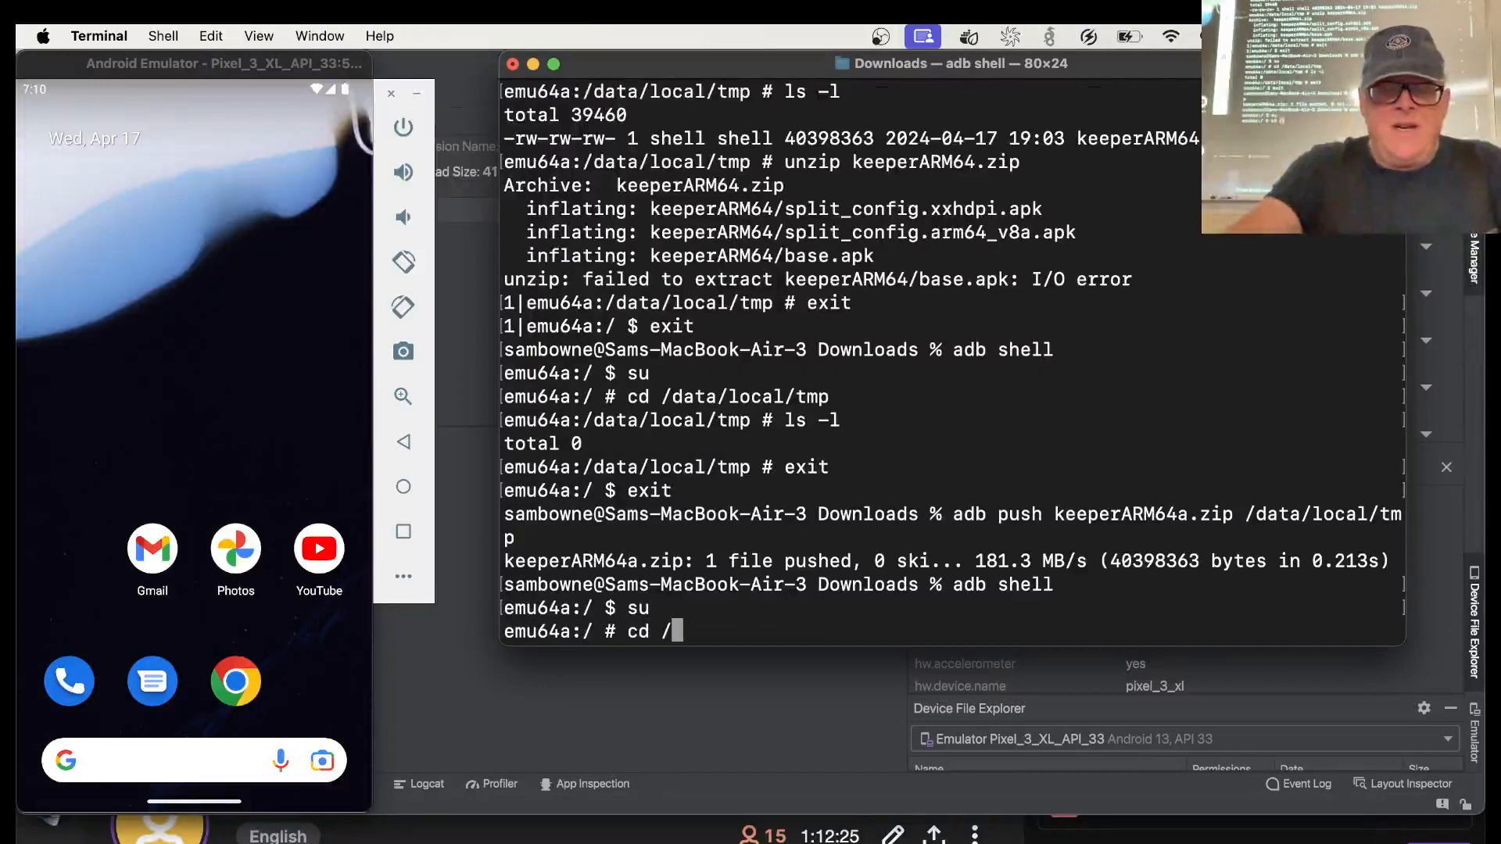
type("data/local/tmp")
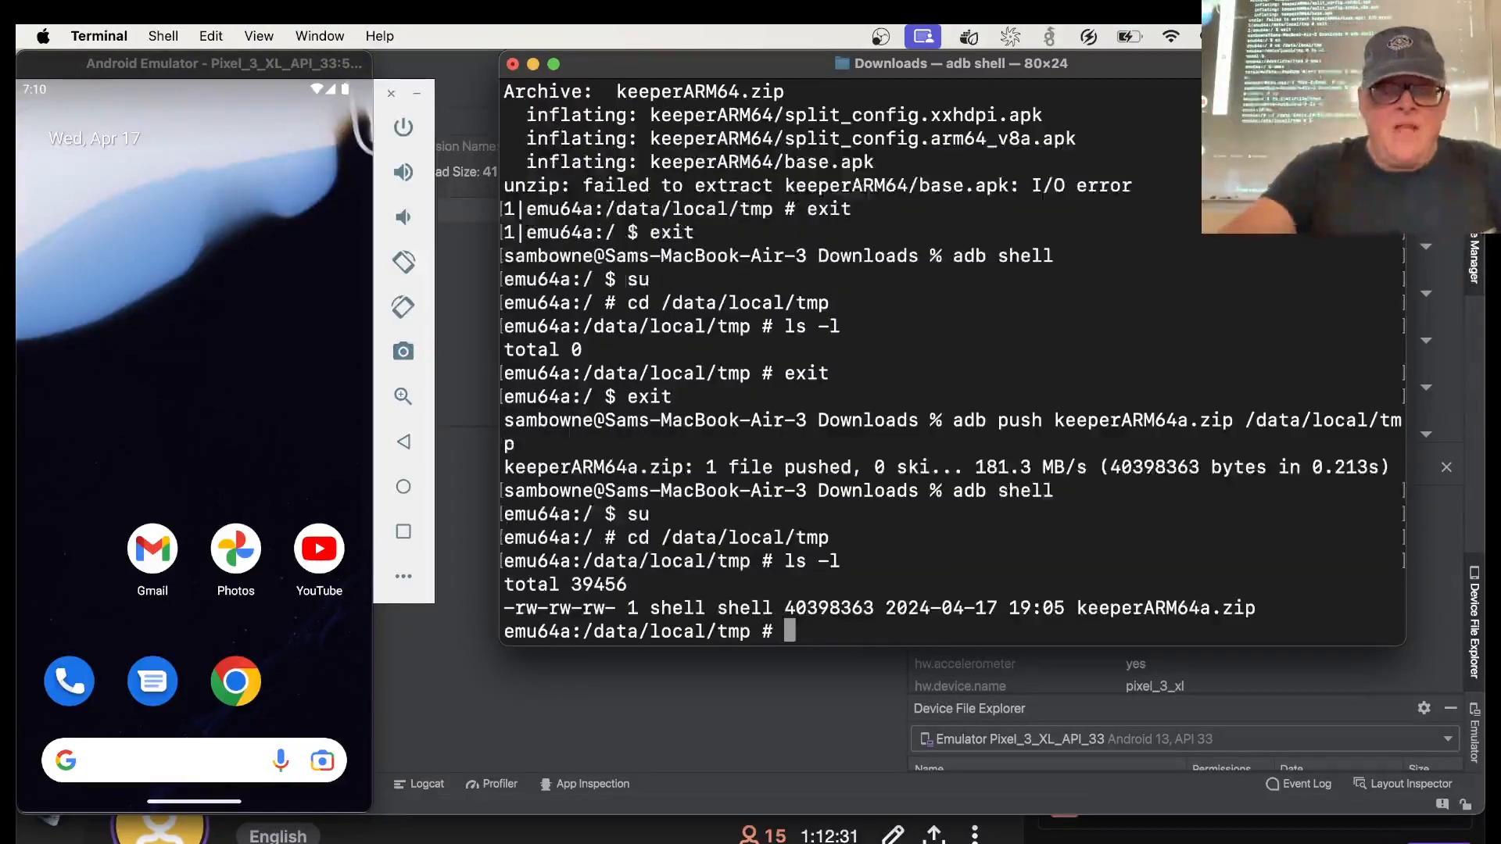
type("unzip")
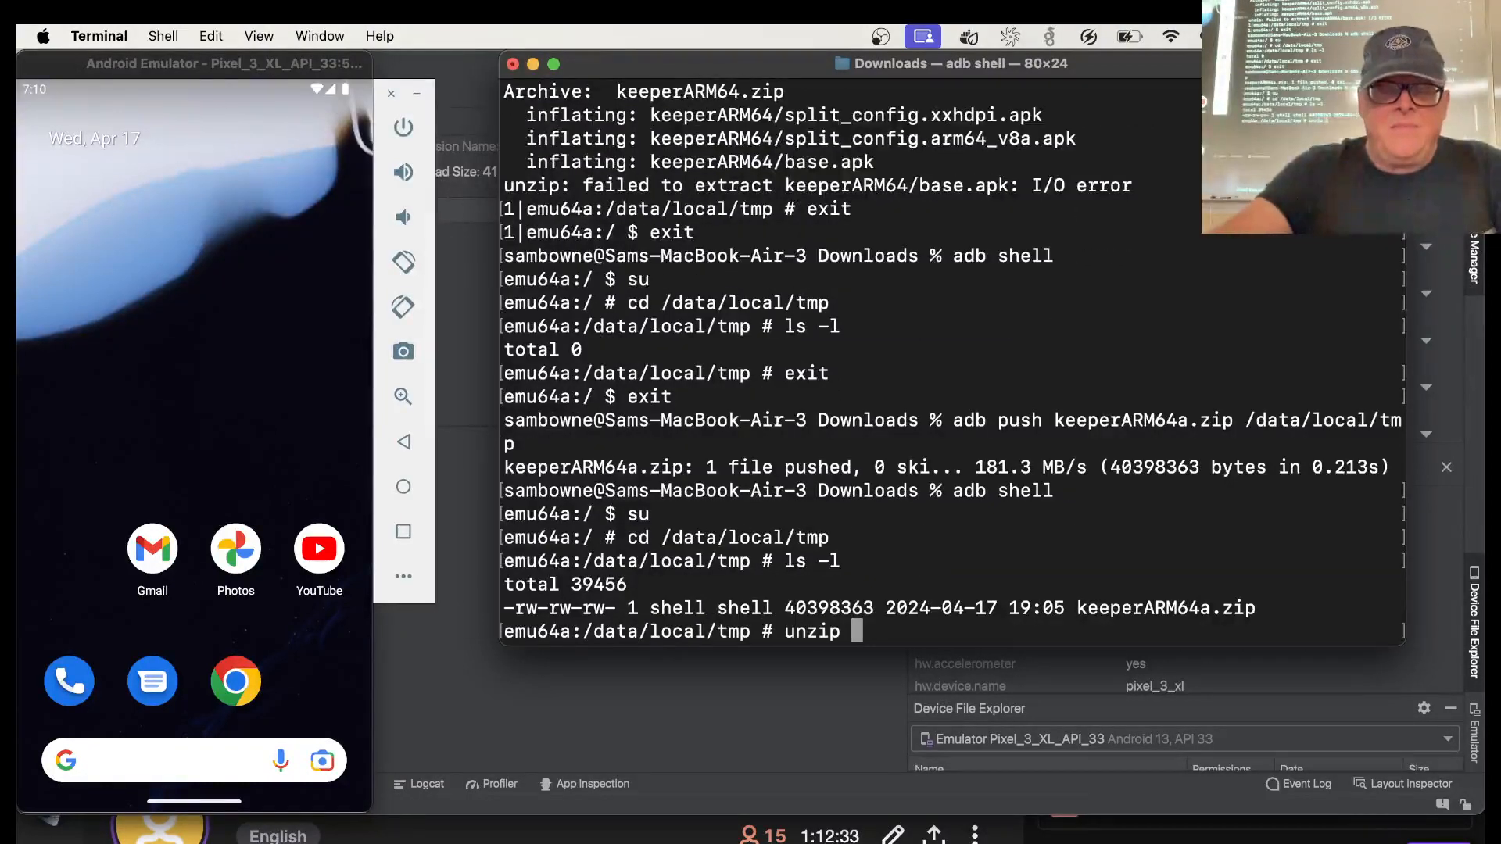
type("keeperARM64a.zip")
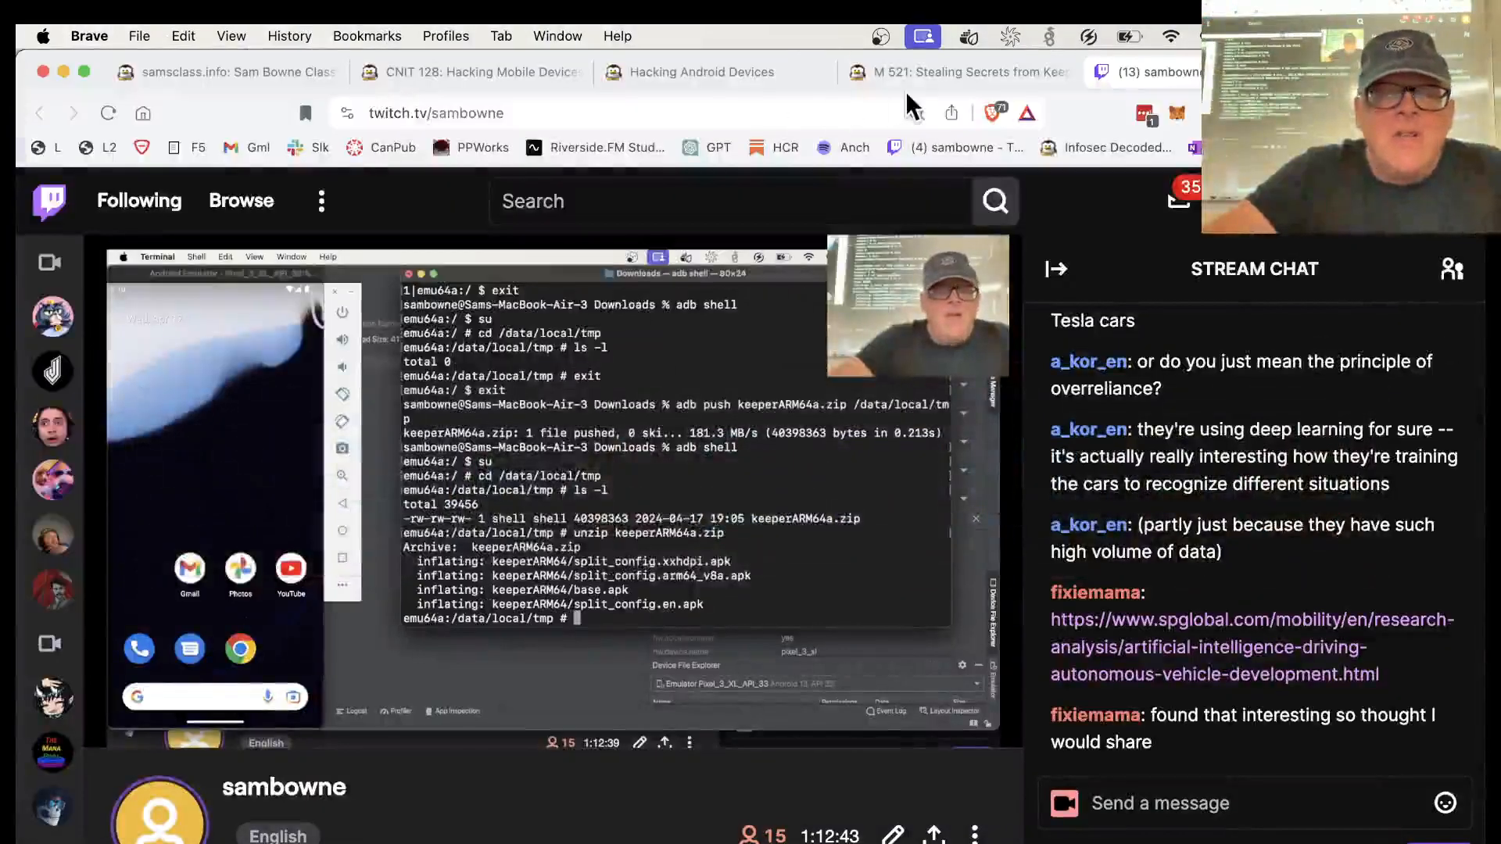
Scroll to the ARM64 Keeper section and select the pm install-write and install-commit commands
left_click(954, 72)
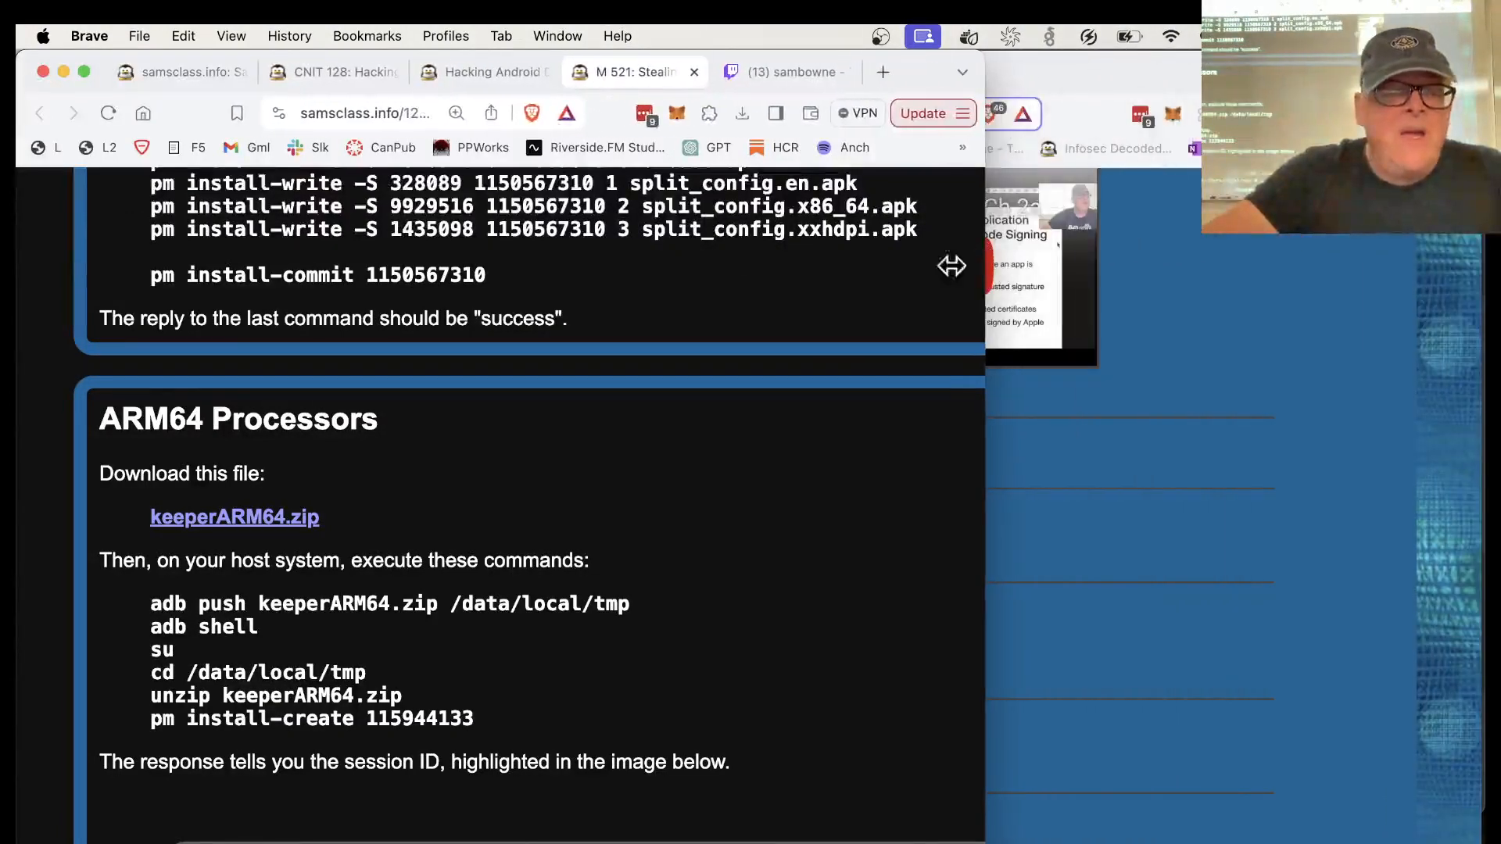
scroll("down", 3)
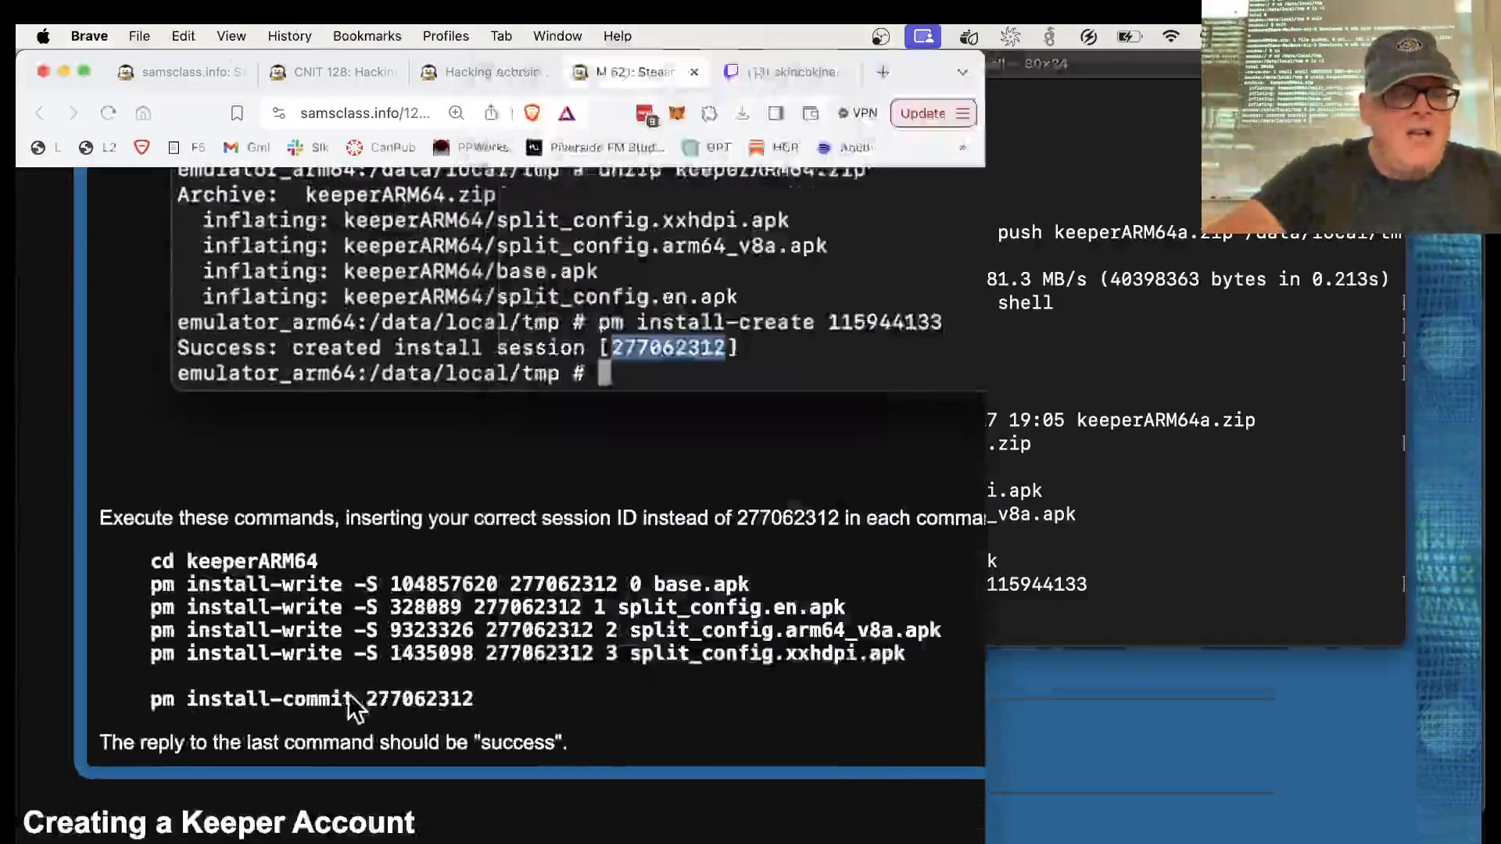
left_click_drag(149, 584, 148, 653)
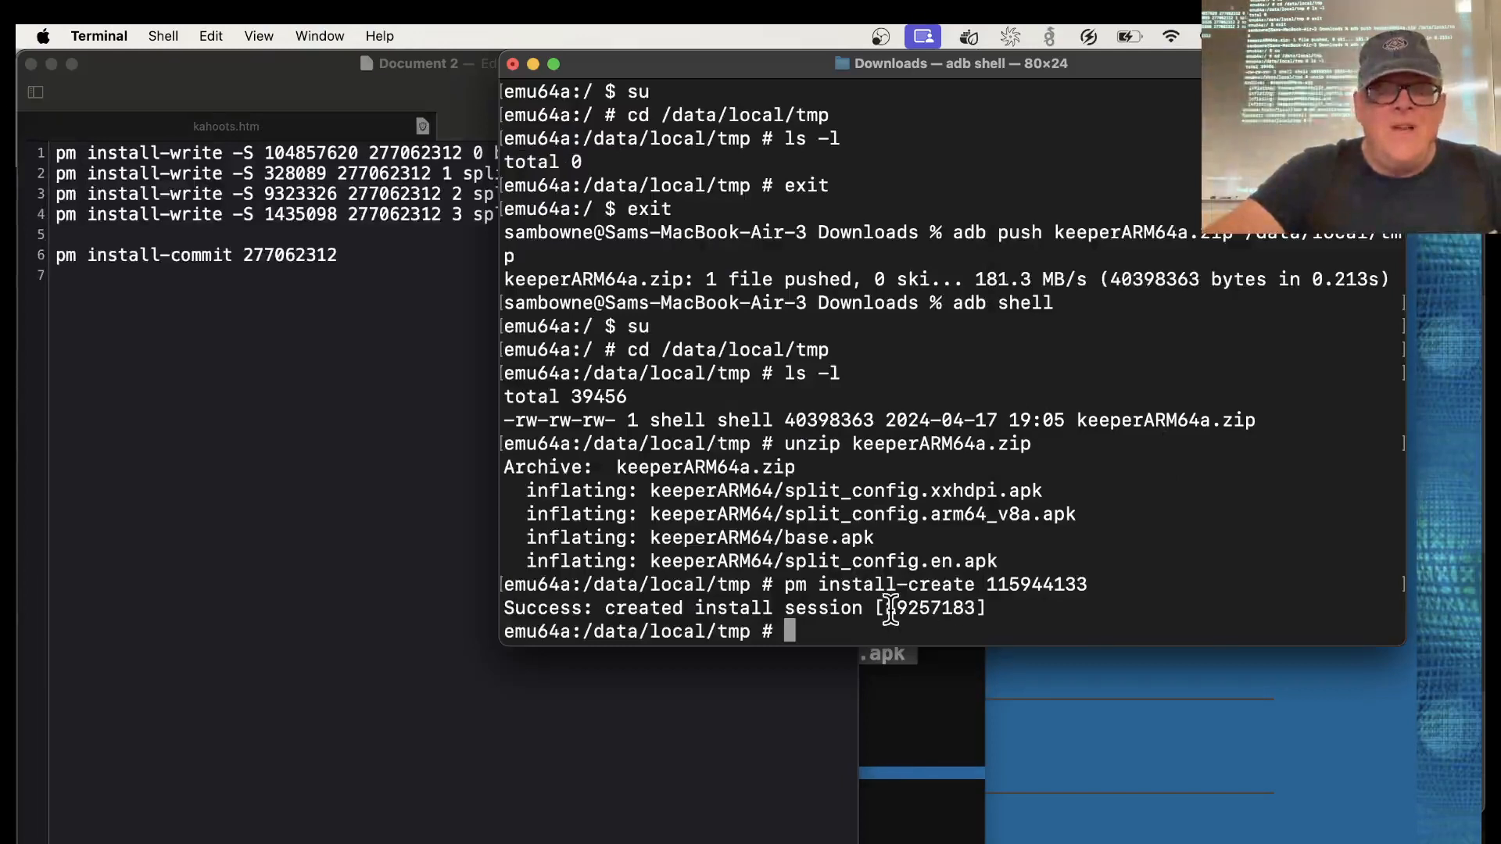
Take session ID 19257183 from Terminal and paste it over 277062312 in Smultron
double_click(929, 608)
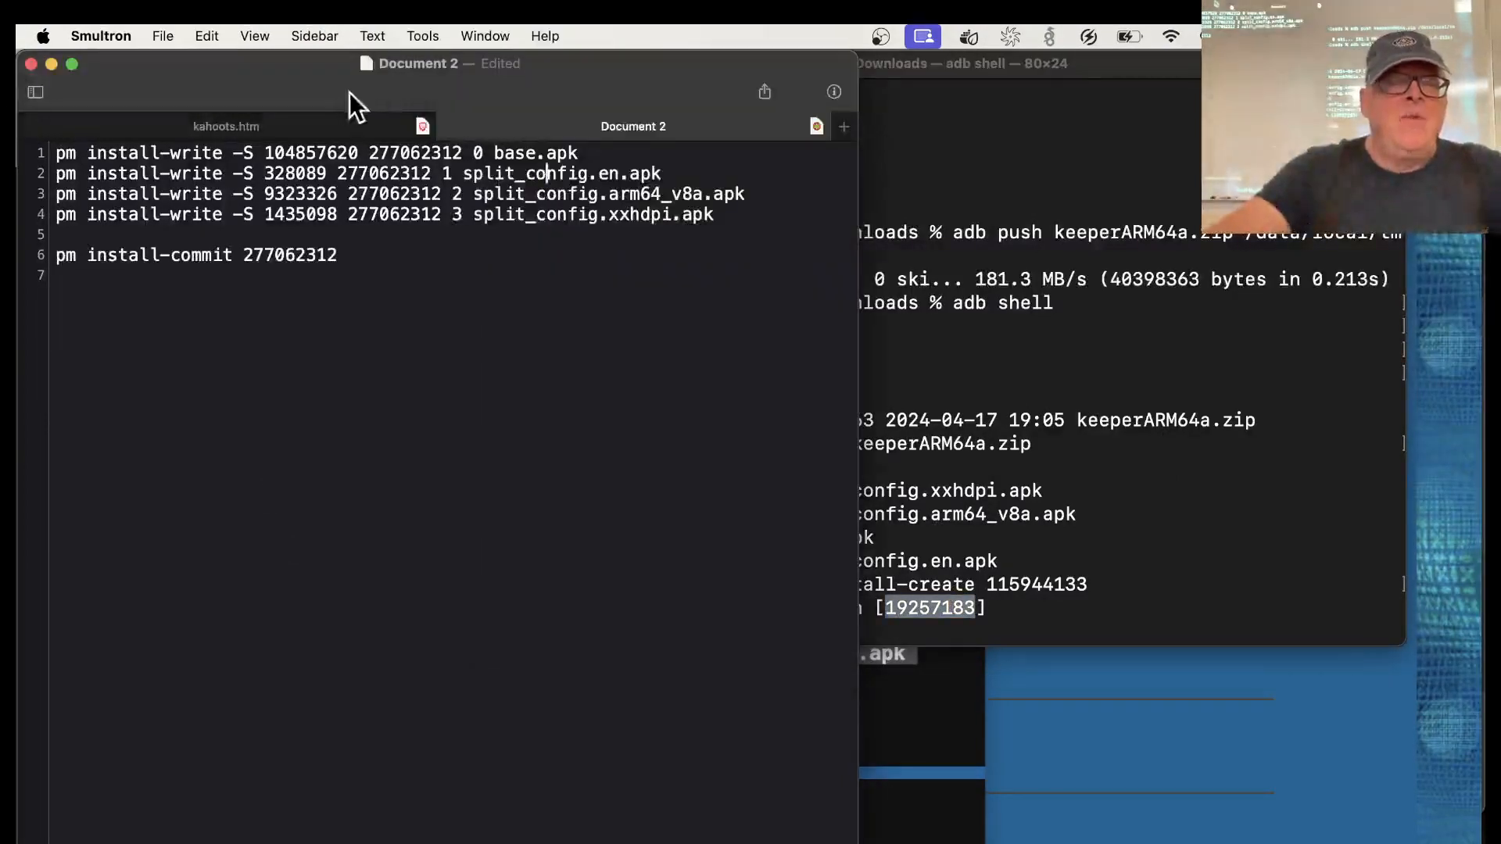
double_click(414, 152)
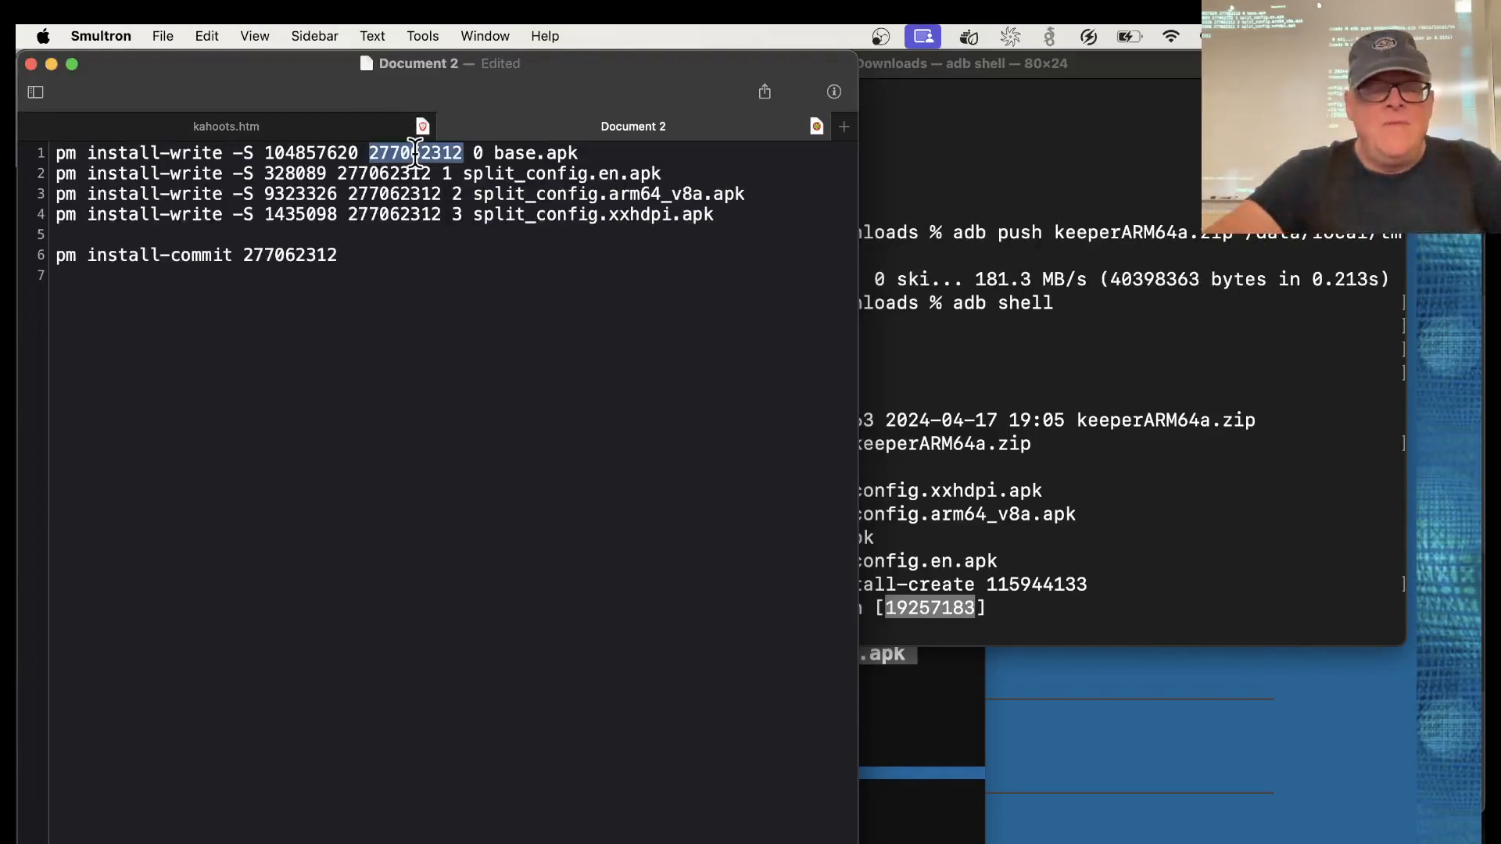
type("19257183")
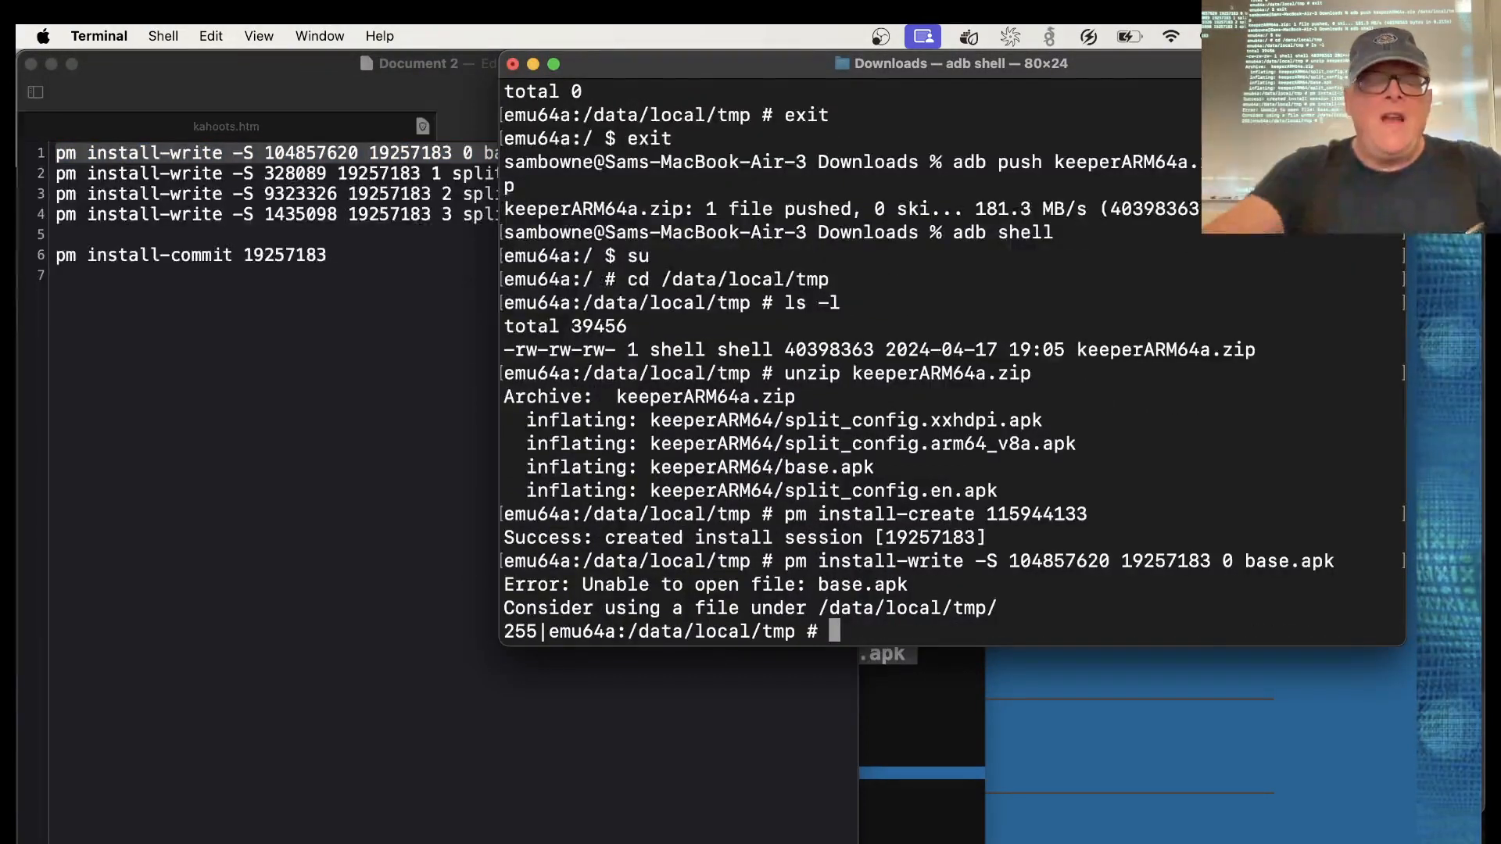
Move into the keeperARM64 folder and run the pasted pm install-write commands
type("cd k")
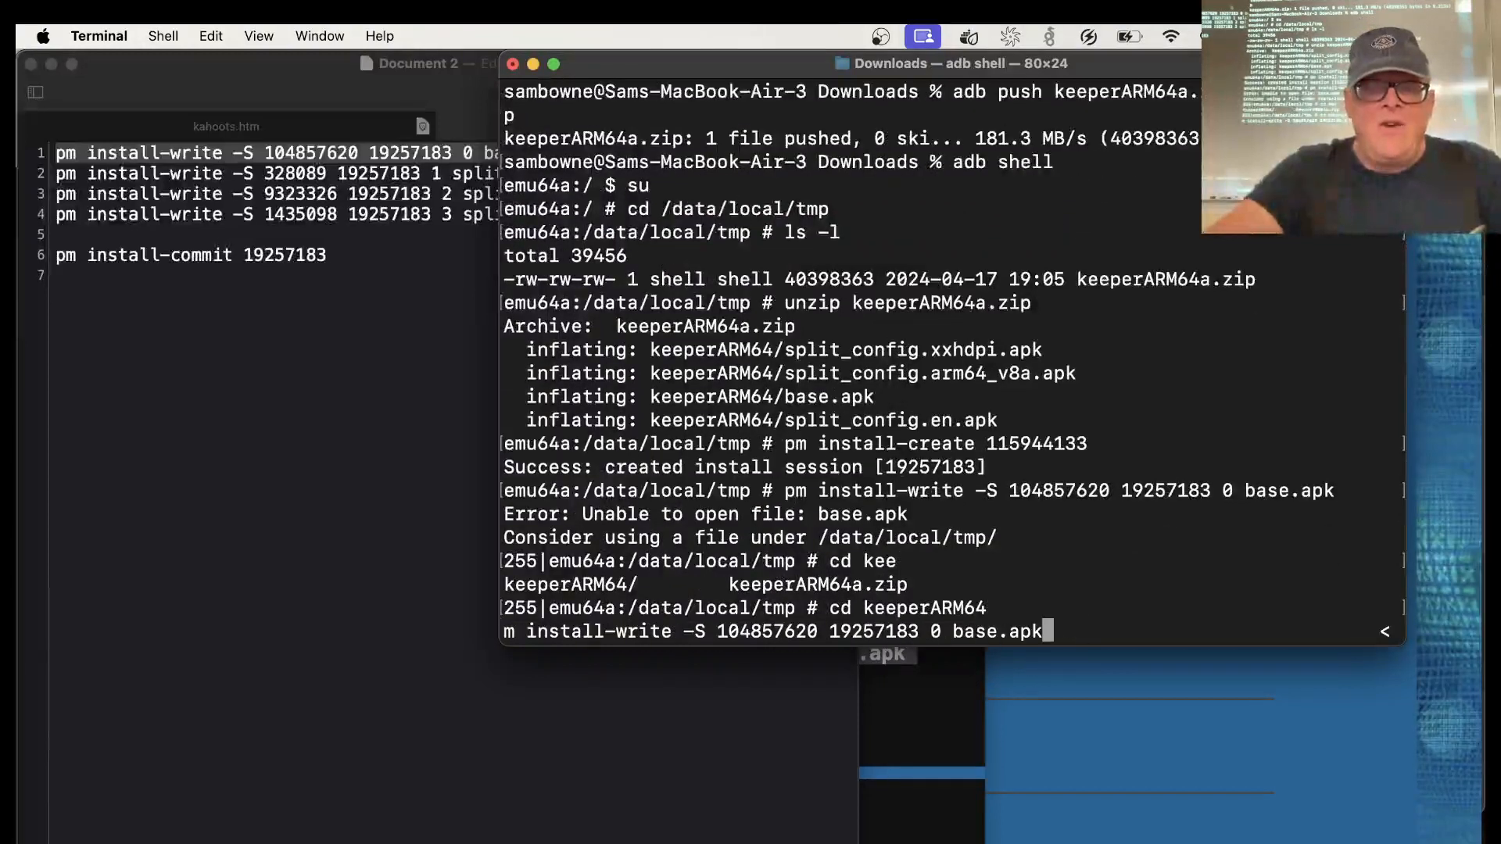
key("Return")
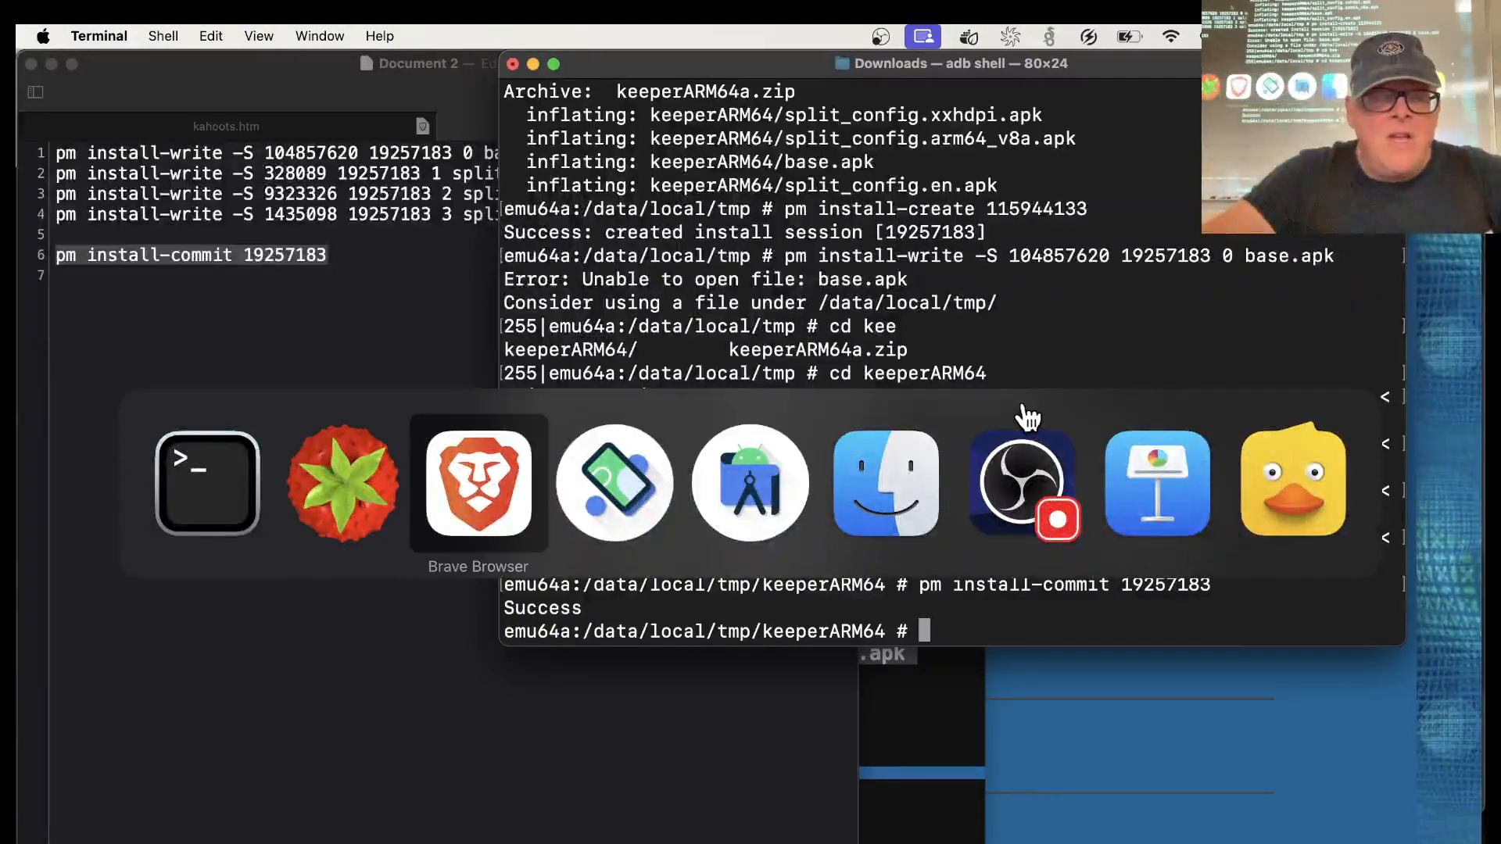
Return to the lab page and scroll to the Cold Boot and Creating a Keeper Account steps
left_click(477, 482)
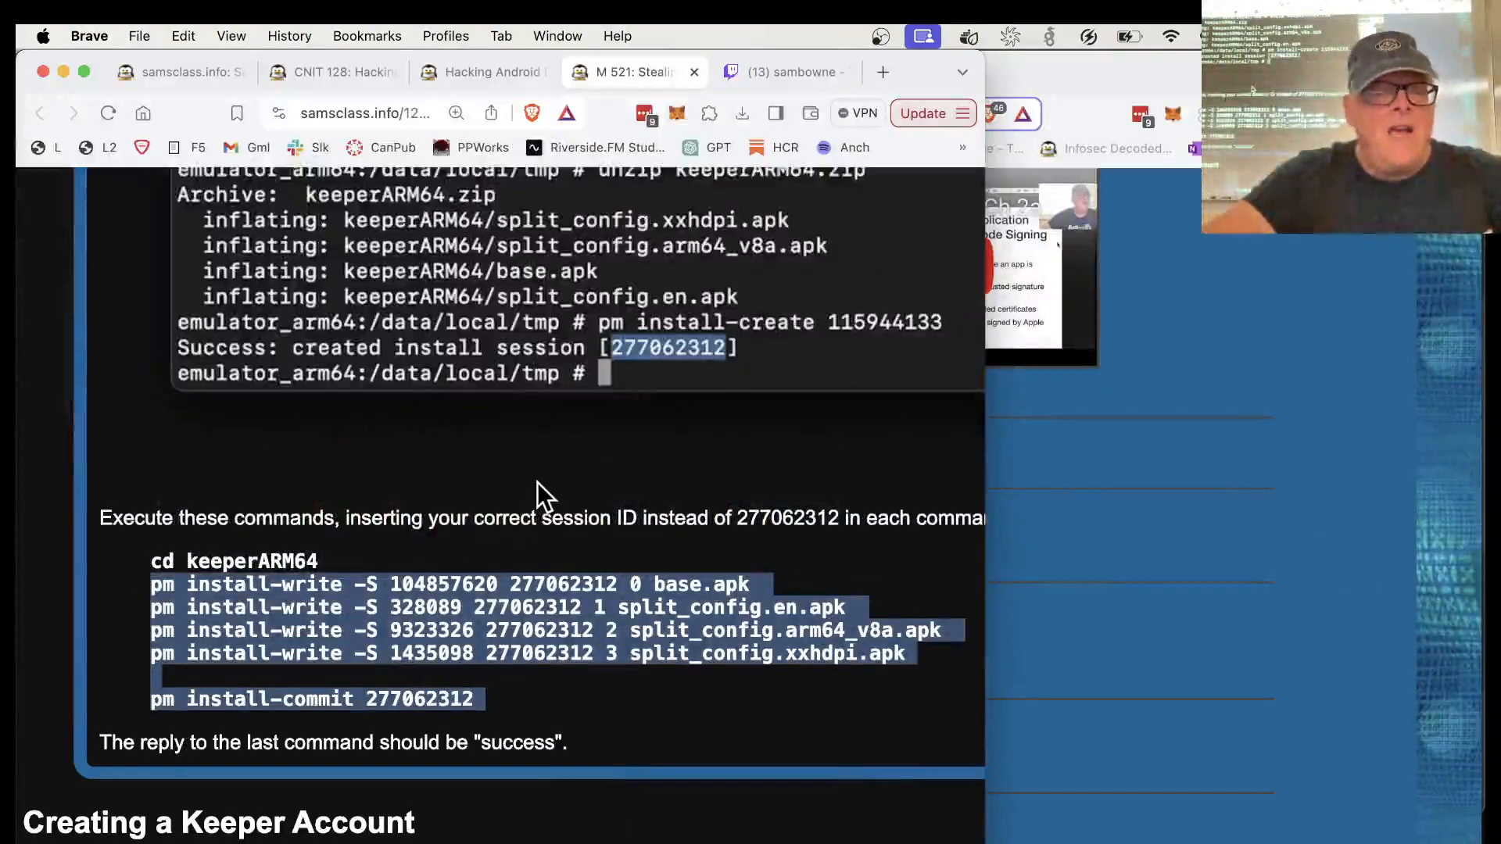
scroll("down", 3)
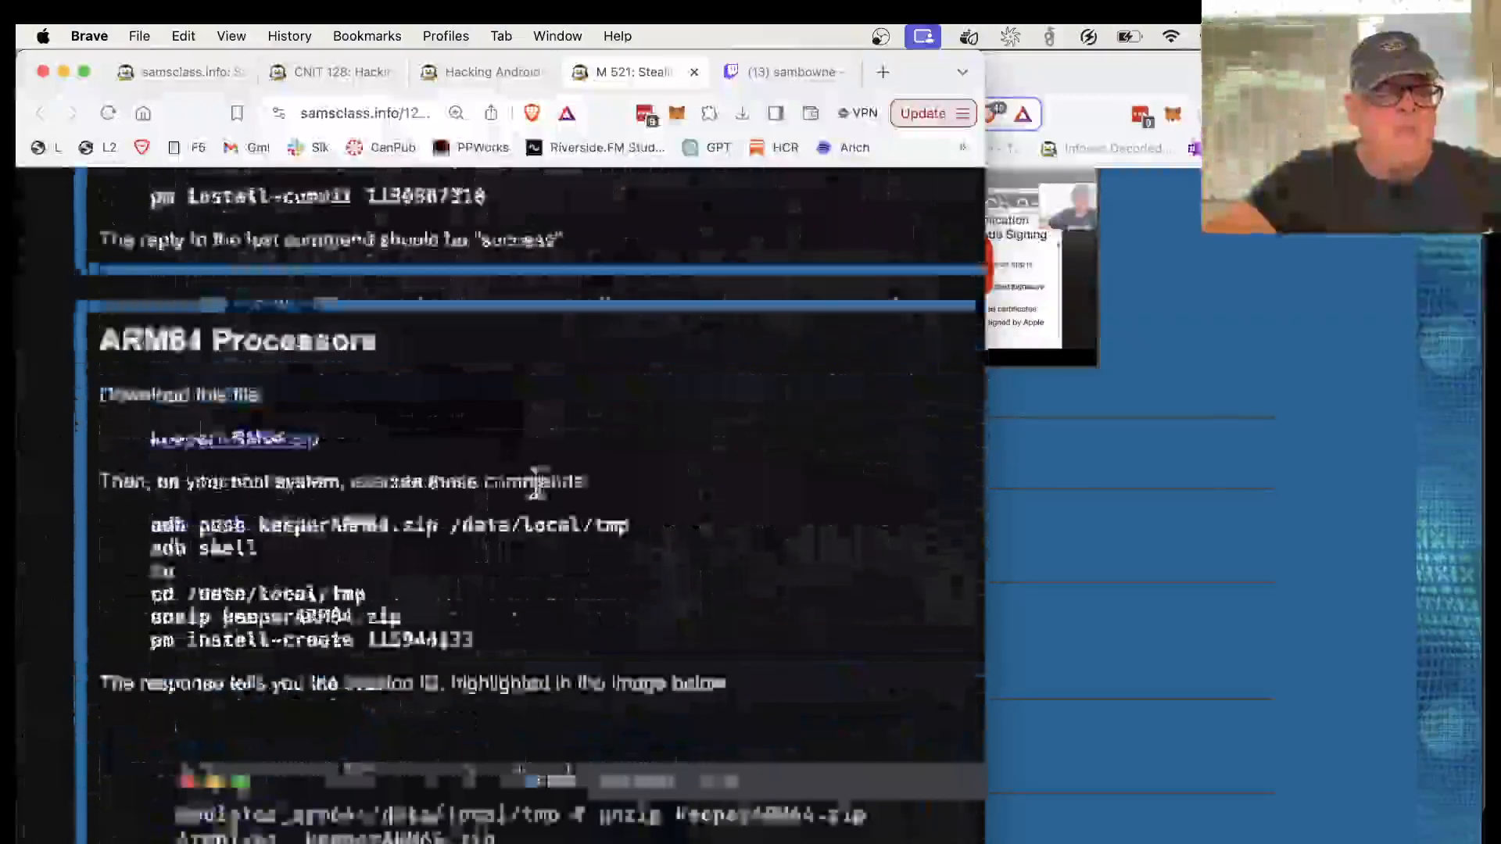
scroll("down", 3)
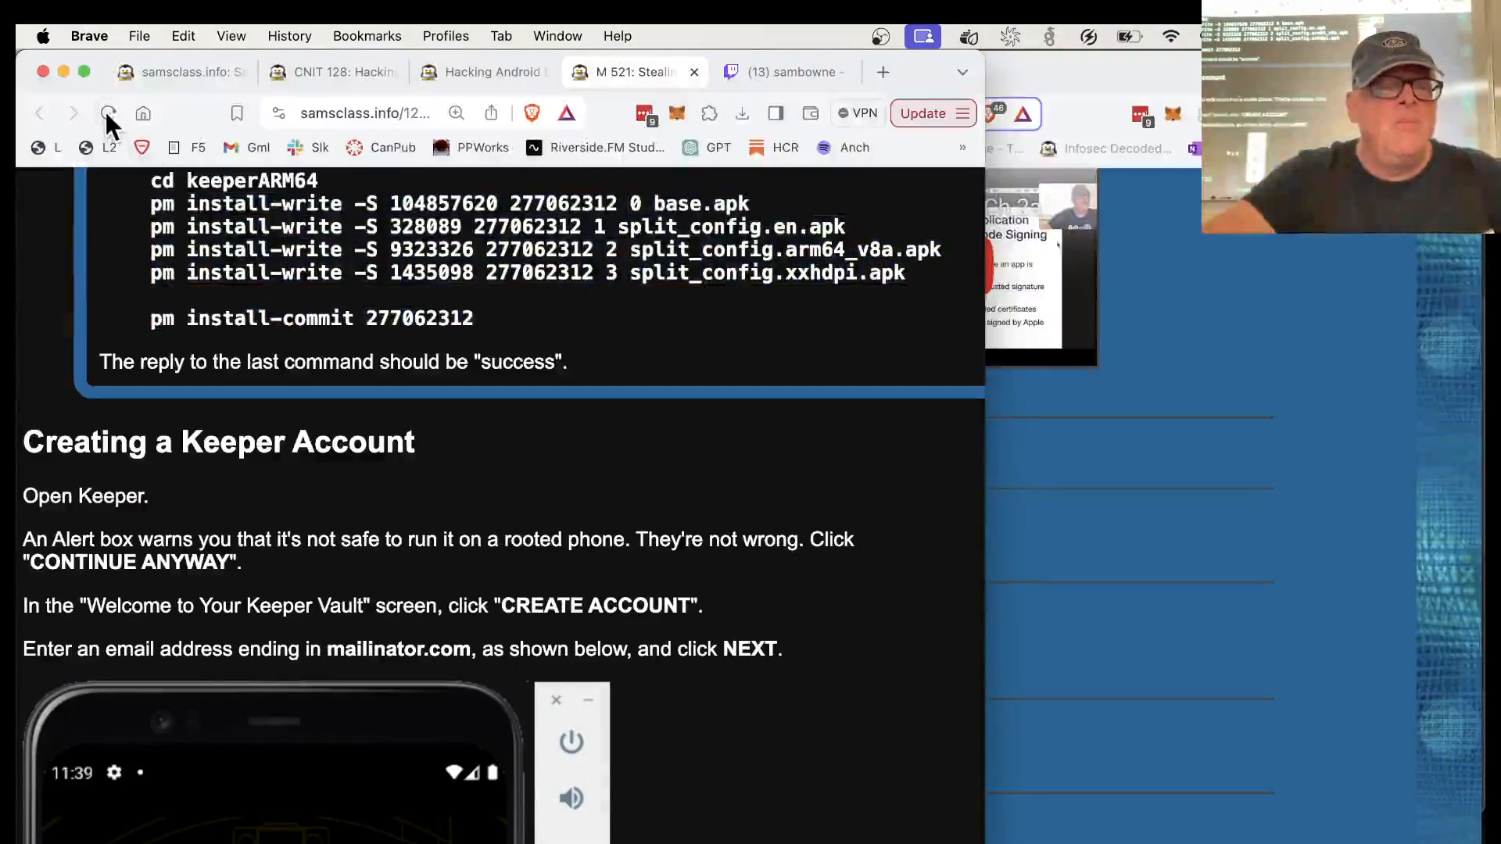
scroll("down", 3)
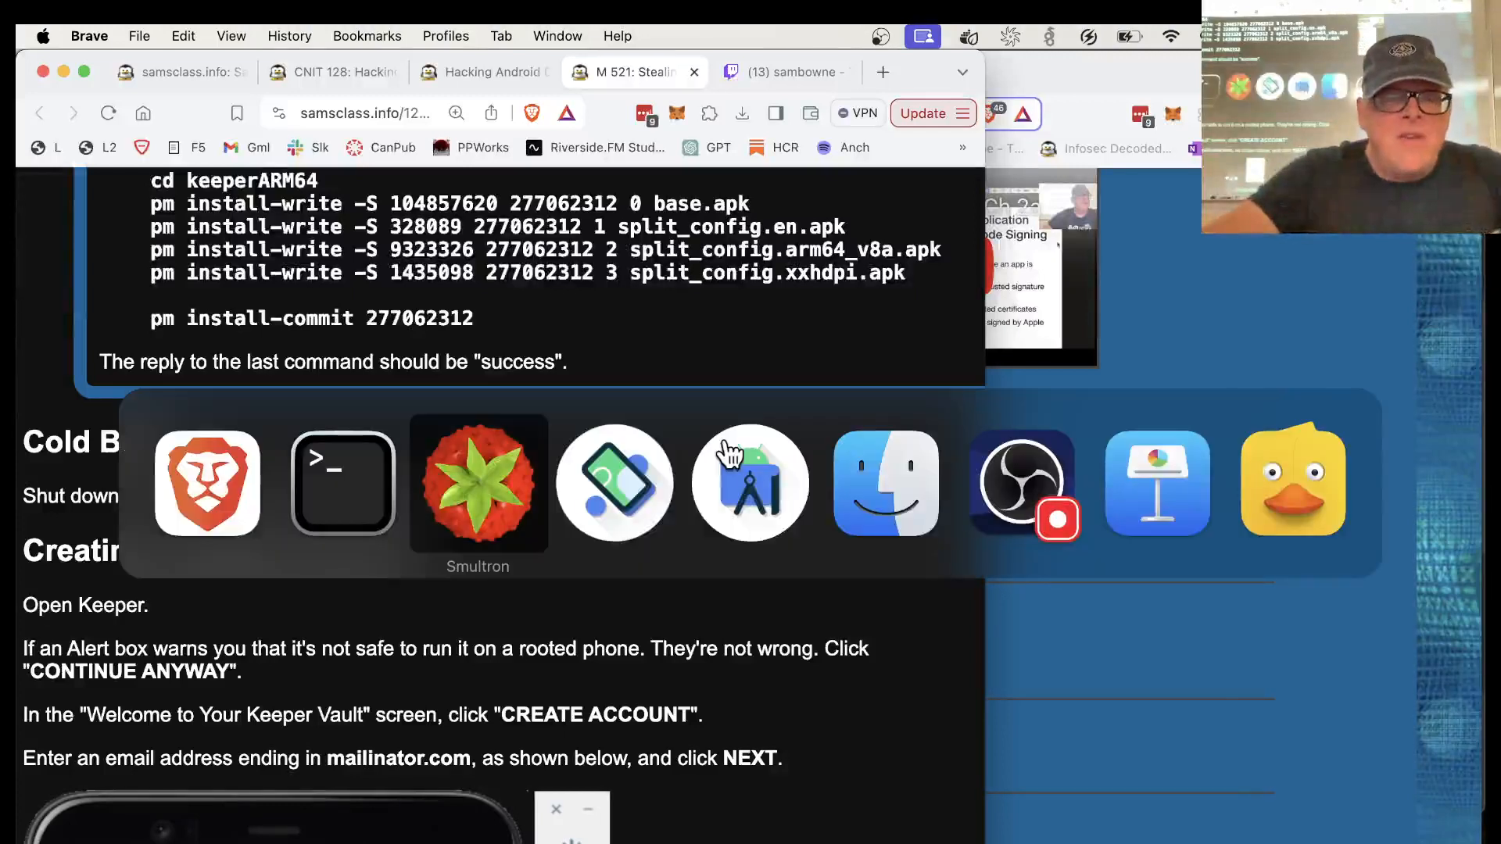
Shut down and reboot the Pixel 3 XL API 33 emulator, then allow Keeper notifications
left_click(751, 481)
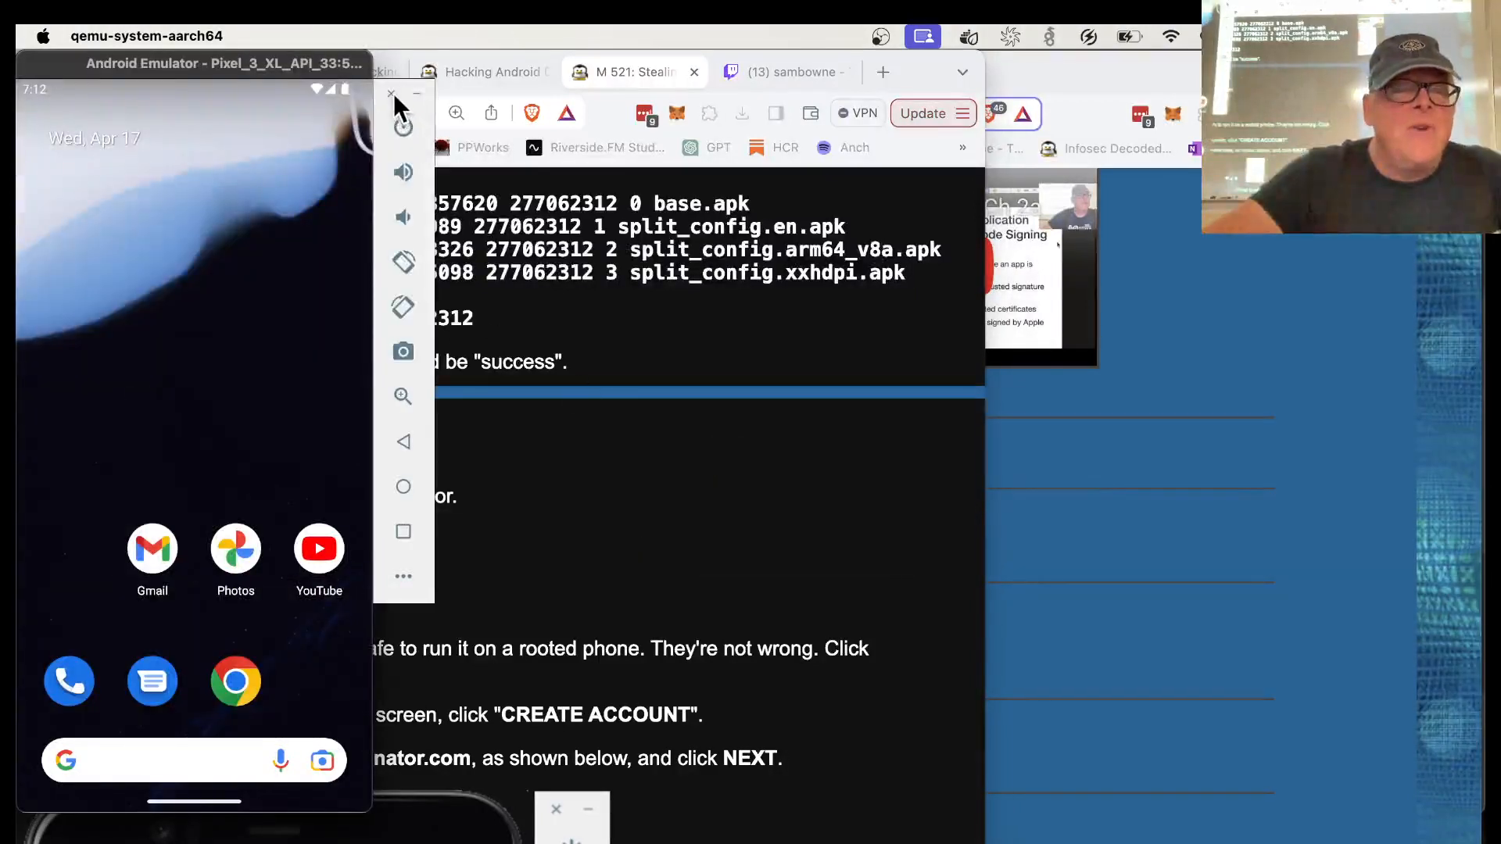
left_click(389, 95)
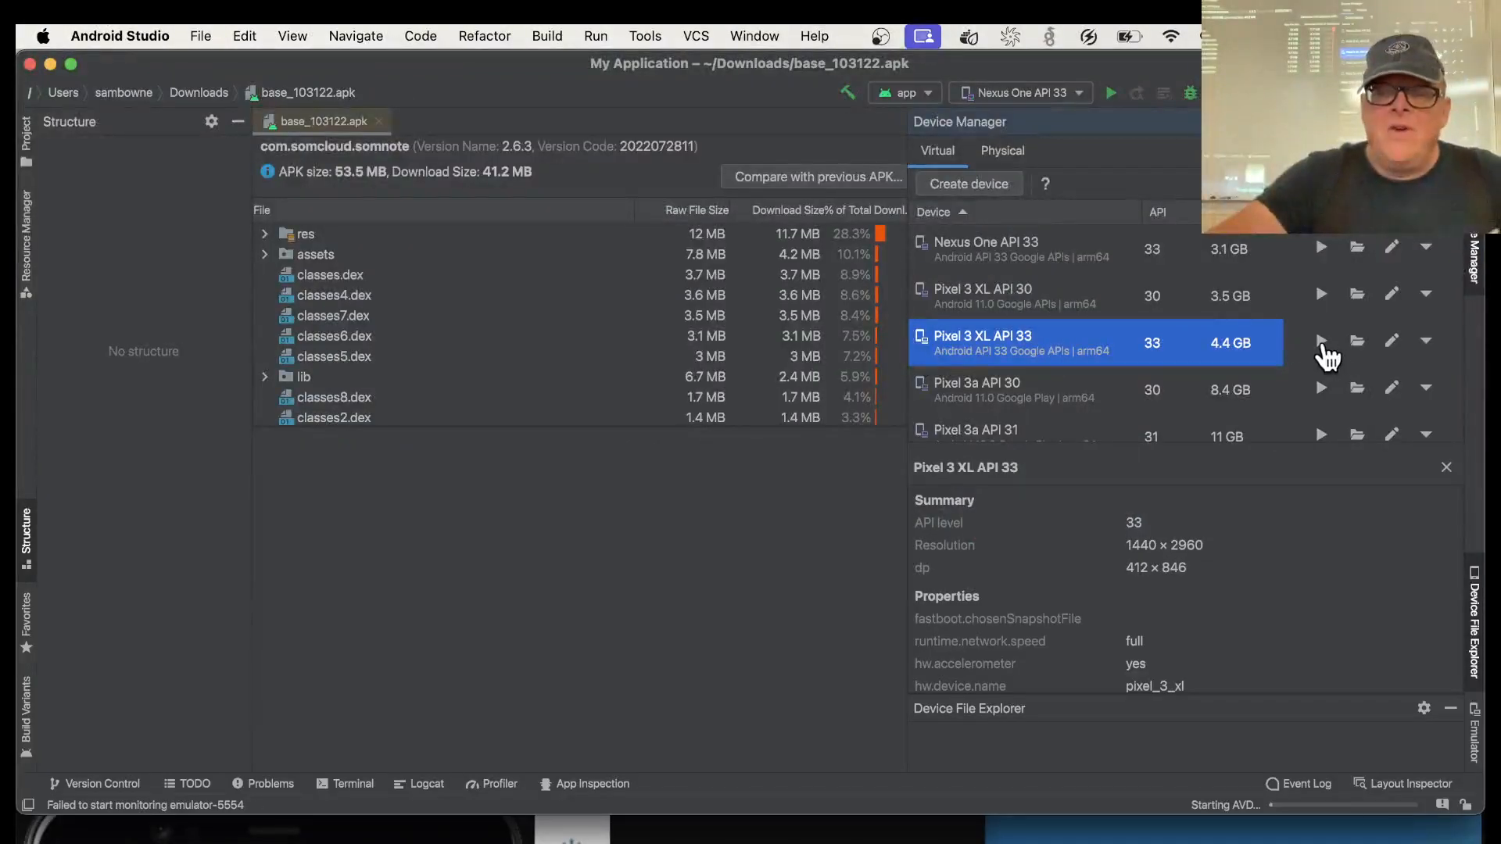
left_click(1320, 340)
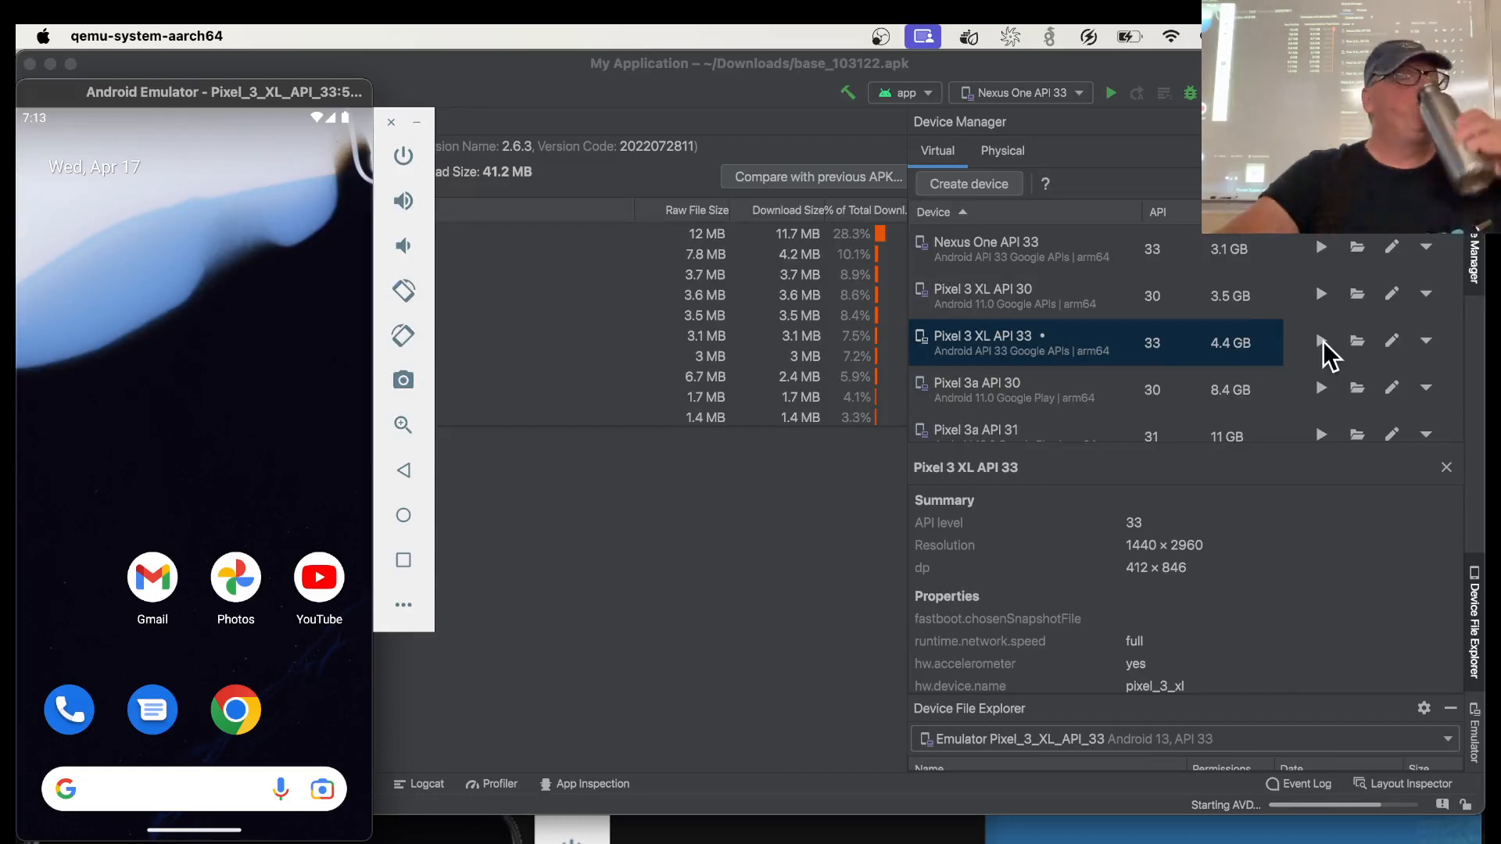
mouse_move(268, 713)
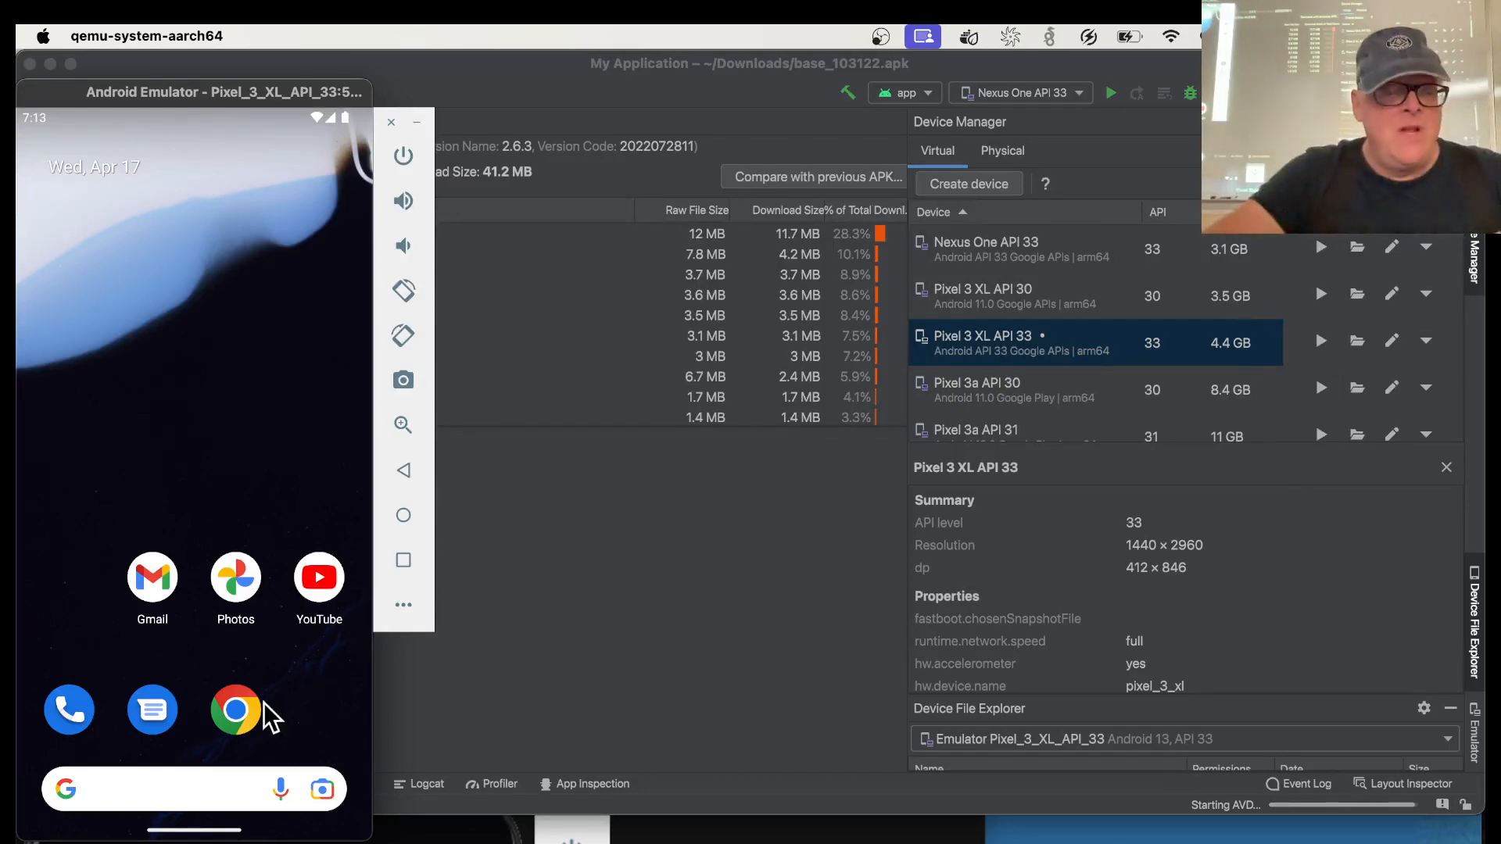
mouse_move(216, 627)
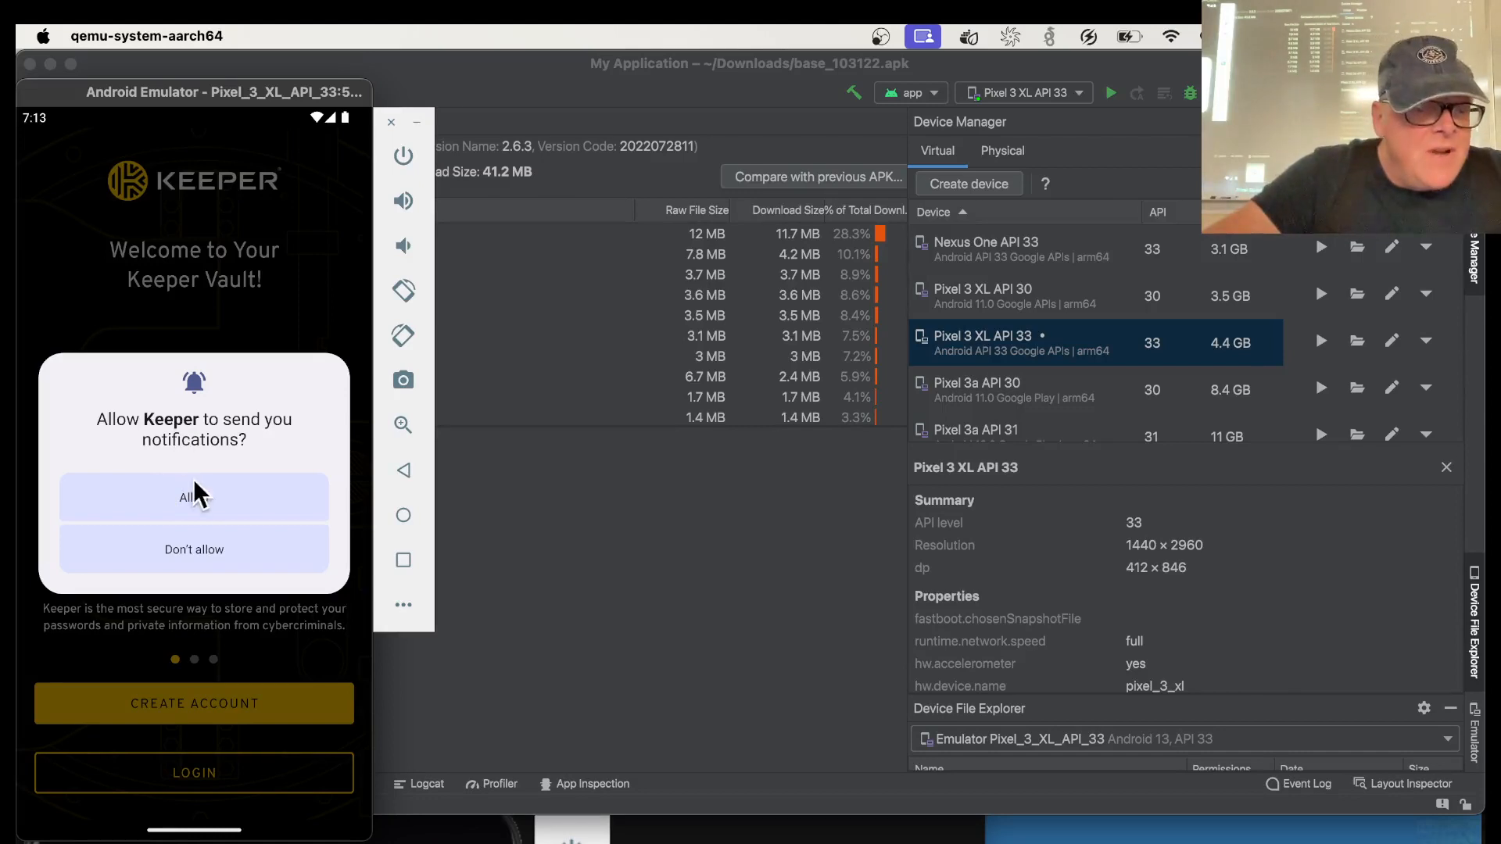
left_click(193, 497)
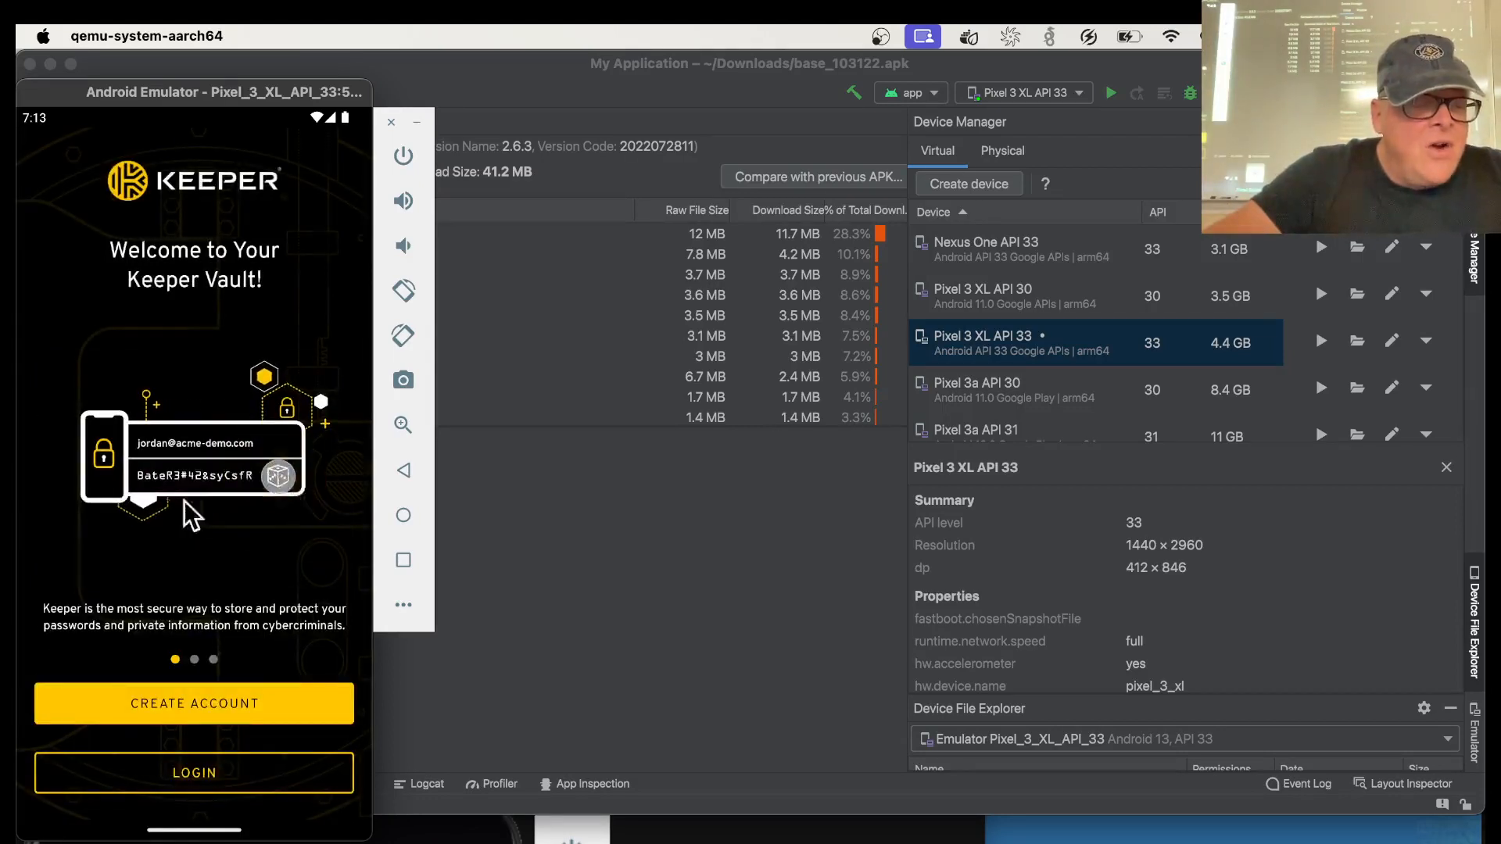
left_click(193, 703)
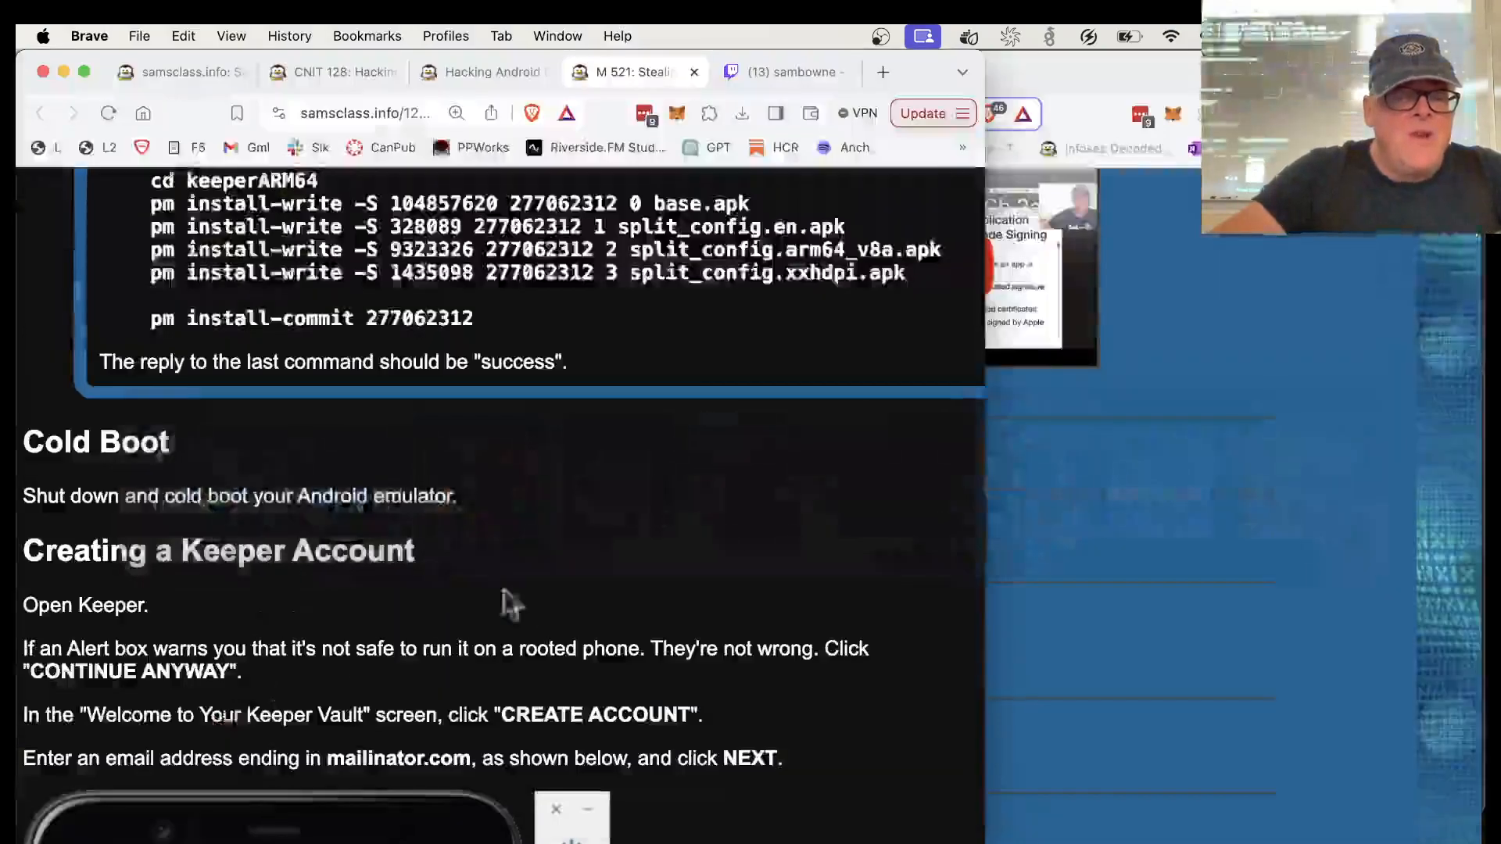
scroll("down", 3)
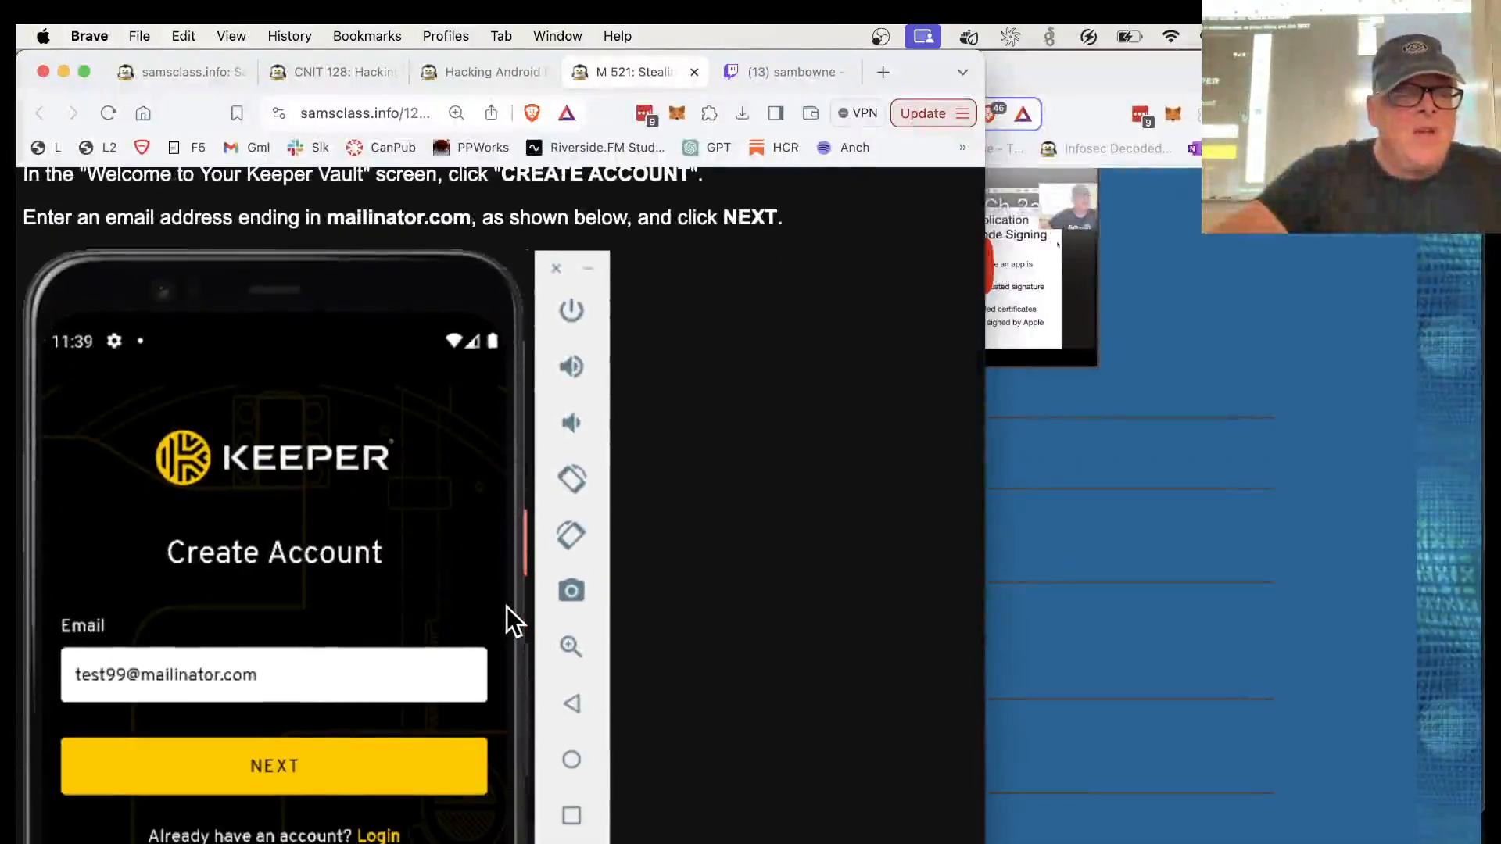
scroll("down", 3)
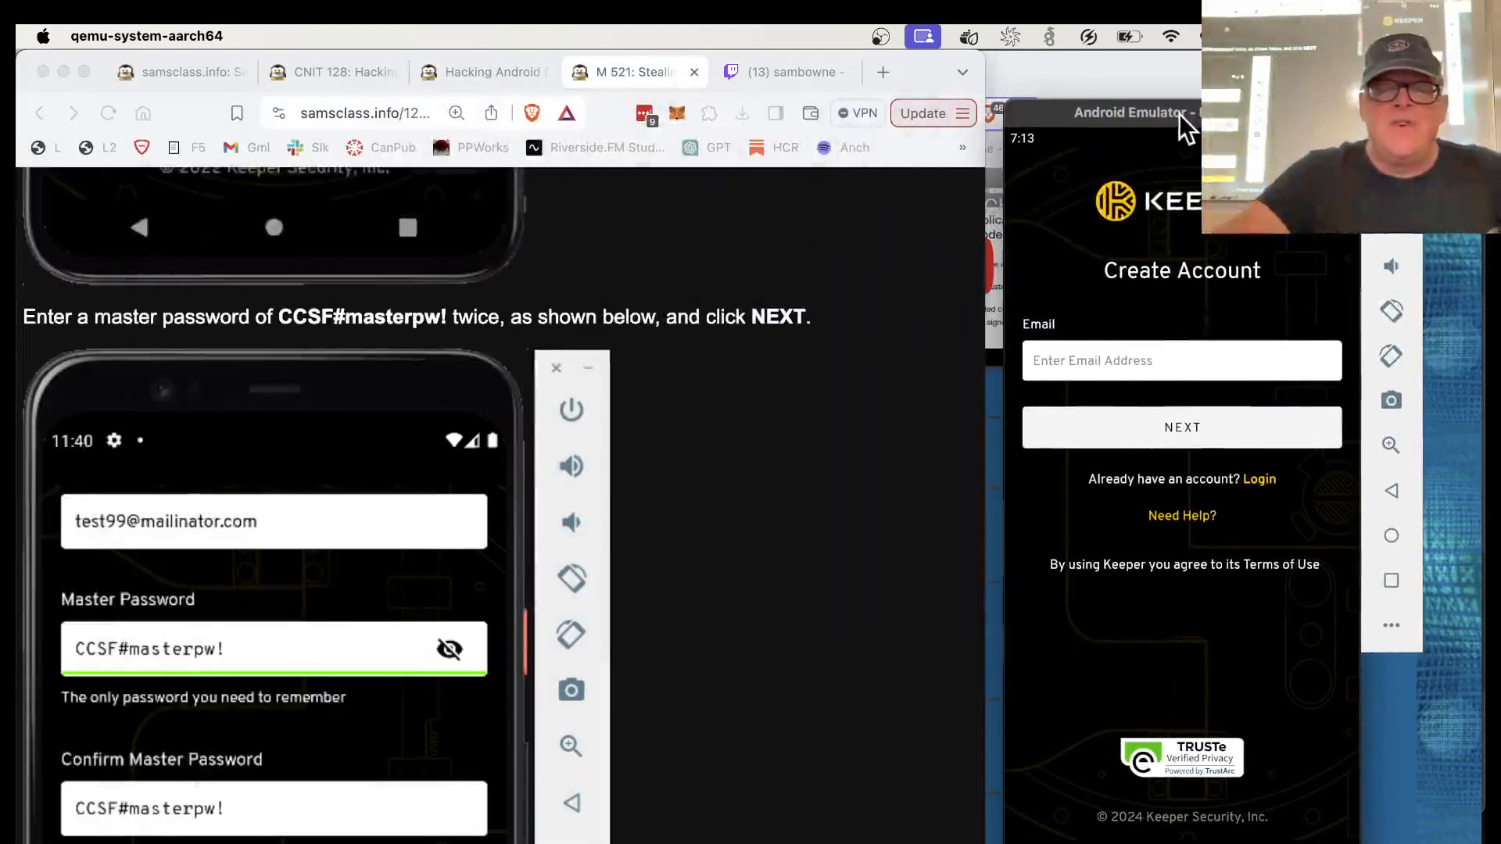
left_click(1181, 361)
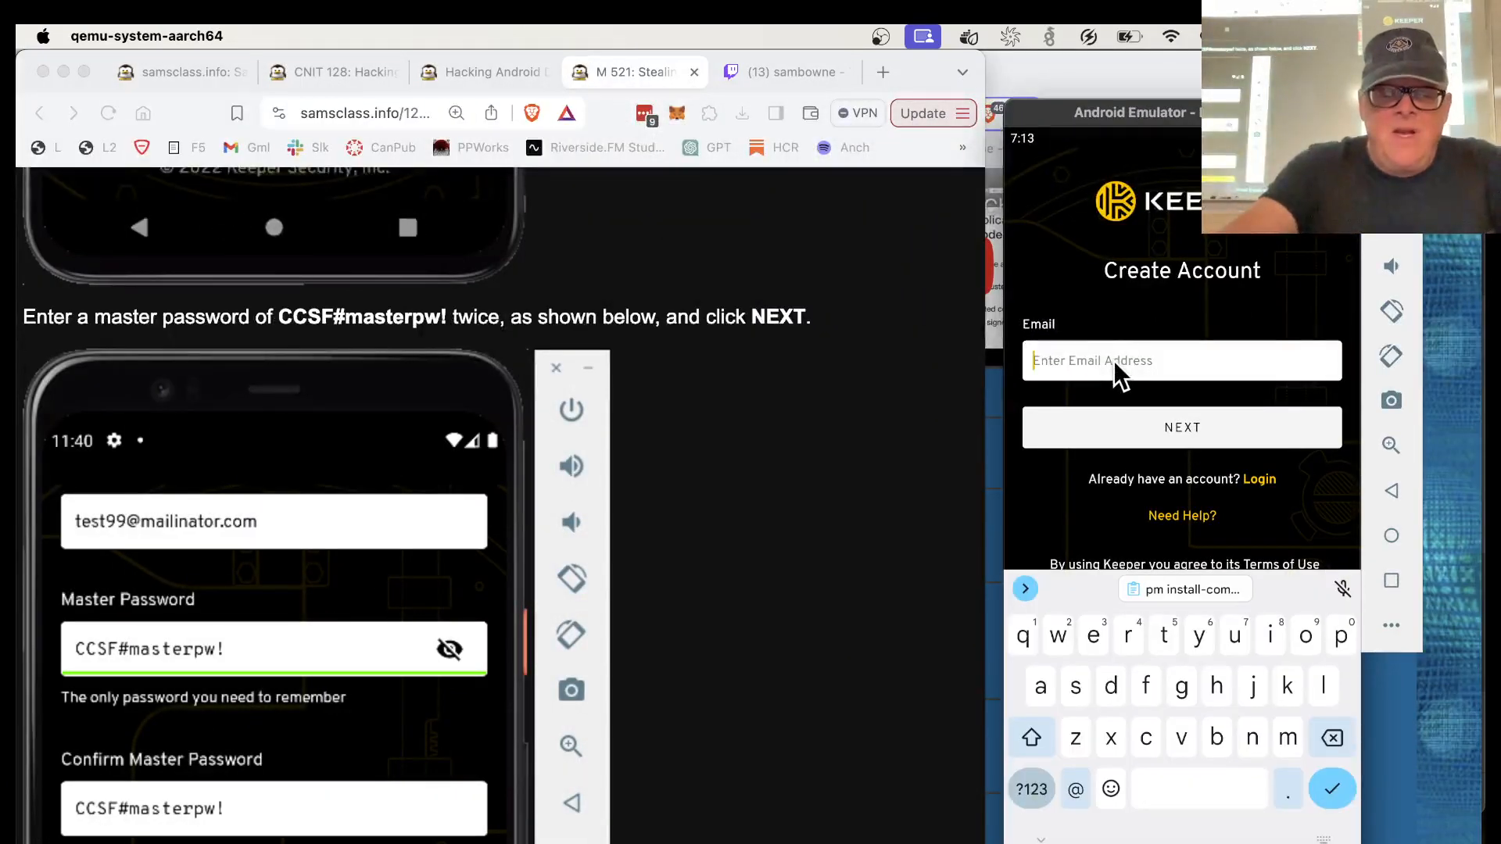
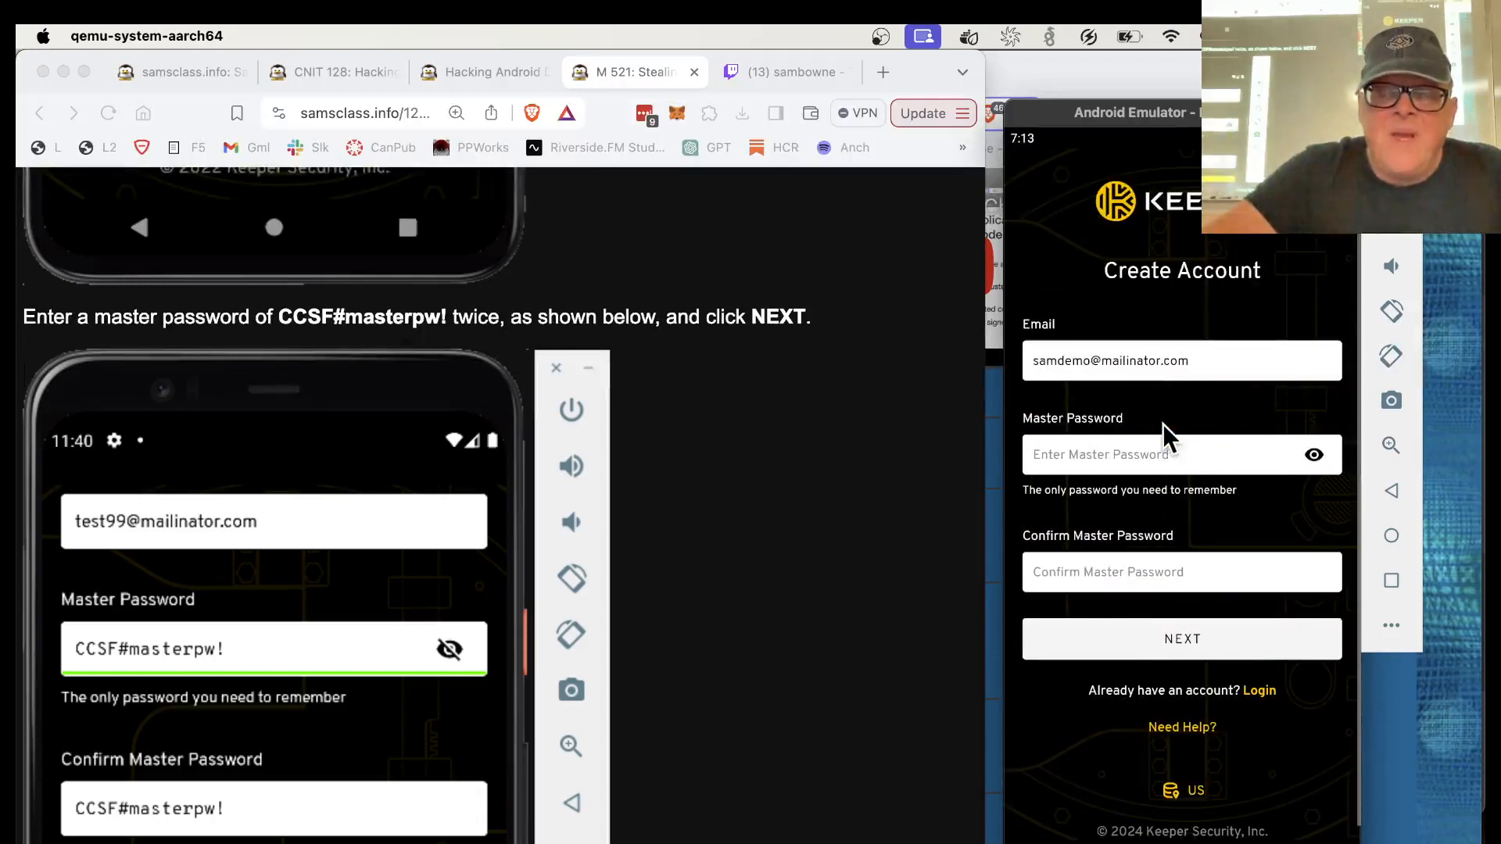
left_click(1149, 453)
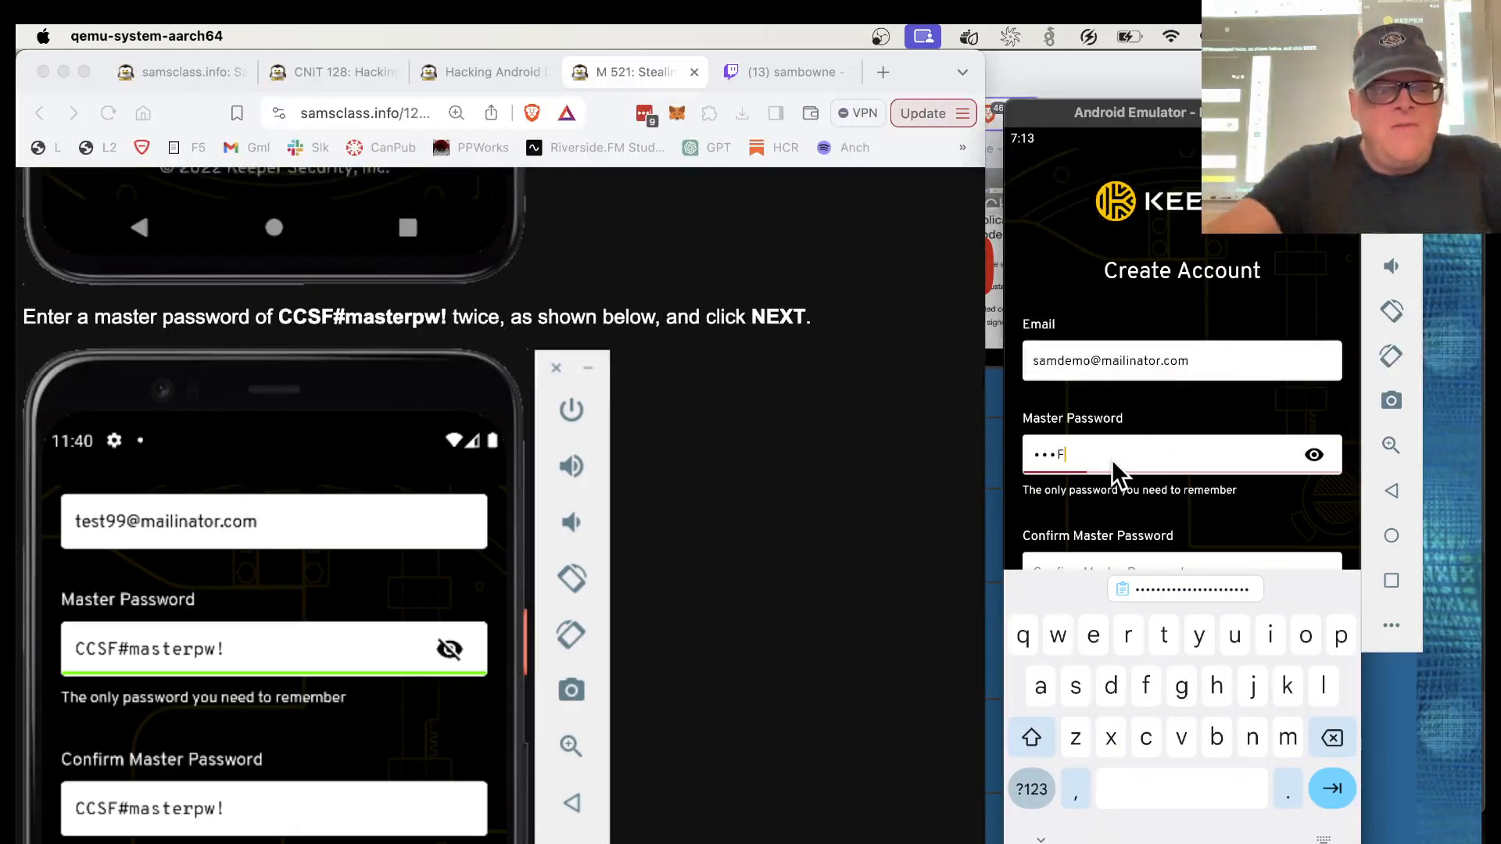
type("#")
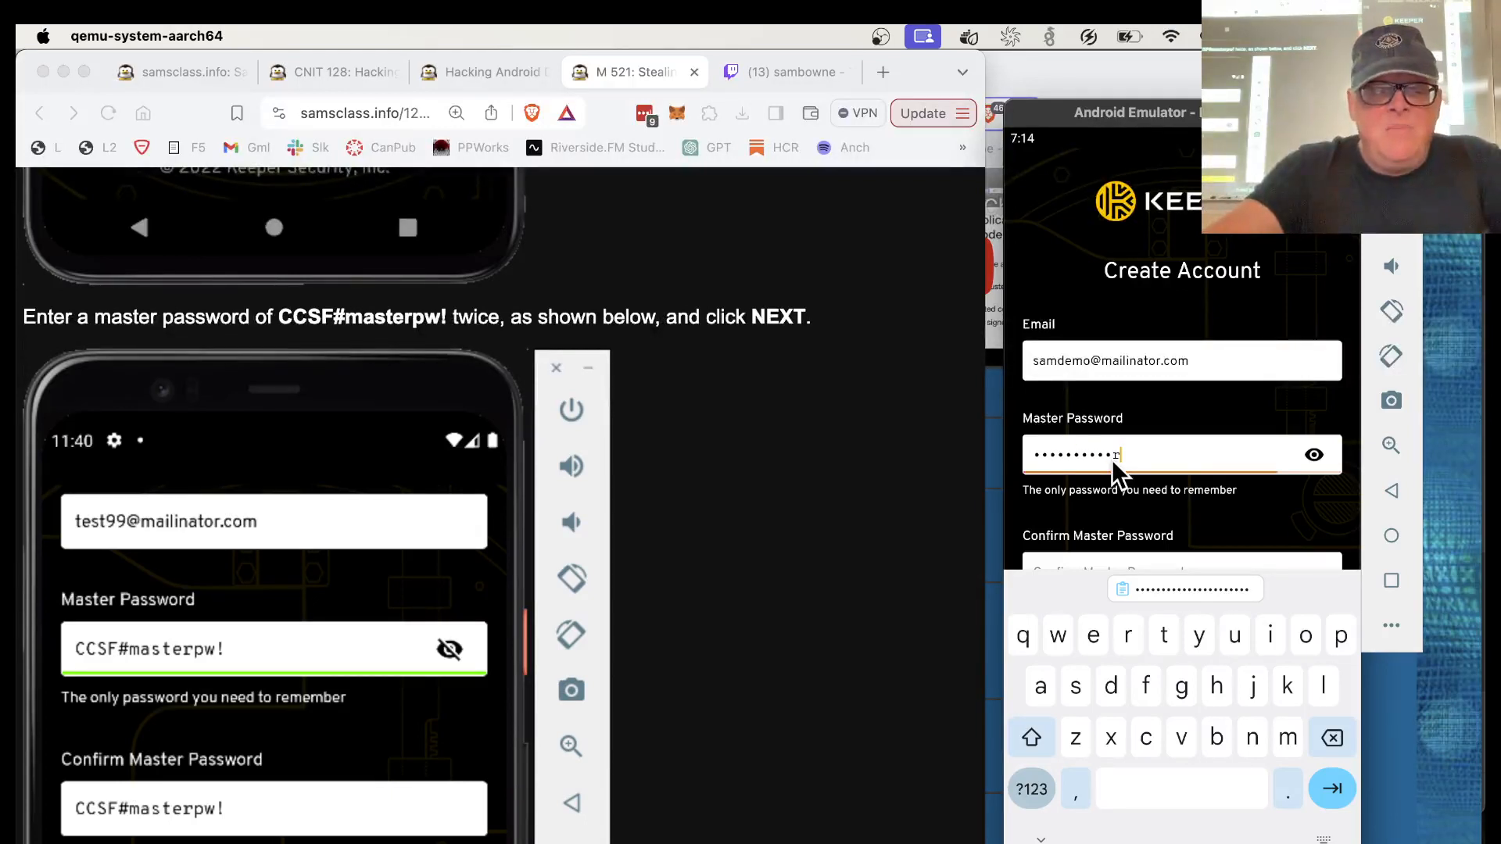
left_click(1314, 453)
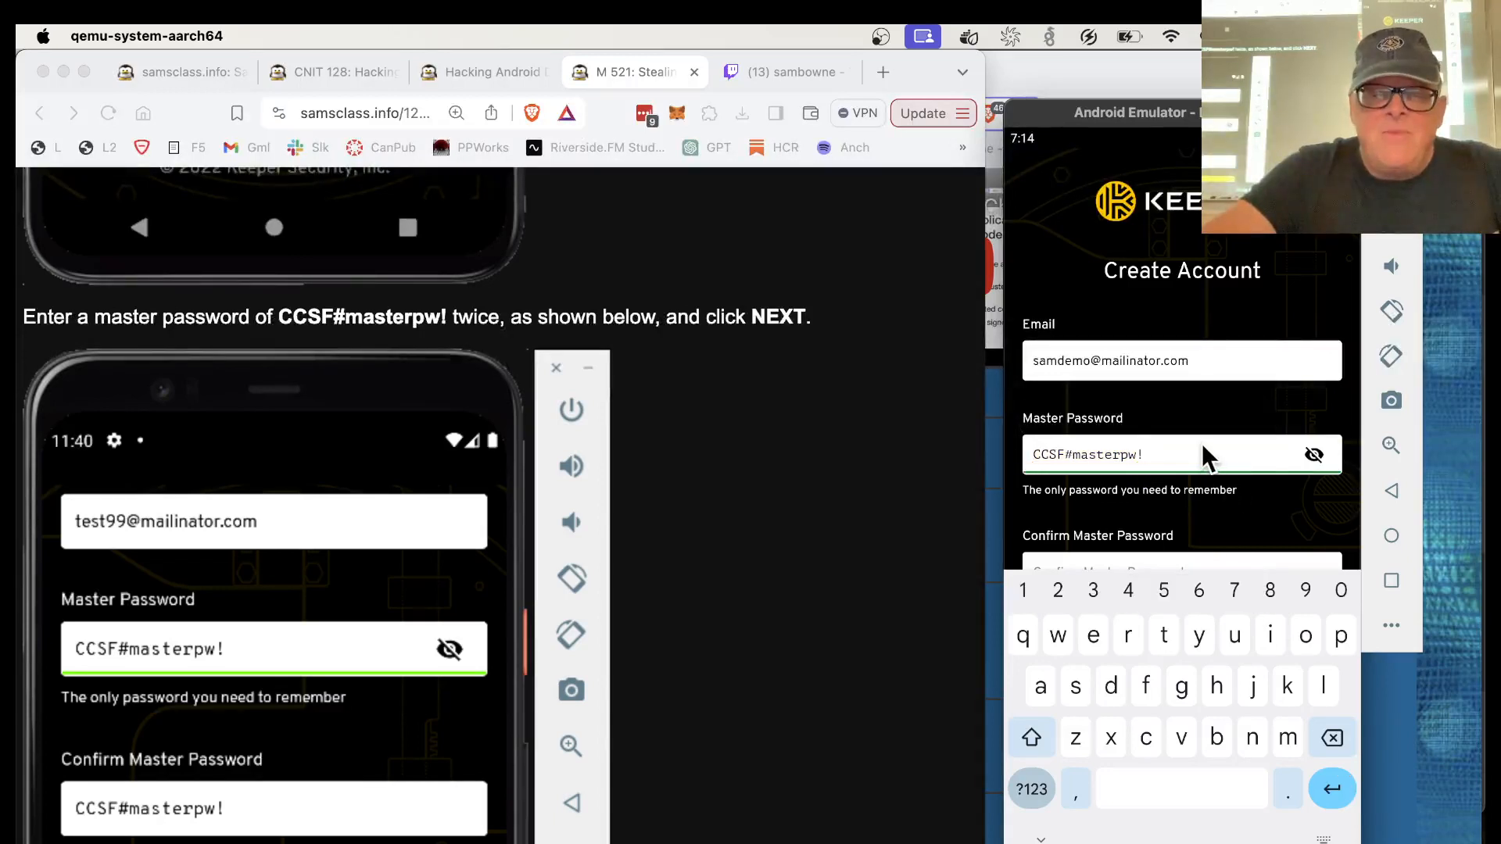
mouse_move(1274, 551)
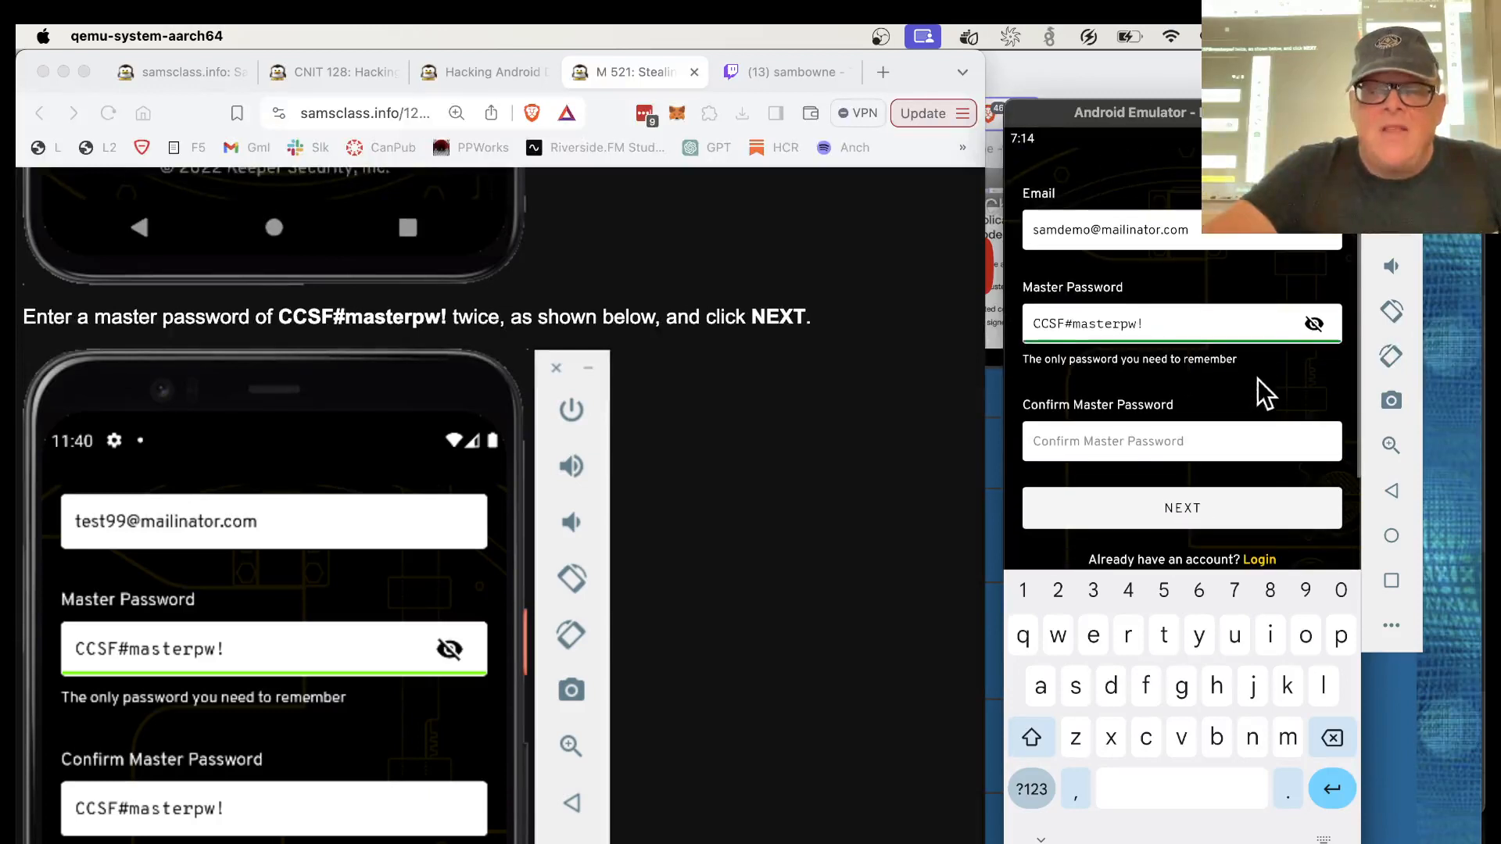
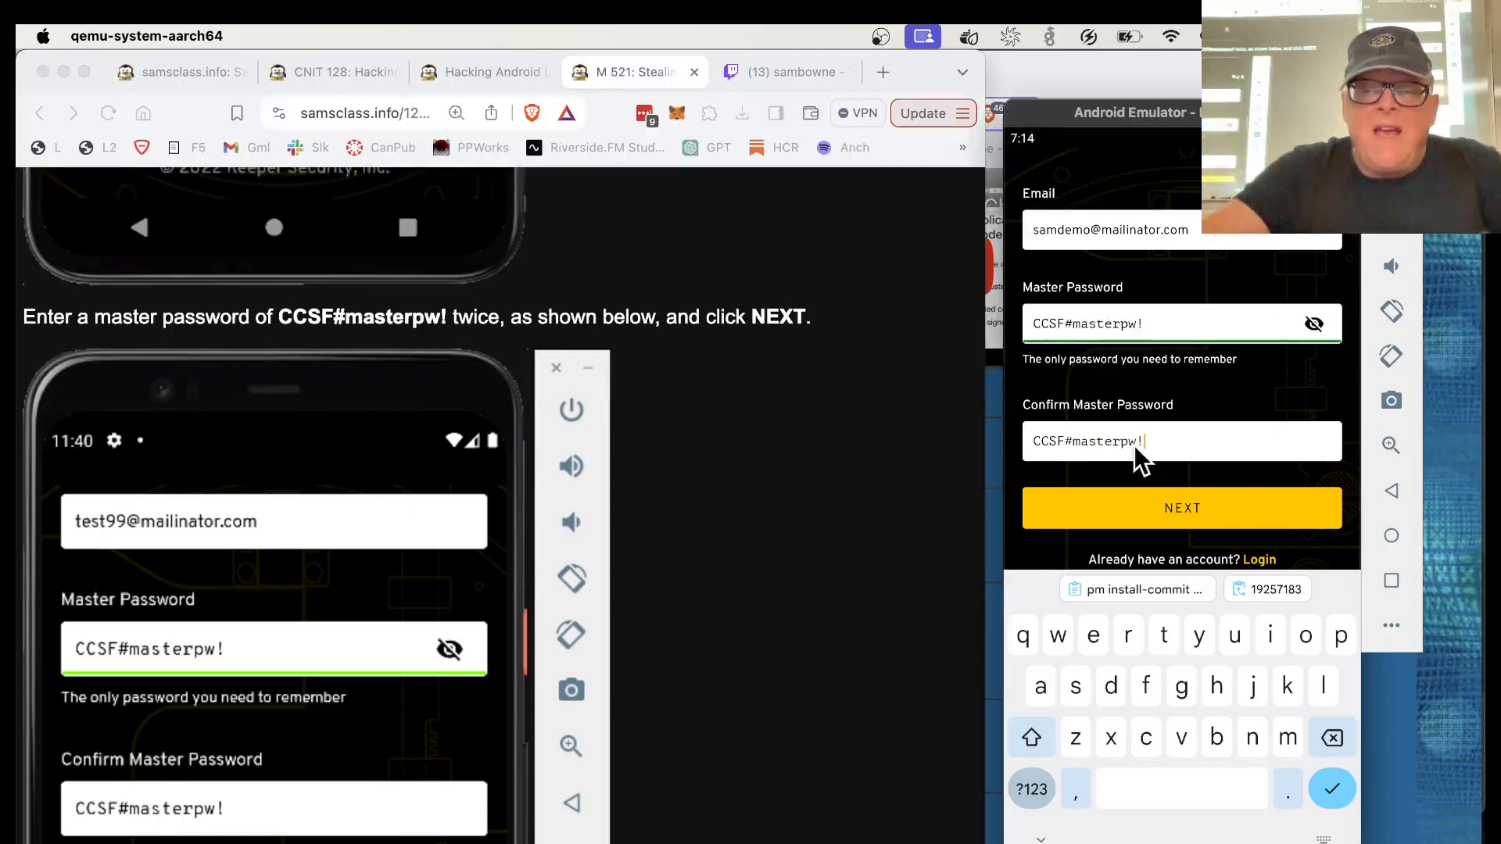
left_click(1181, 508)
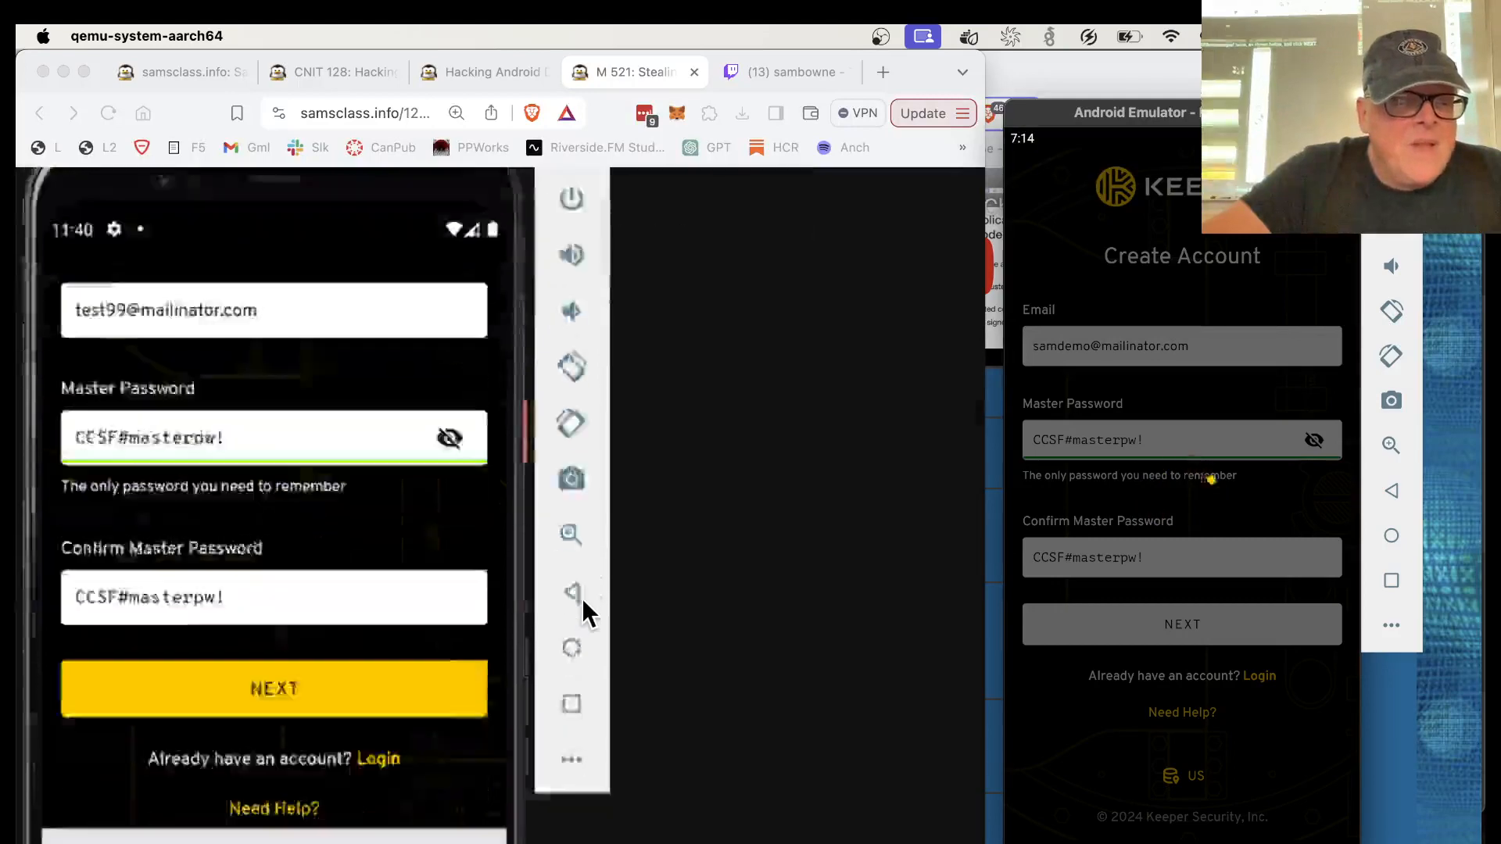
Open Mailinator in a new tab and go to the samdemo inbox
left_click(1182, 624)
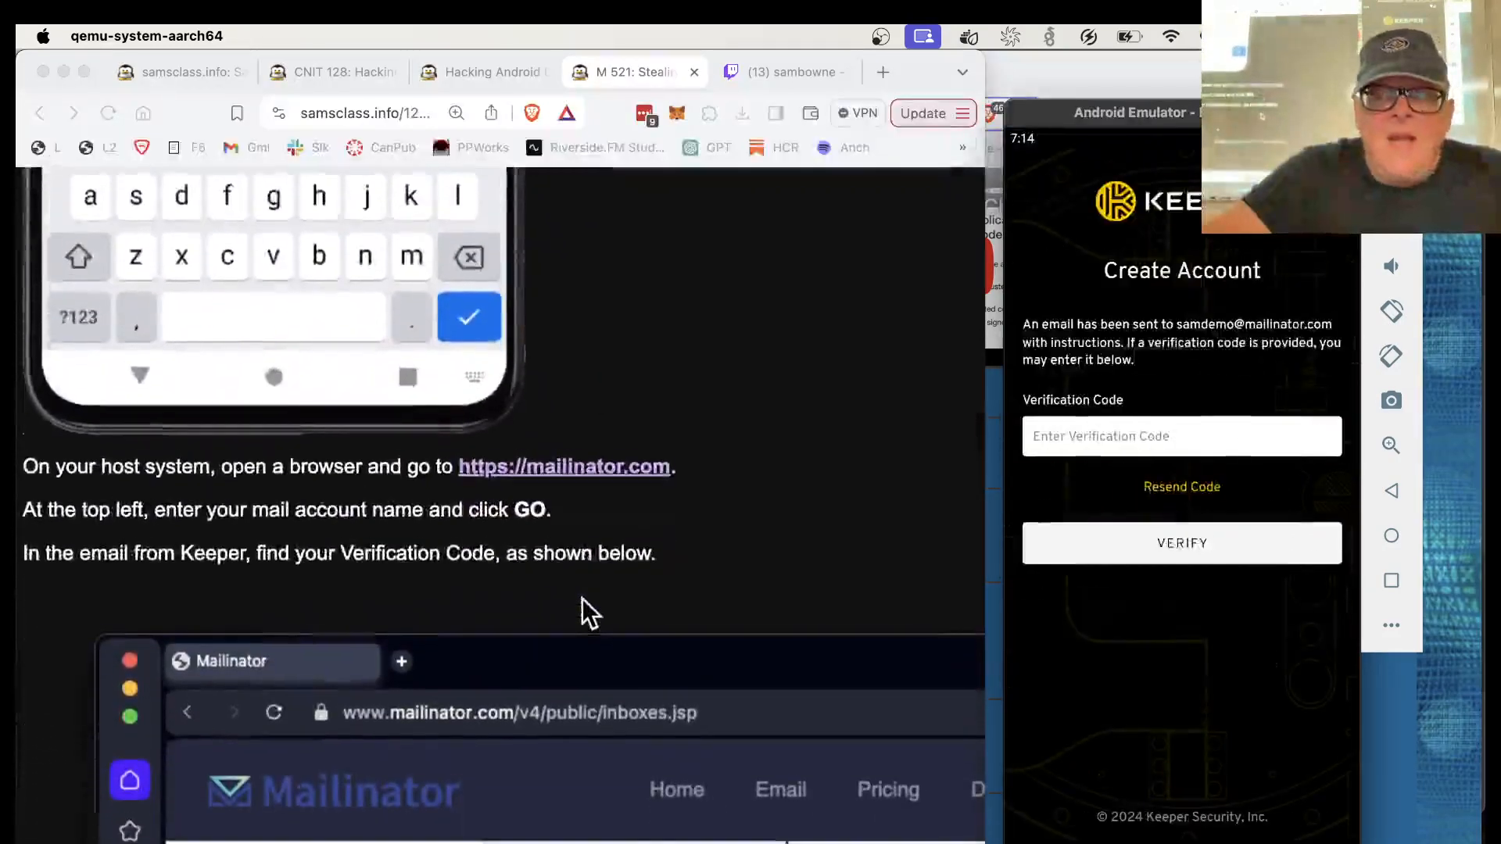
right_click(563, 466)
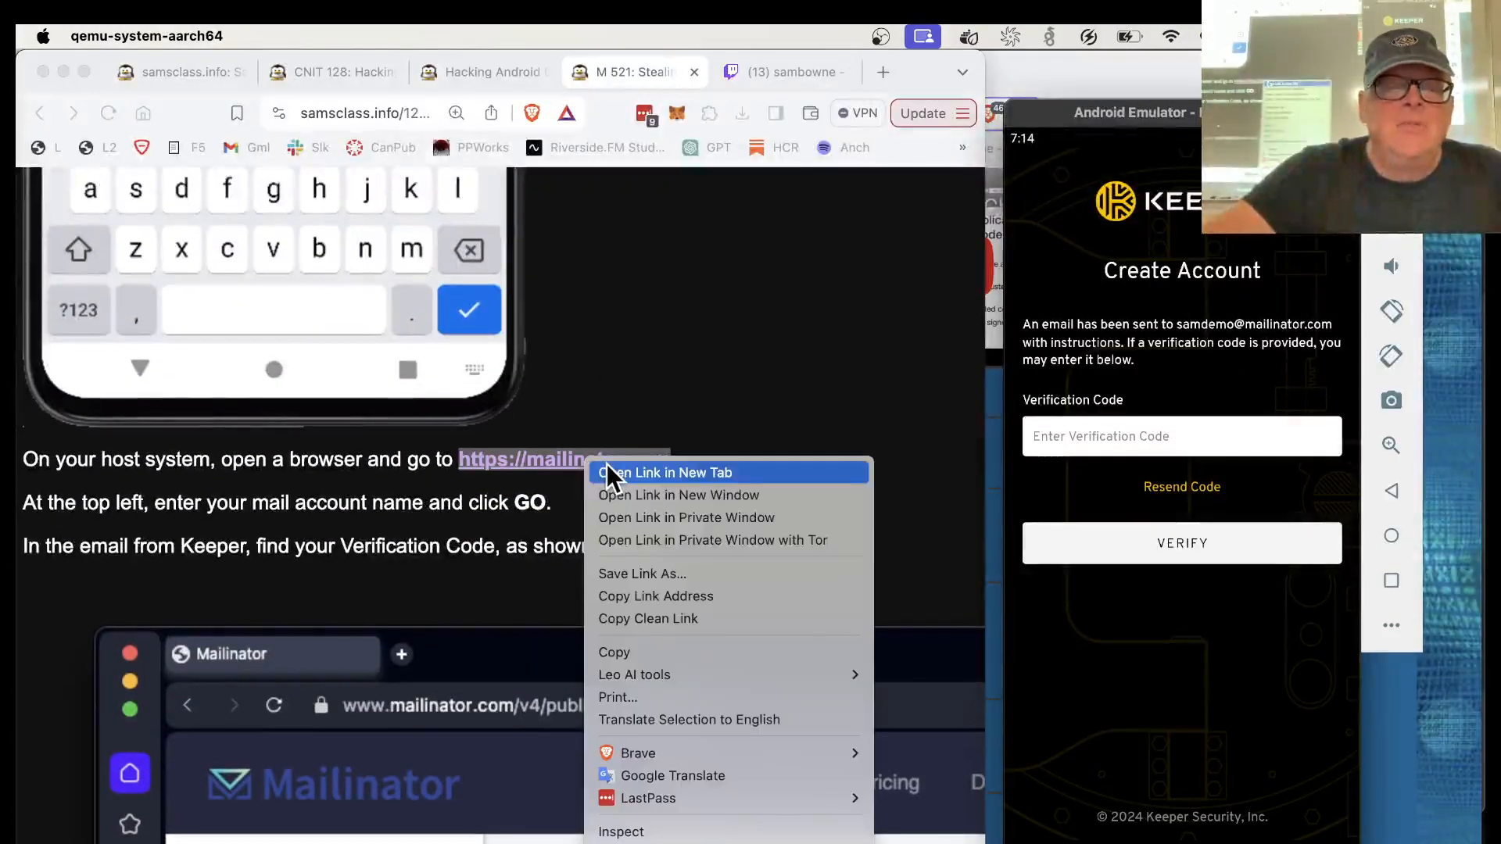
left_click(664, 472)
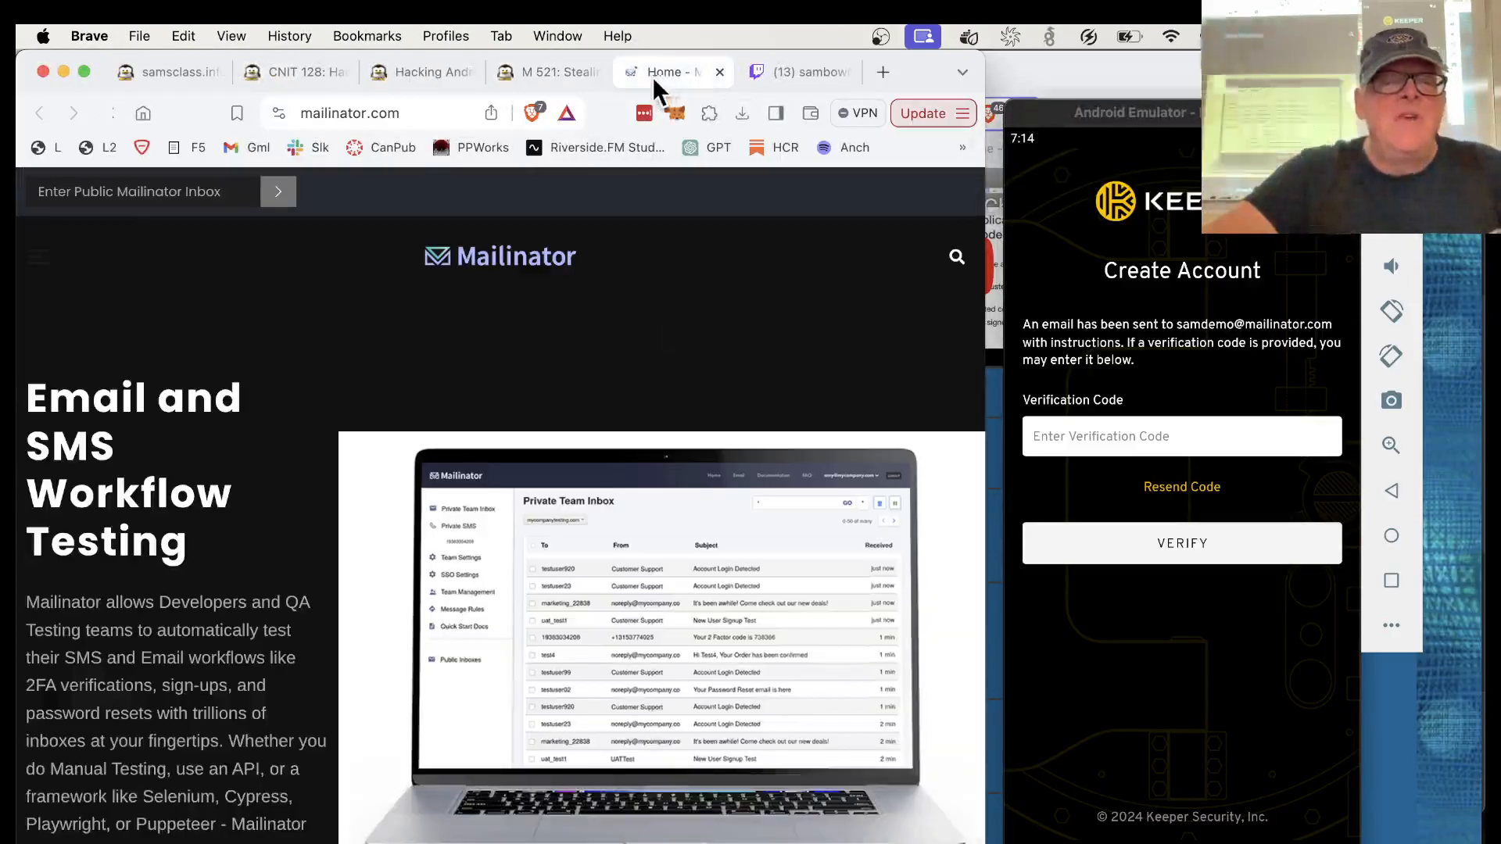
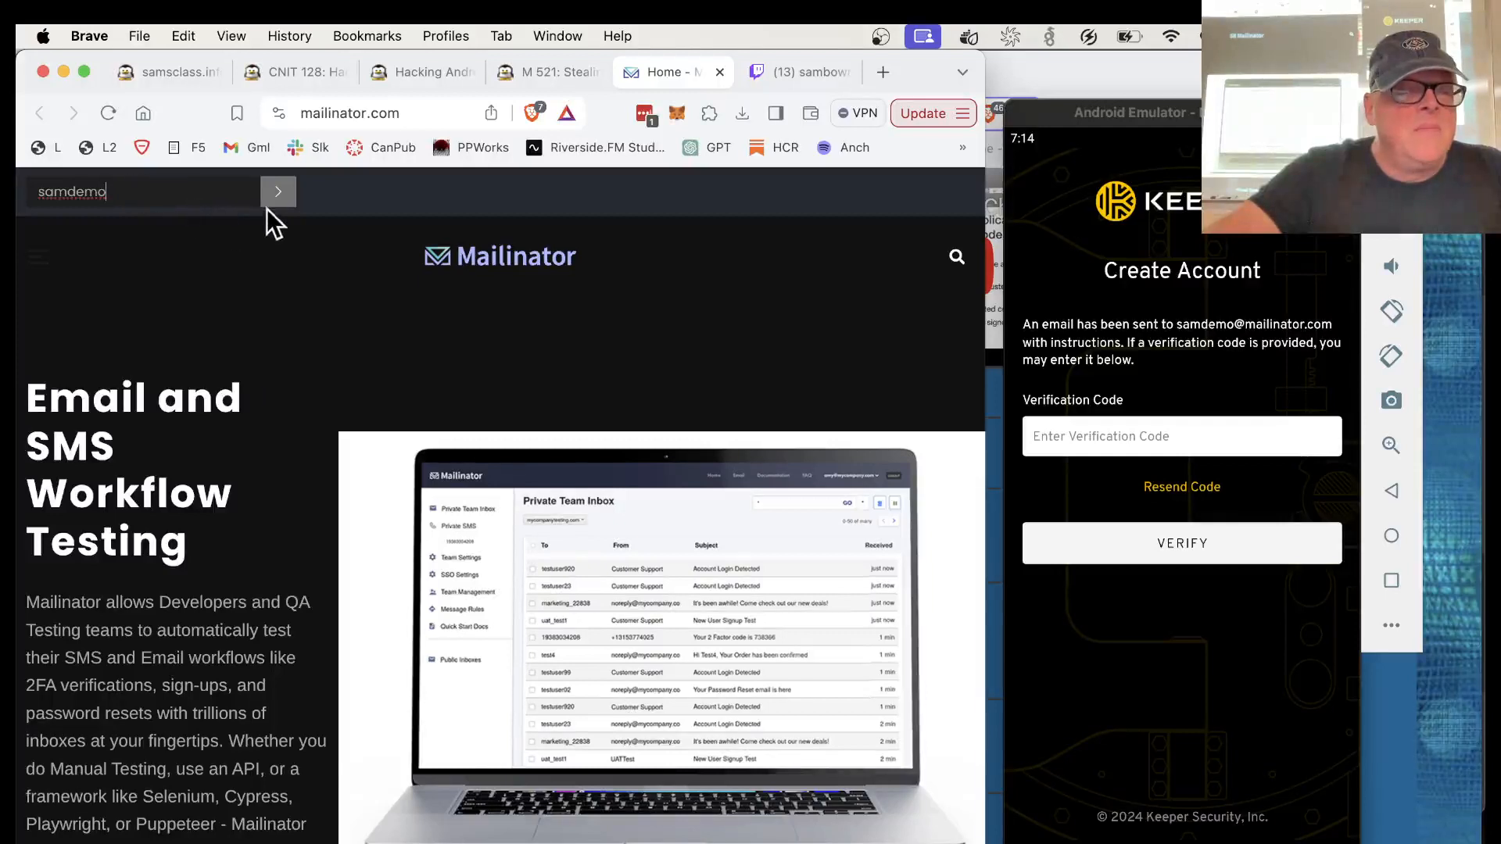
left_click(278, 191)
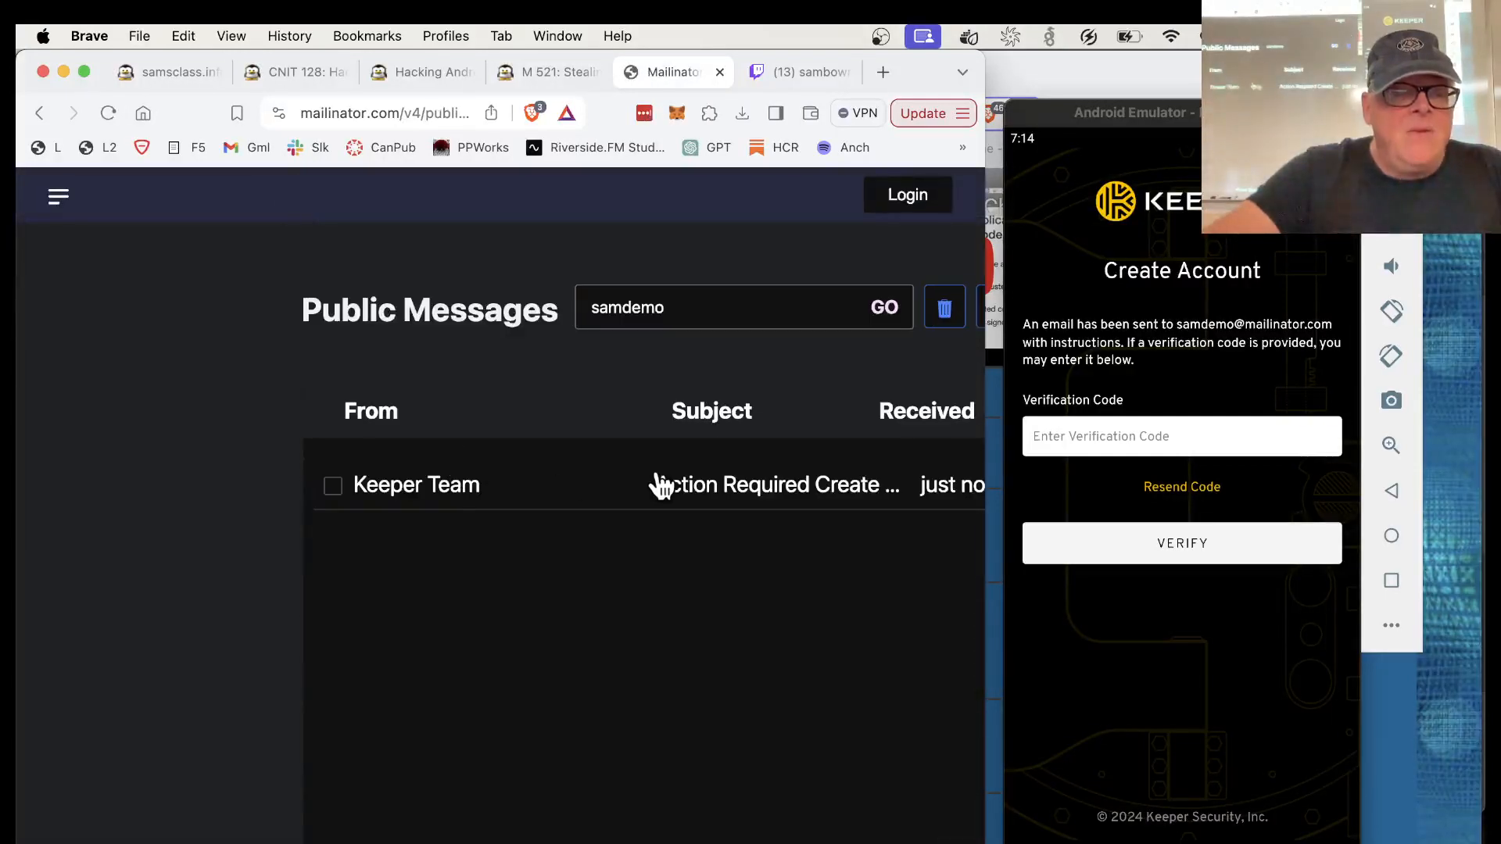
Open the Keeper account email, check its RAW and JSON views, then return to HTML
left_click(775, 484)
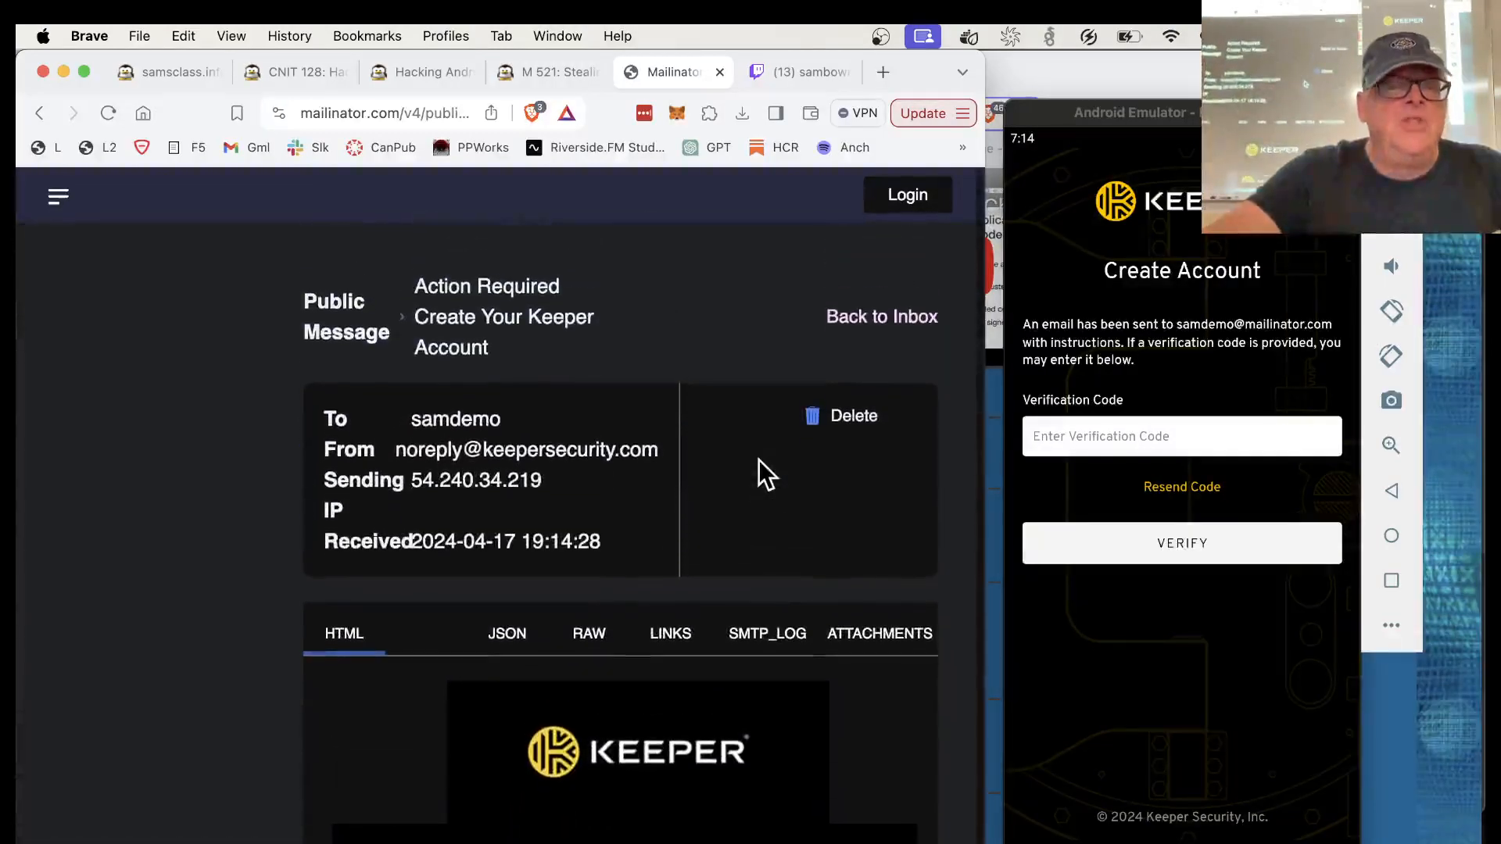
scroll("down", 3)
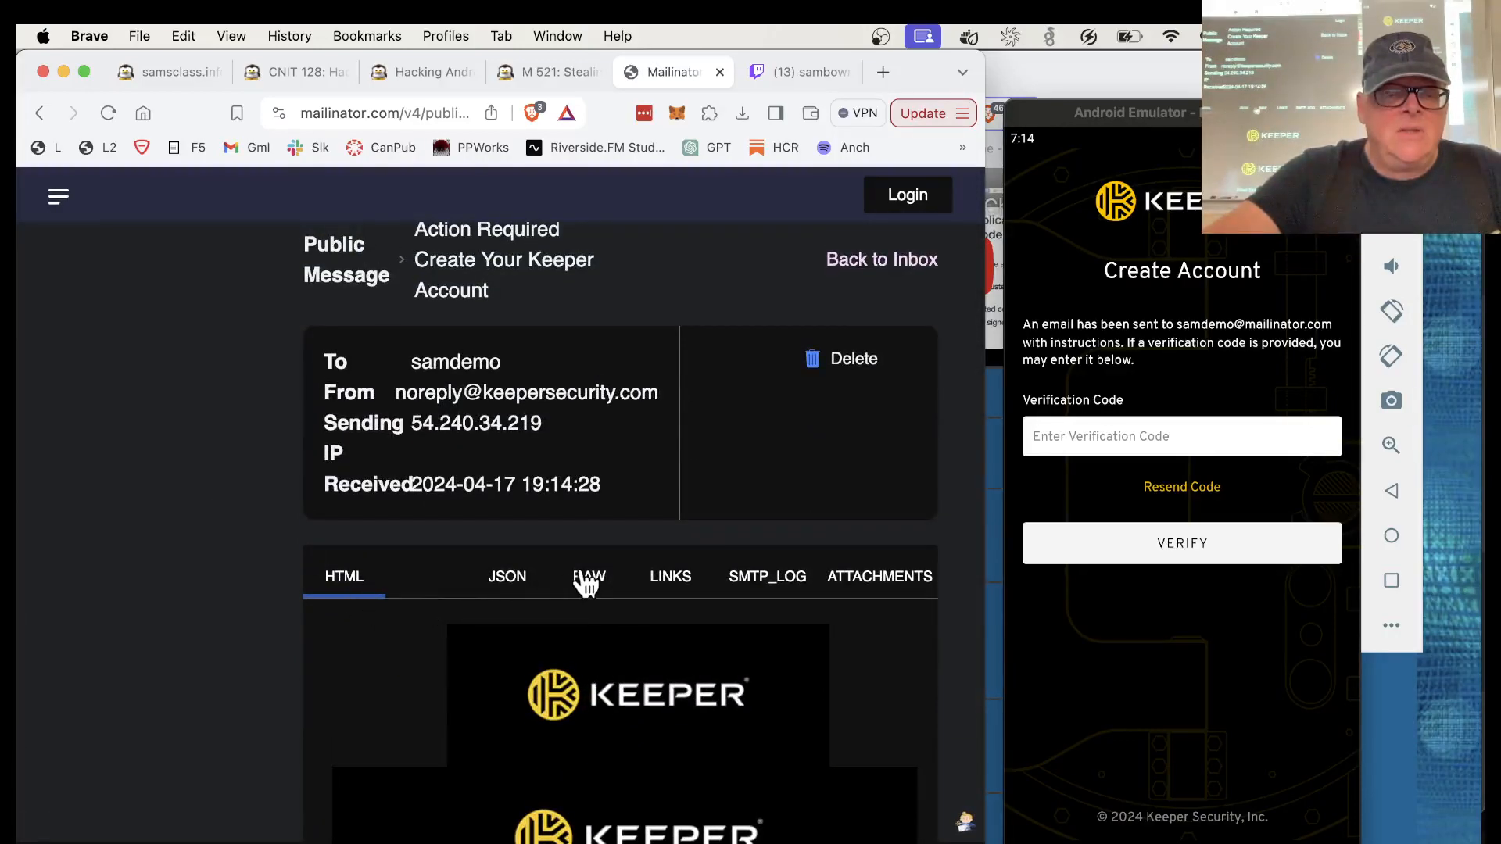
left_click(589, 575)
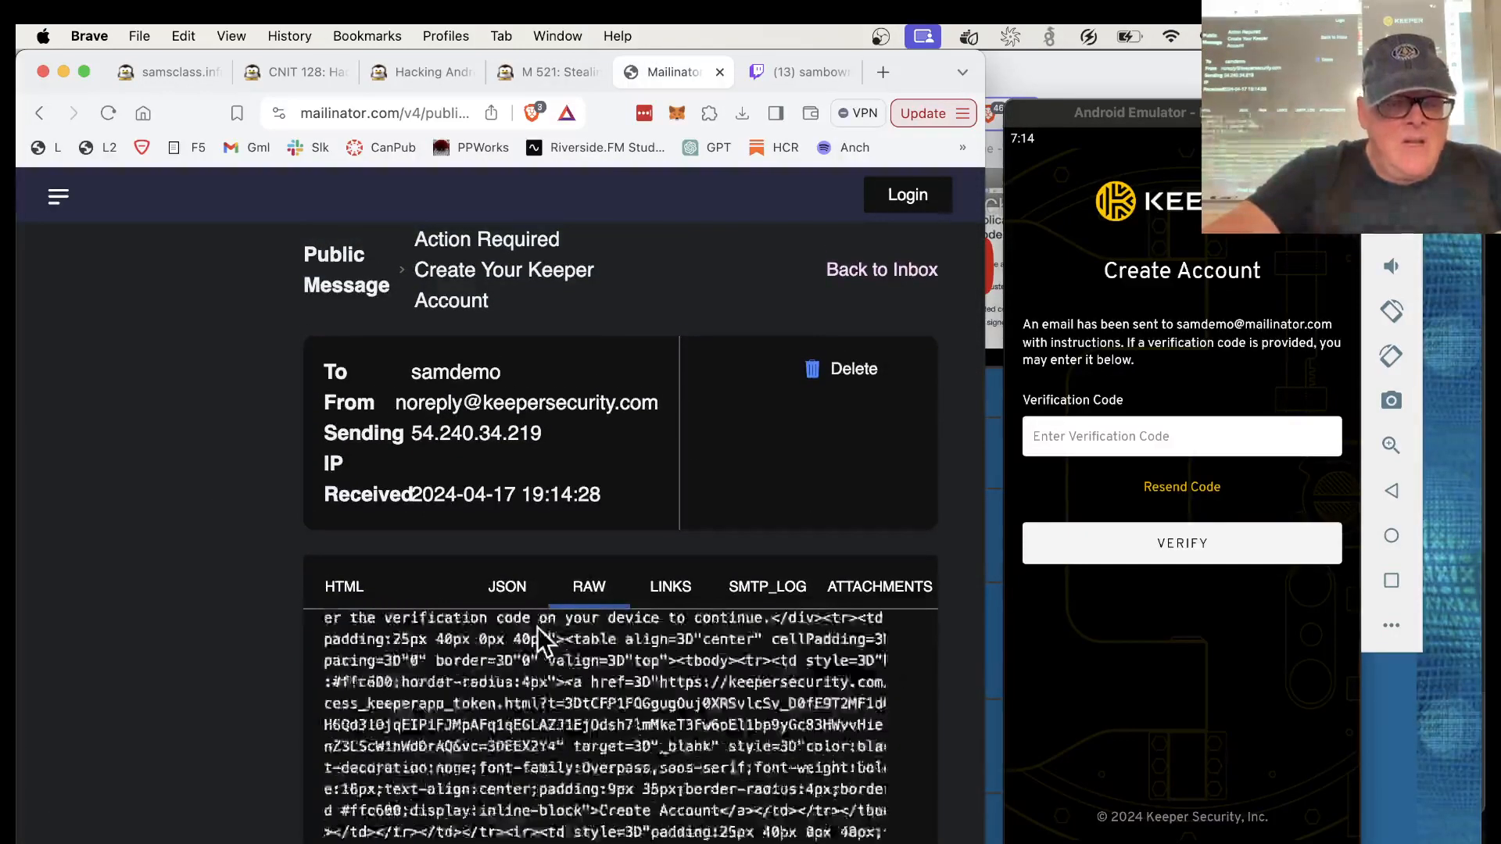
left_click(507, 586)
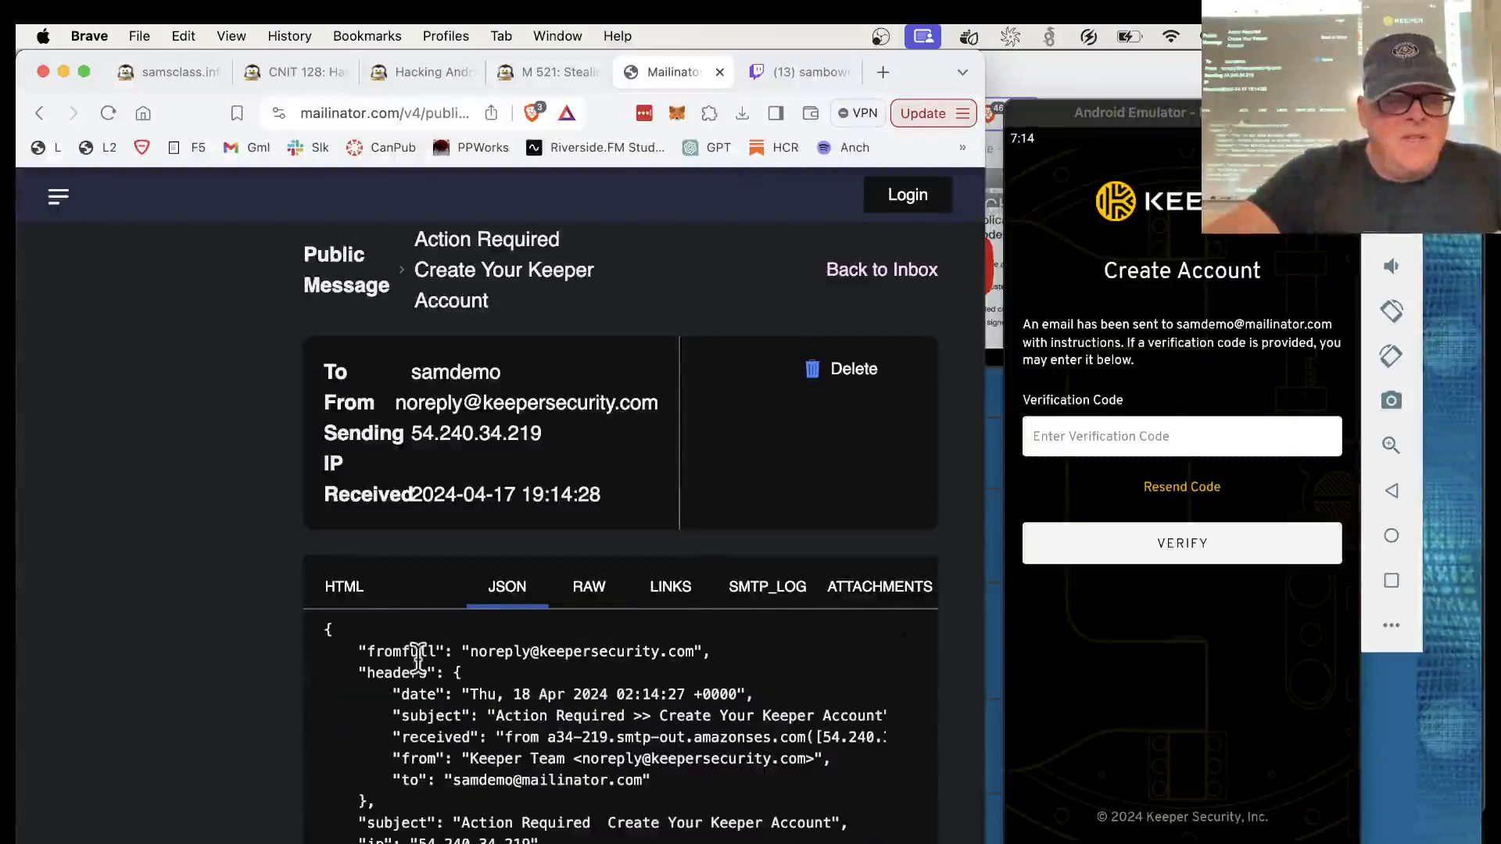
left_click(344, 585)
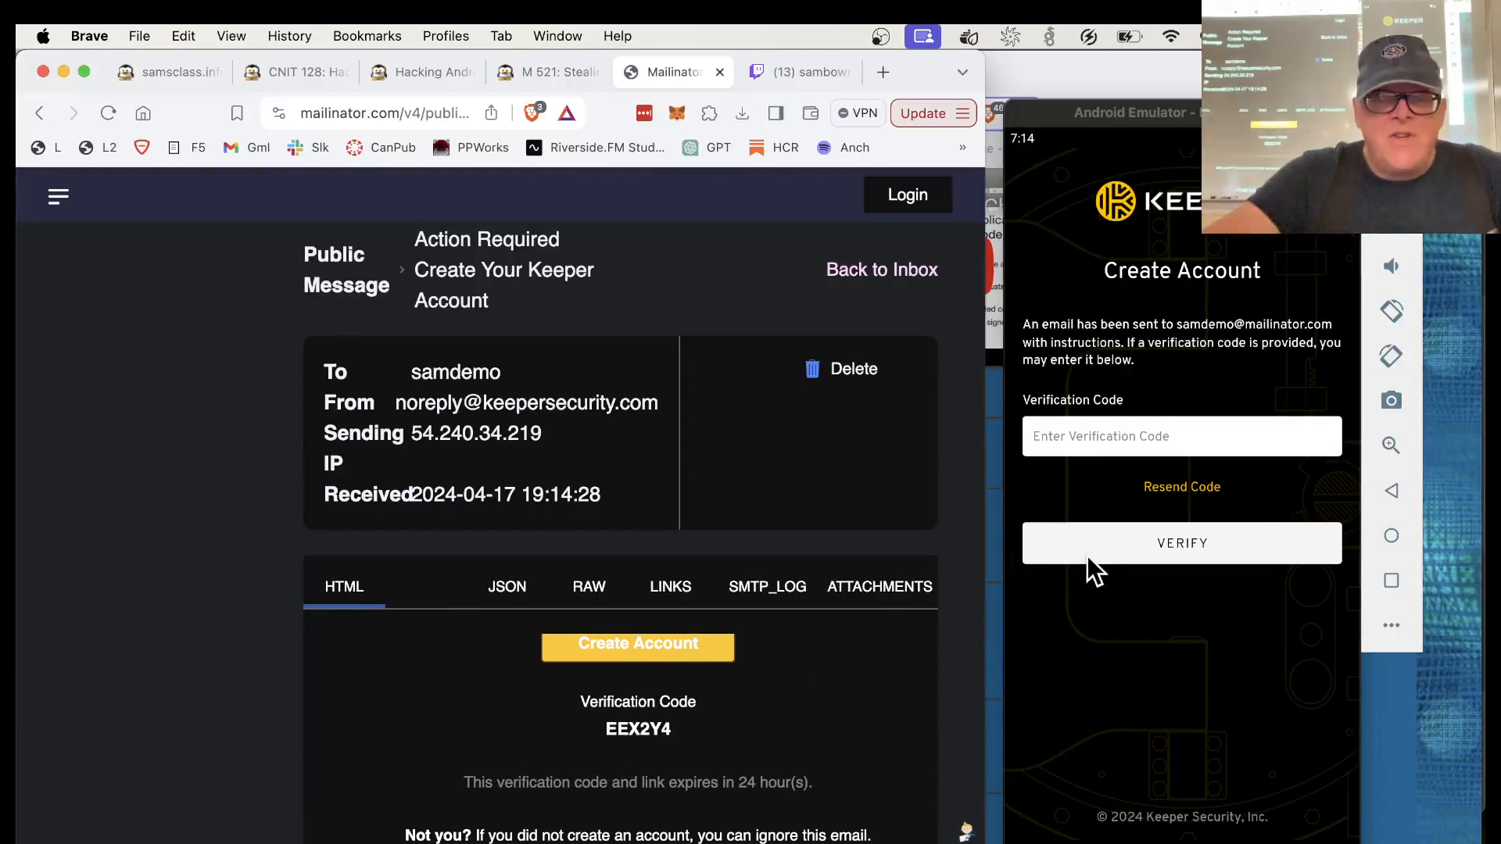
left_click(1182, 436)
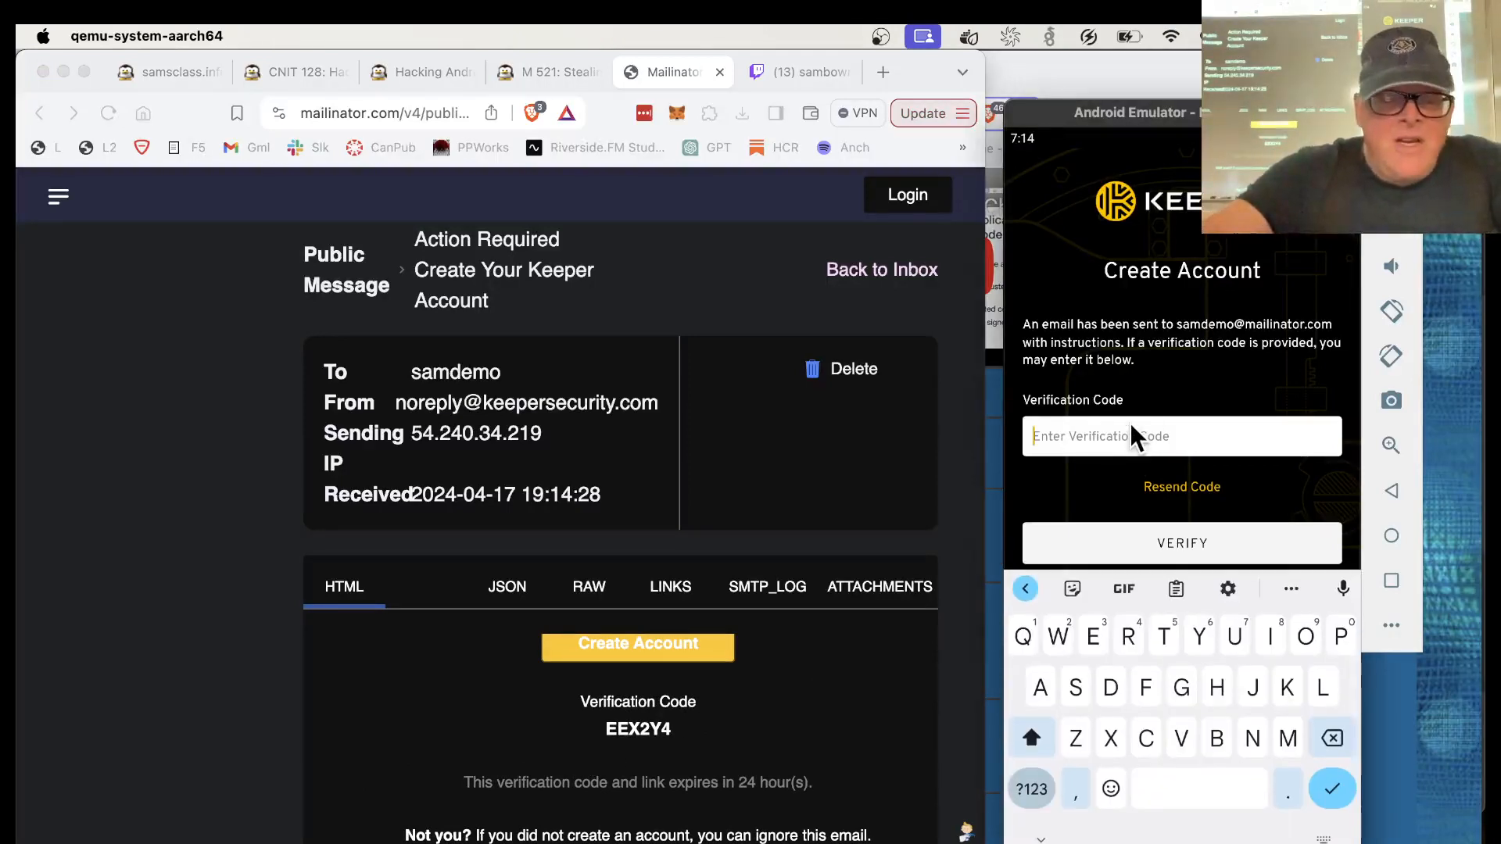
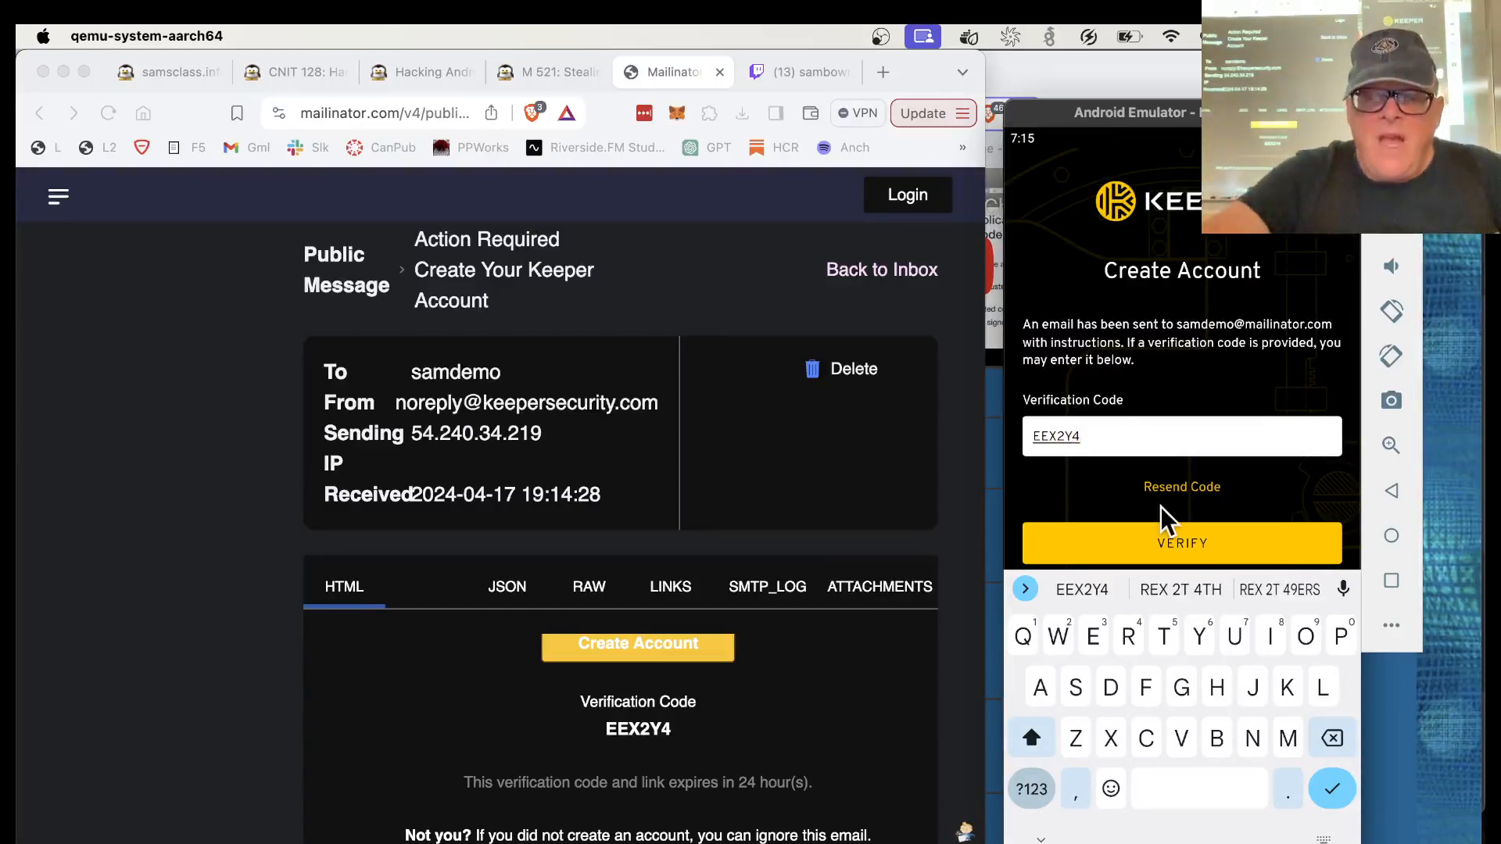
left_click(1182, 542)
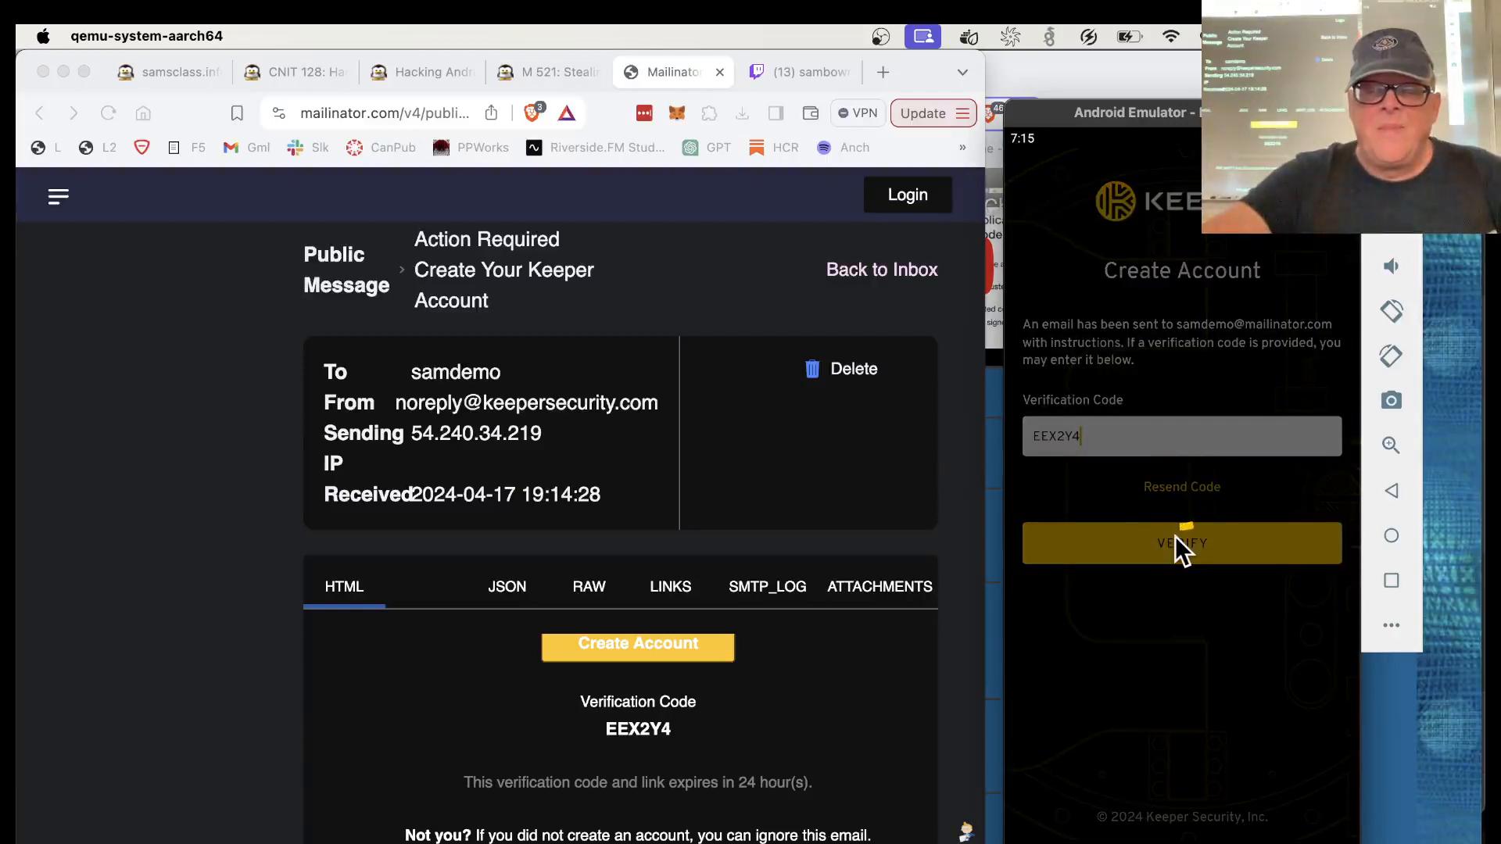
left_click(1181, 545)
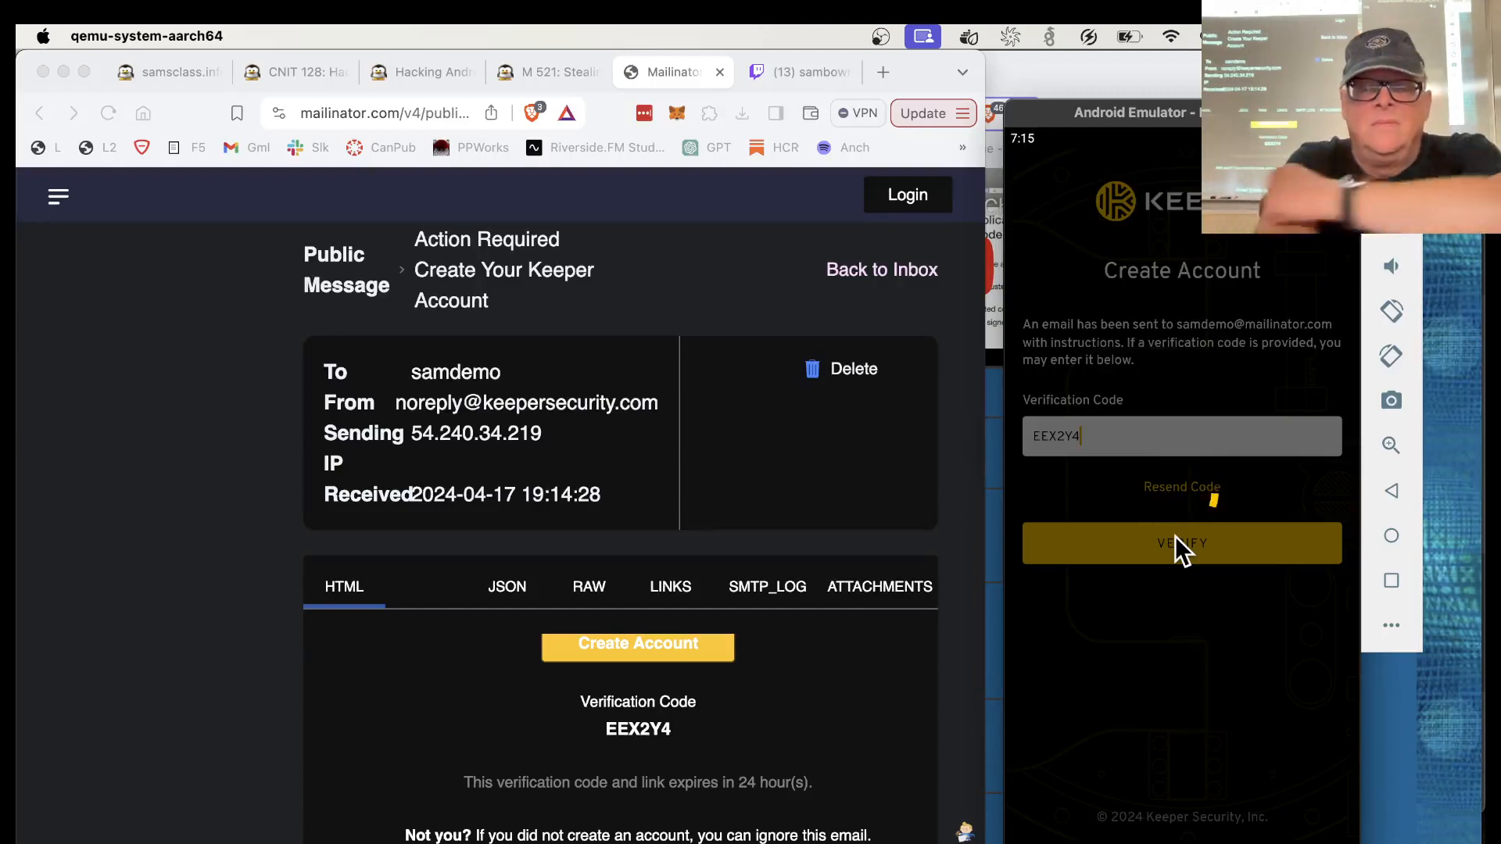
Check the tutorial page, then accept Keeper's guided first-record setup
left_click(1181, 543)
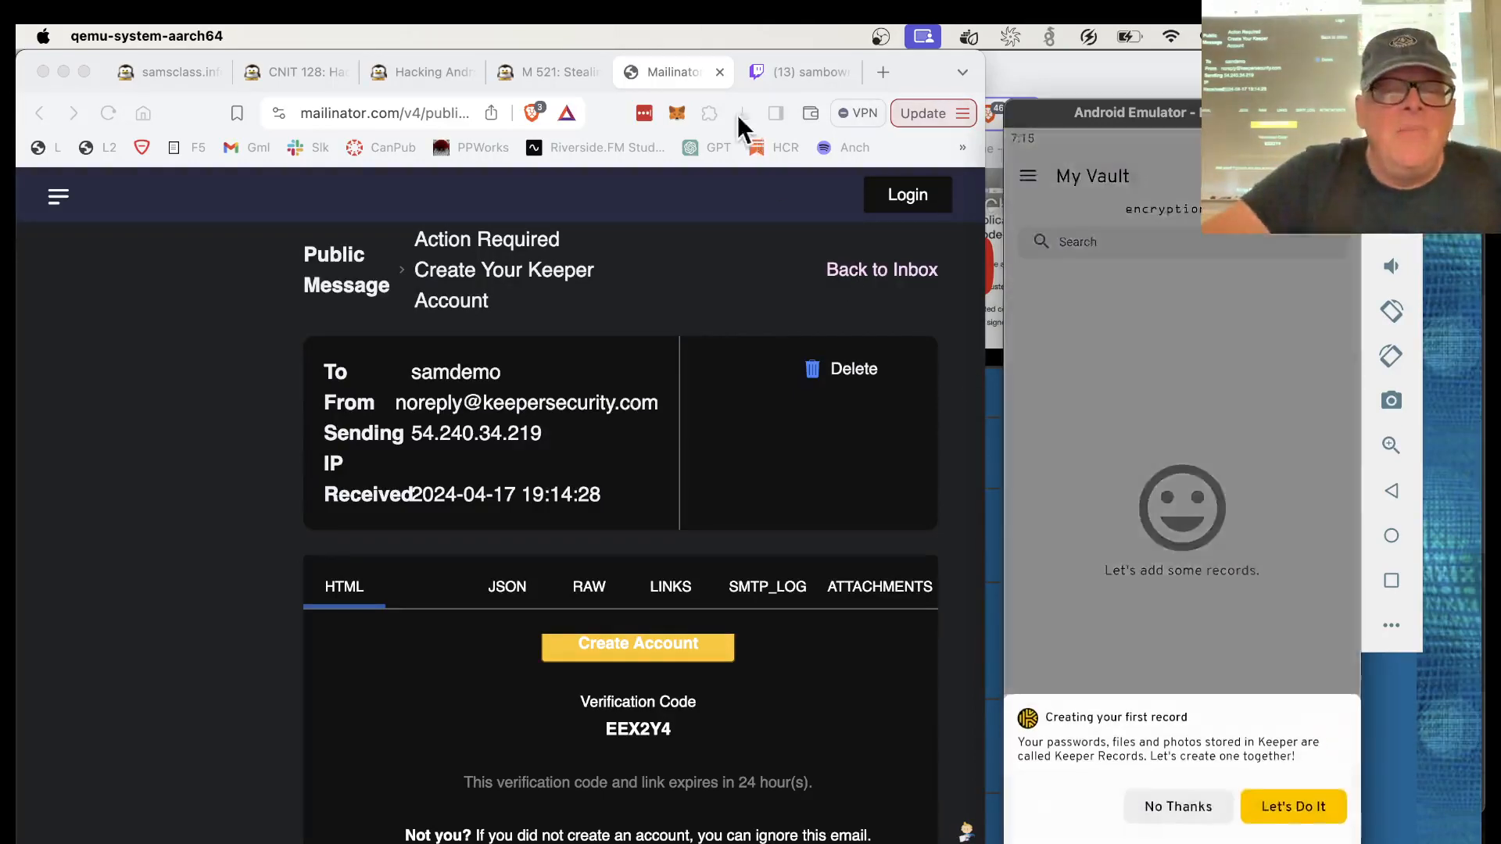
left_click(541, 72)
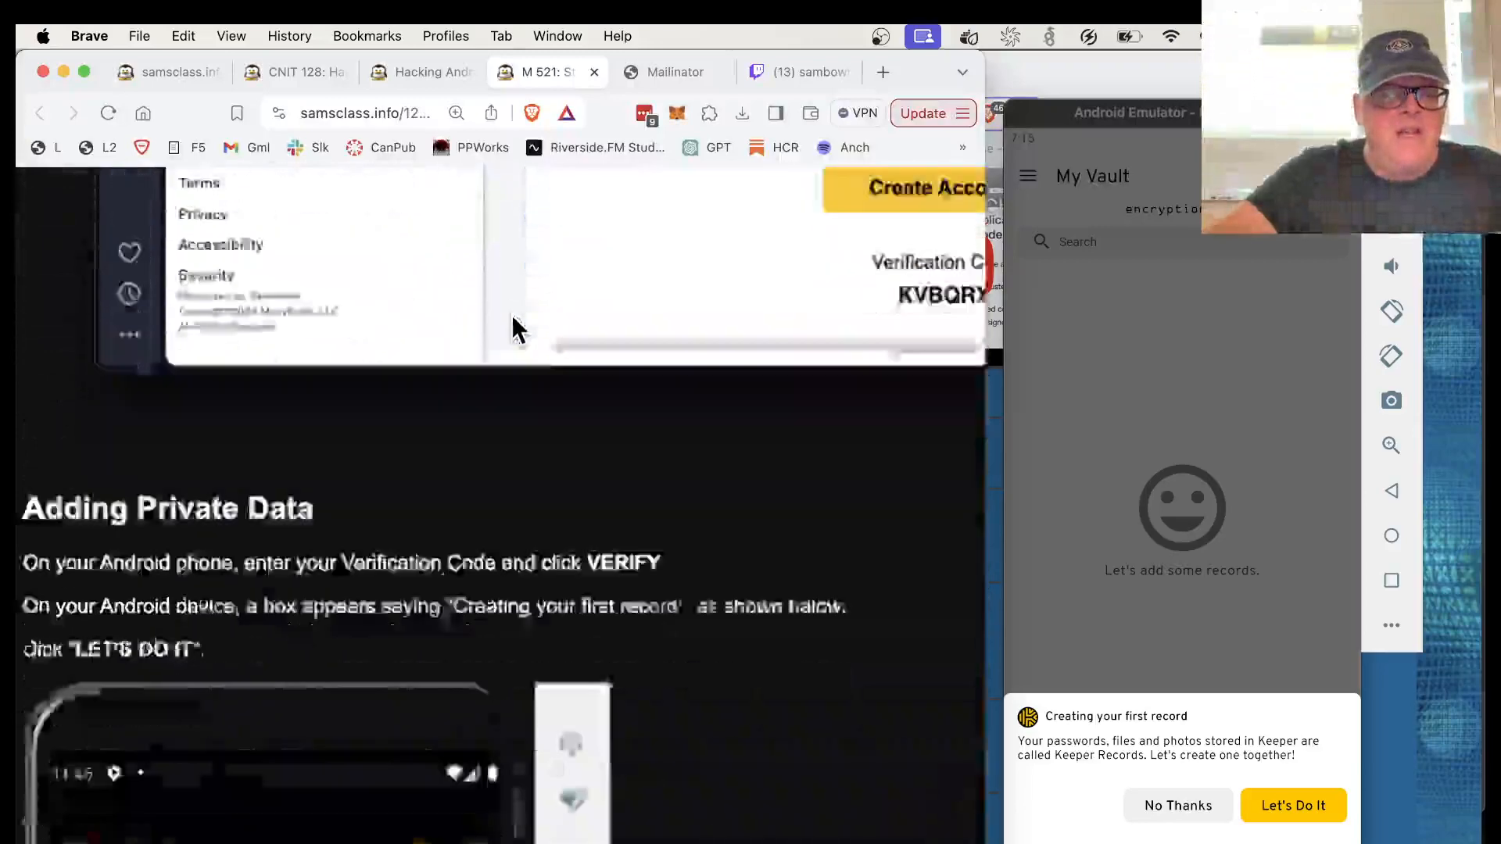
scroll("down", 3)
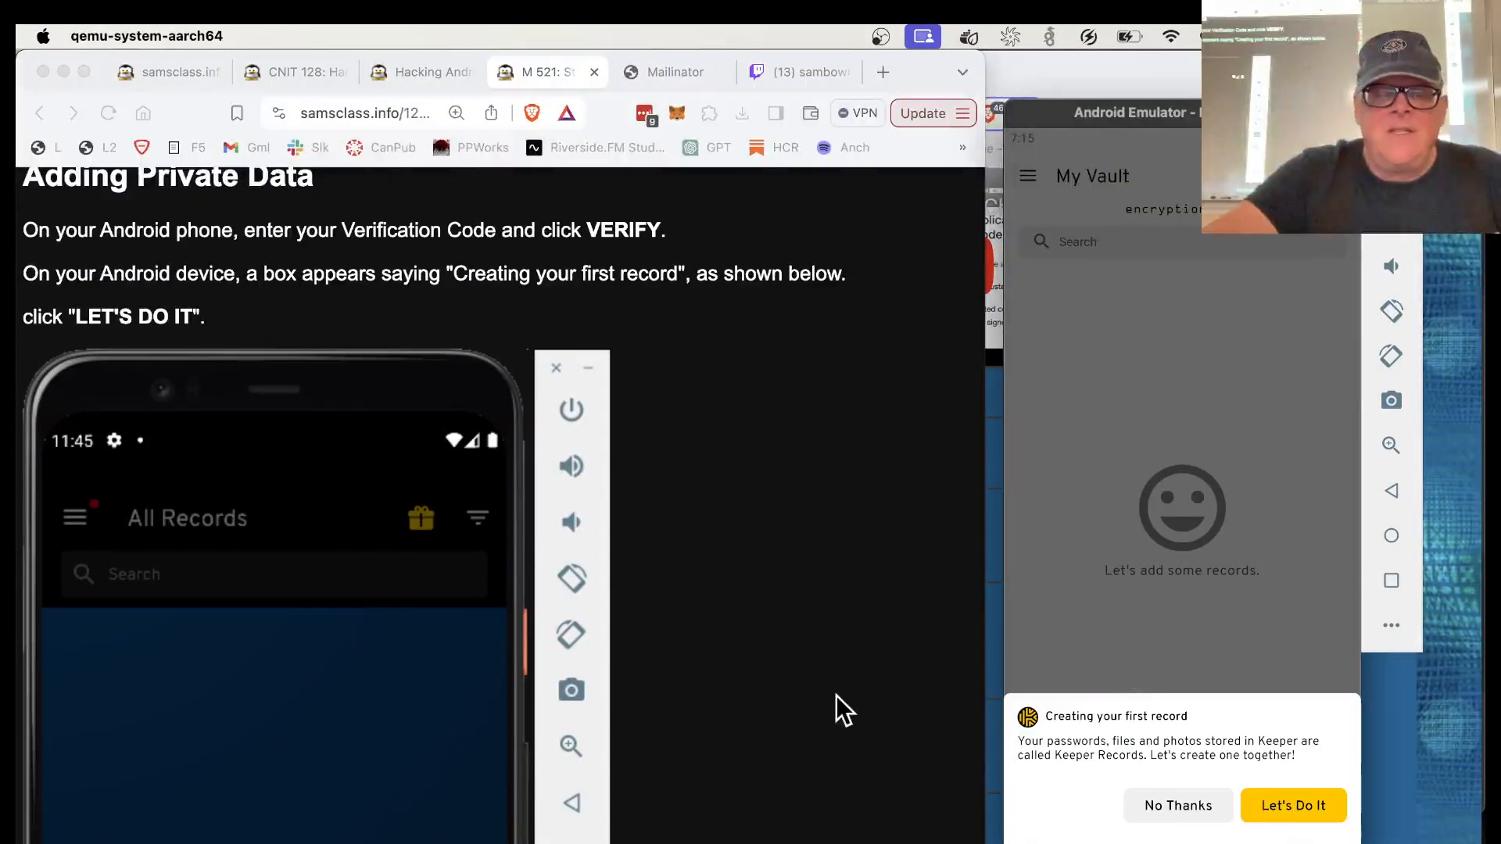
left_click(1291, 805)
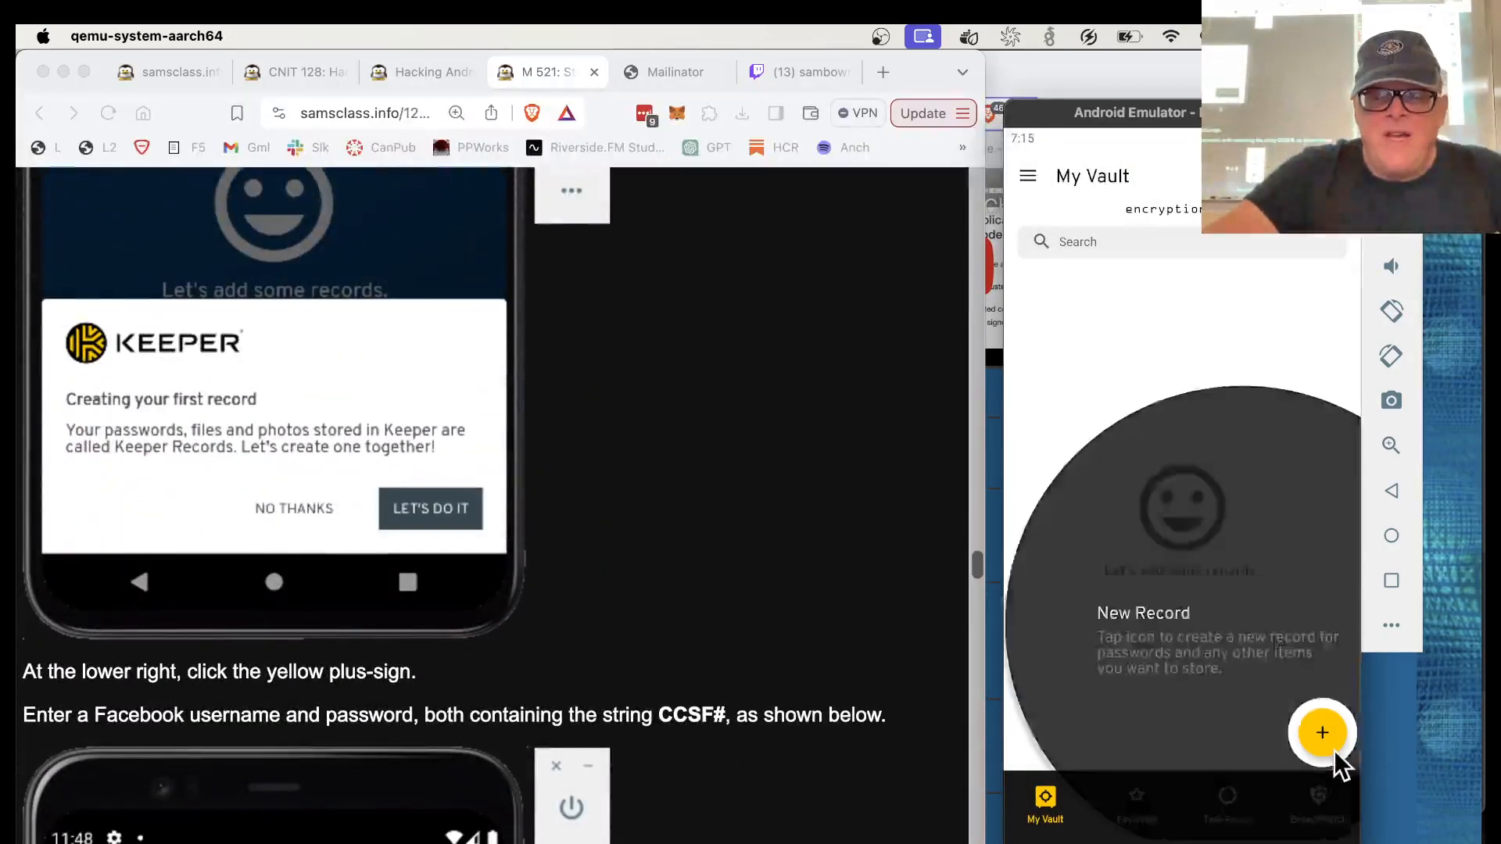
Start a new Keeper record titled Facebook with username CCSF#user
left_click(1322, 732)
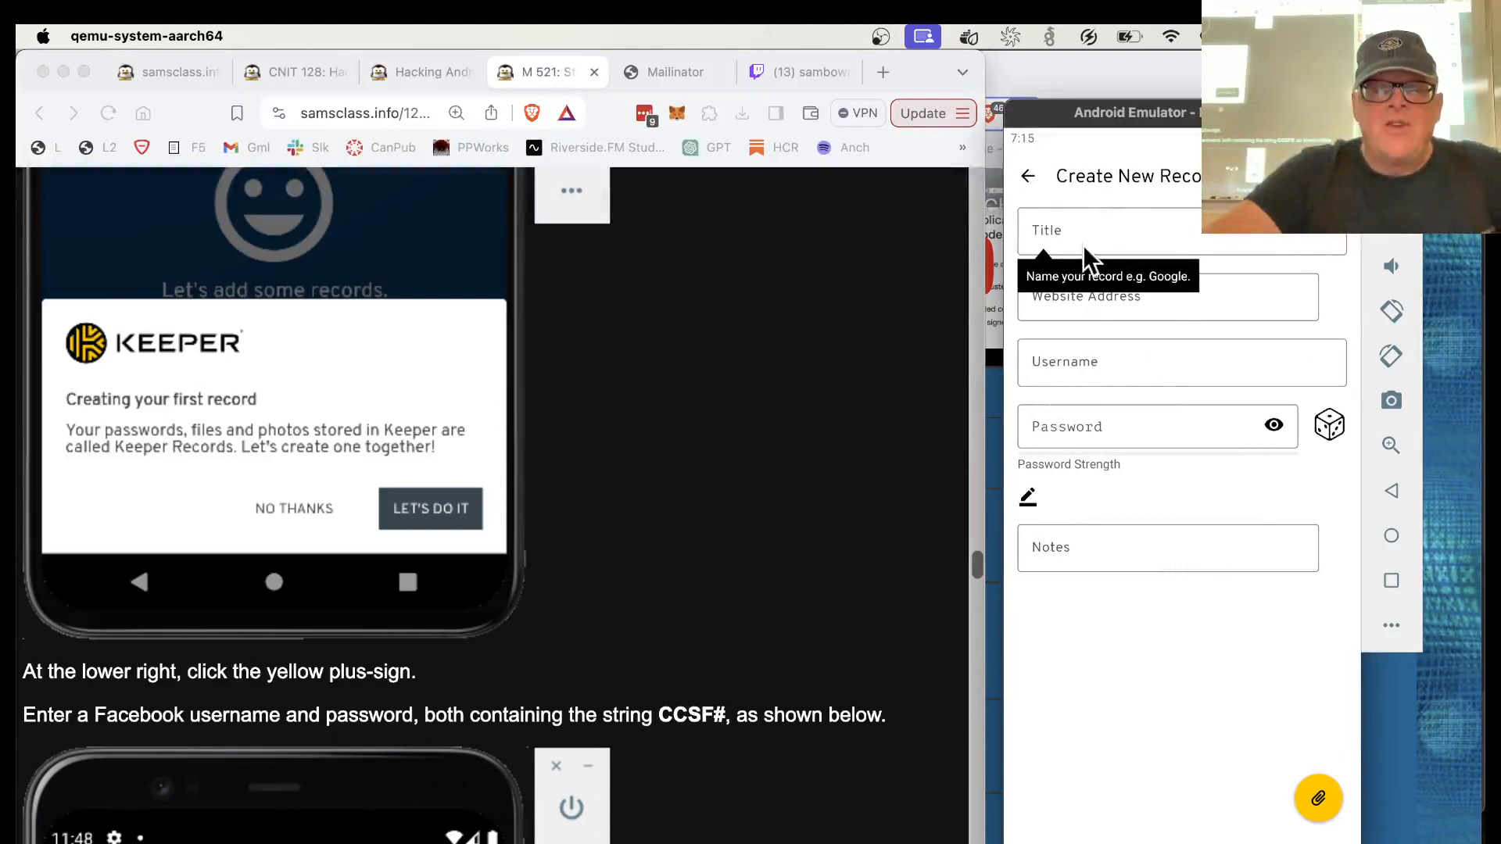
type("Face")
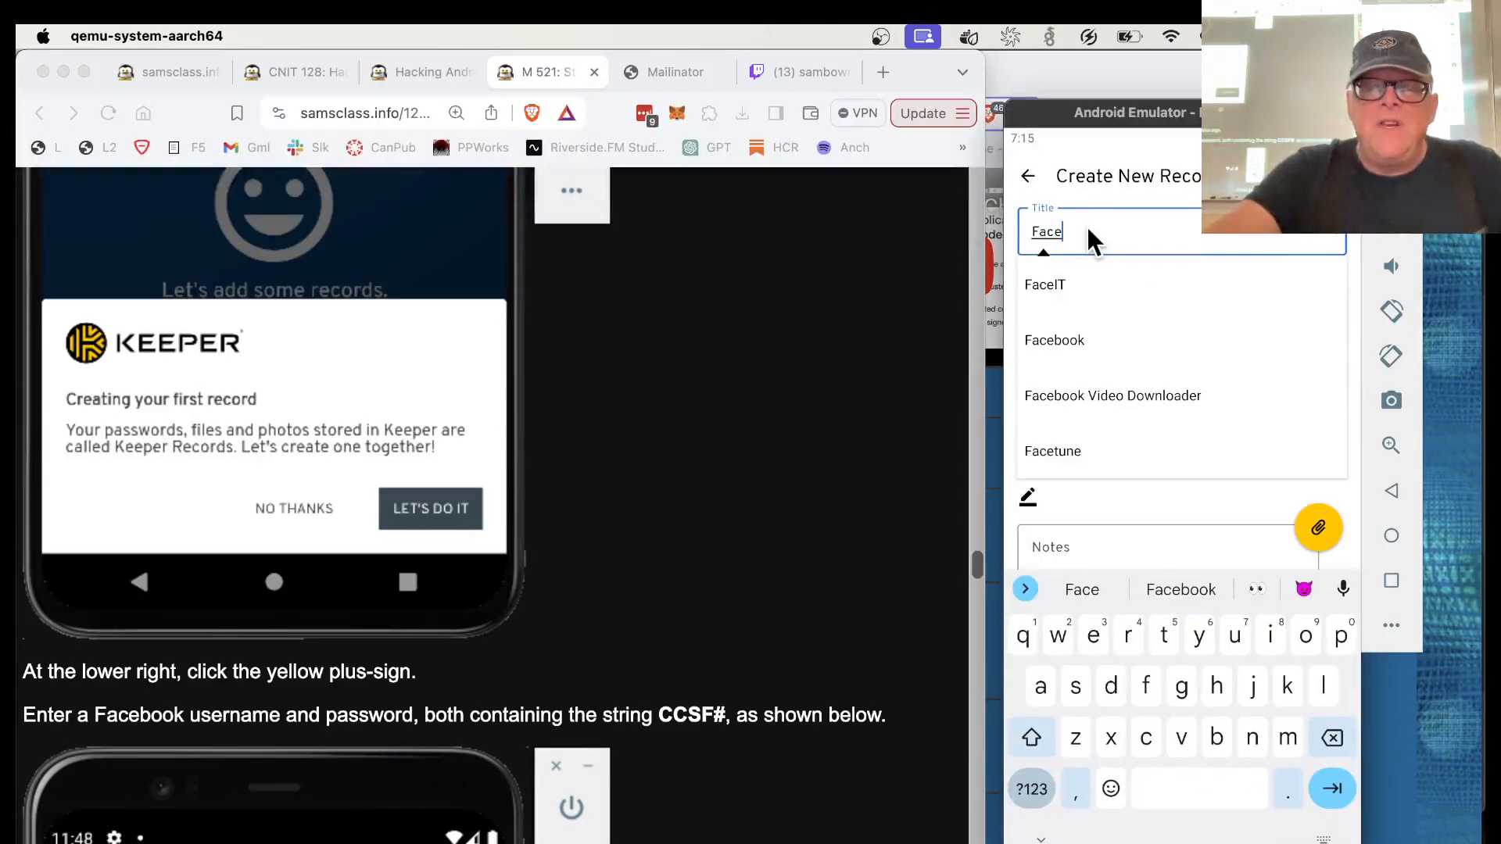
left_click(1054, 340)
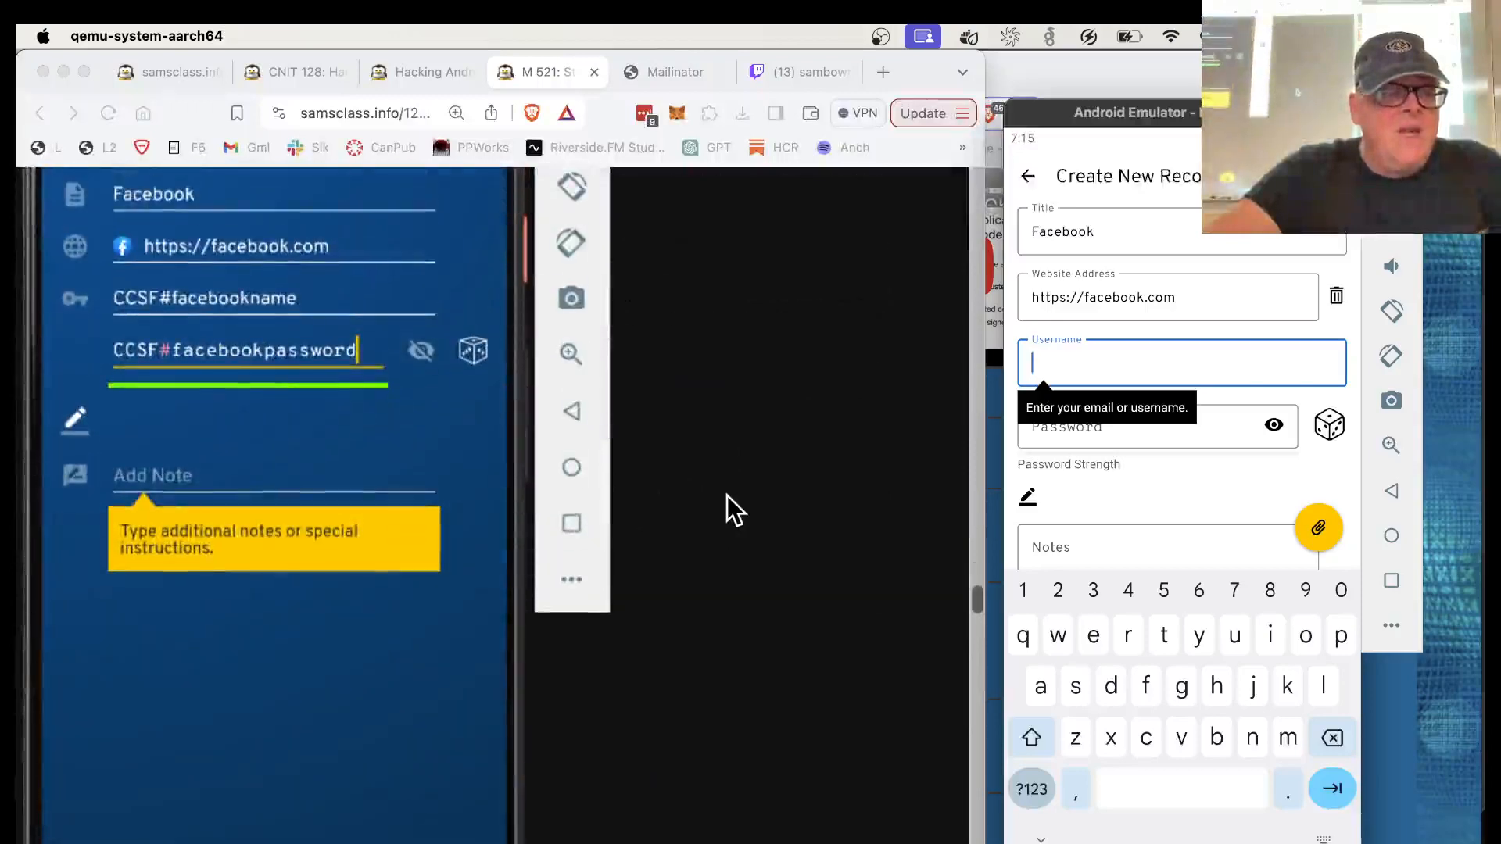
mouse_move(1053, 374)
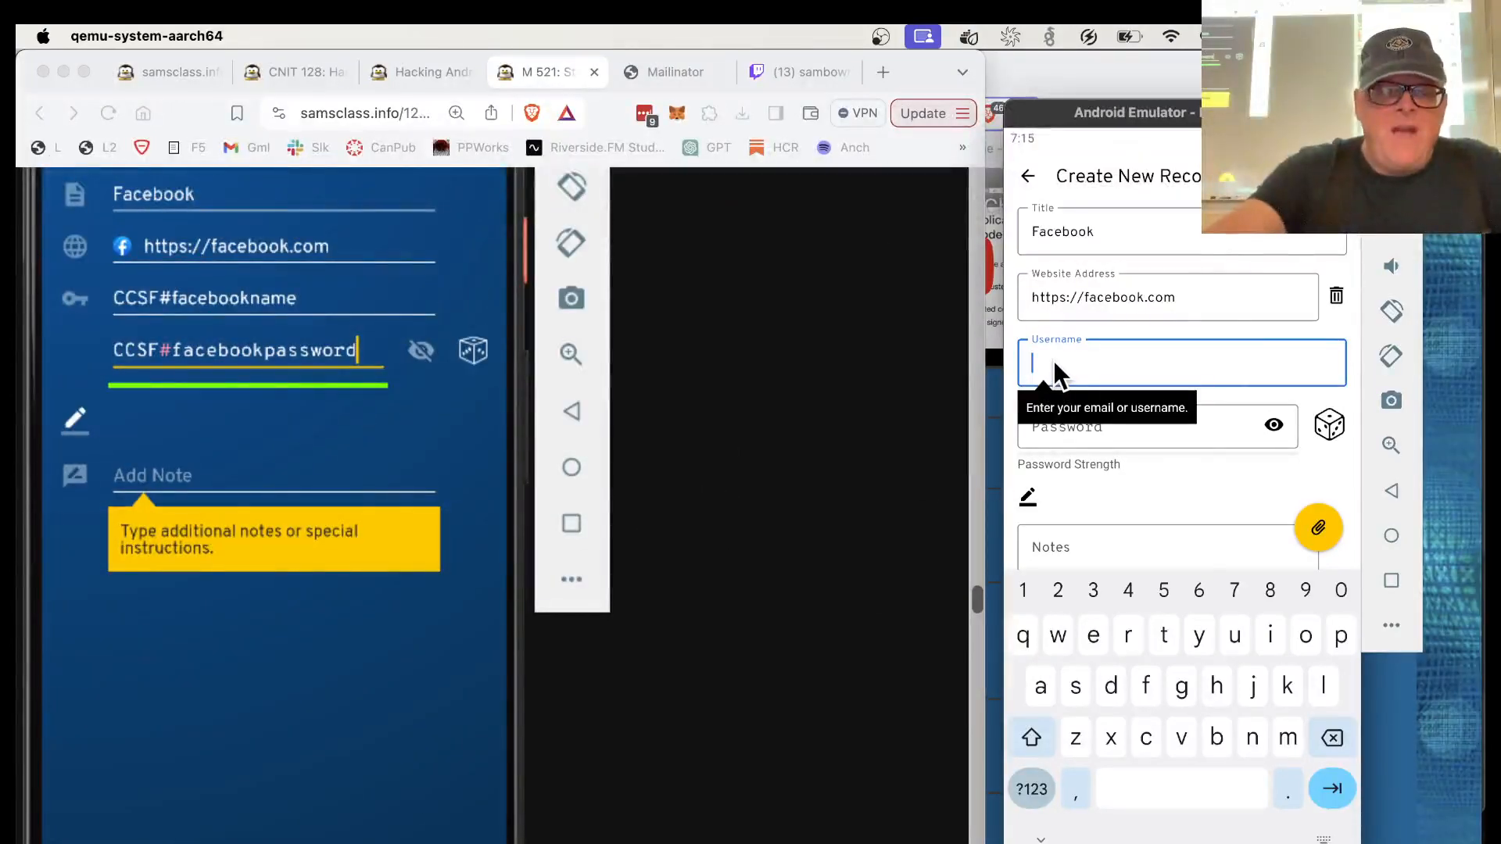
type("CCSF#")
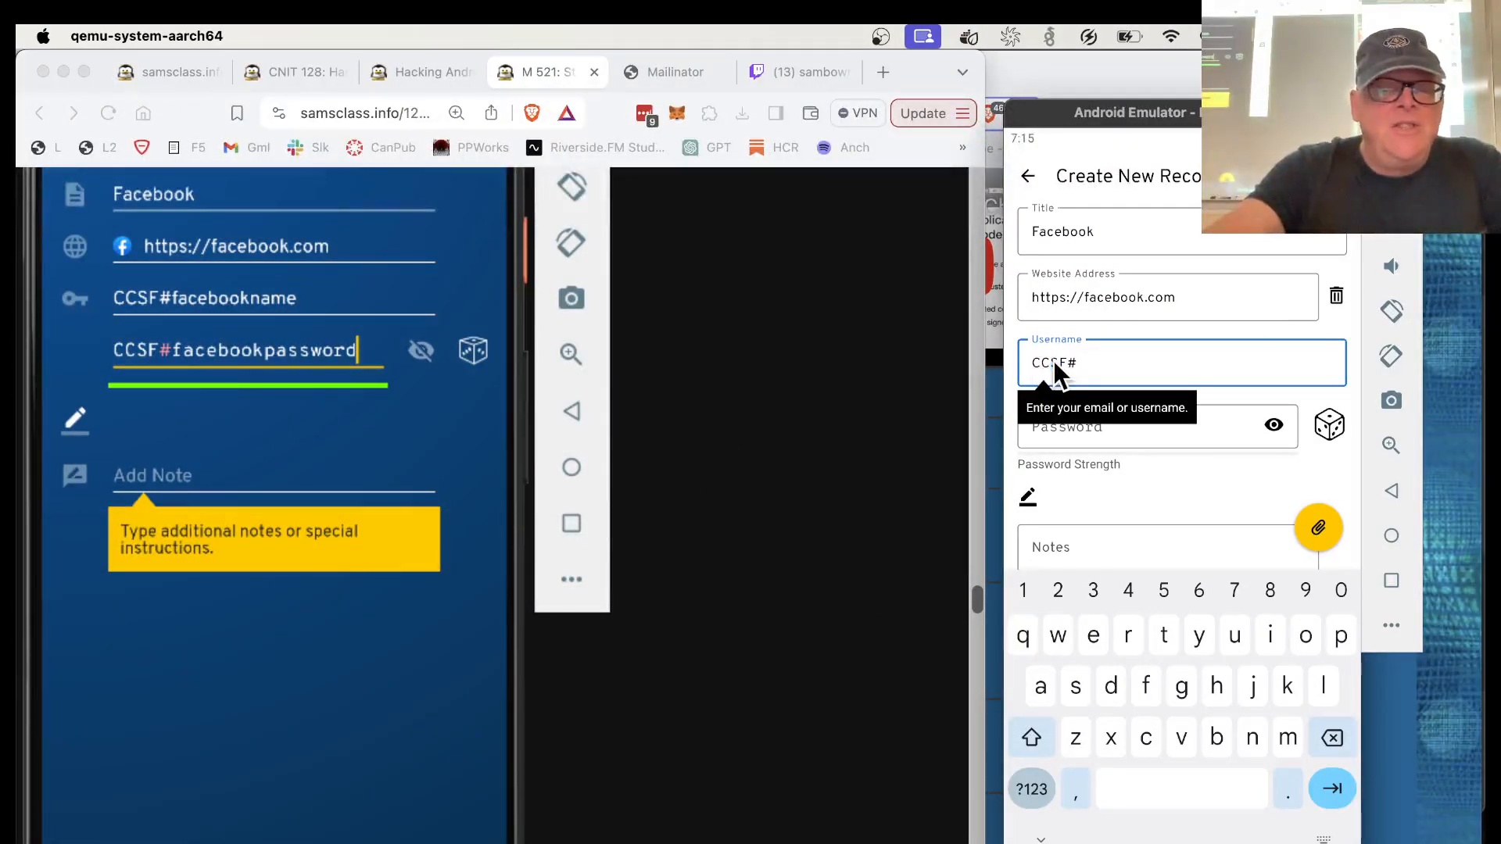
type("user")
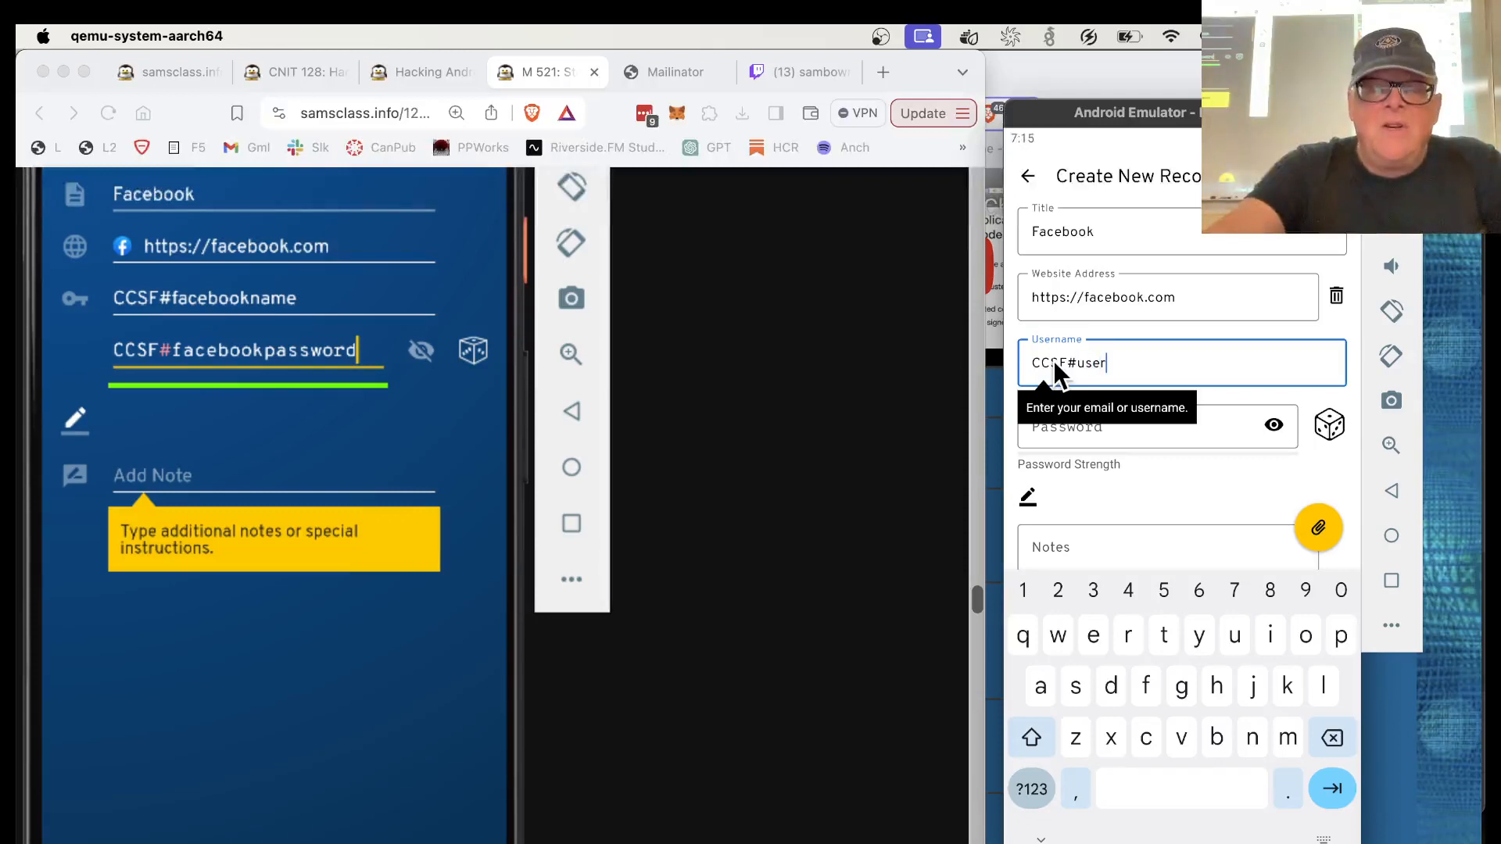
left_click(1148, 426)
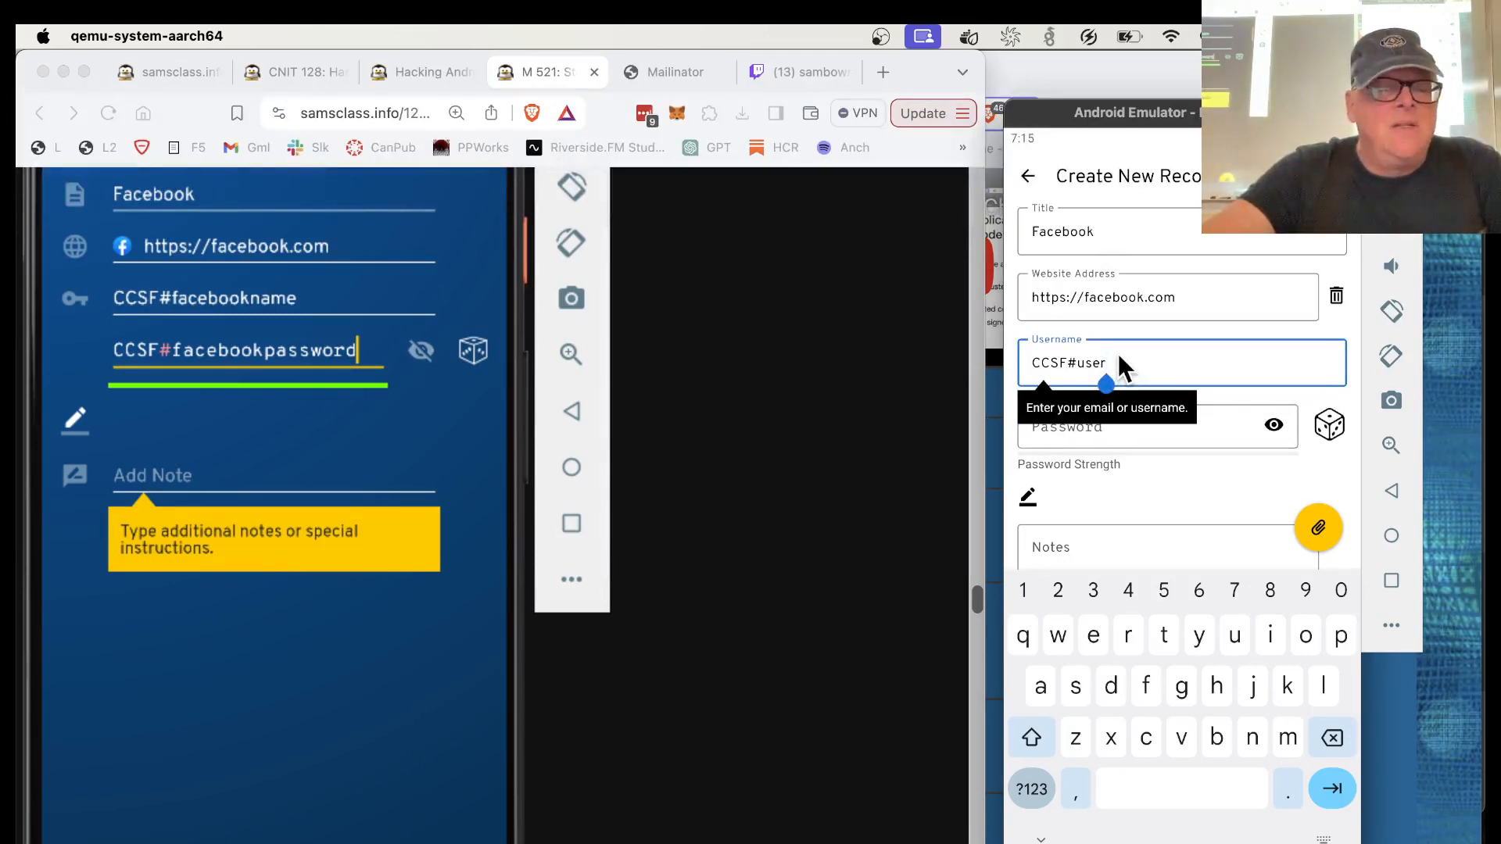
left_click(1273, 425)
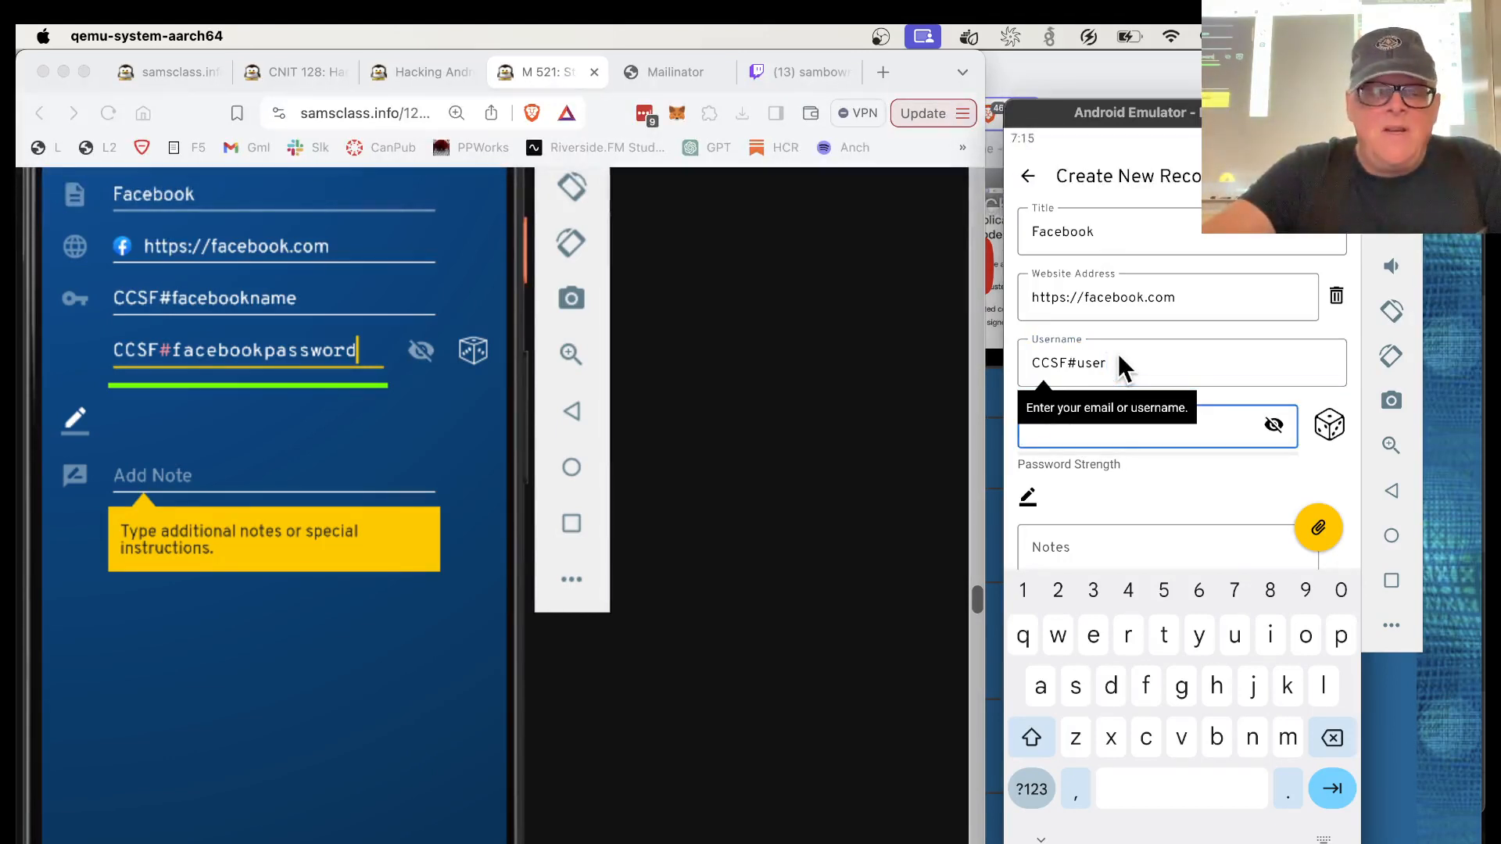
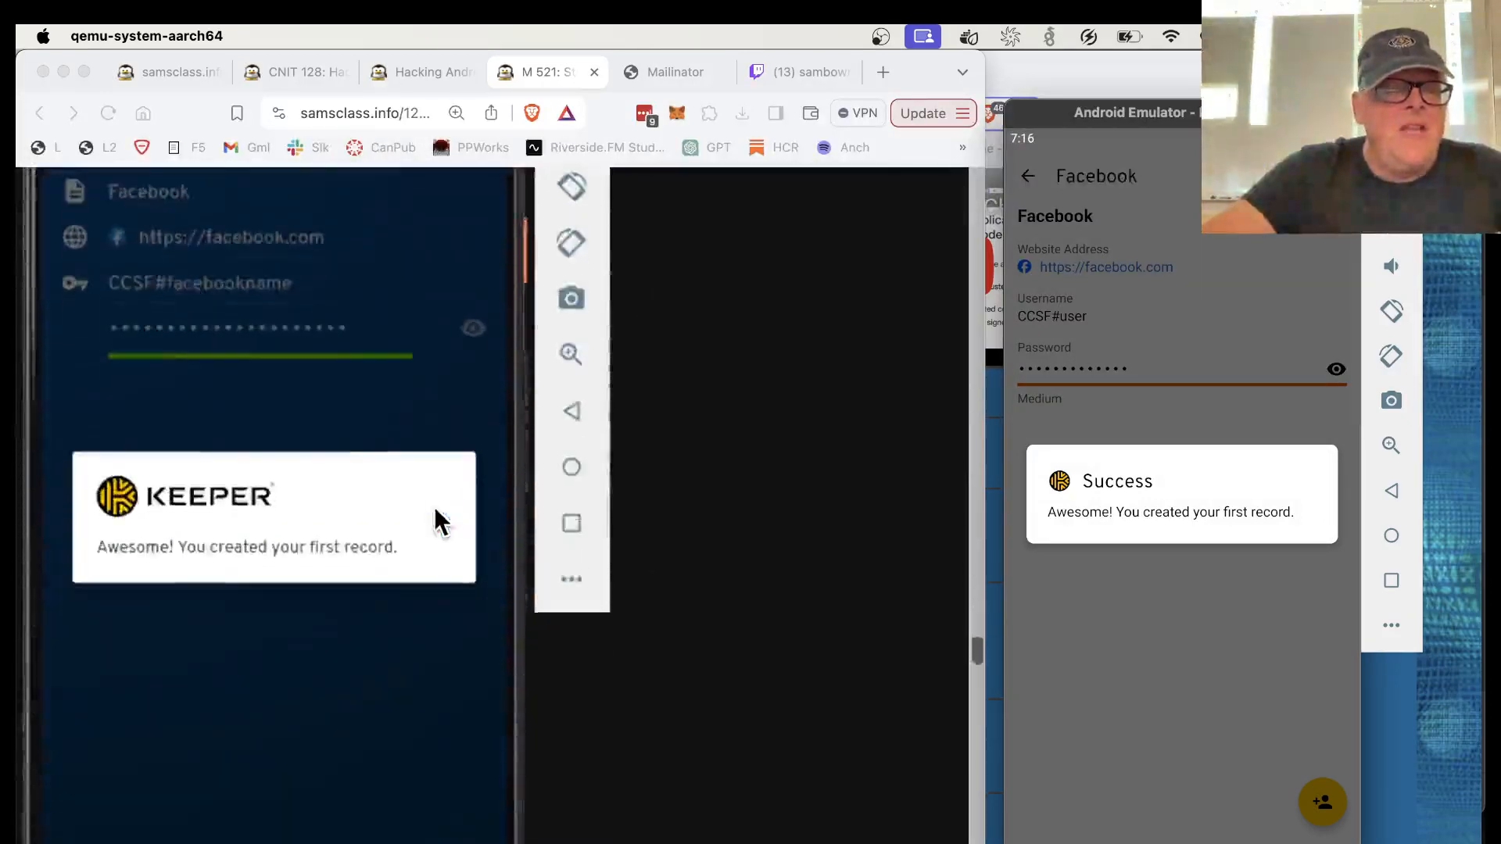
Move into the 128 folder and list the frida-server files
scroll("down", 3)
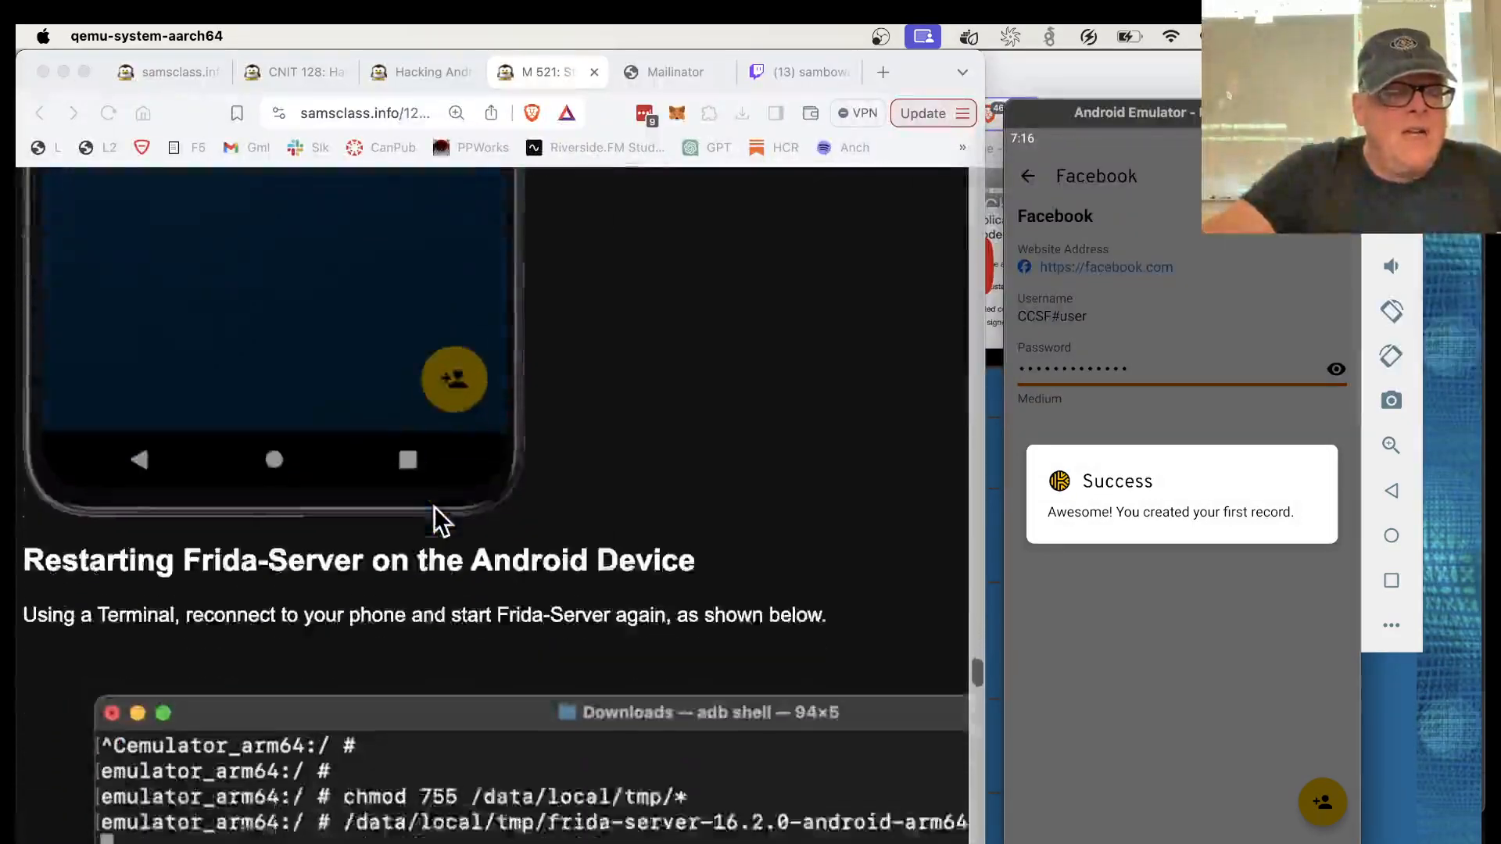
scroll("down", 3)
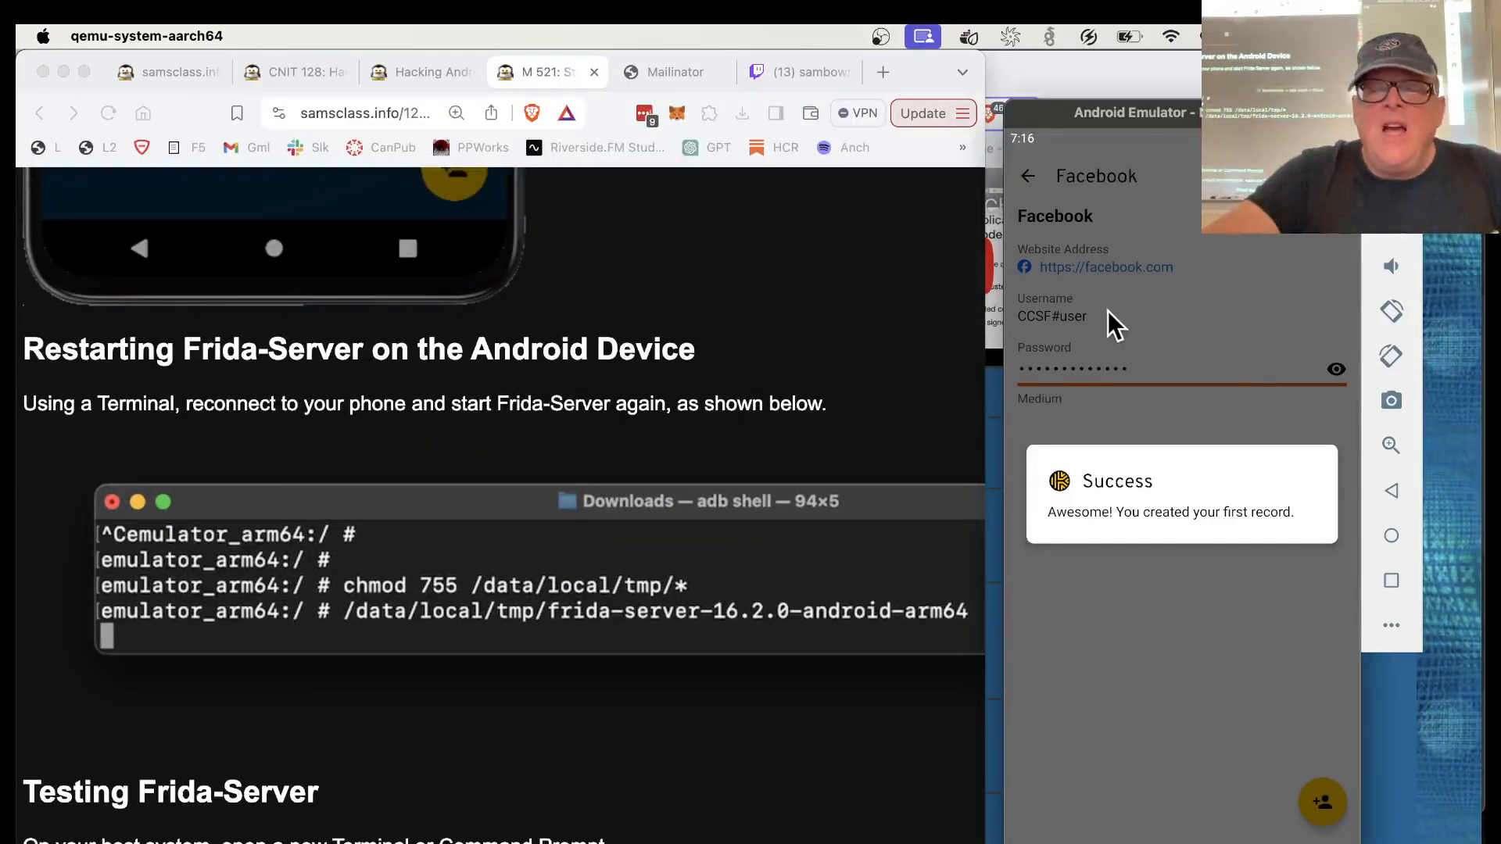
mouse_move(905, 679)
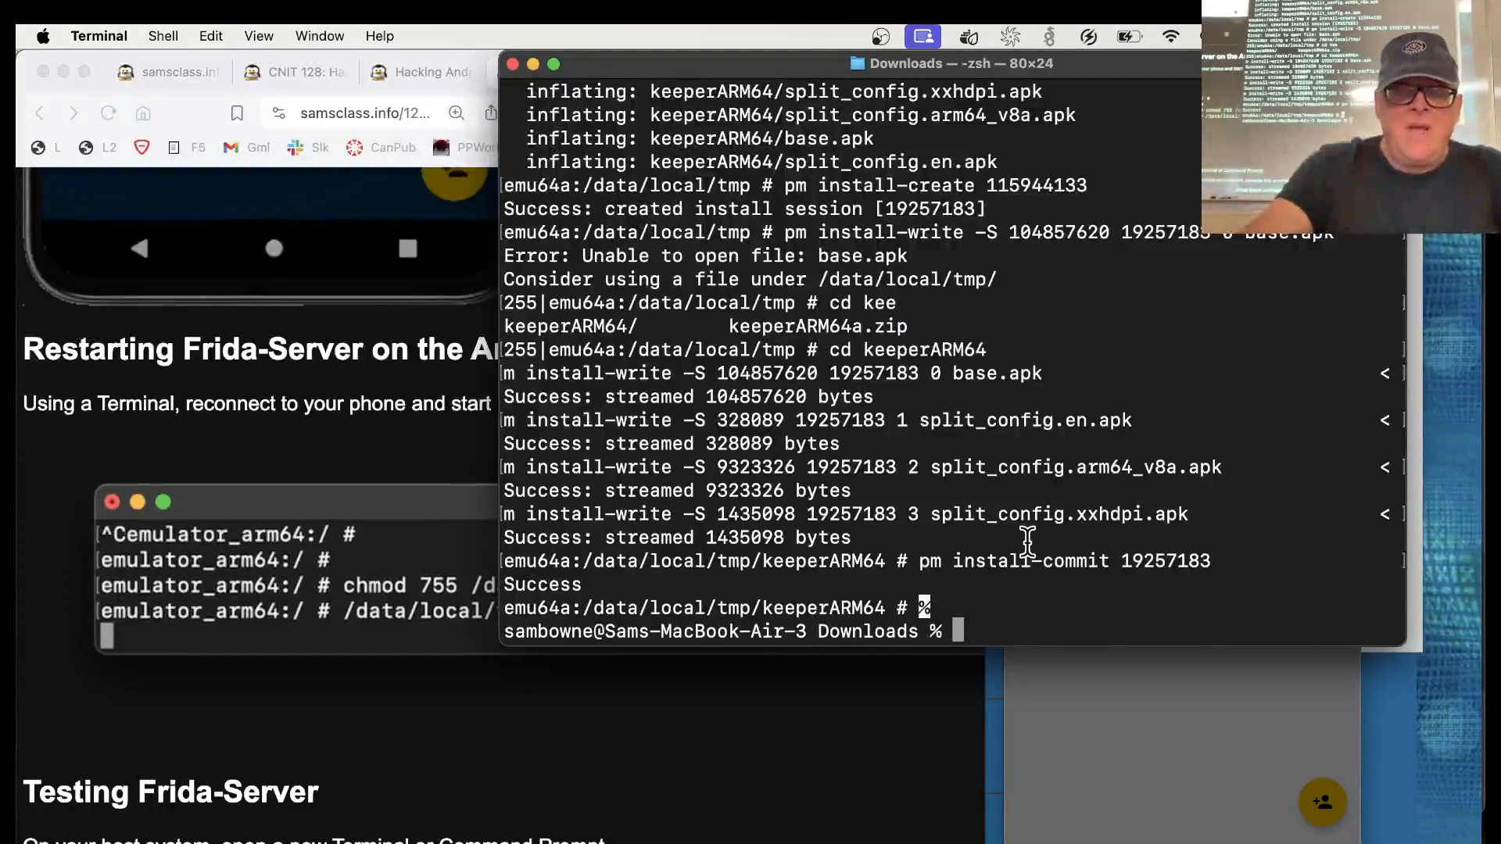
type("cd")
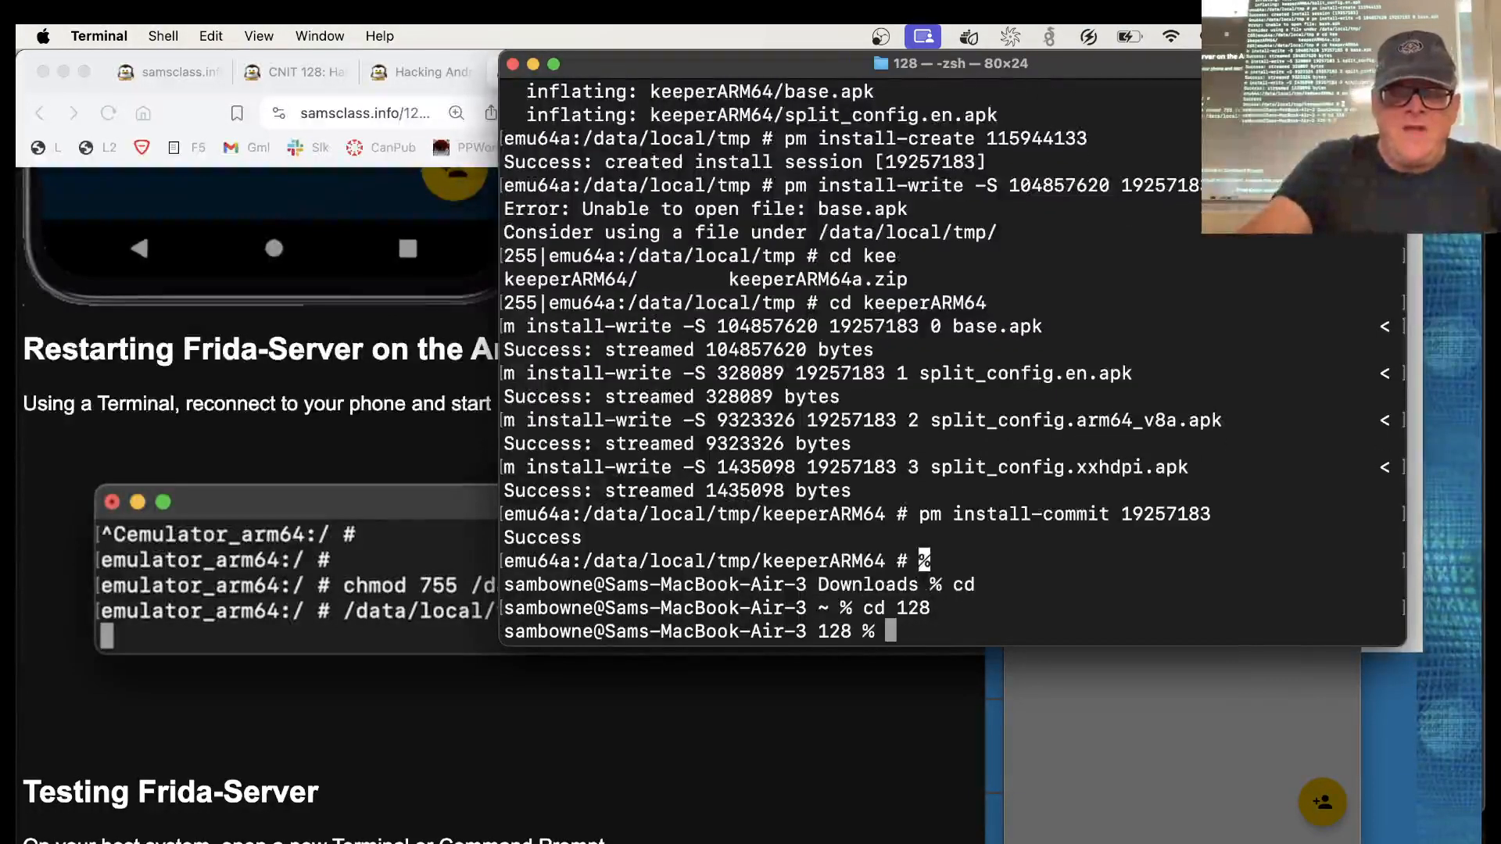
type("ls -l fr*")
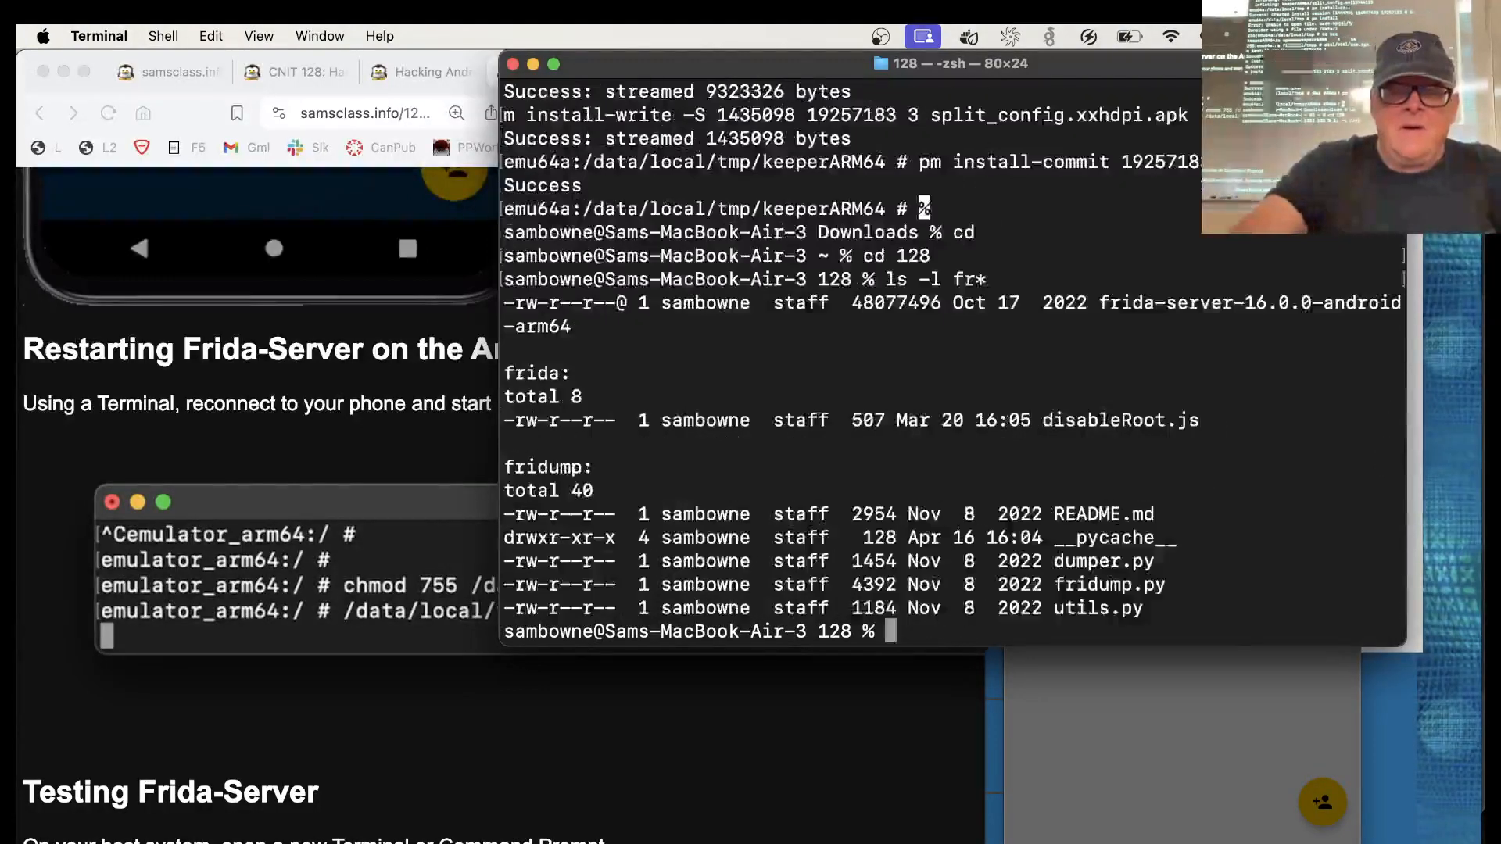
mouse_move(1133, 392)
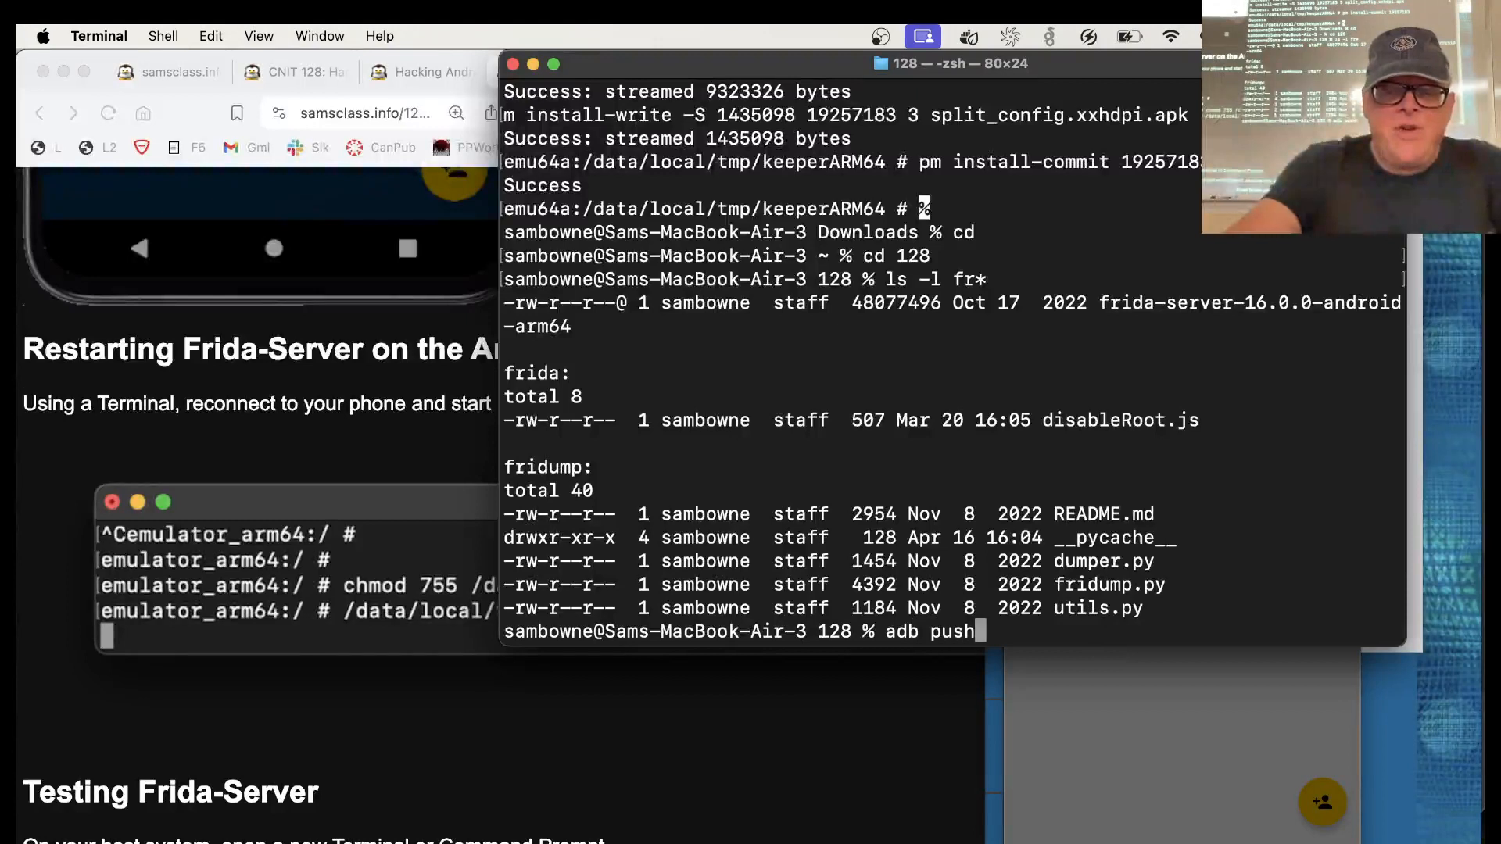
type("frida-server-16.0.0-android-arm64")
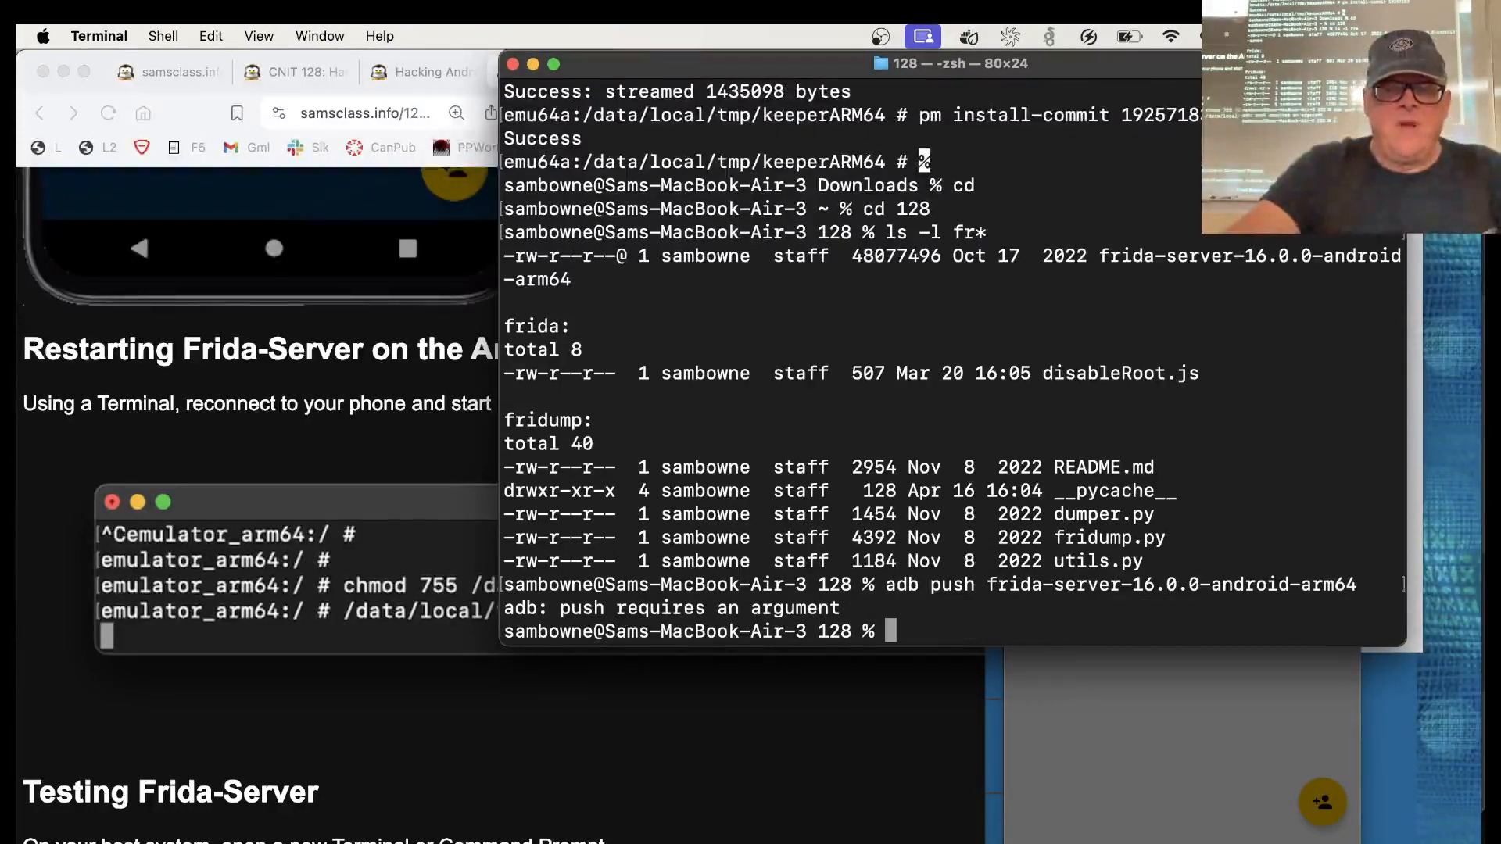
Push frida-server-16.0.0-android-arm64 to the emulator's /data/local/tmp and open an adb shell
type("adb push frida-server-16.0.0-android-arm64 /data/")
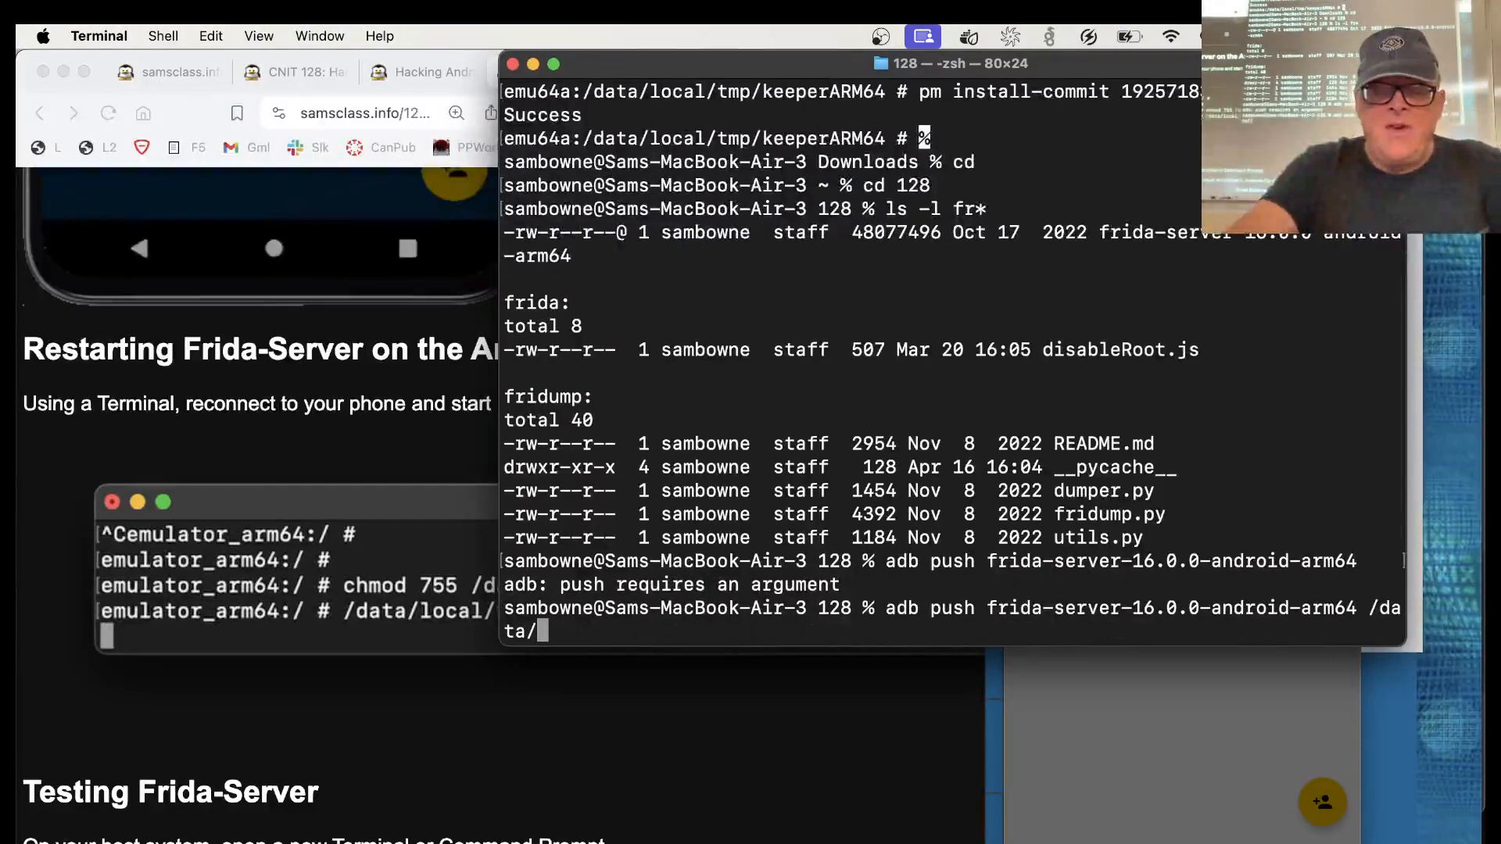
type("local/tmp")
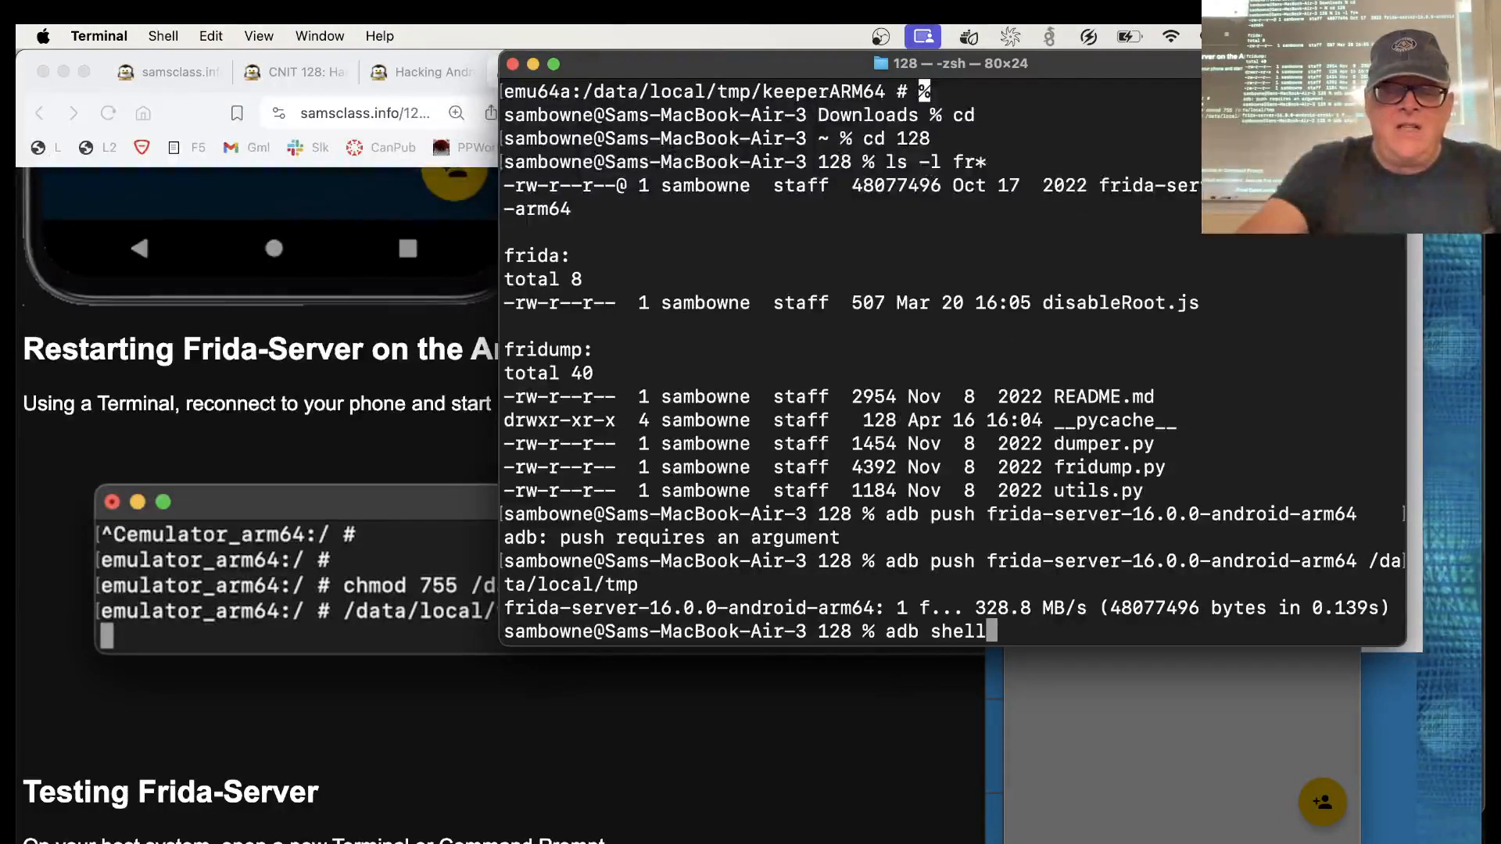
key("Return")
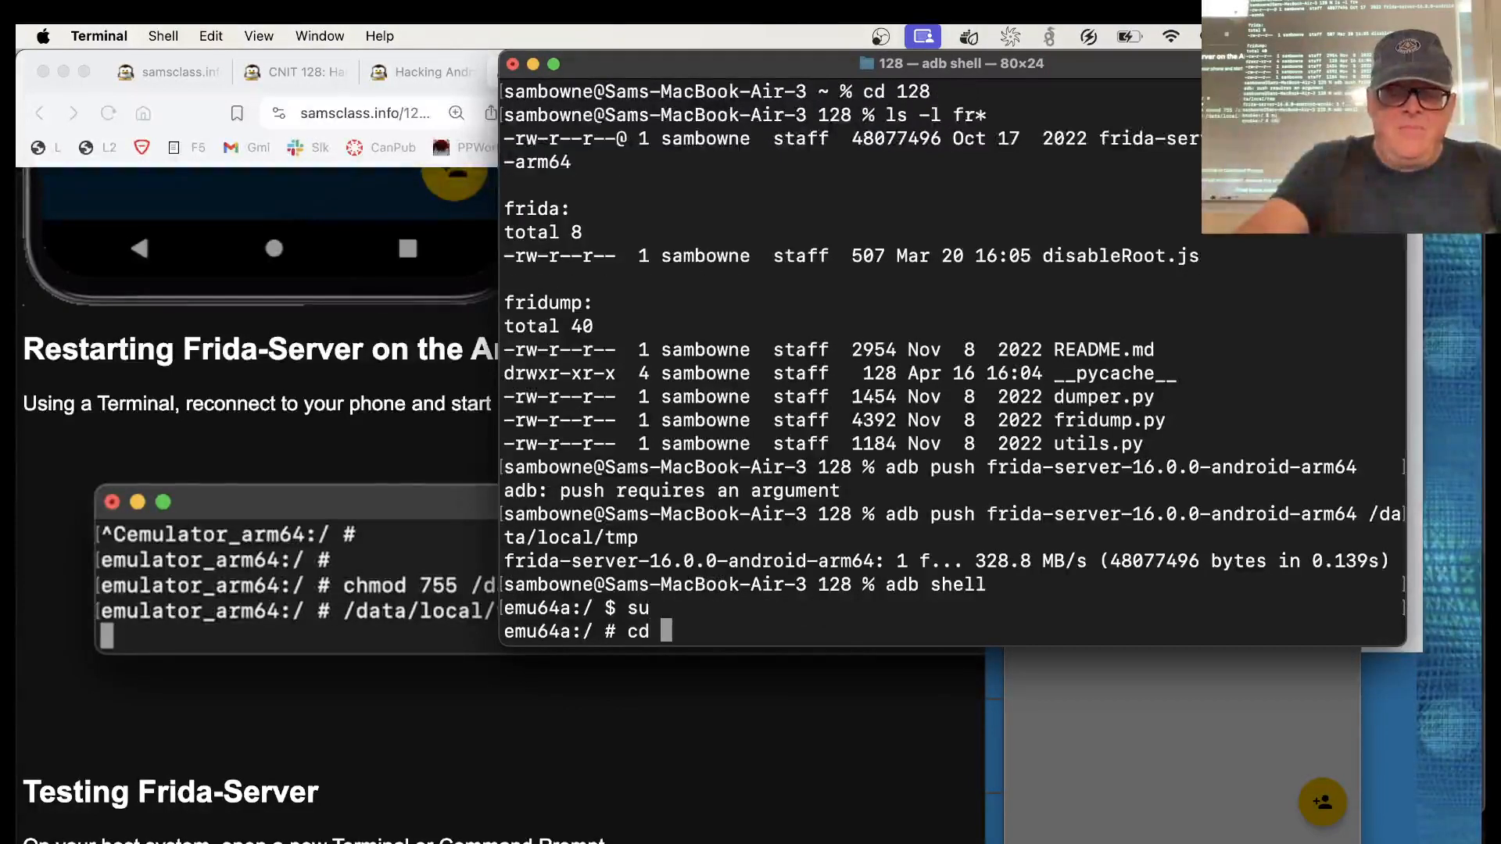
Change the root device shell into /data/local/tmp
type("/data/l")
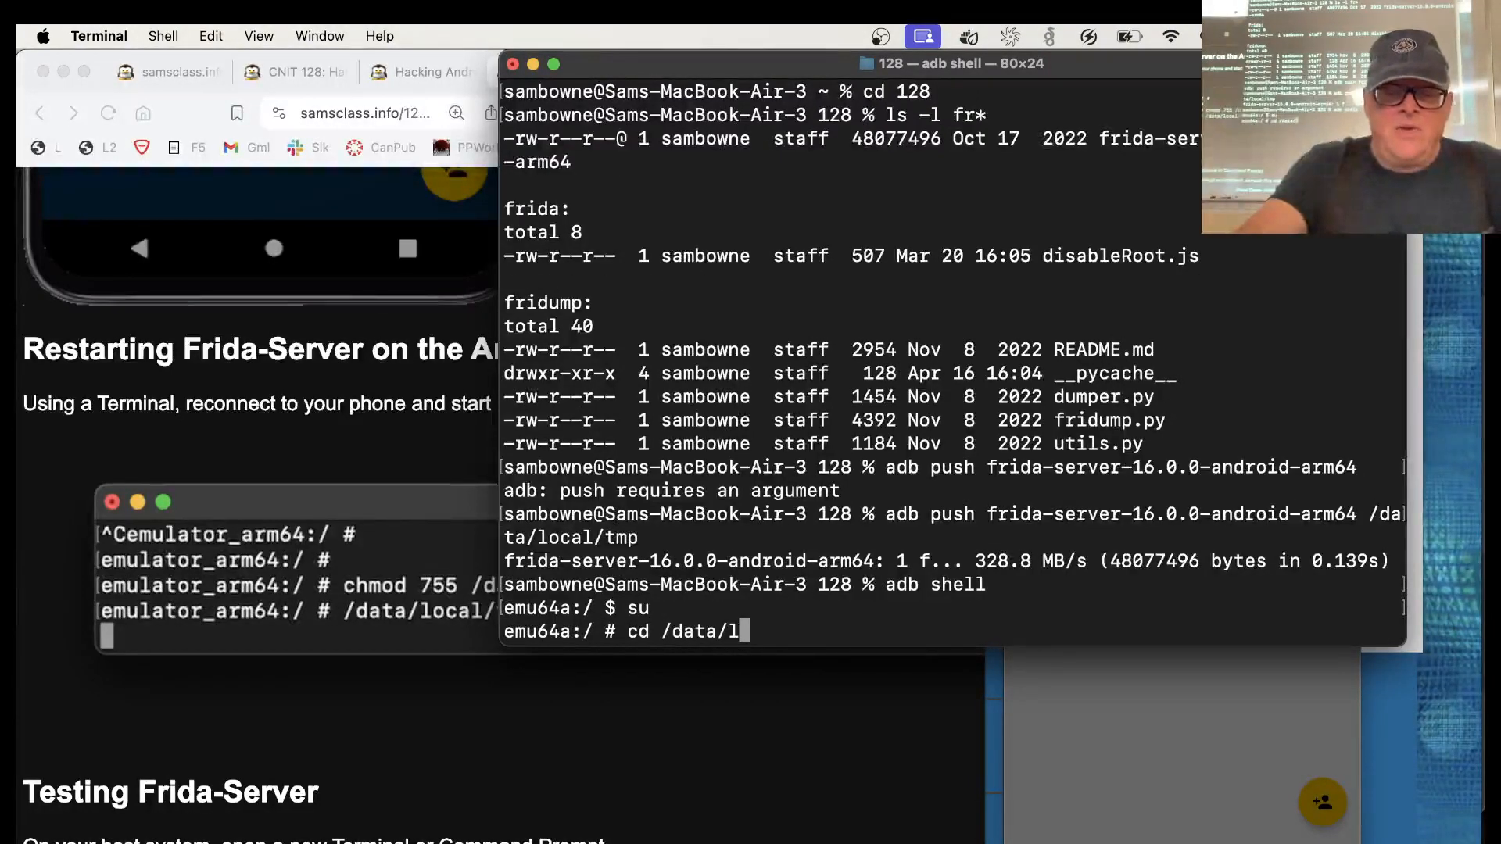
key("enter")
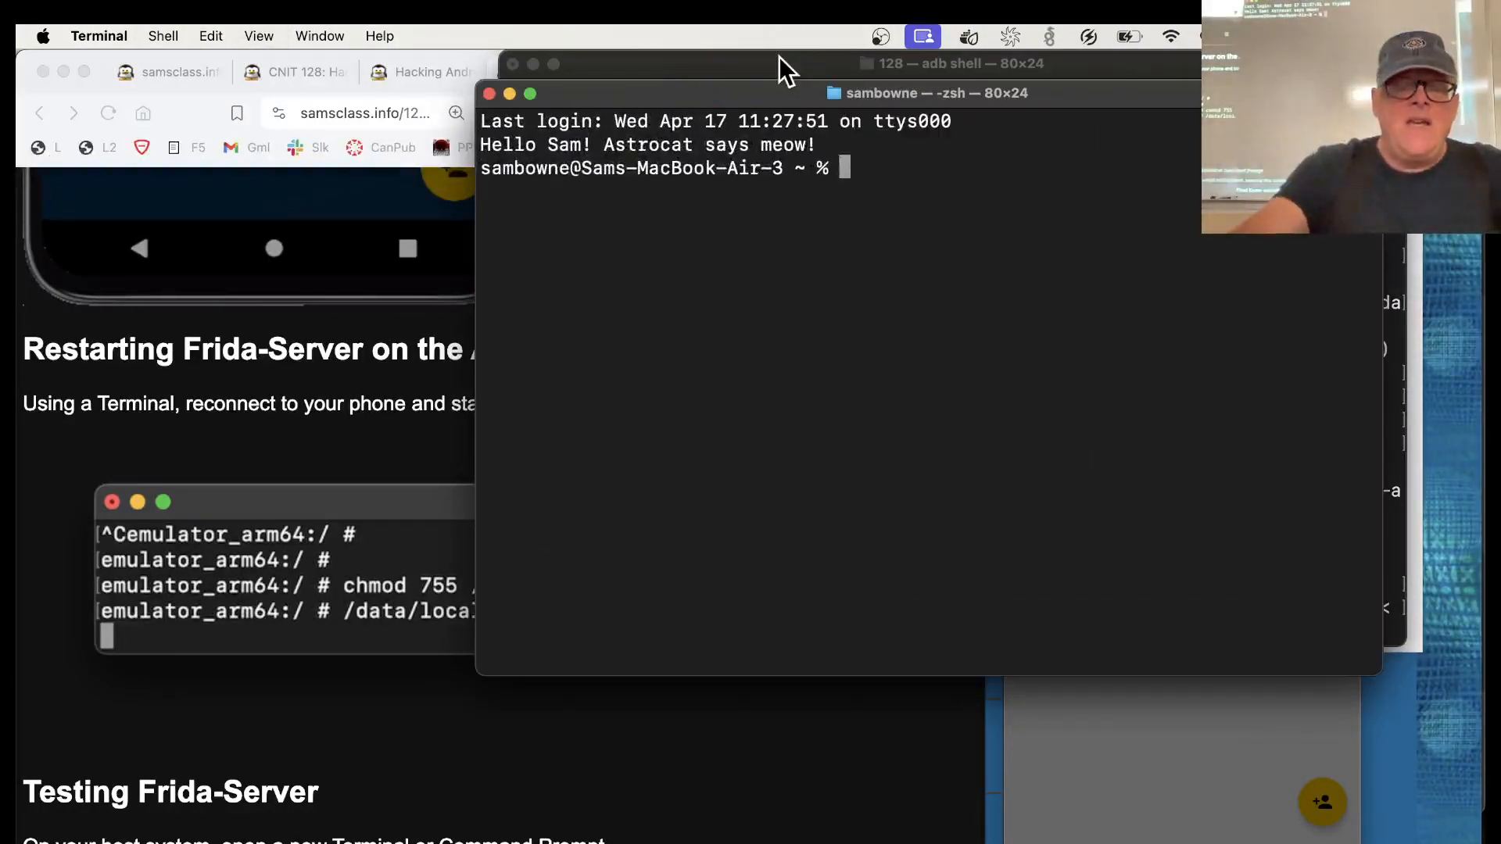
Run frida-ps -U to list the emulator's running processes
type("frd")
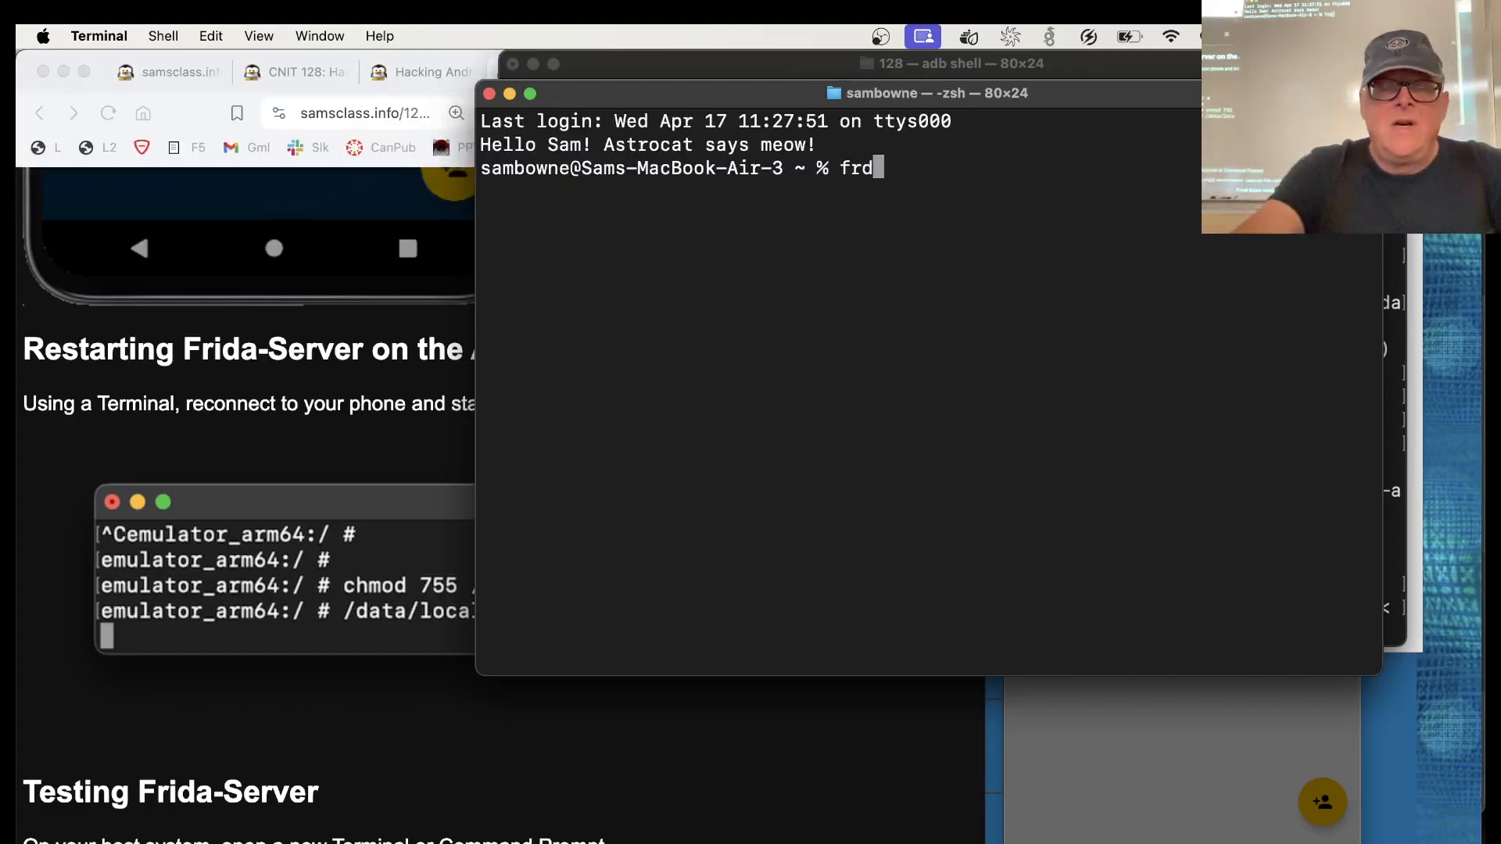
type("frida-")
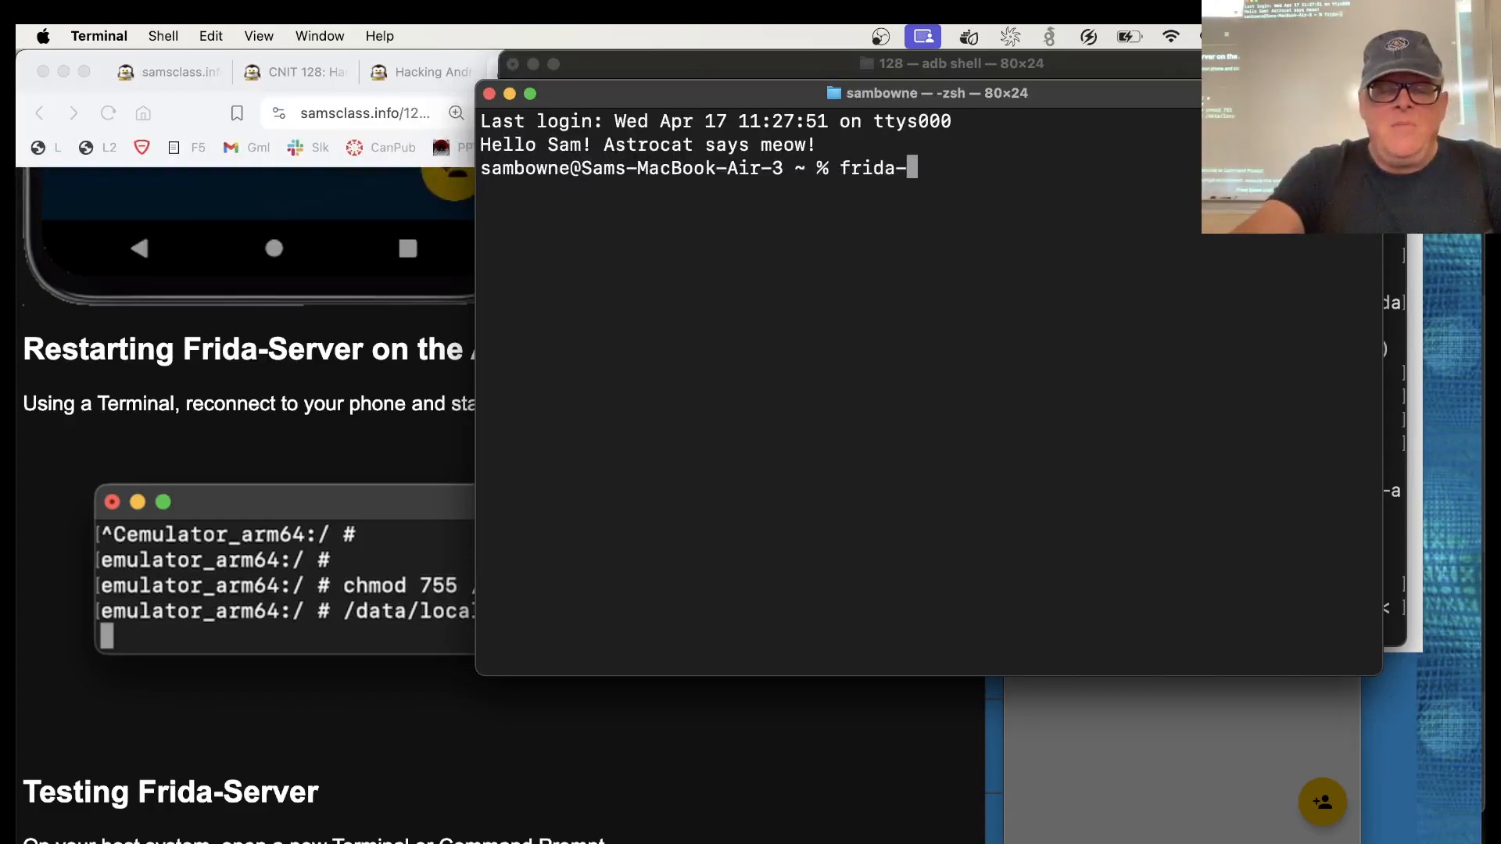
type("ps -U")
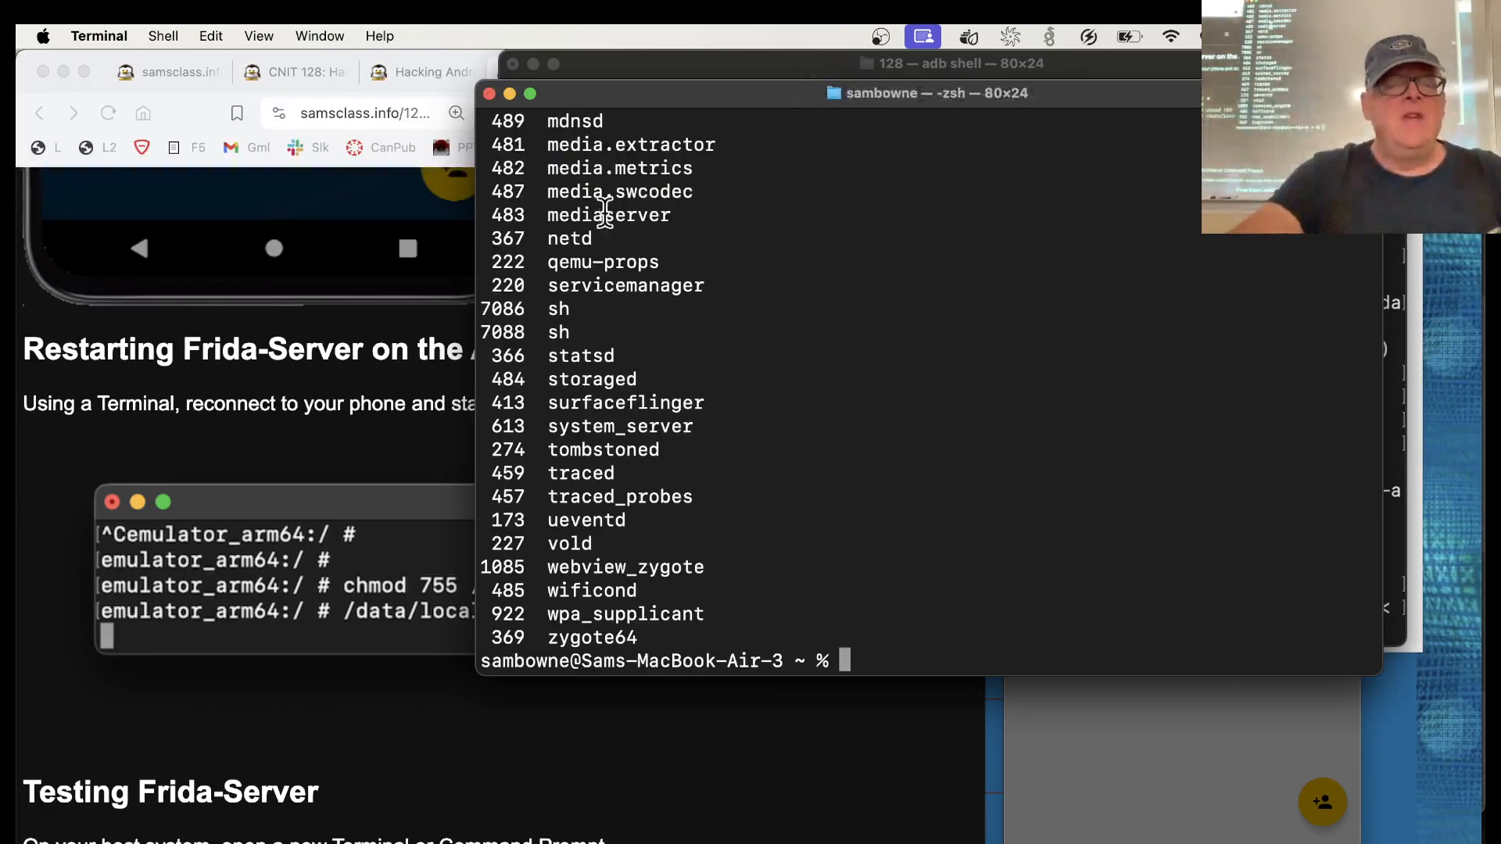
mouse_move(401, 555)
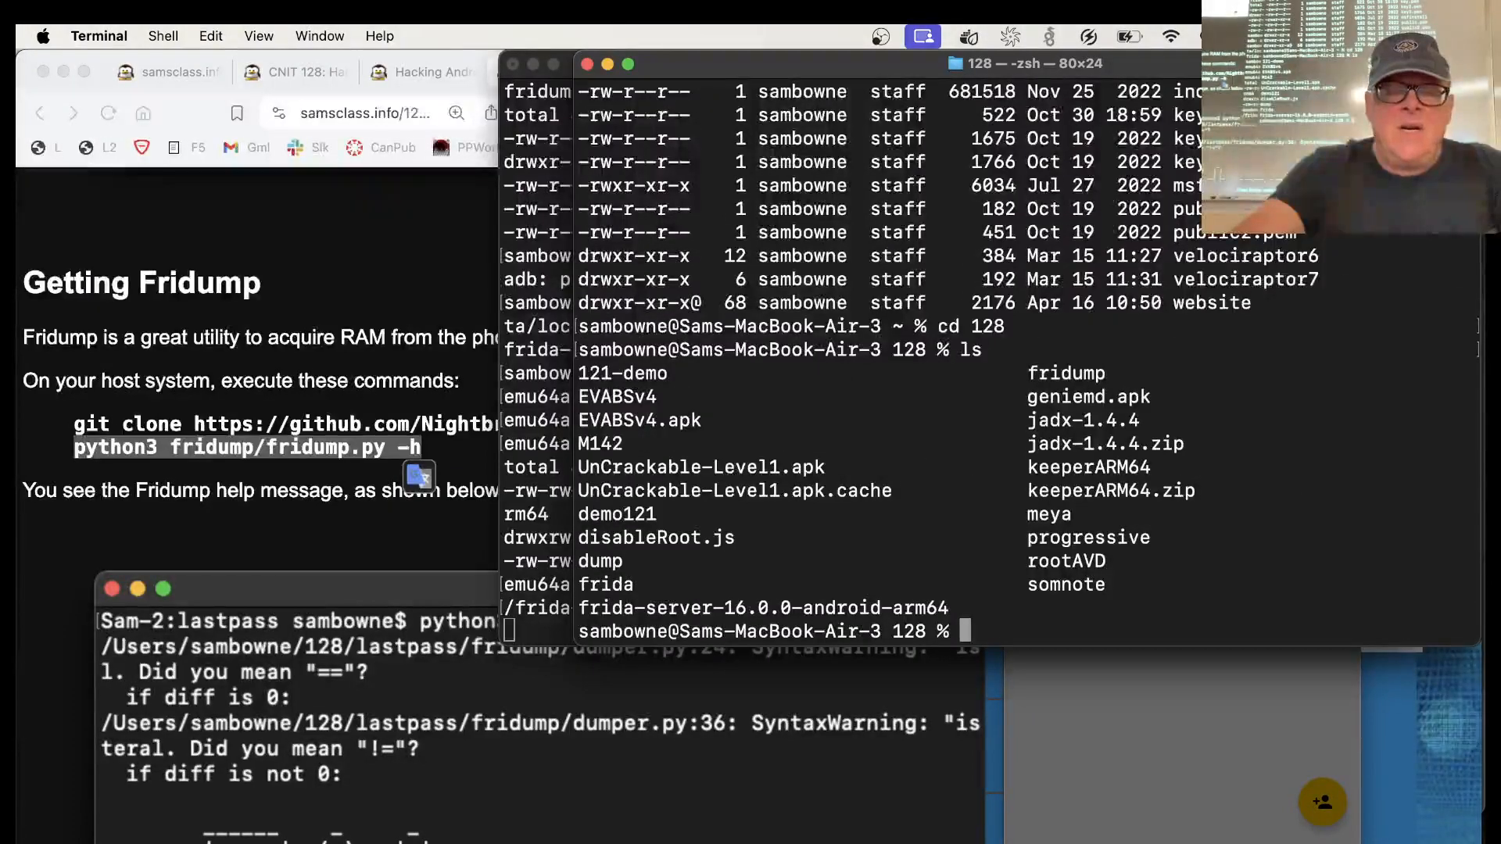
mouse_move(1032, 368)
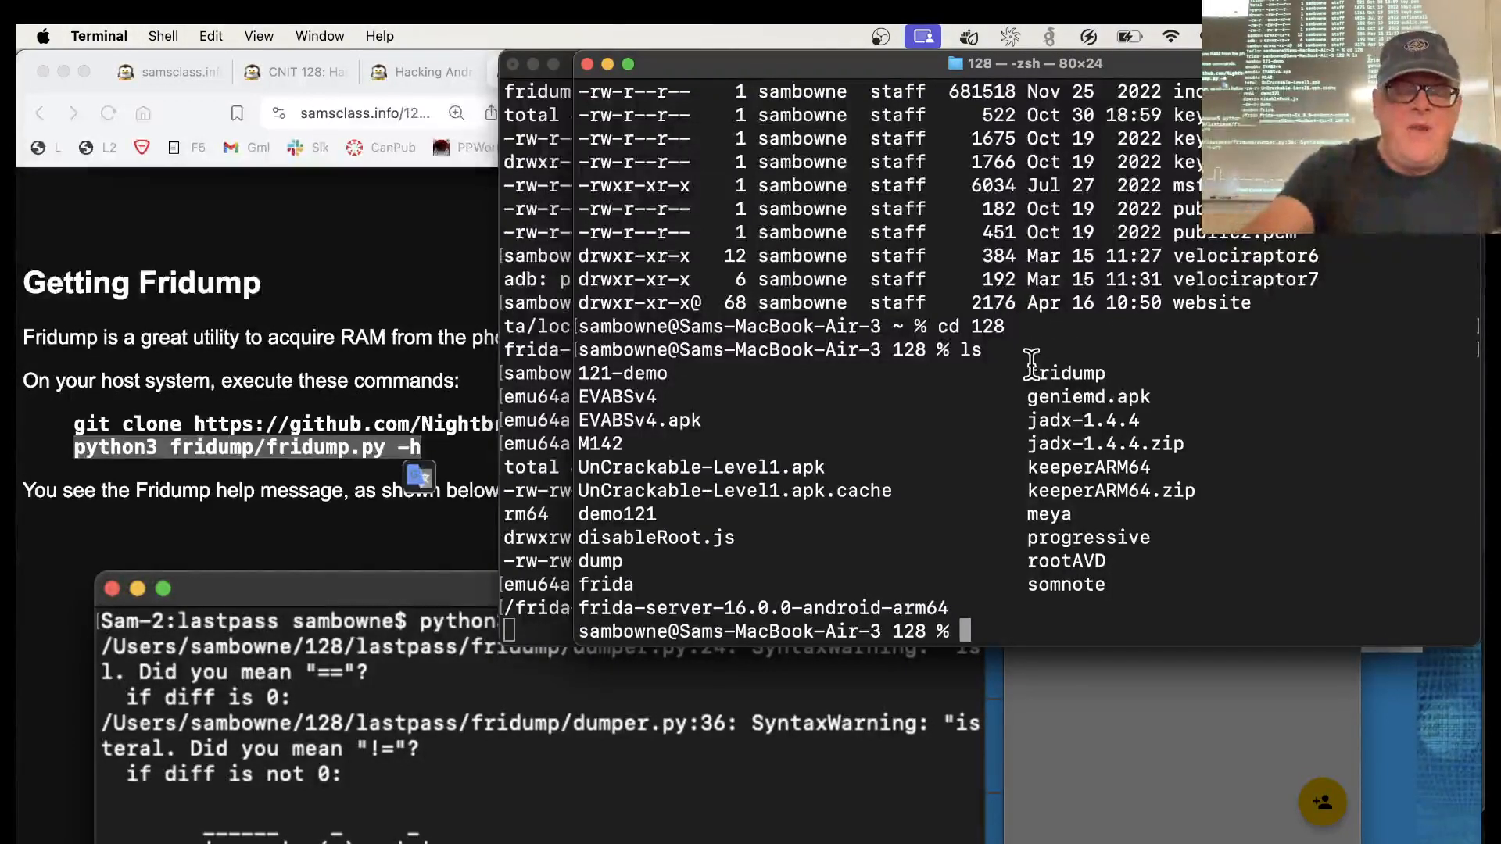
Show Fridump's help, then grep frida-ps -U output for 'eep' to find Keeper's process
type("python3 fridump/fridump.py -h")
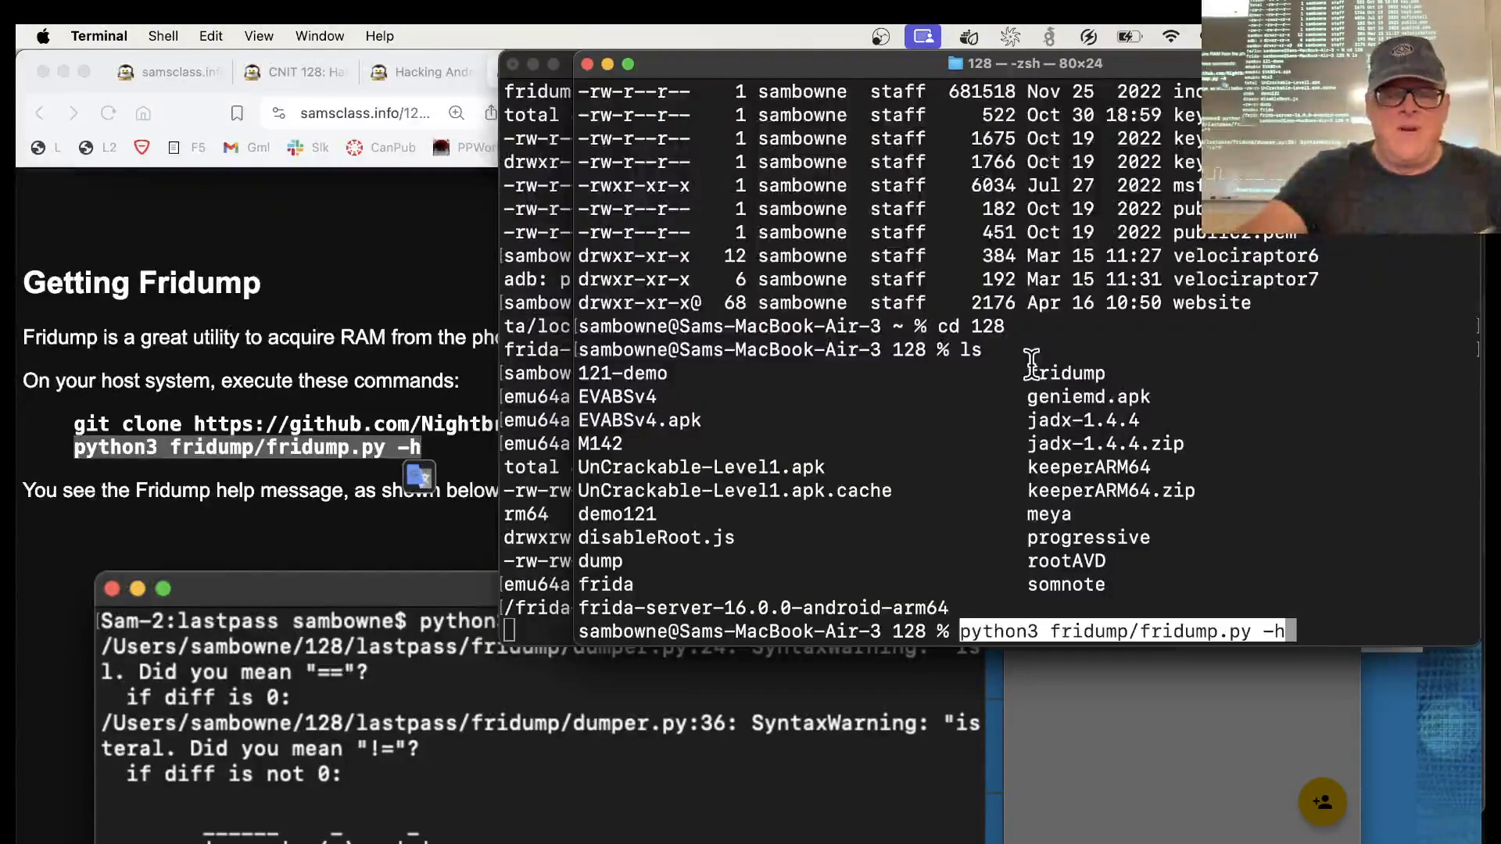
key("Return")
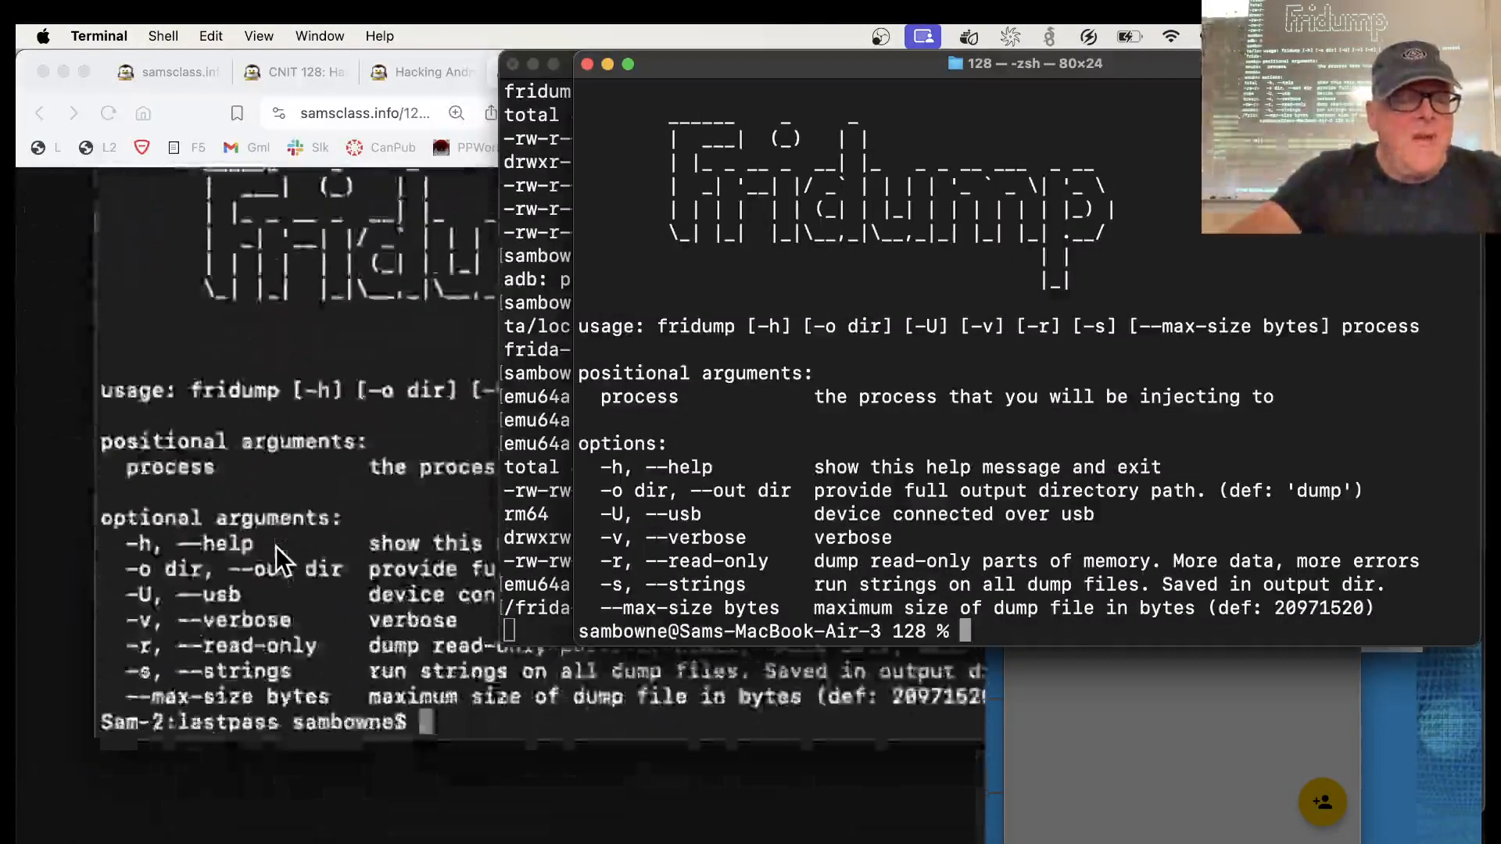
scroll("down", 3)
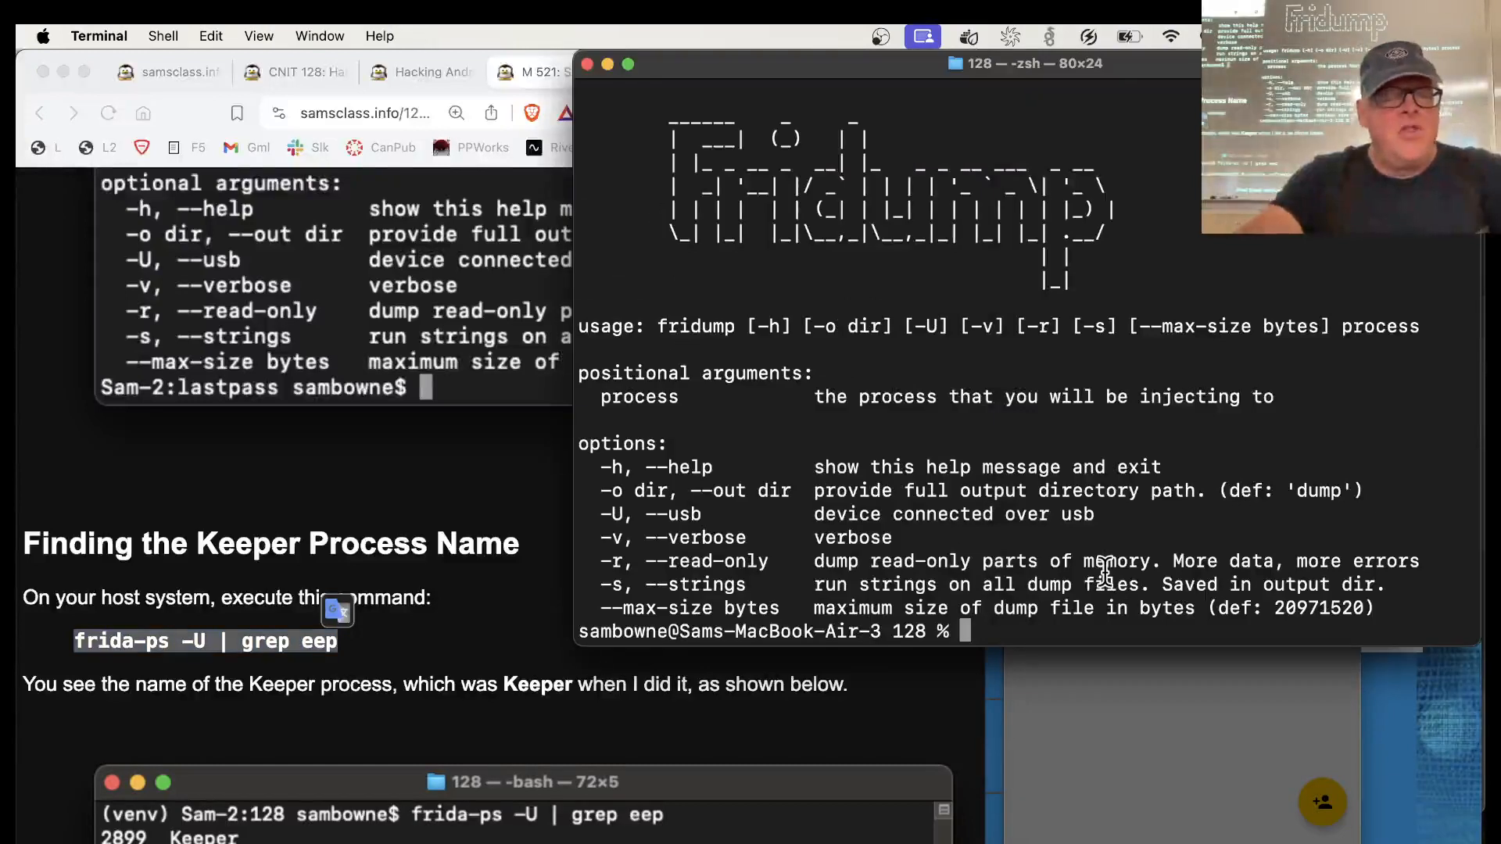
type("frida-ps -U | grep eep")
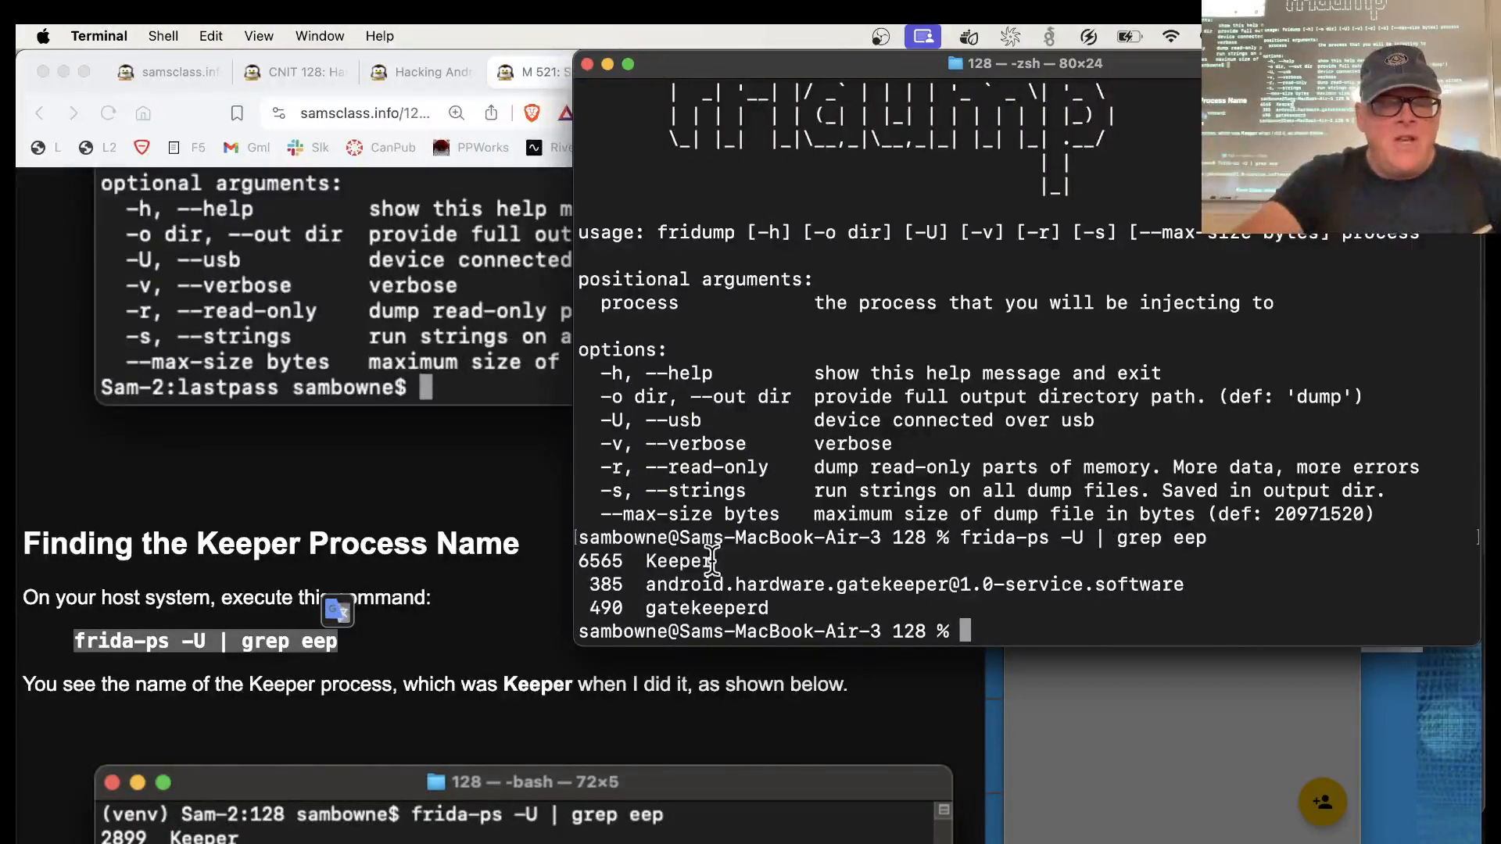
double_click(677, 561)
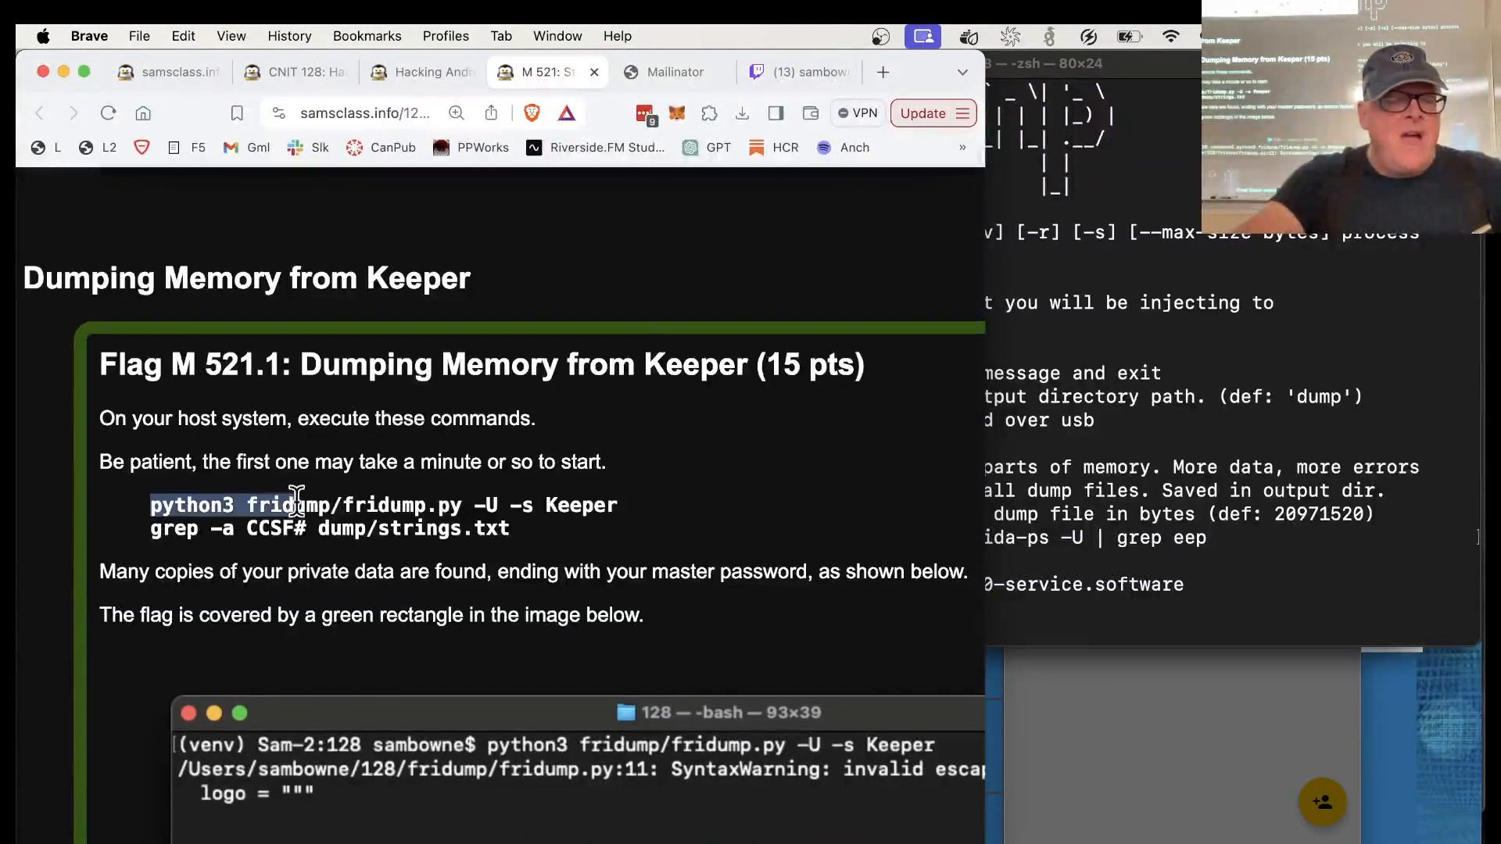
Run the Fridump dump of Keeper, then grep dump/strings.txt for CCSF# strings
left_click_drag(150, 504, 618, 504)
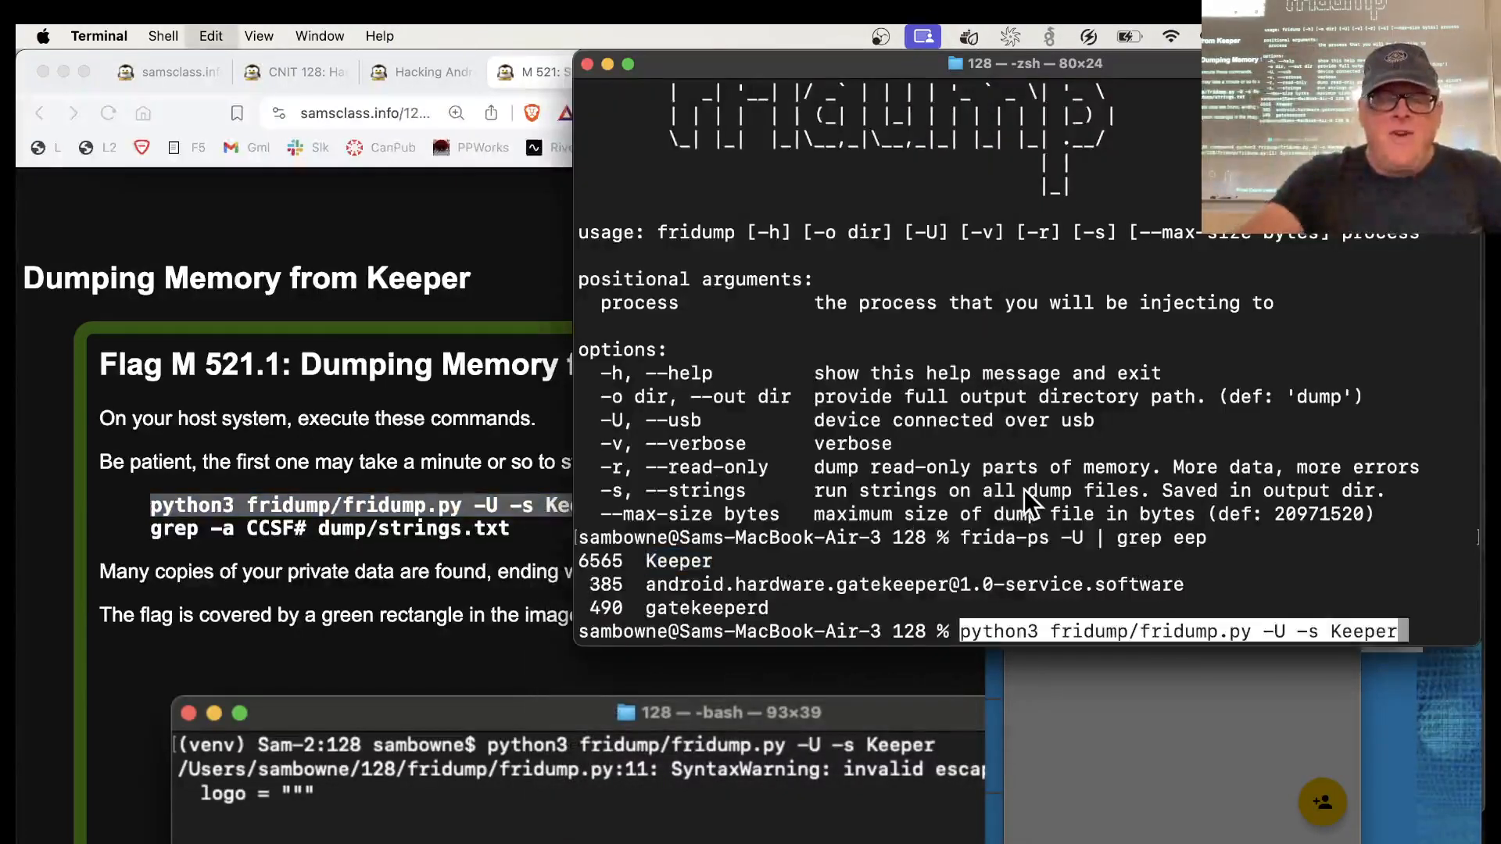
key("enter")
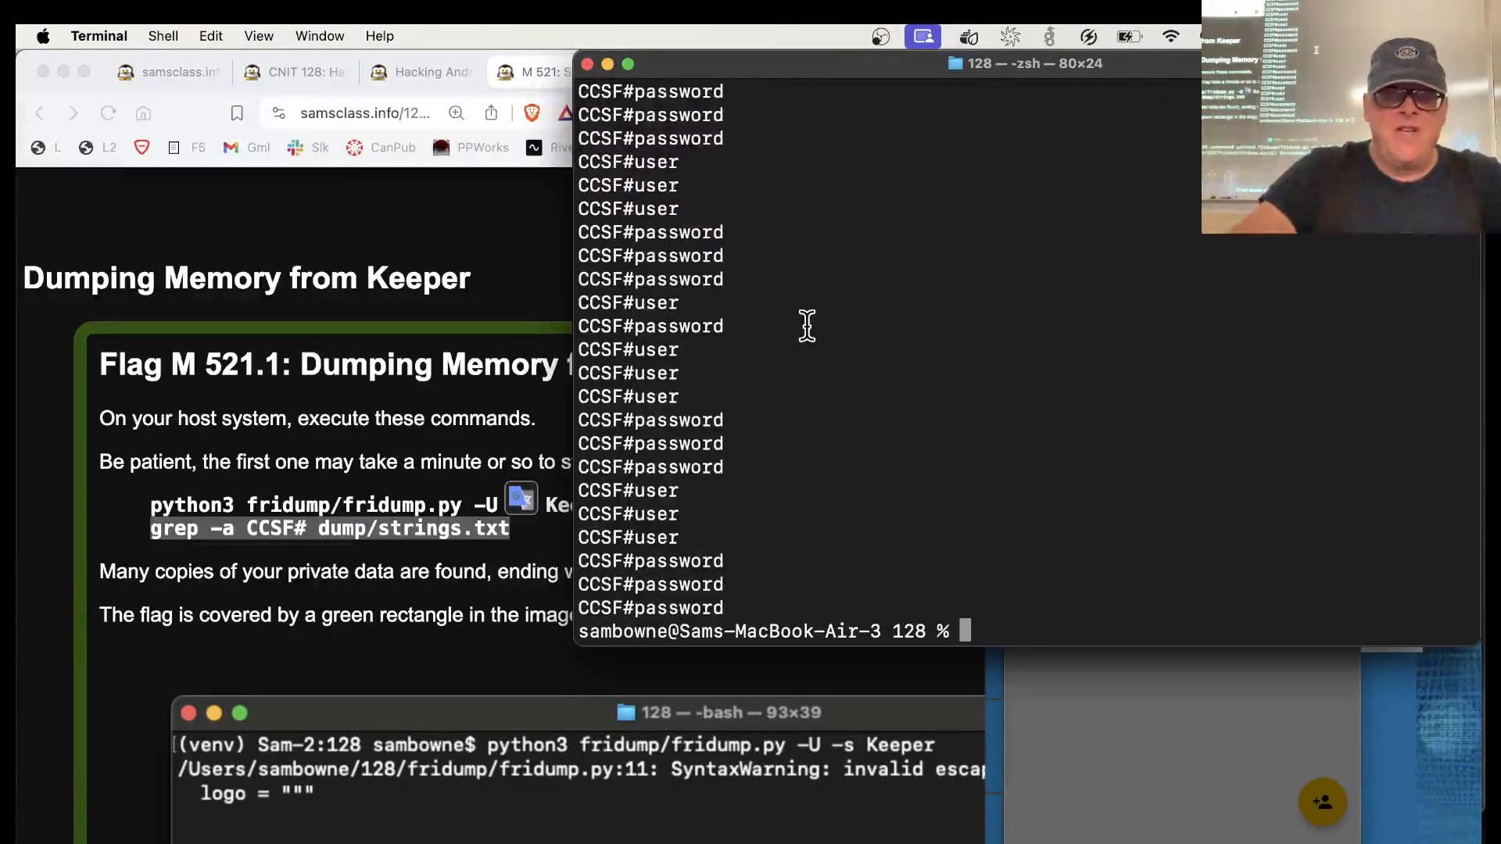
type("grep -a CCSF# dump/strings.txt")
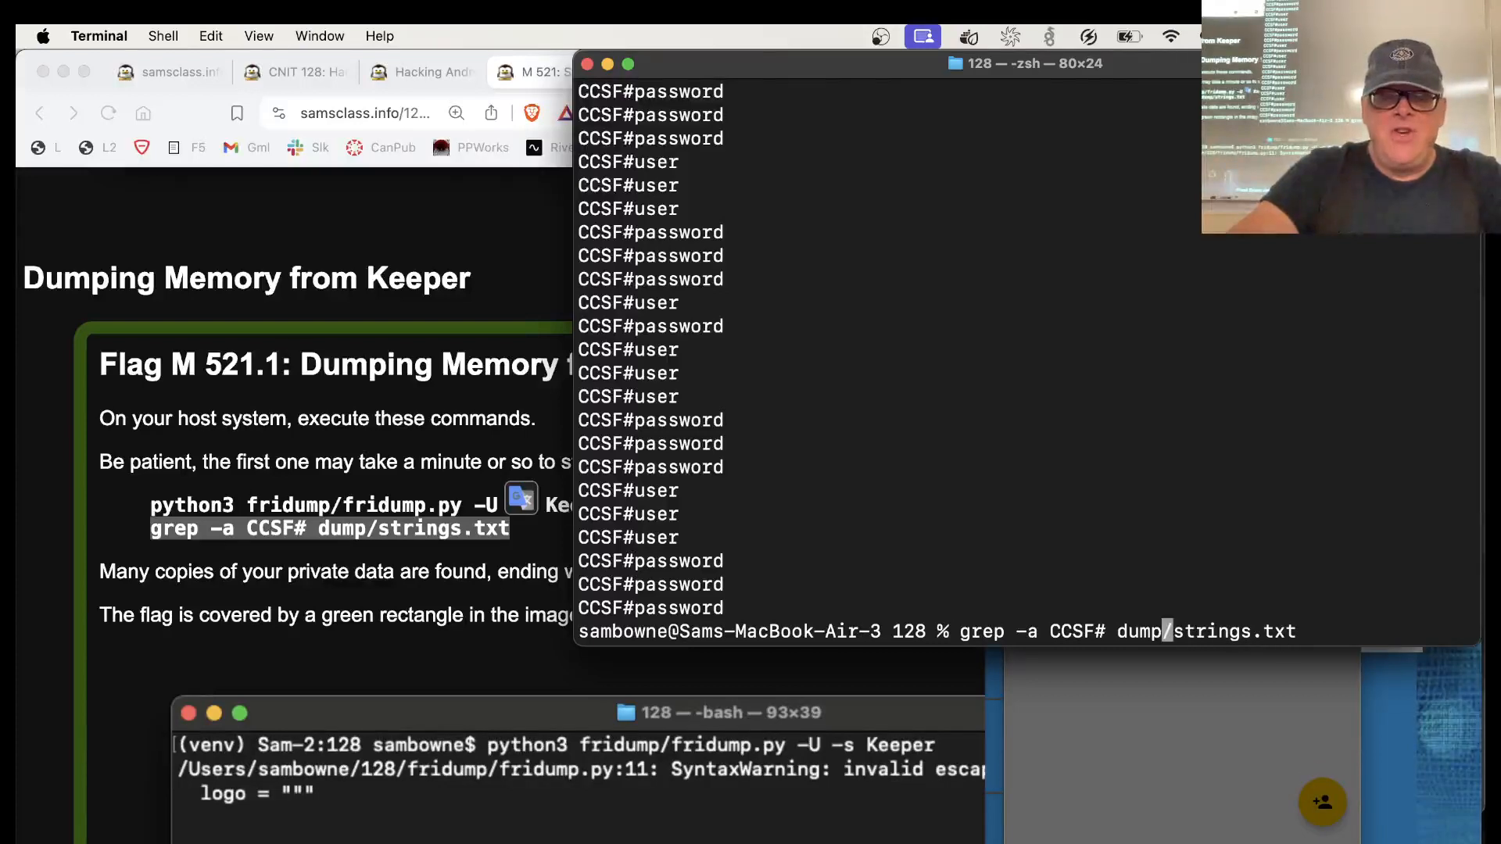
type("mas")
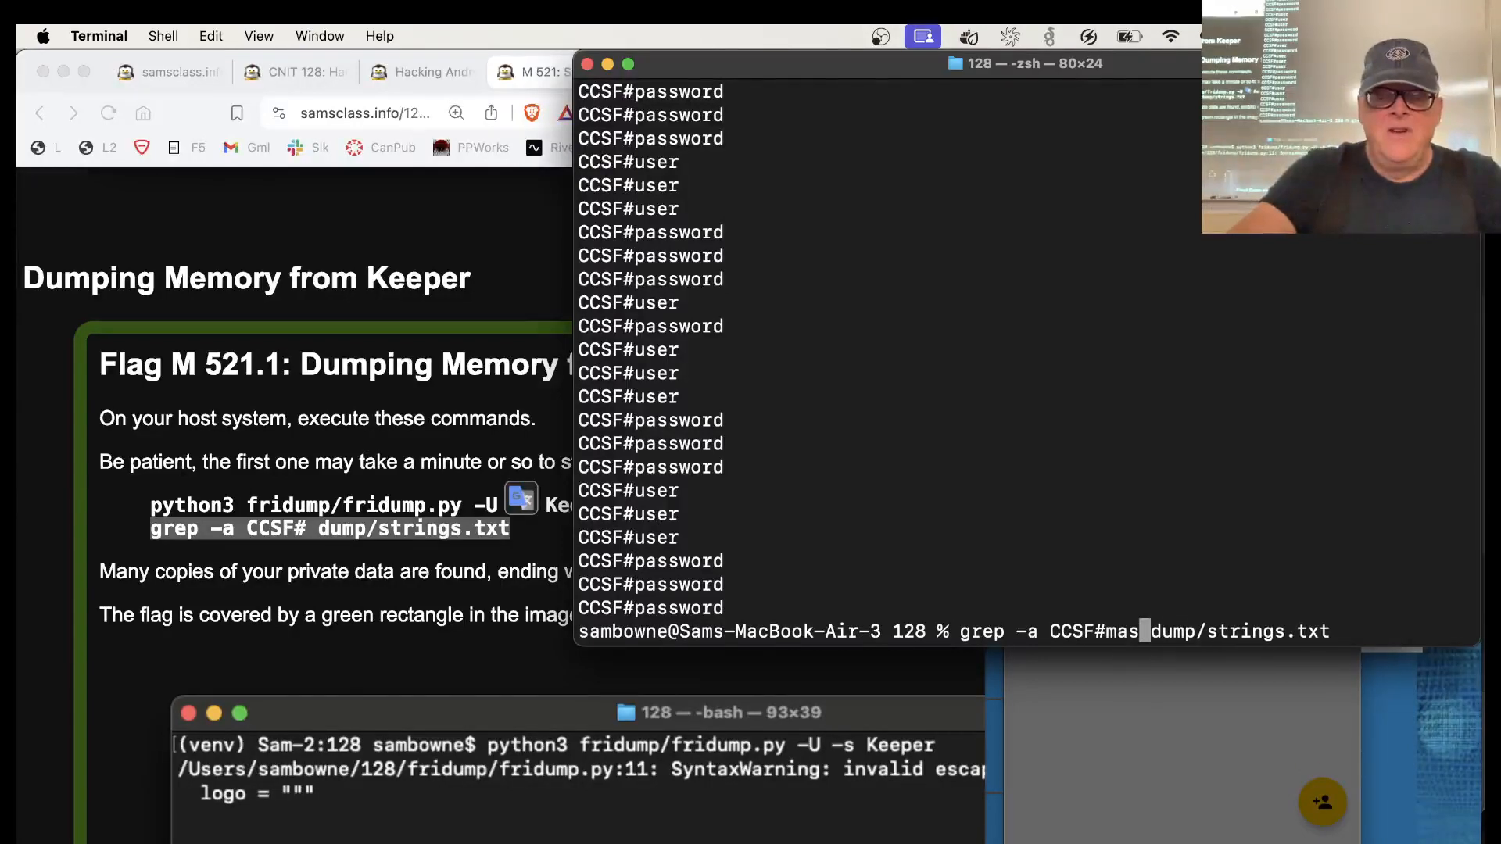